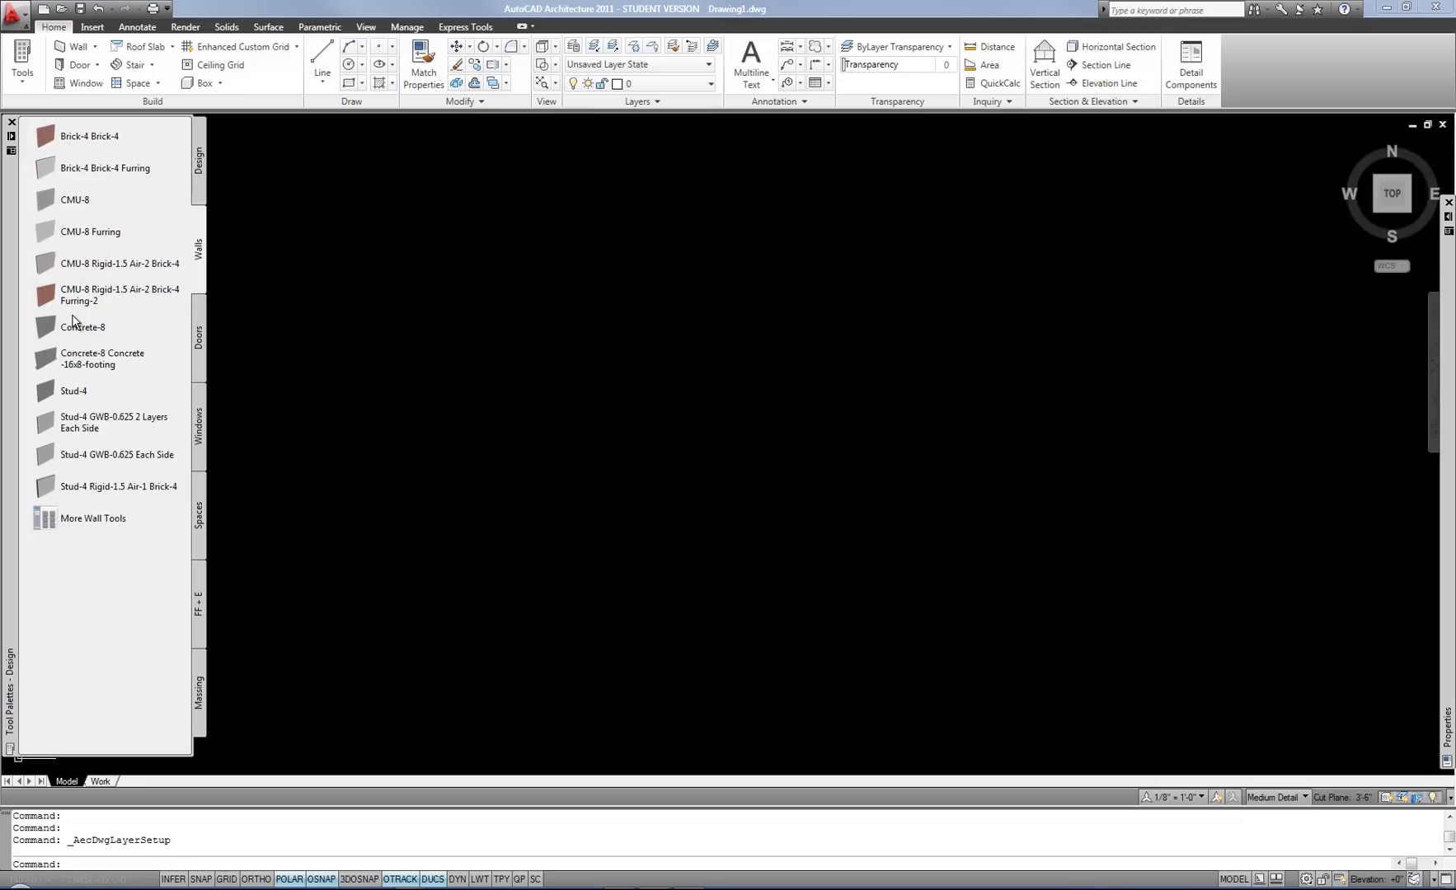
mouse_move(74, 326)
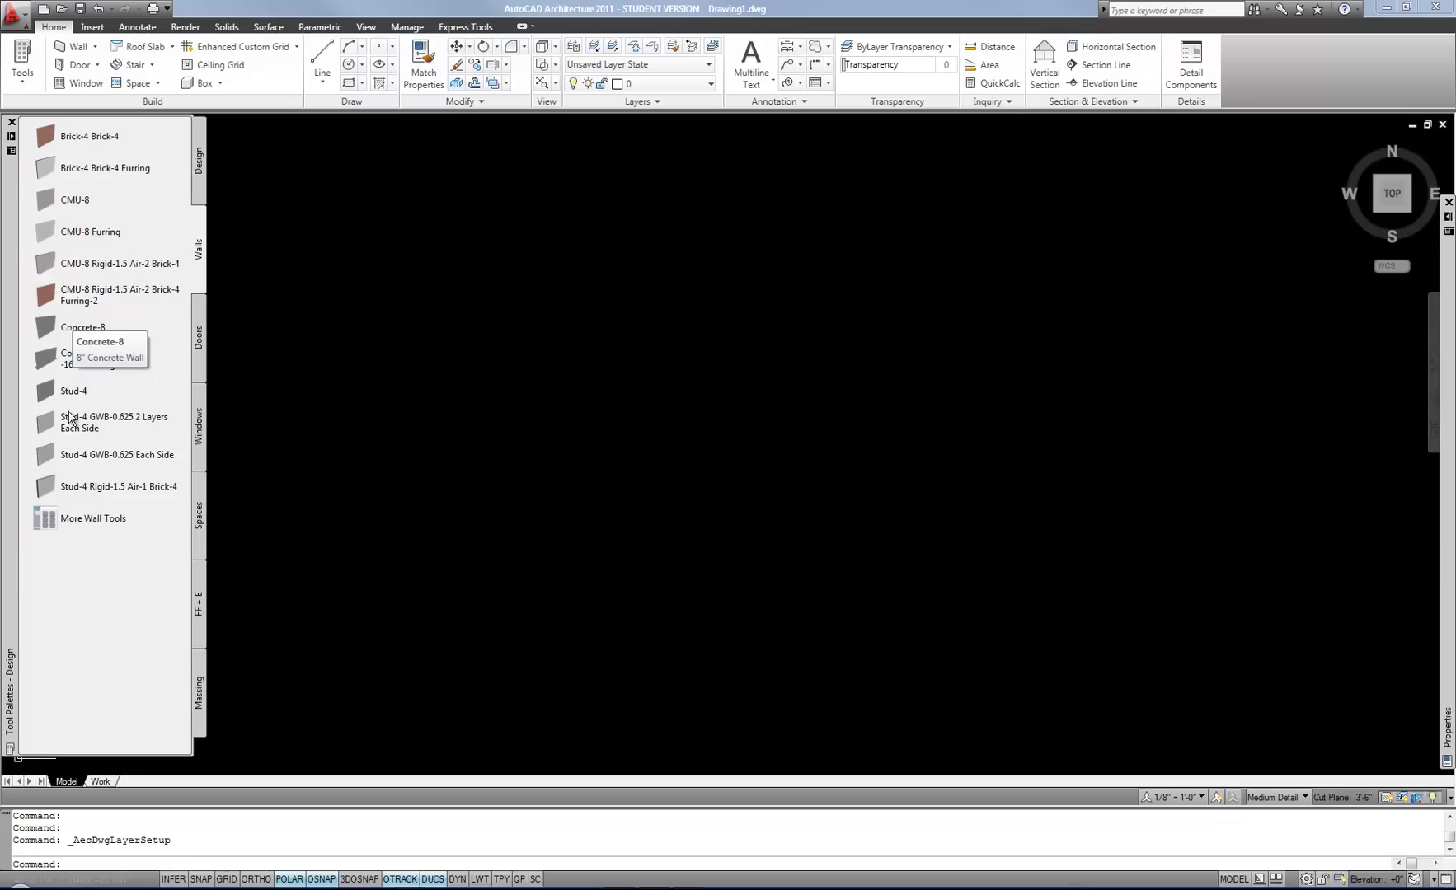
mouse_move(59, 486)
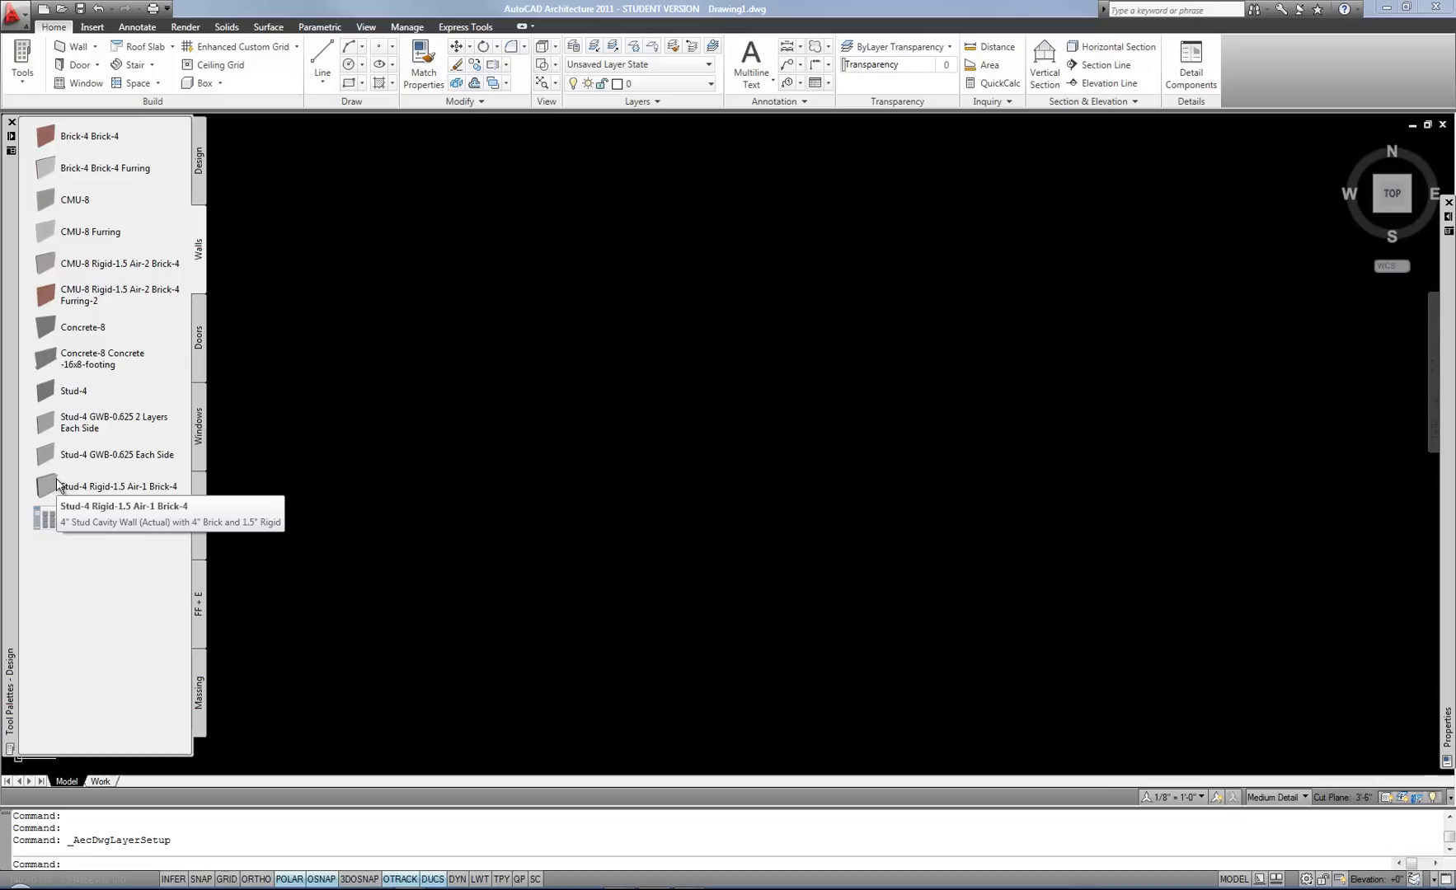
mouse_move(65, 429)
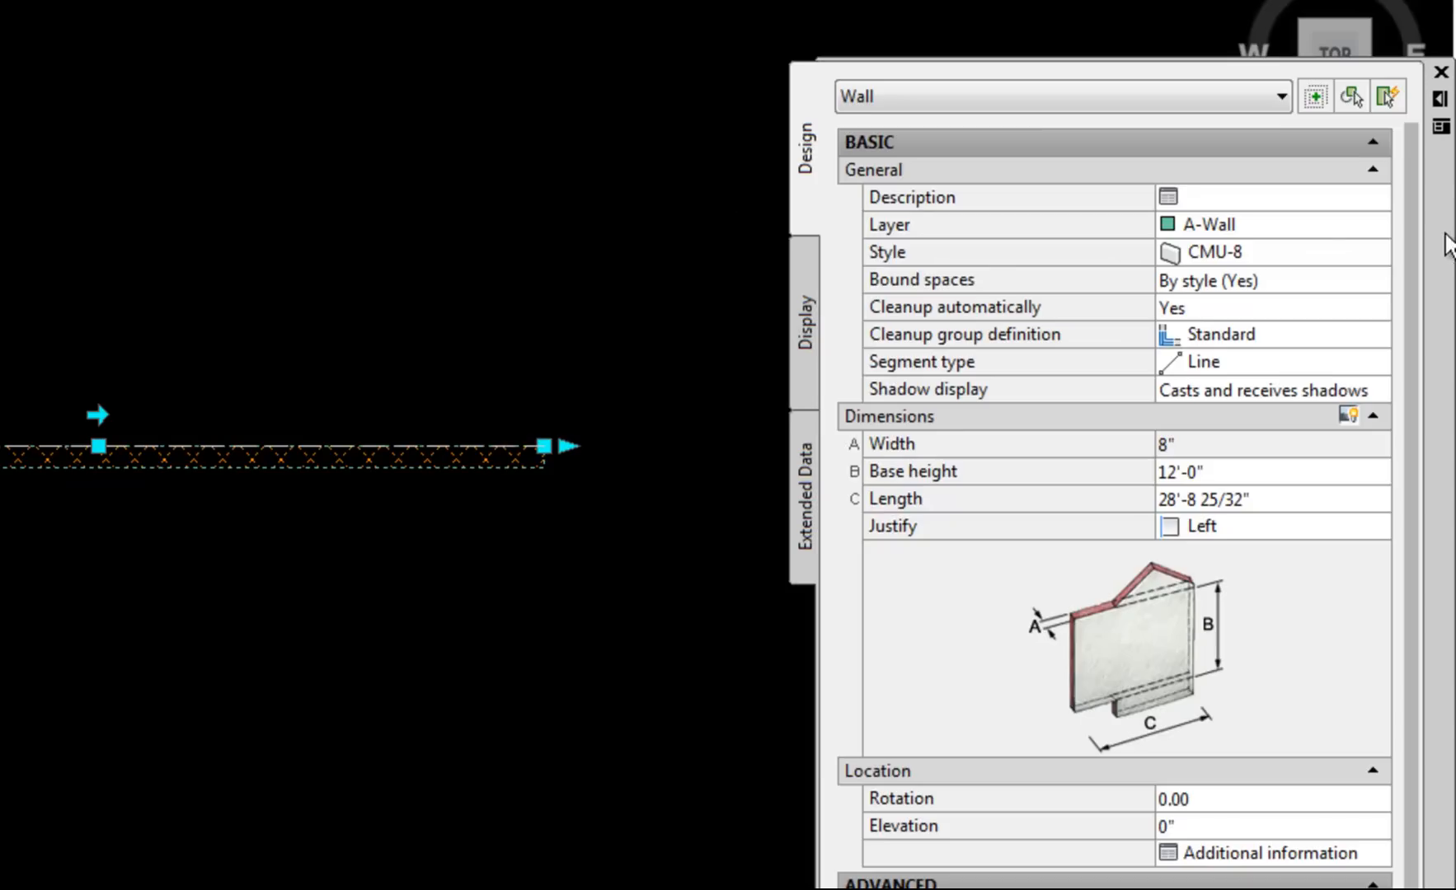
mouse_move(1386, 243)
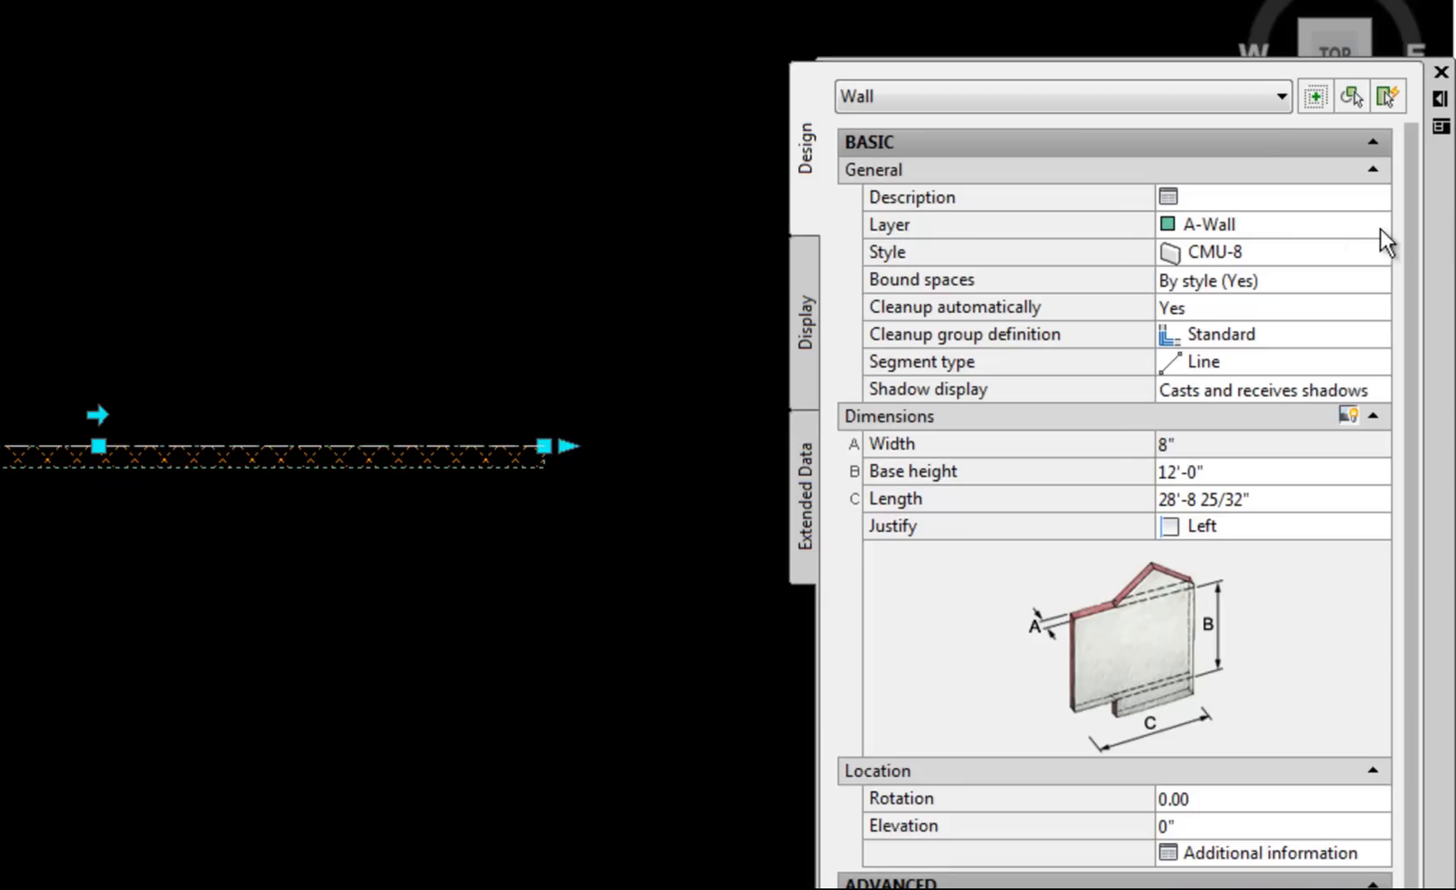
mouse_move(1236, 235)
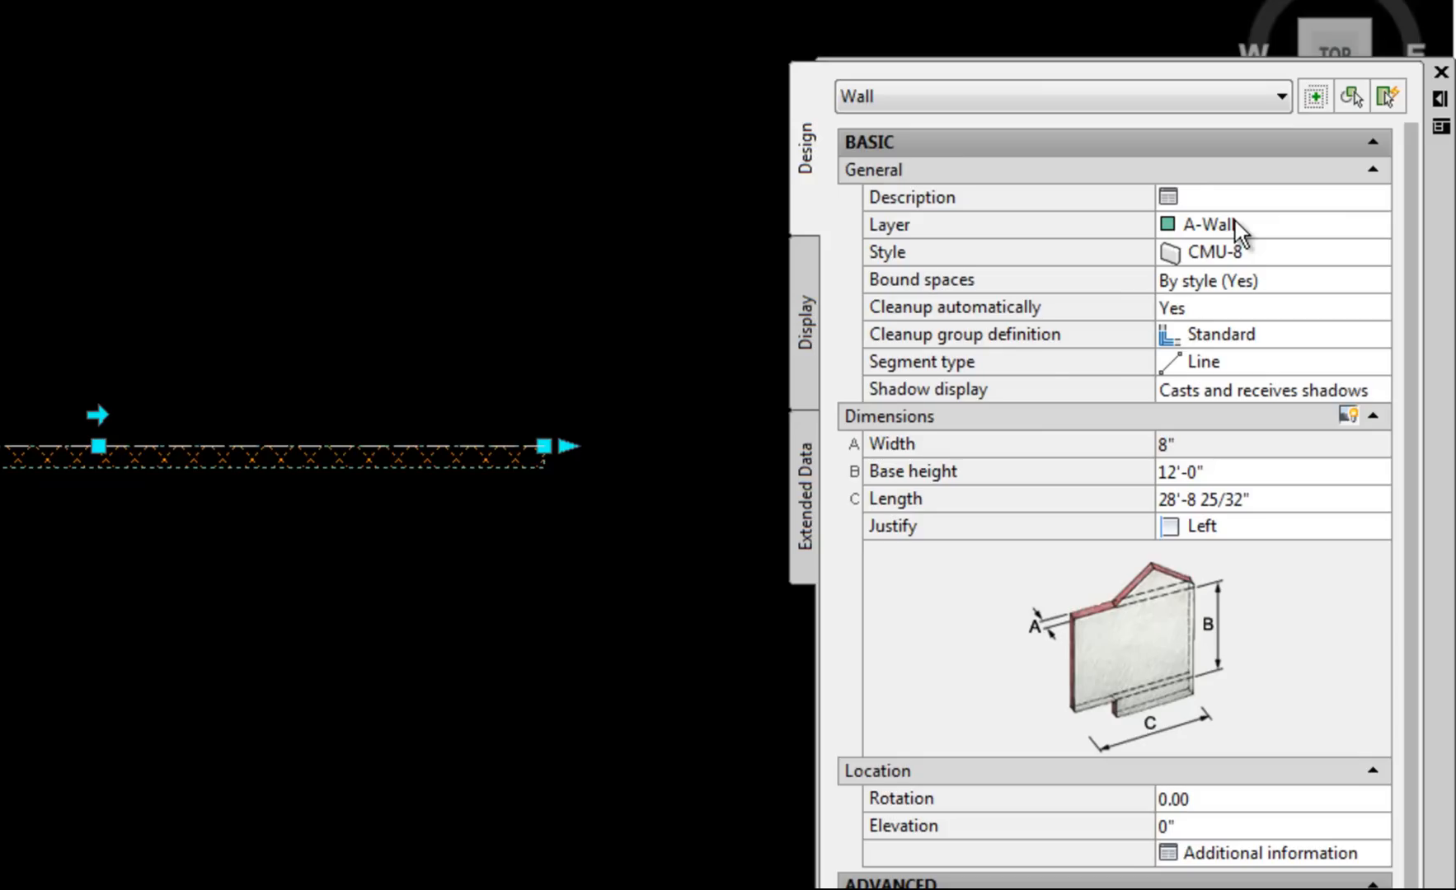
mouse_move(1233, 246)
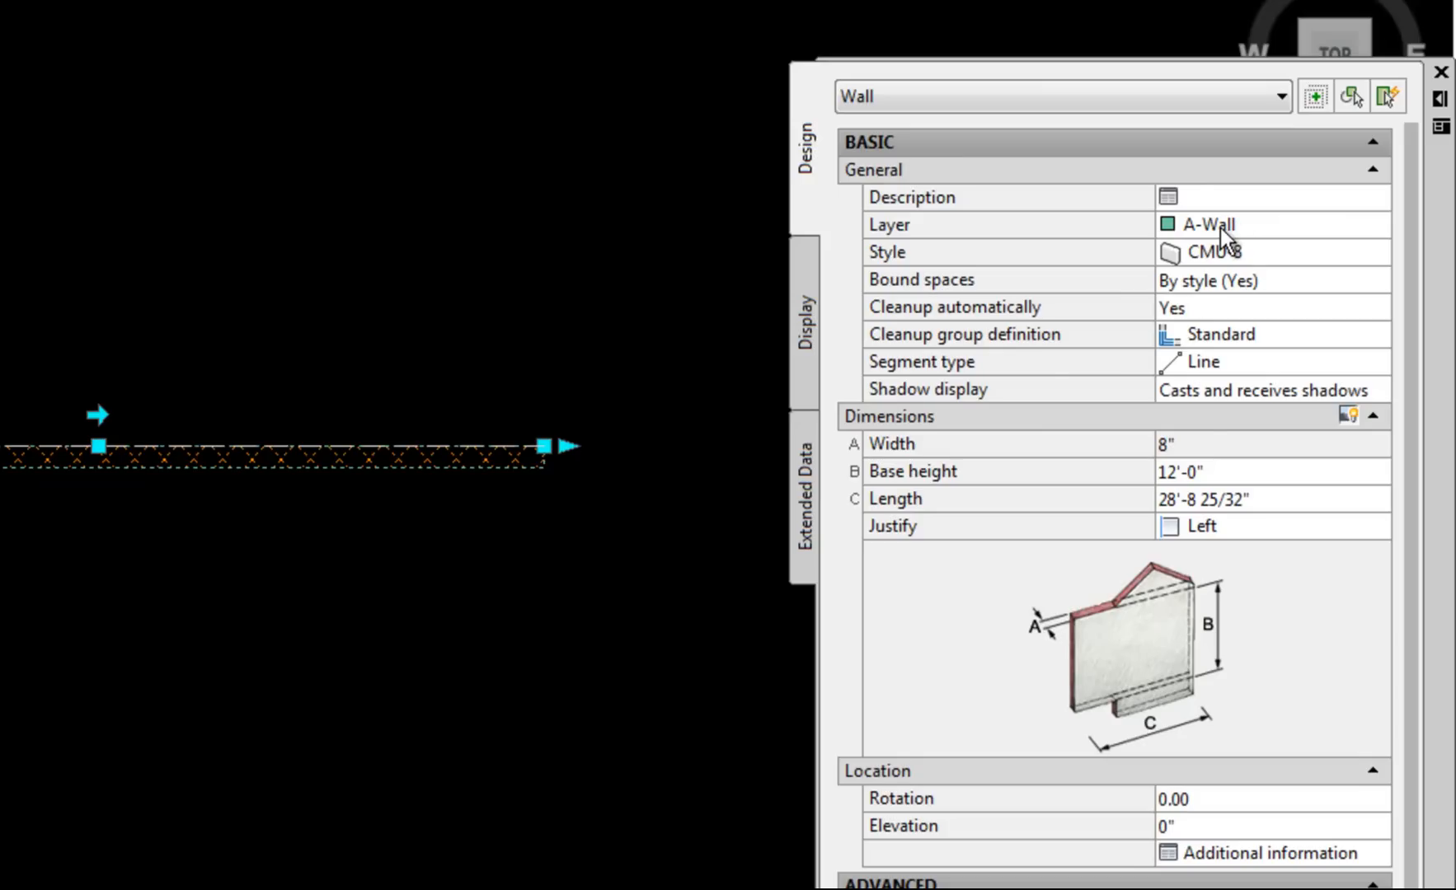
Draw a straight CMU-8 wall and confirm in Properties that its layer is A-Wall
click(1438, 72)
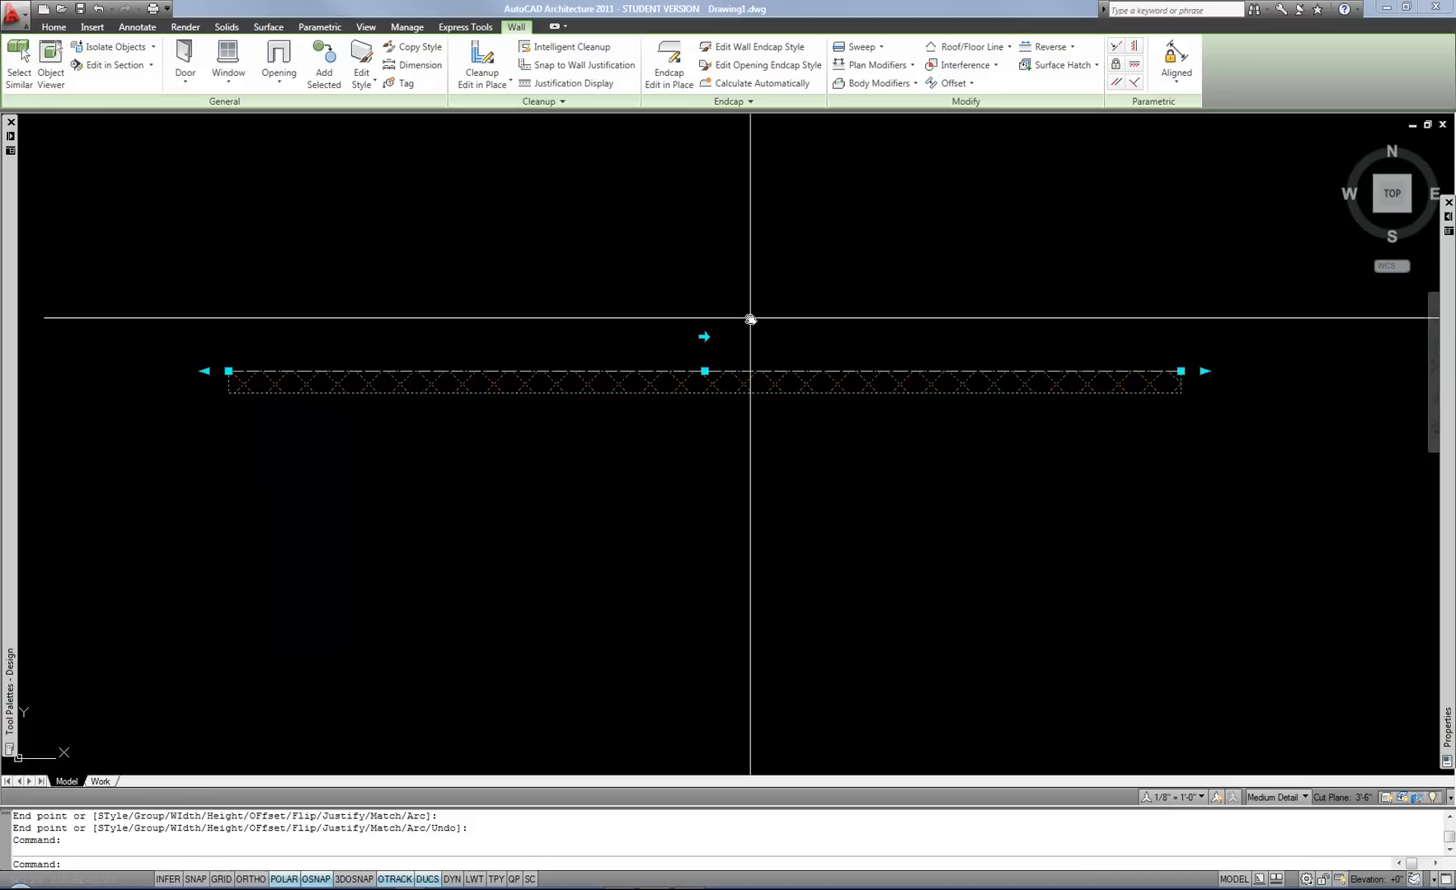
mouse_move(741, 323)
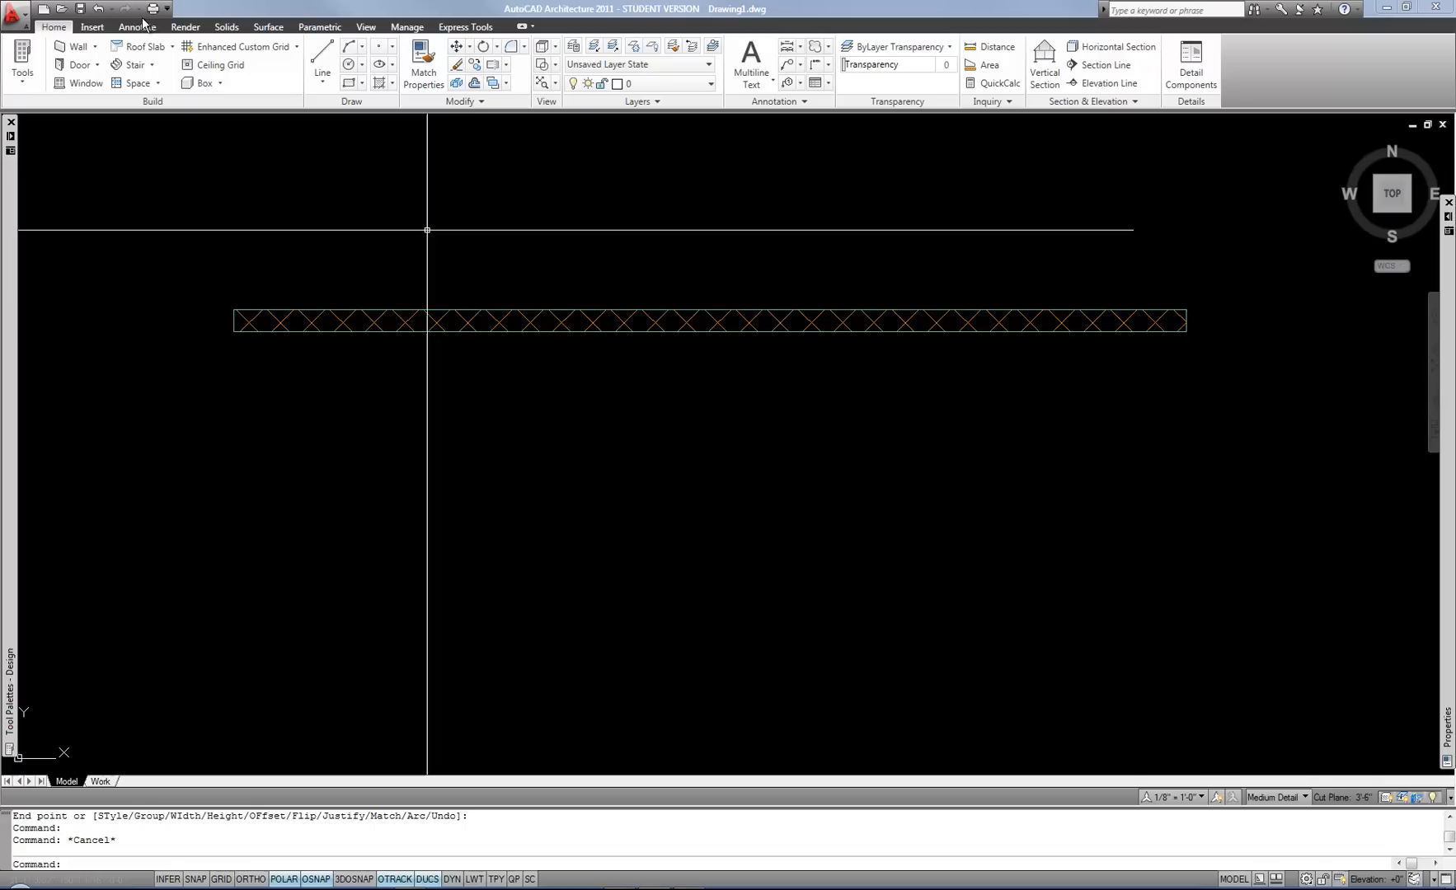
mouse_move(654, 234)
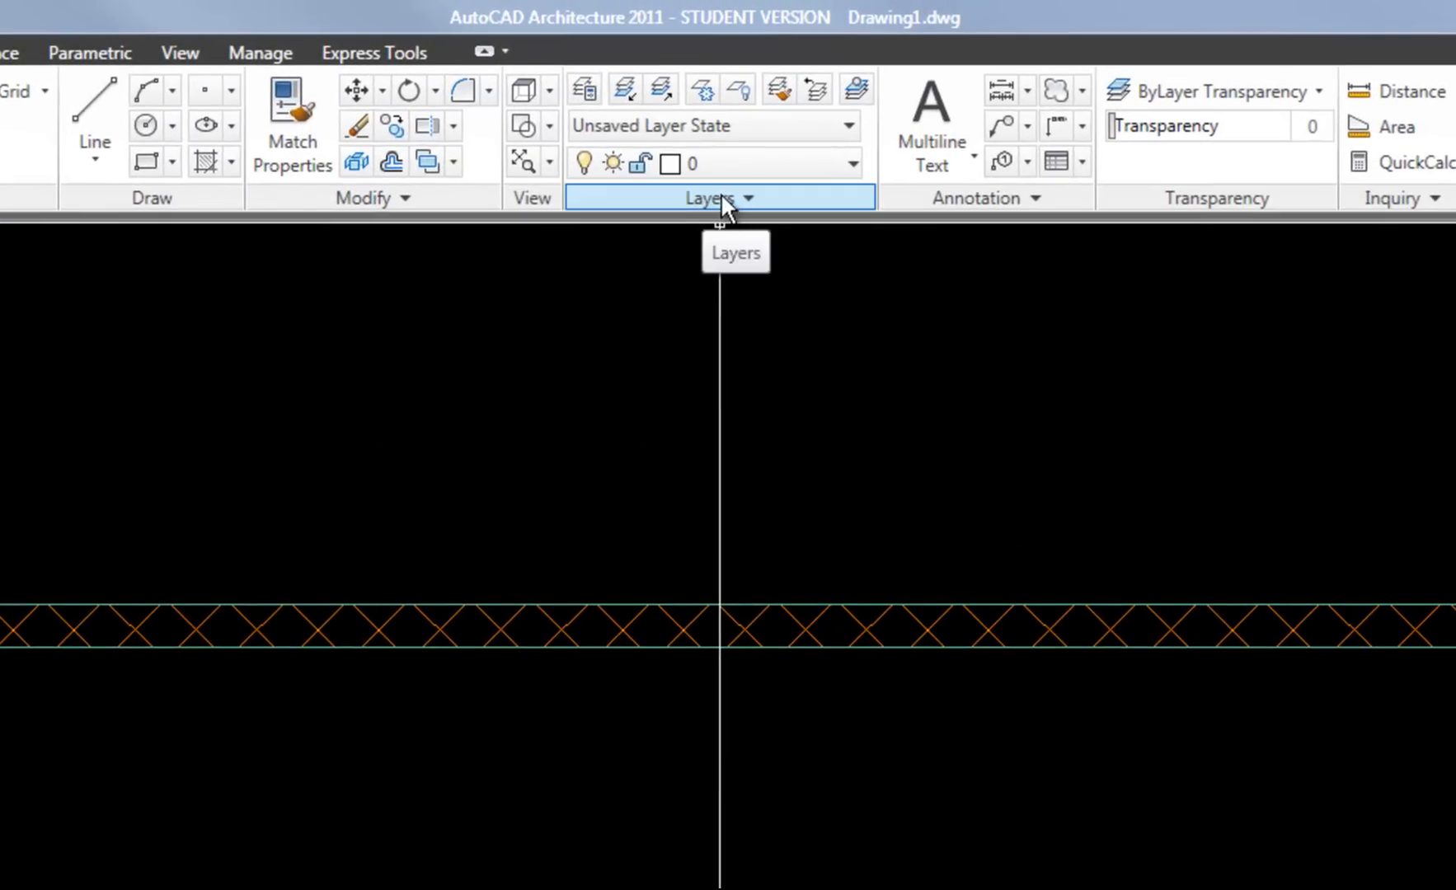
Expand the Layers panel and open Layer Key Styles to show the AIA (256 Color) style
click(718, 198)
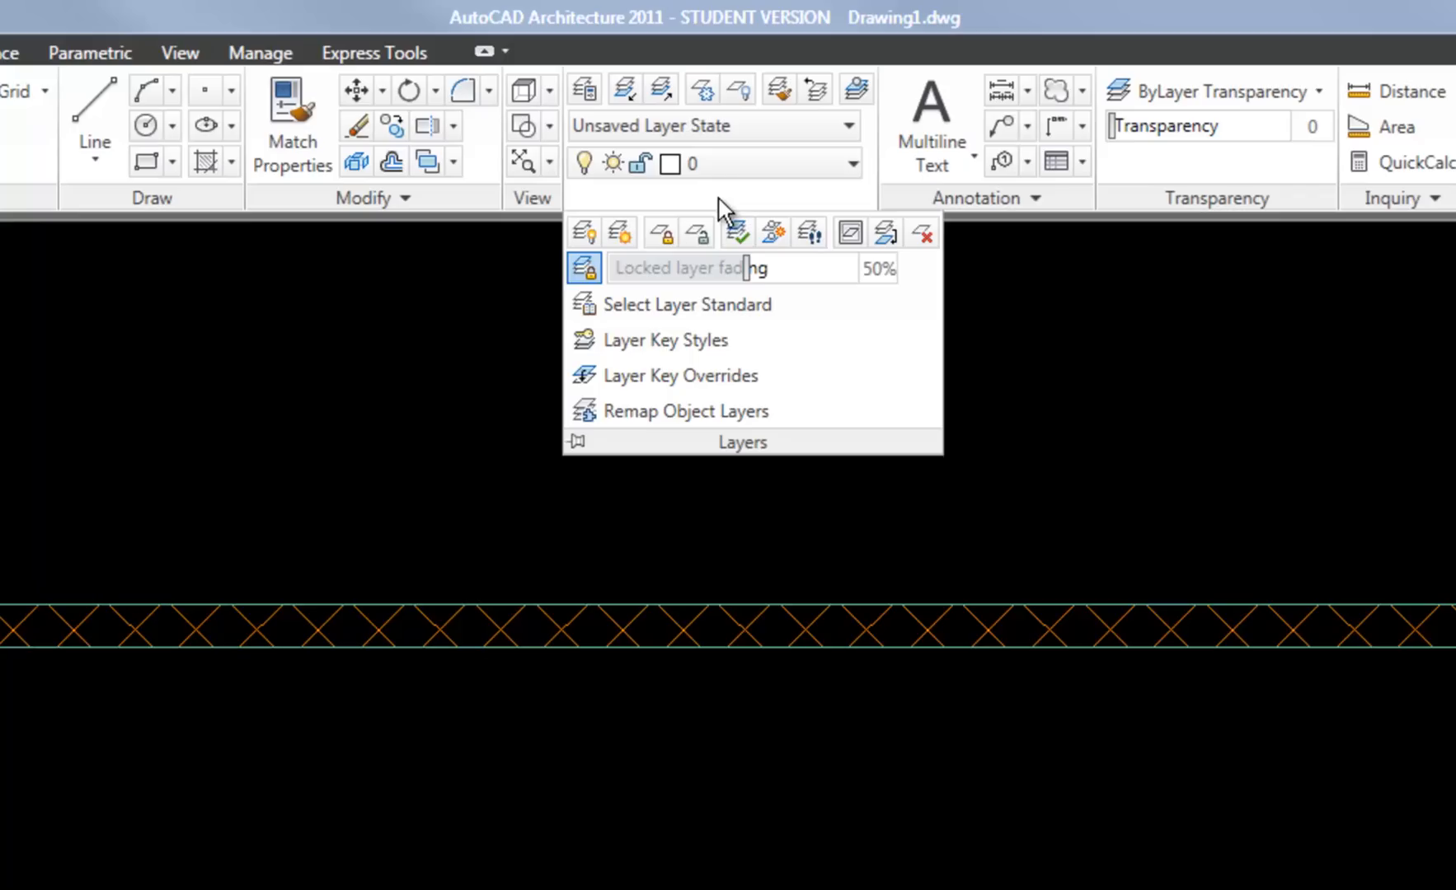
mouse_move(663, 345)
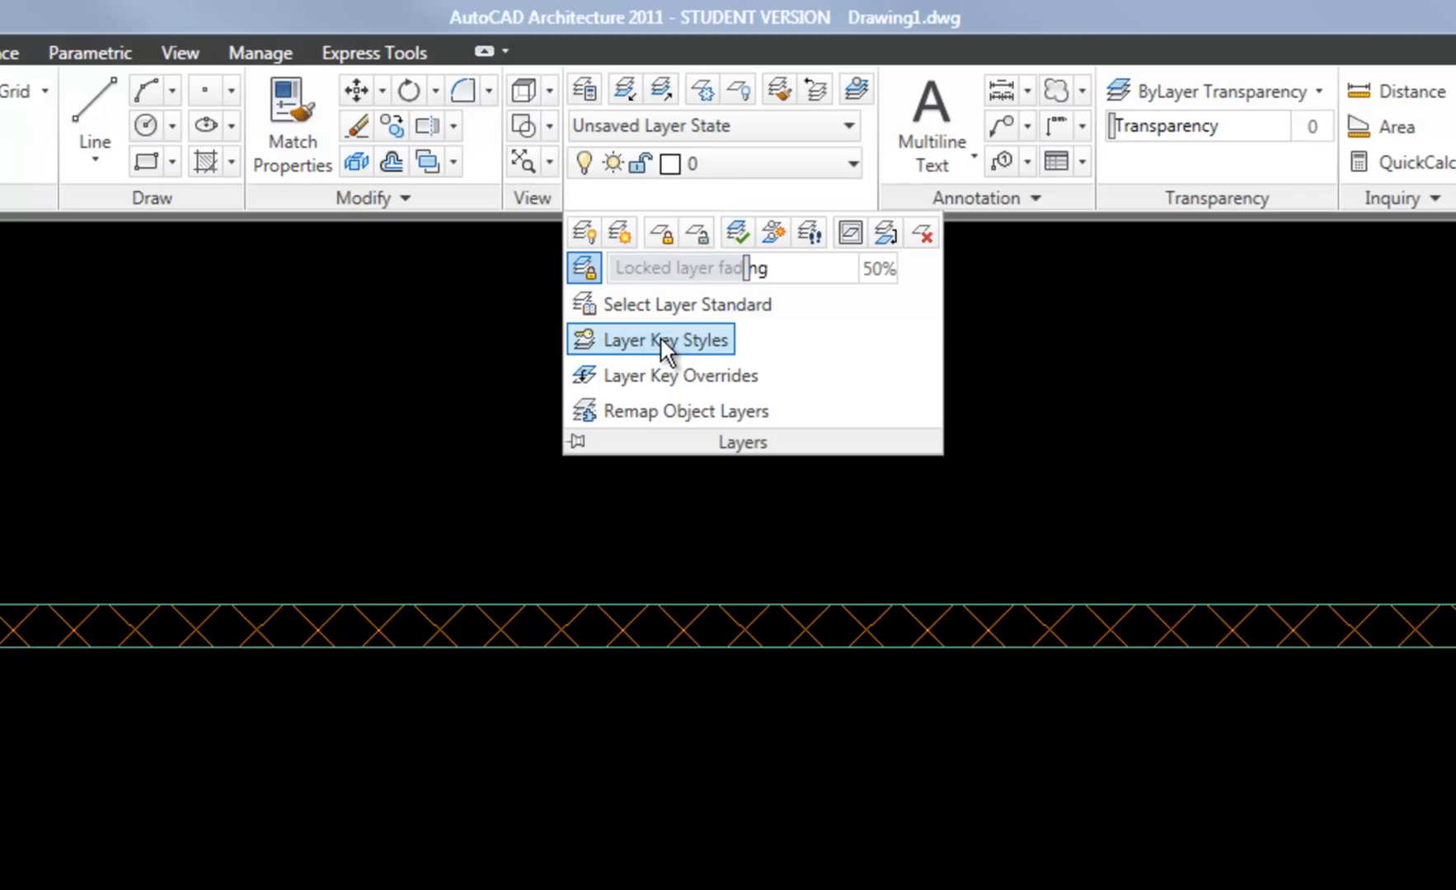
click(665, 340)
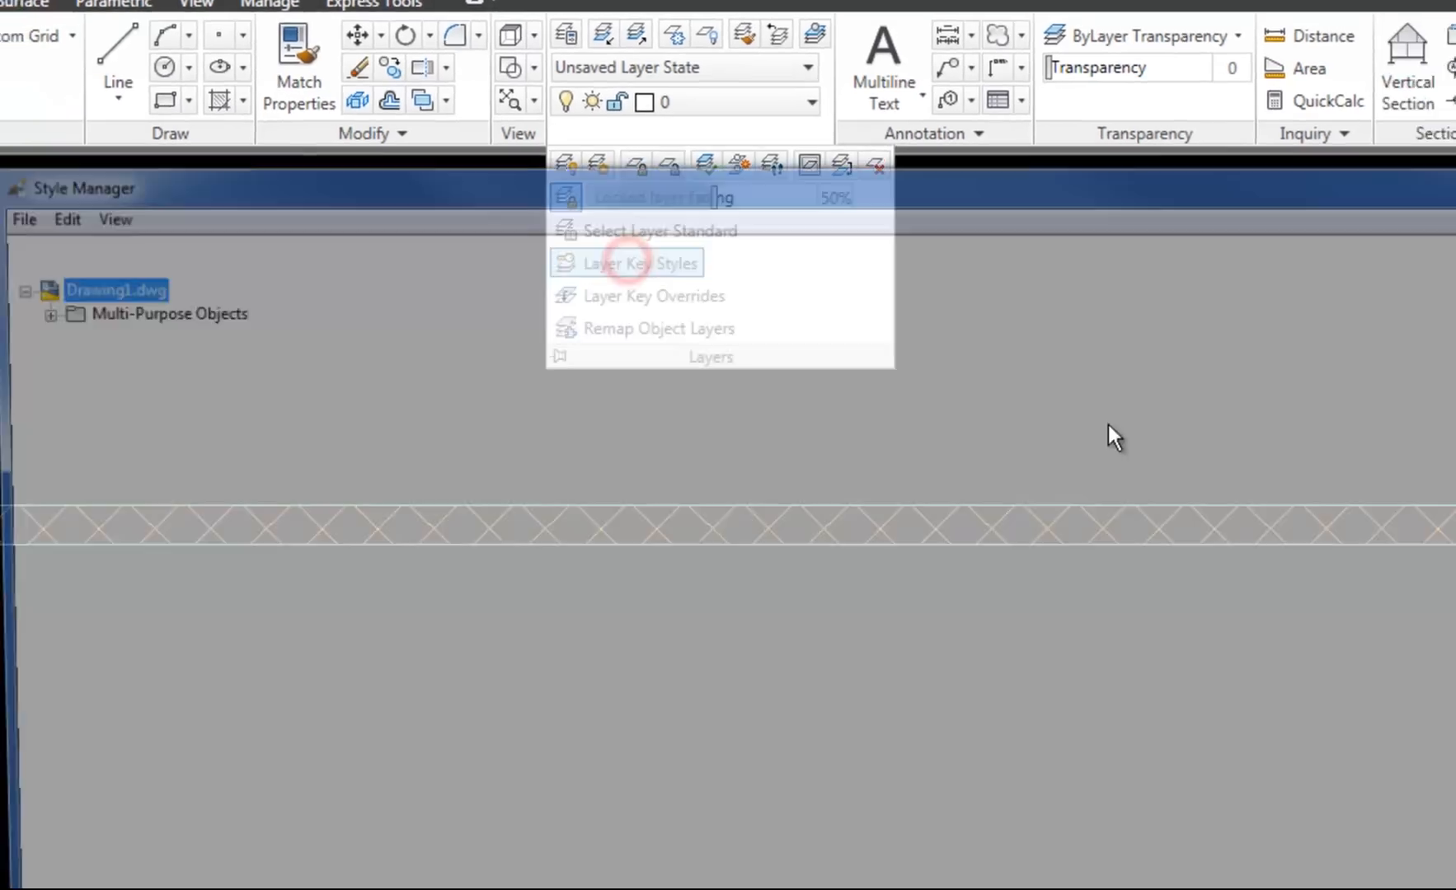
click(642, 263)
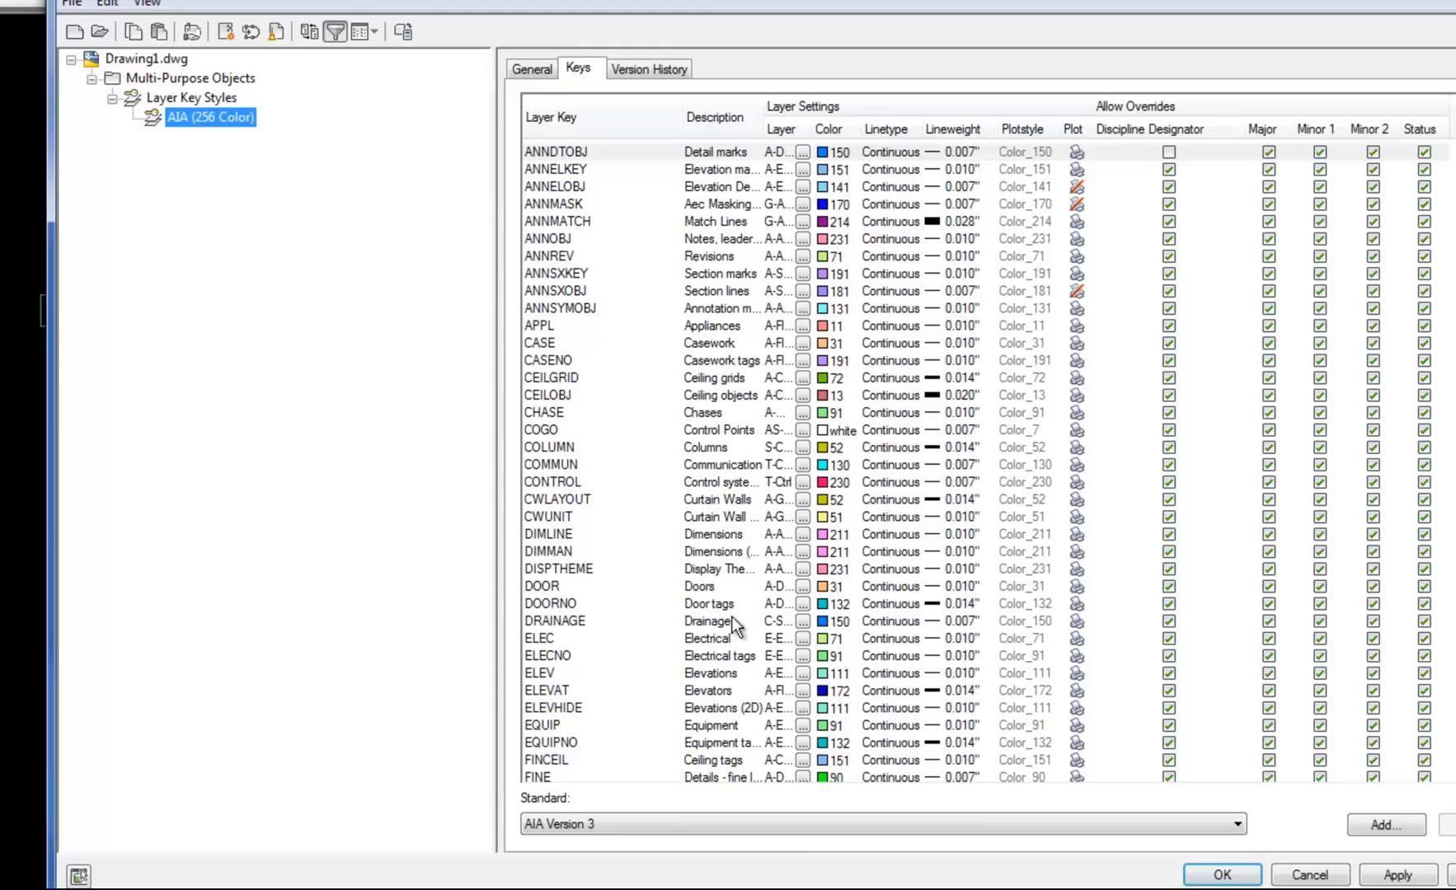
mouse_move(701, 557)
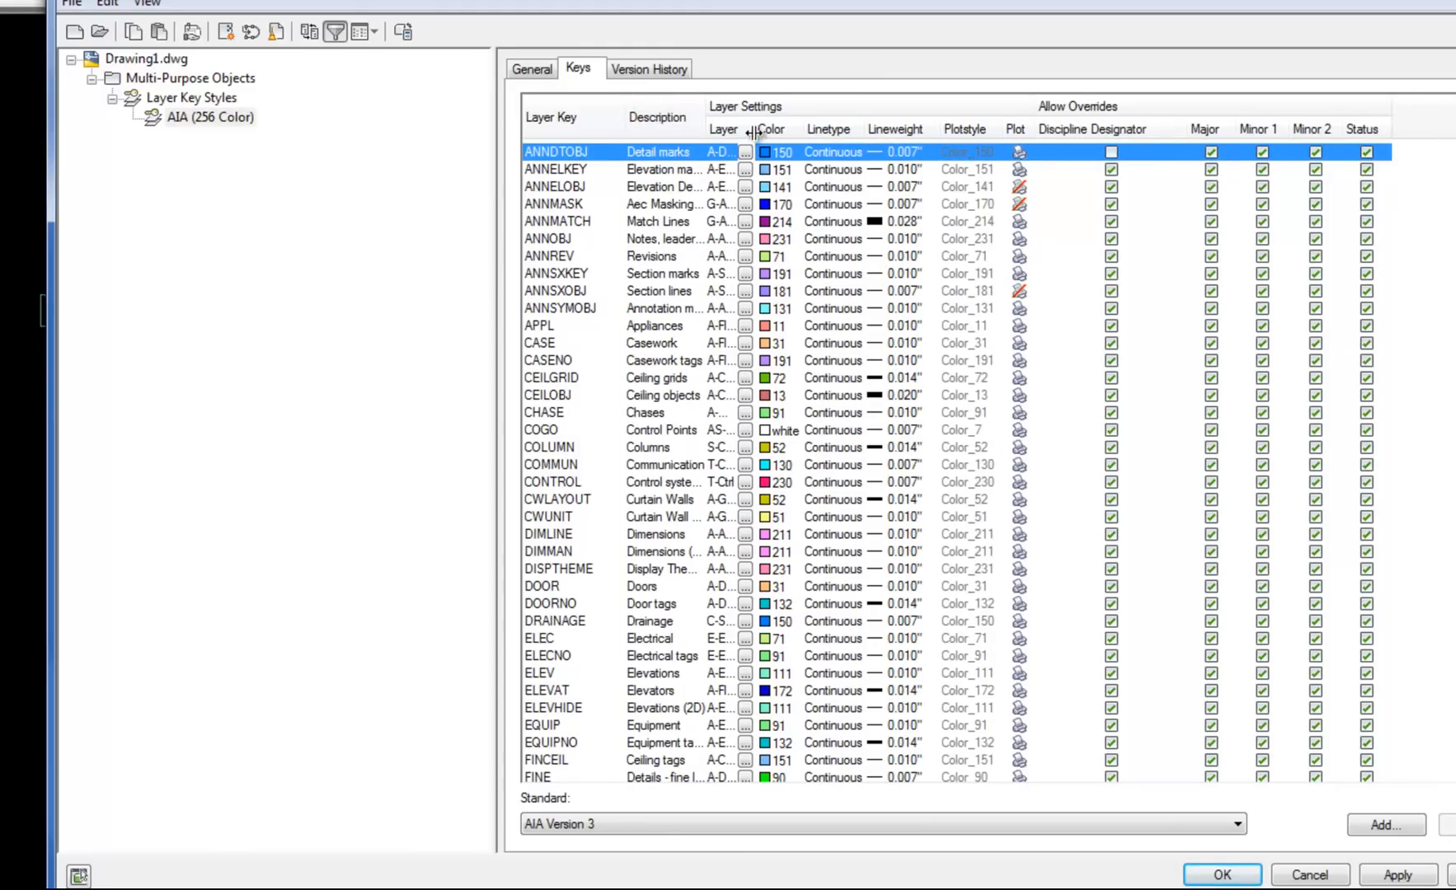
Widen the Layer column of the AIA (256 Color) keys so full layer names show
drag(754, 127, 830, 128)
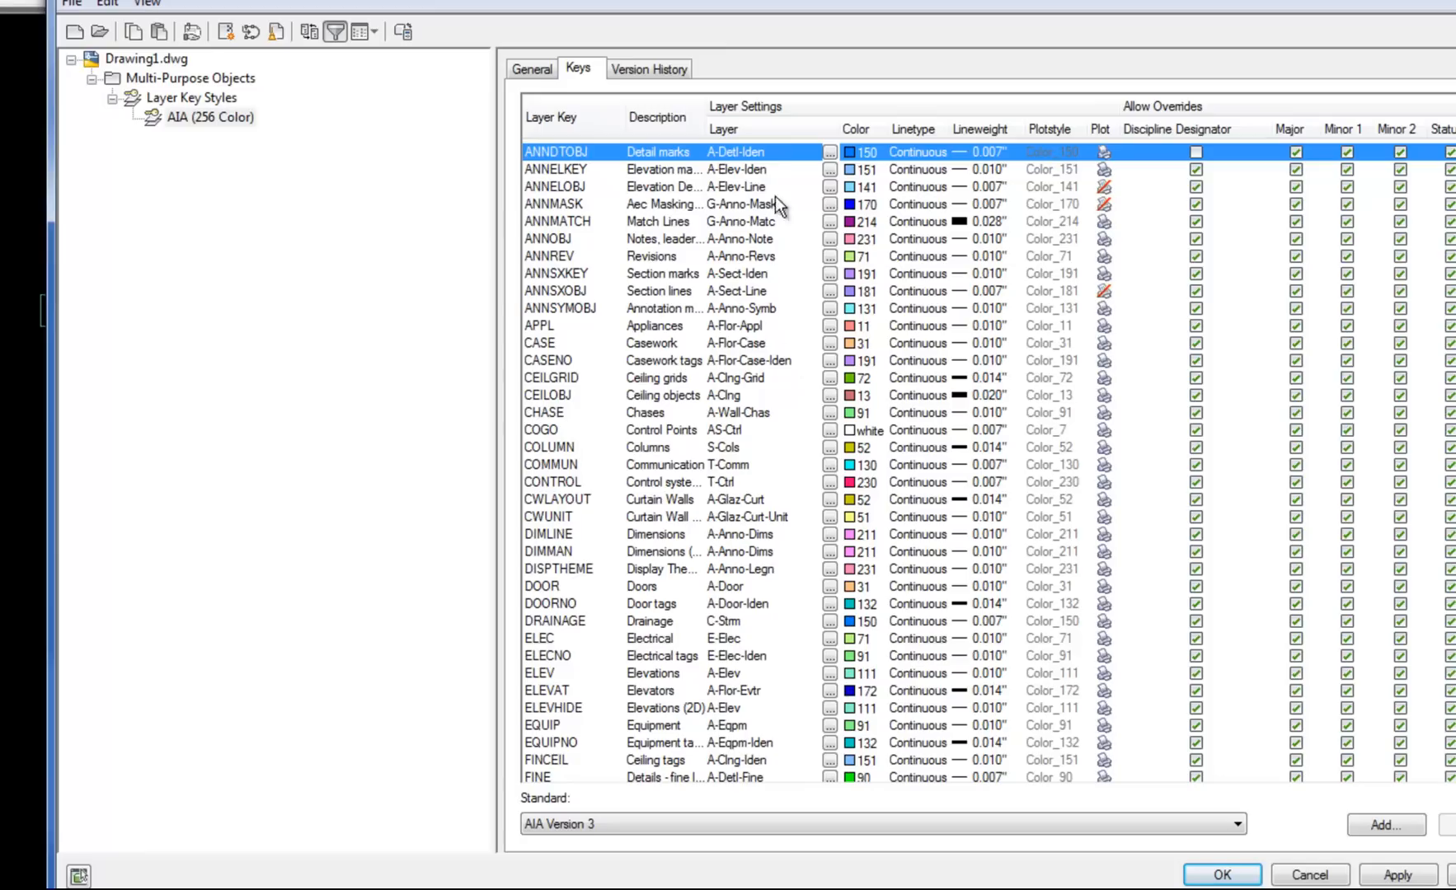
mouse_move(883, 252)
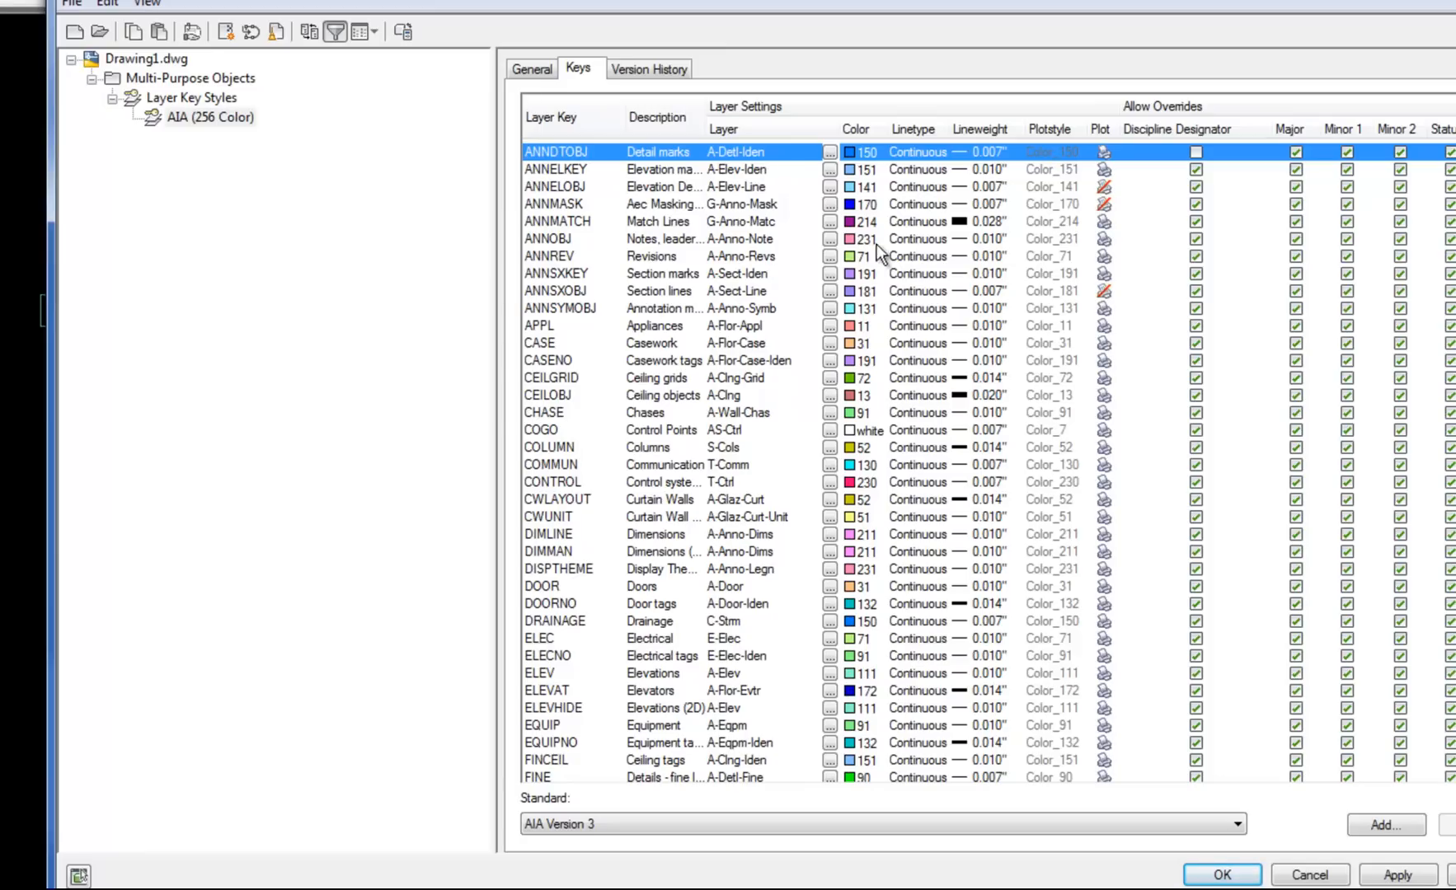
mouse_move(960, 290)
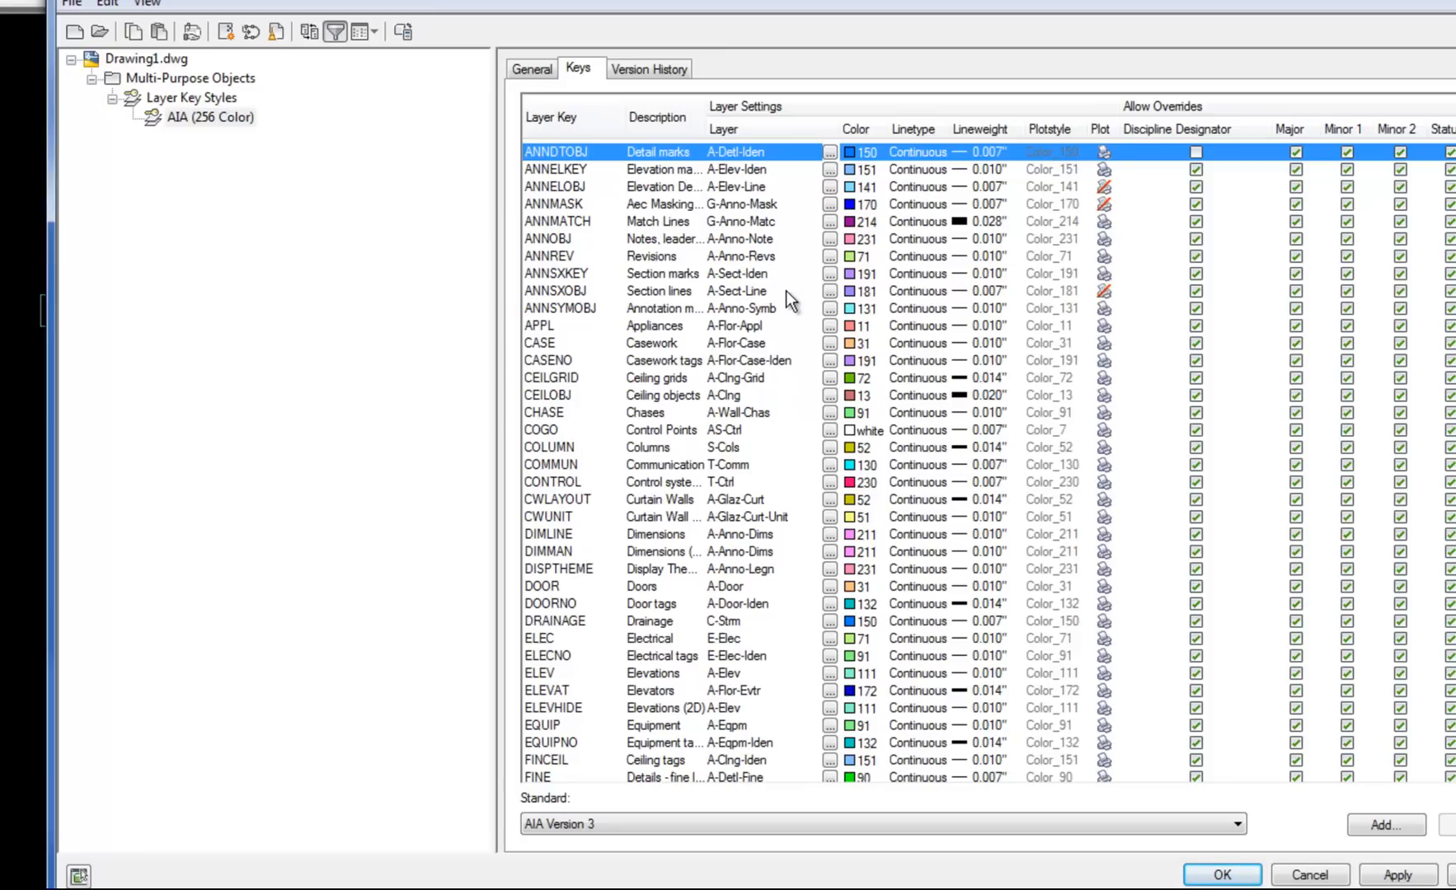
mouse_move(670, 293)
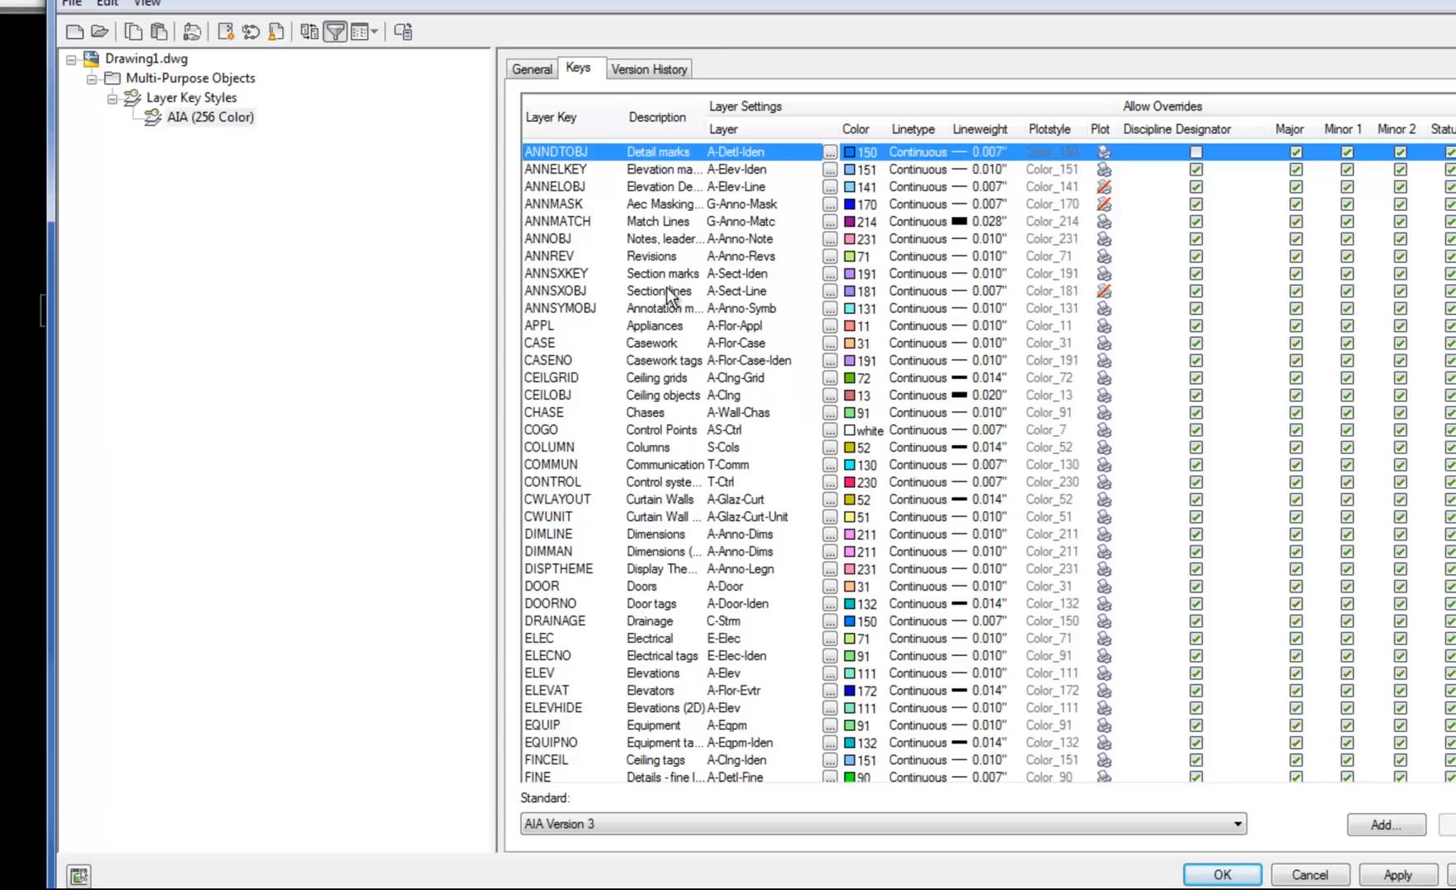
mouse_move(829, 246)
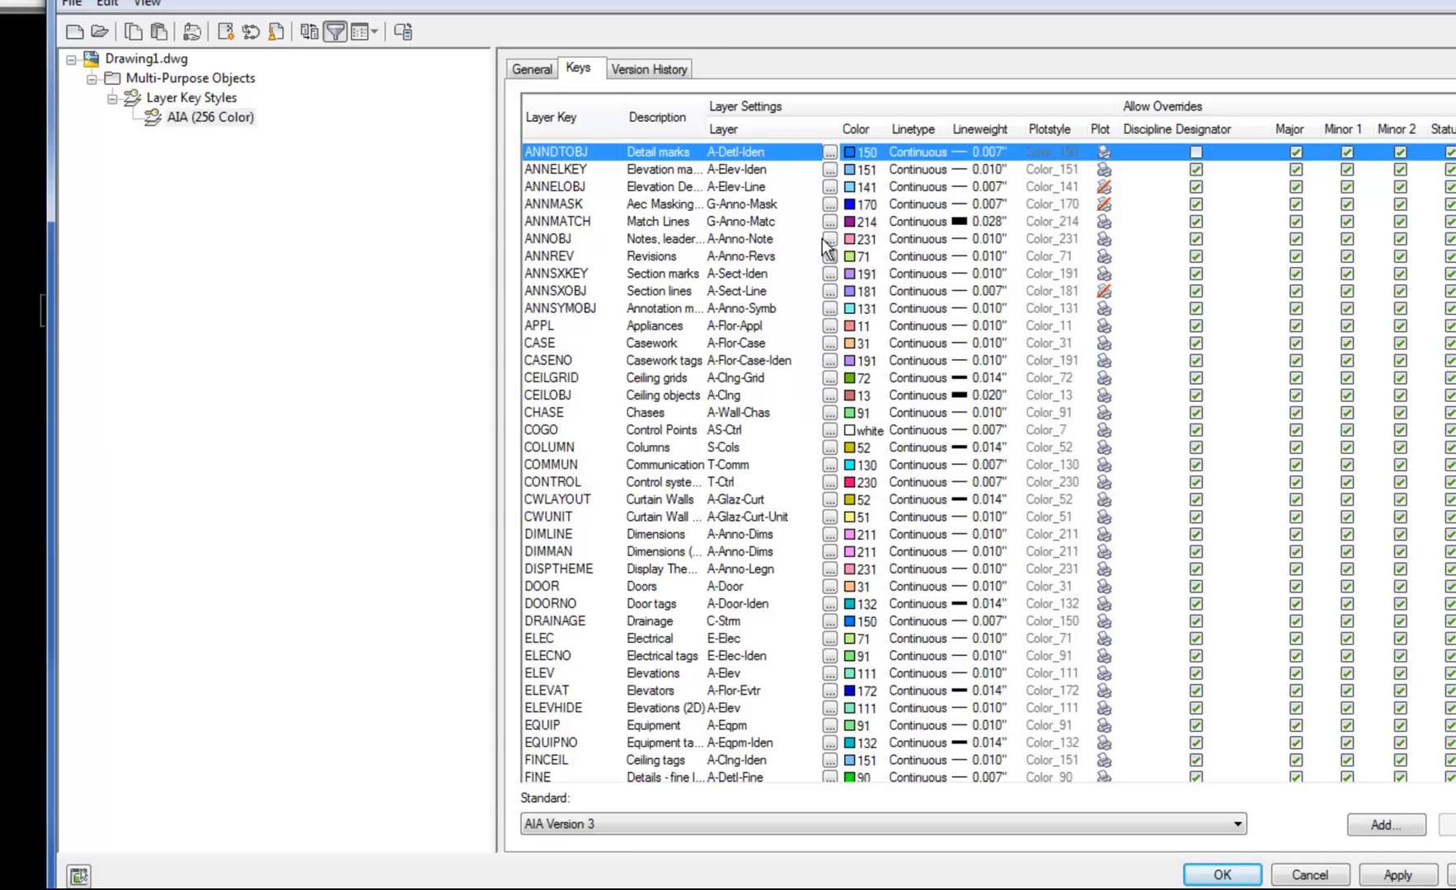
mouse_move(879, 171)
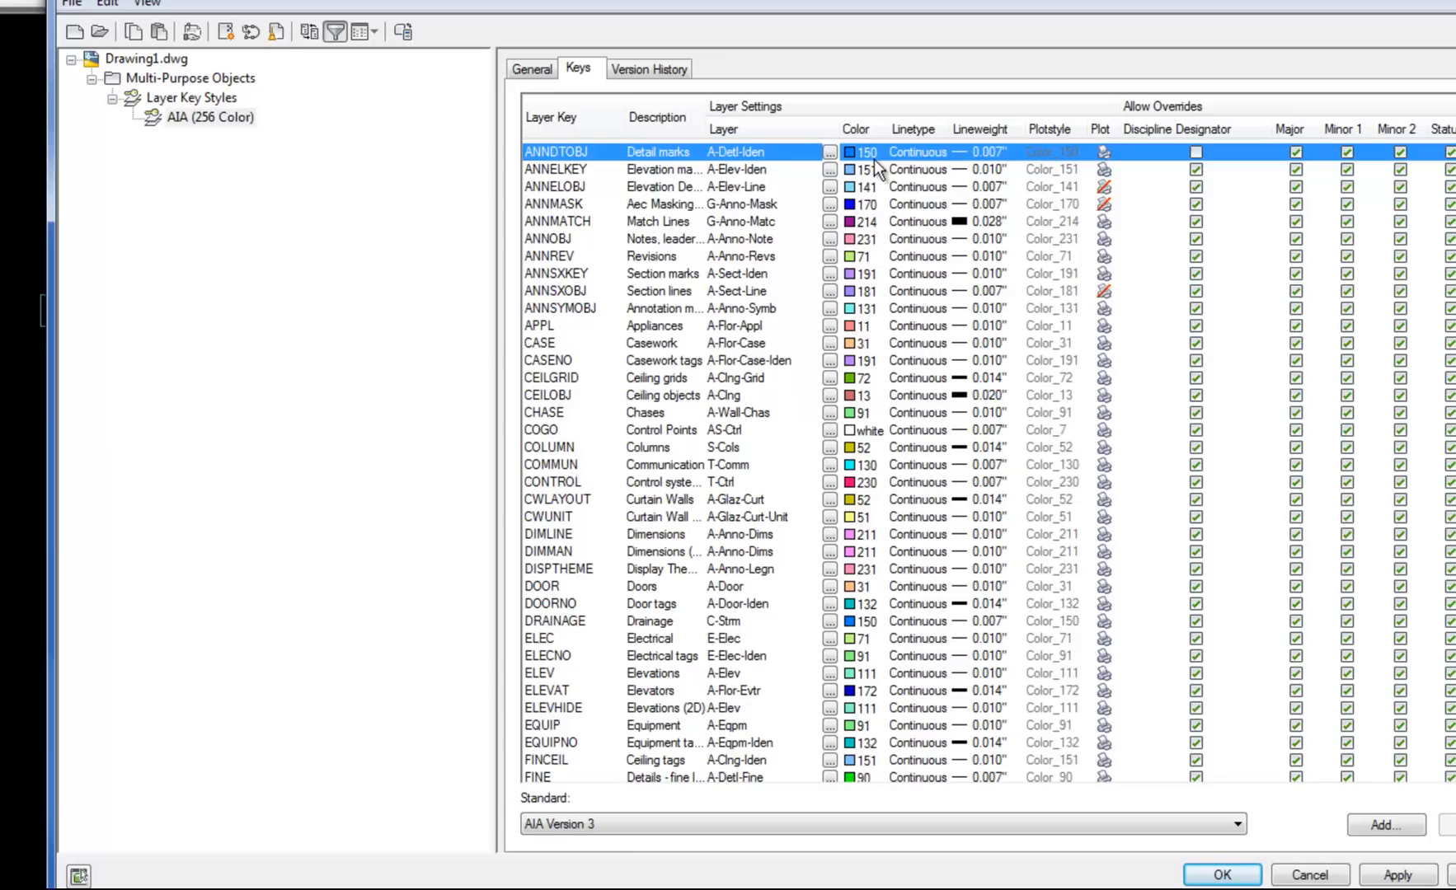
mouse_move(988, 173)
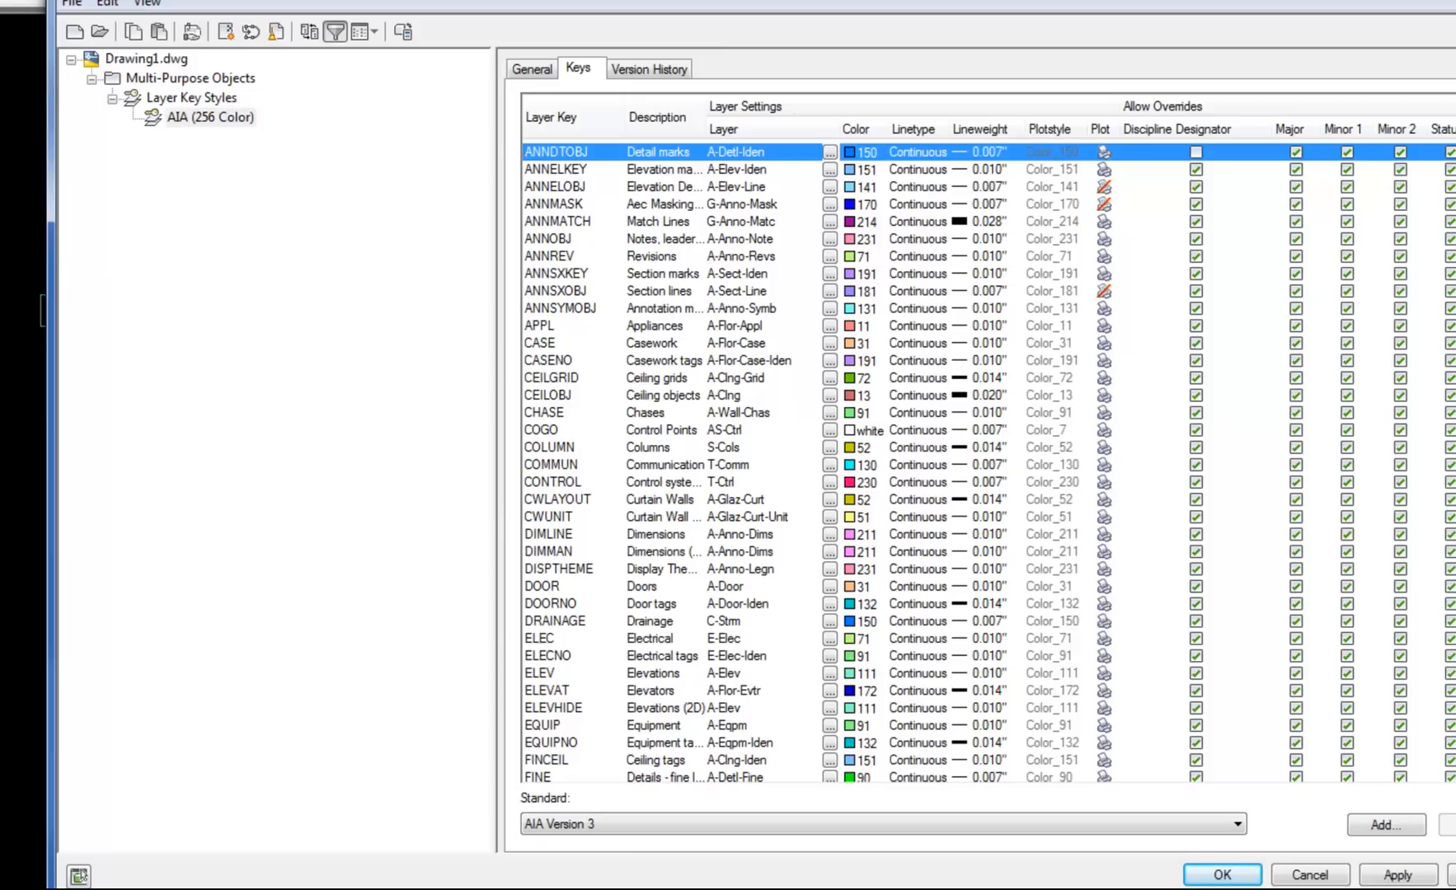
scroll(down, 3)
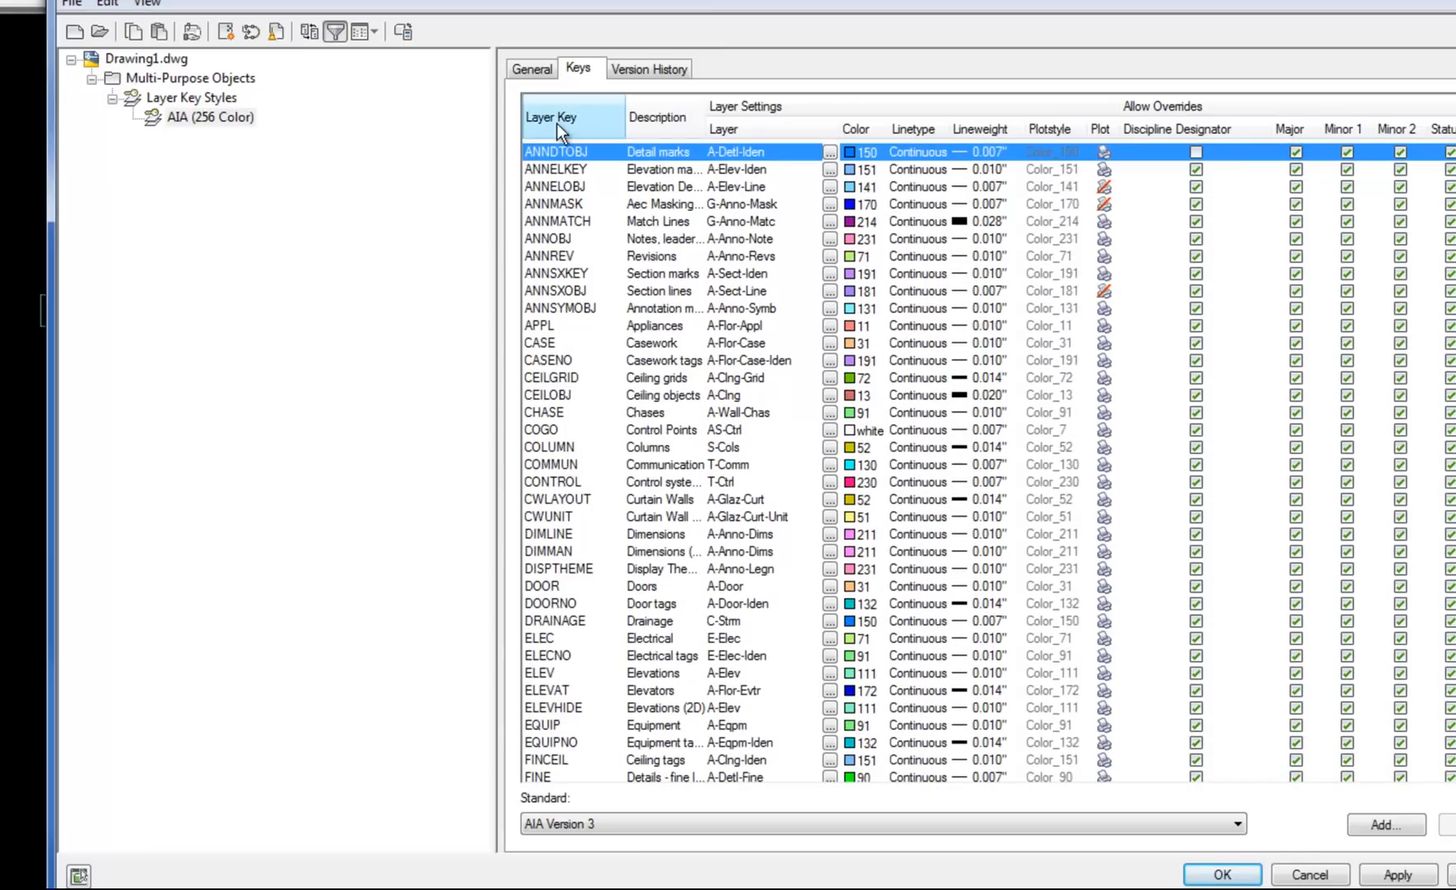
mouse_move(568, 147)
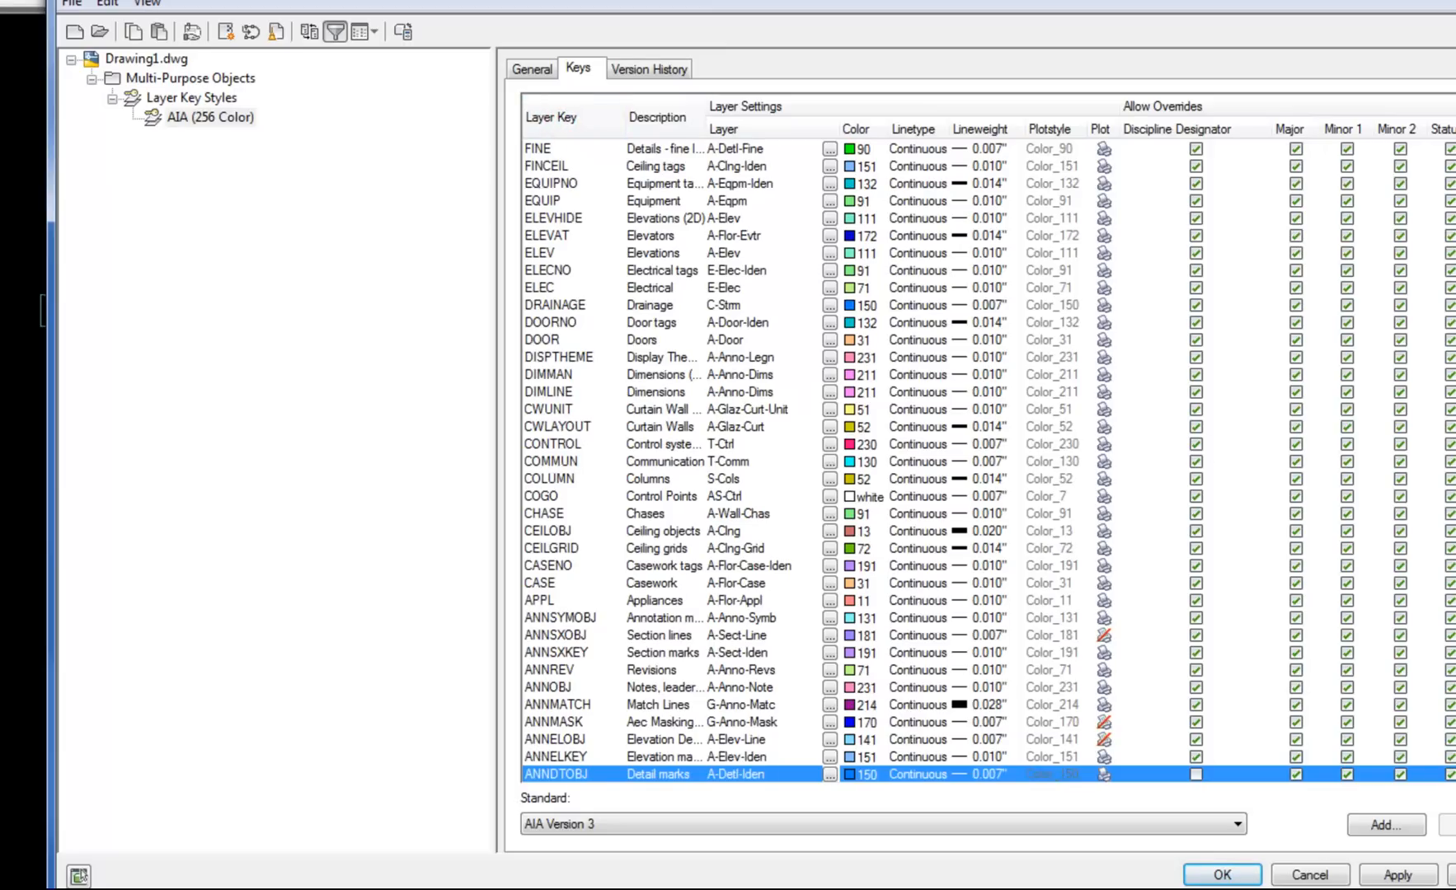
Re-sort the keys alphabetically and select the WALL key on layer A-Wall, color 113
click(548, 116)
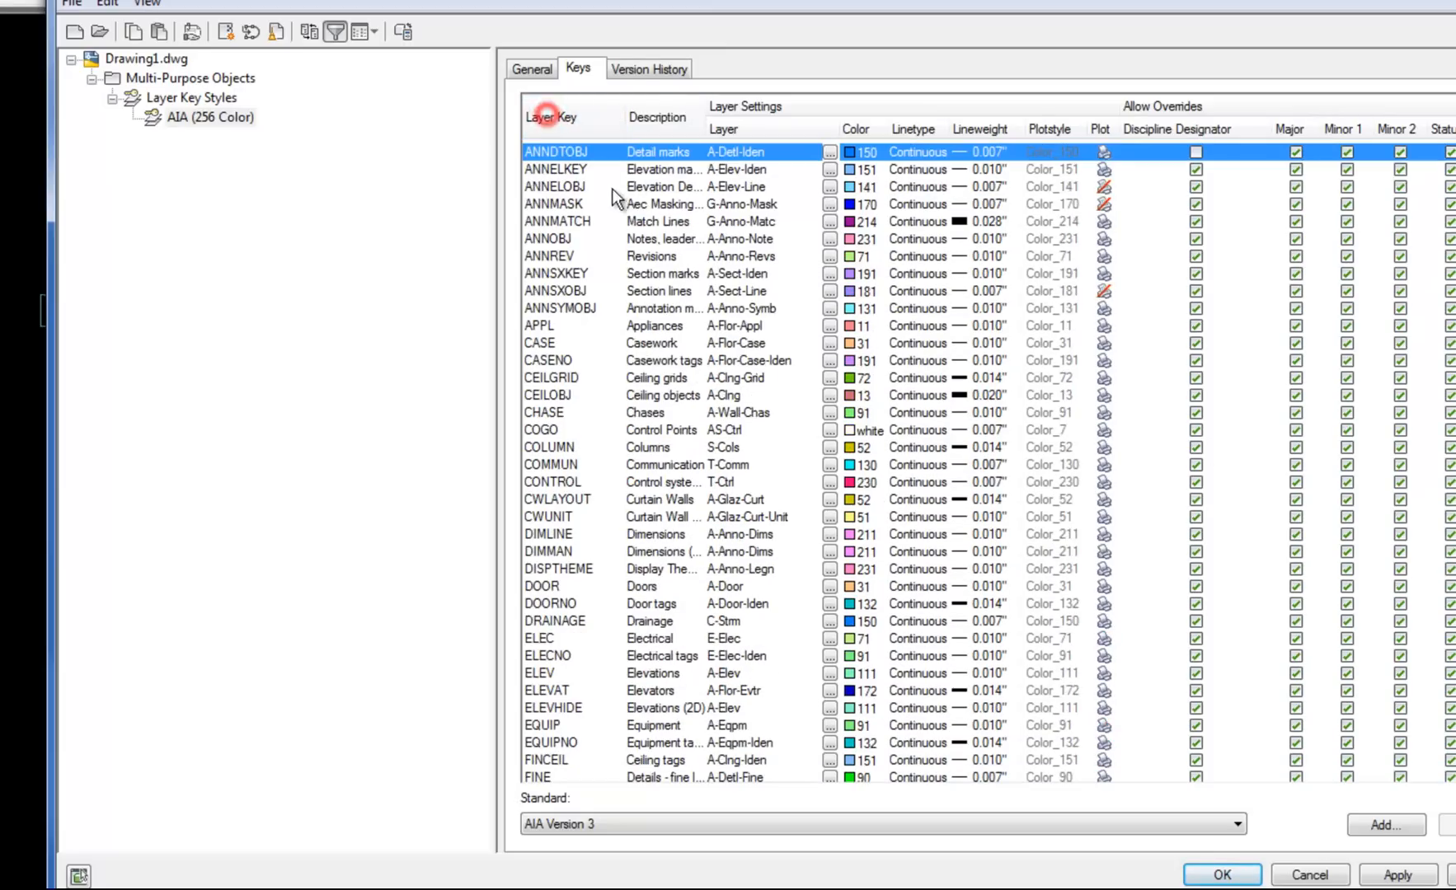
scroll(down, 3)
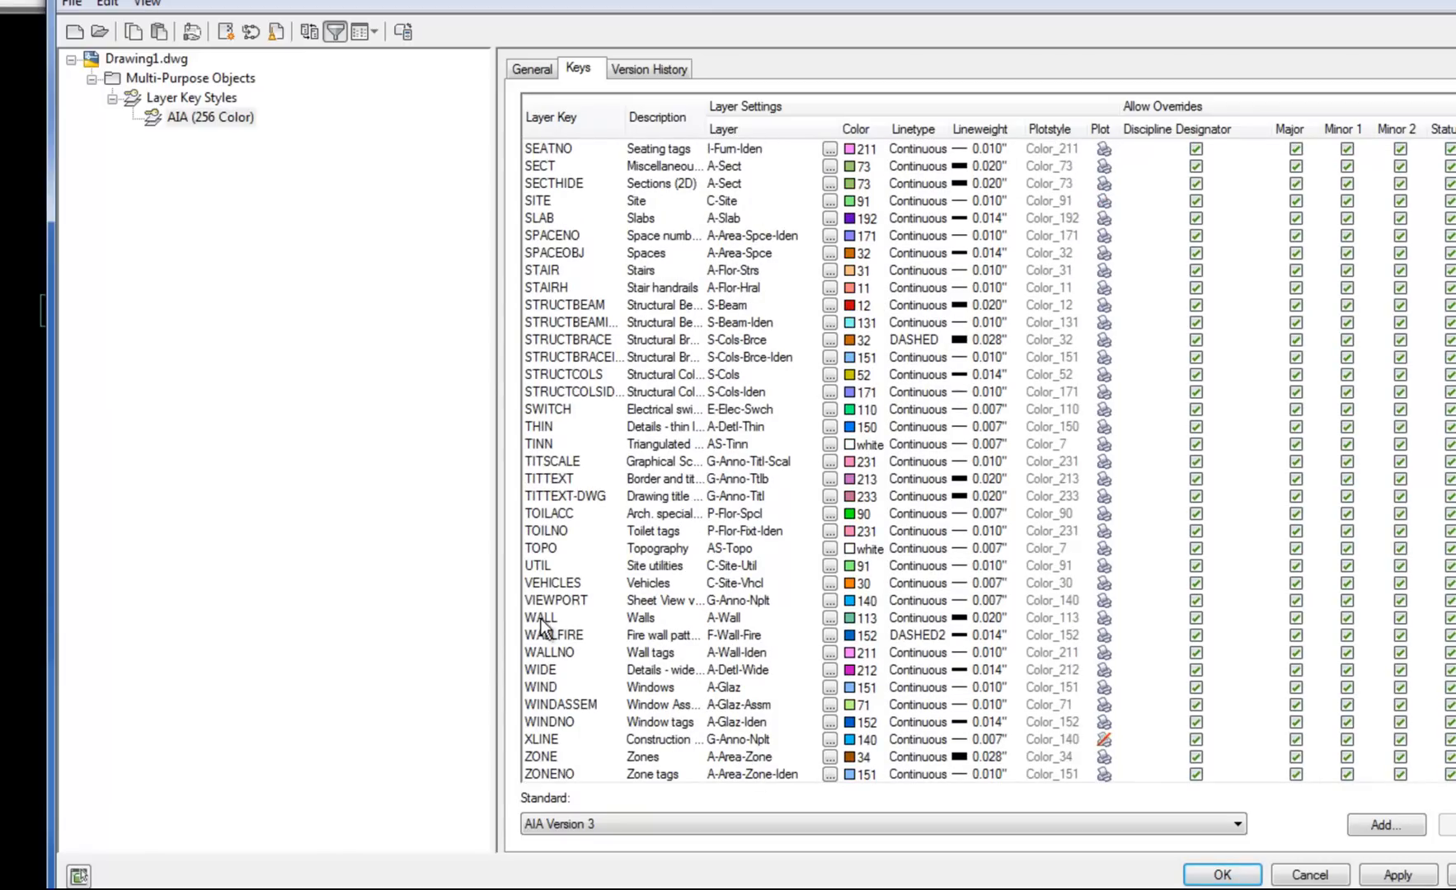
click(540, 618)
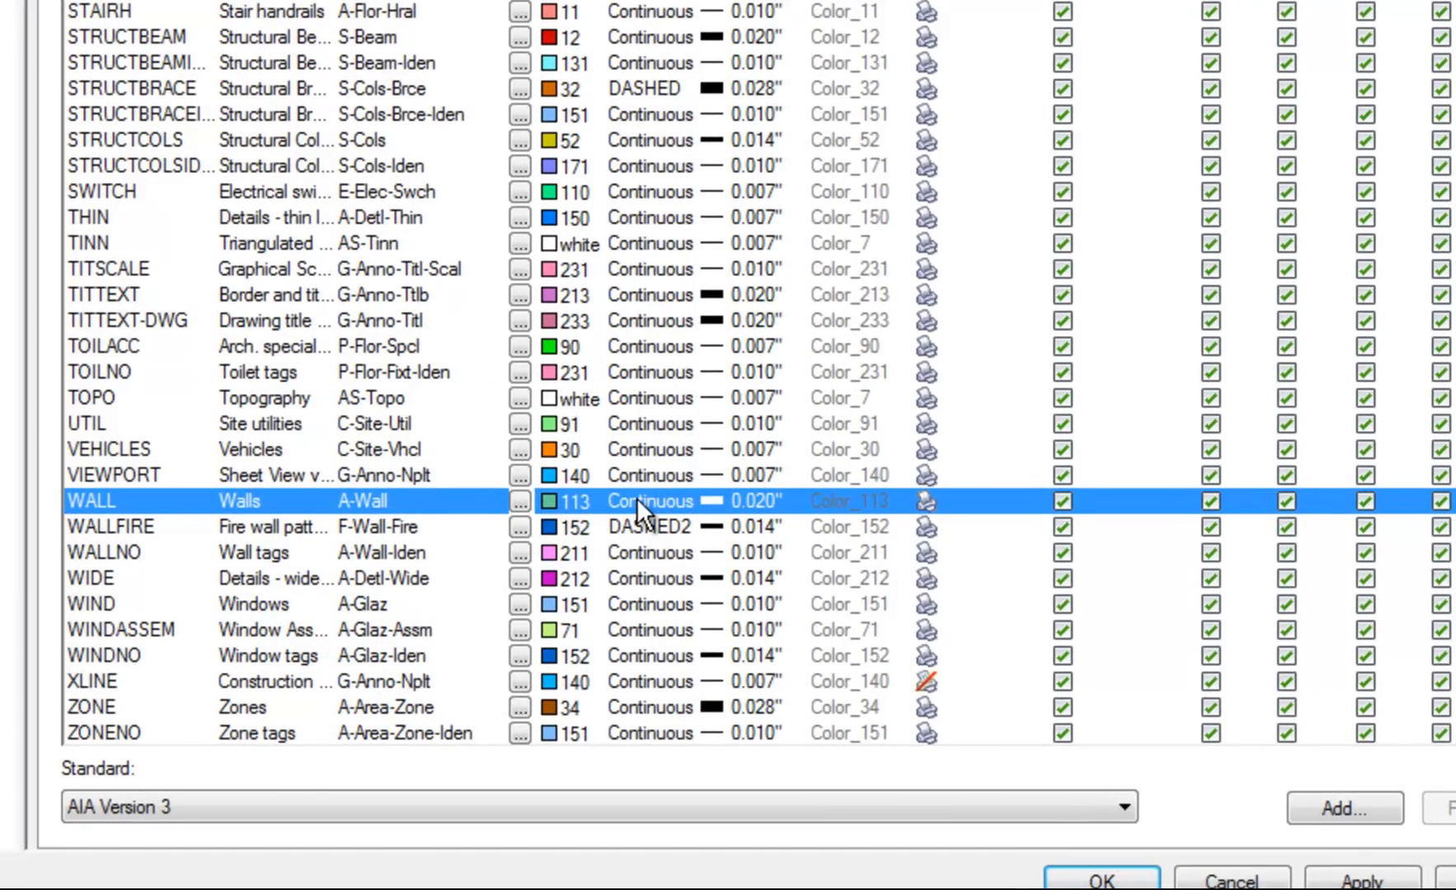
mouse_move(752, 512)
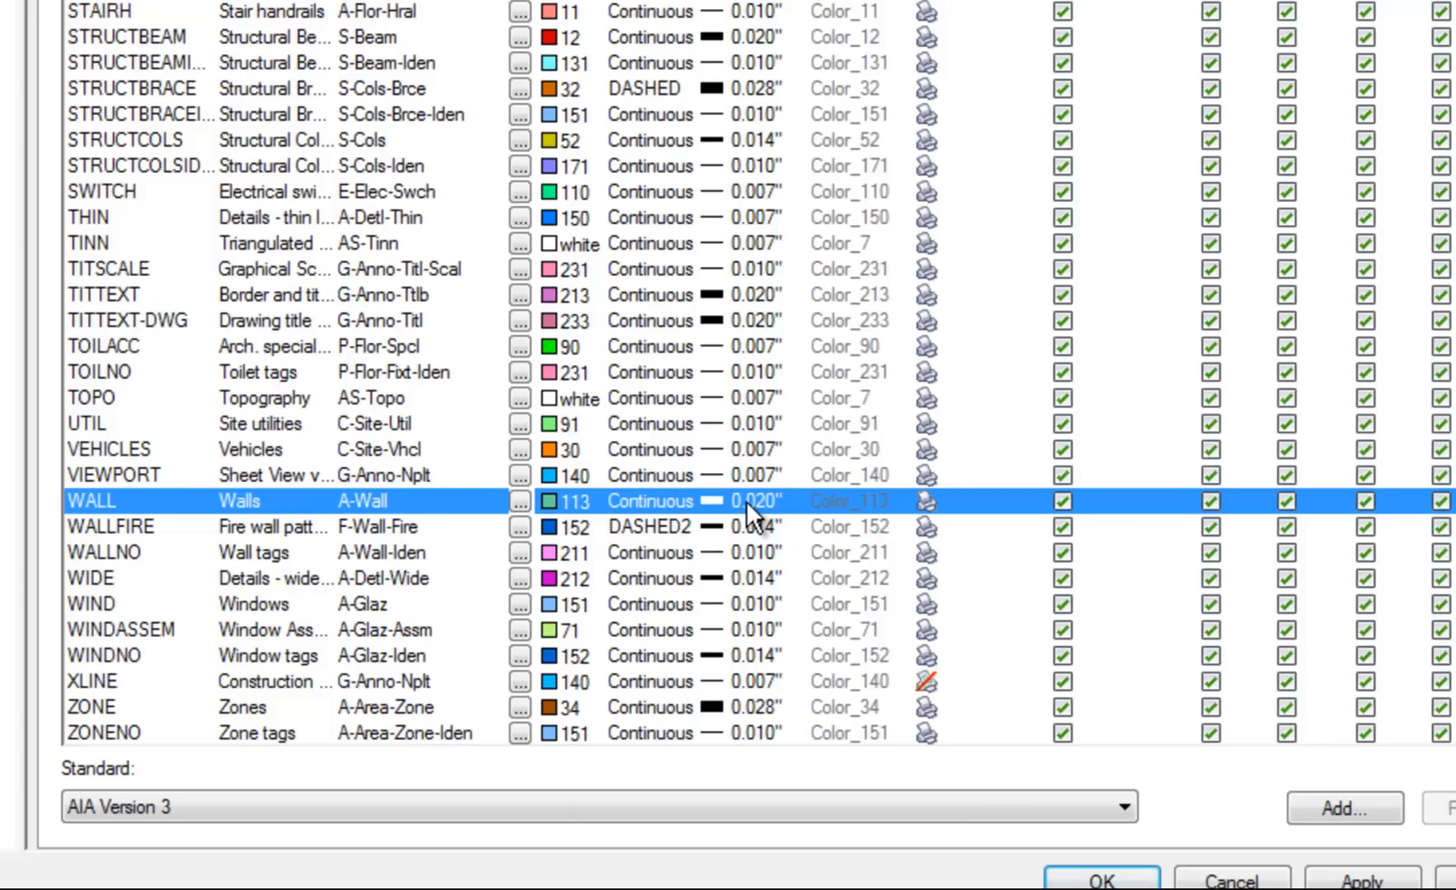
mouse_move(756, 539)
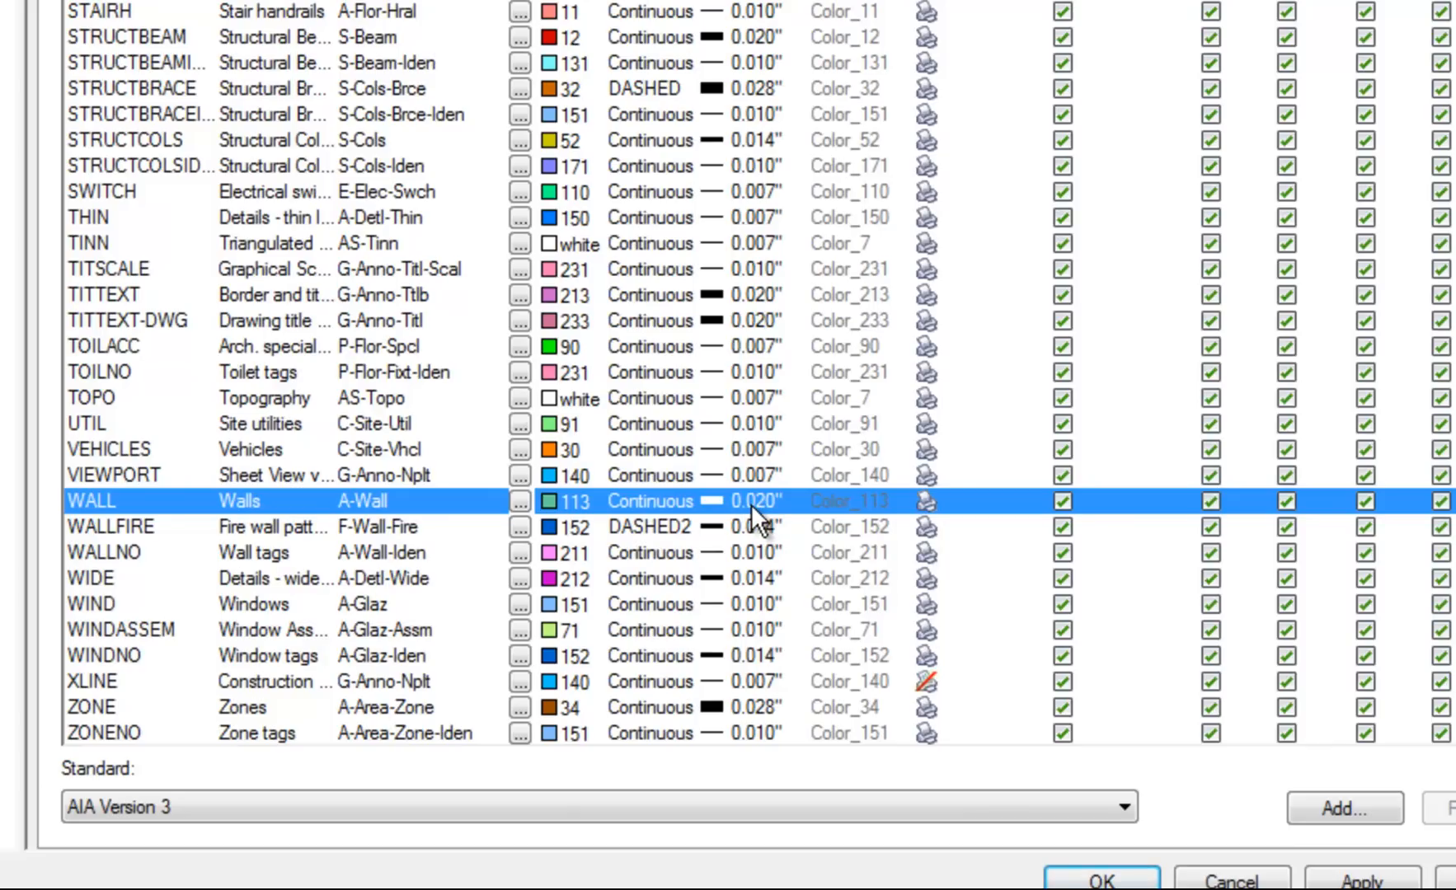
mouse_move(749, 516)
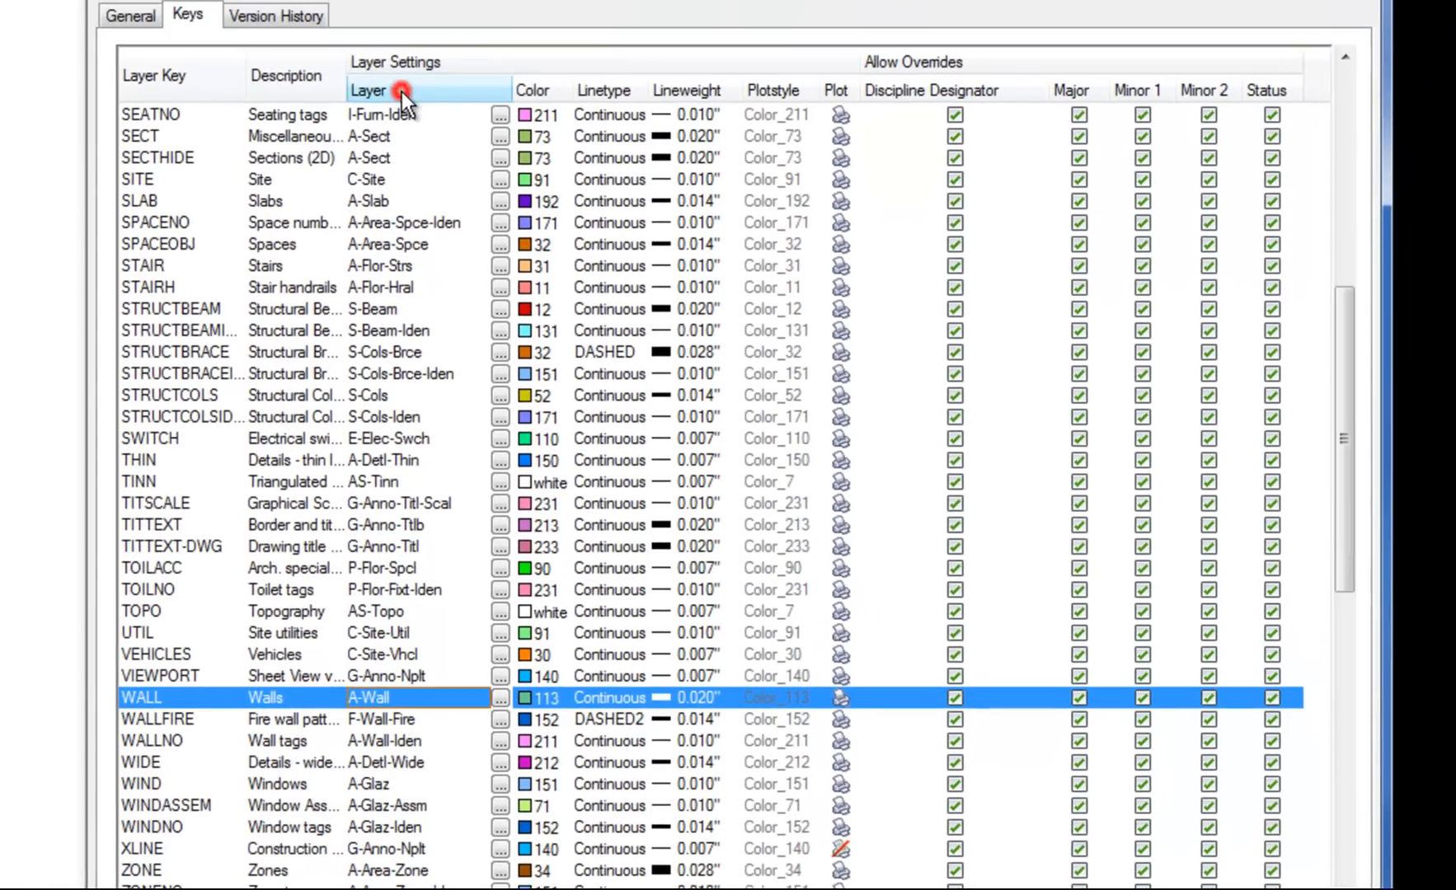
Sort the keys by layer name, grouping WALL with CHASE, WALLNO and OPENING
click(403, 90)
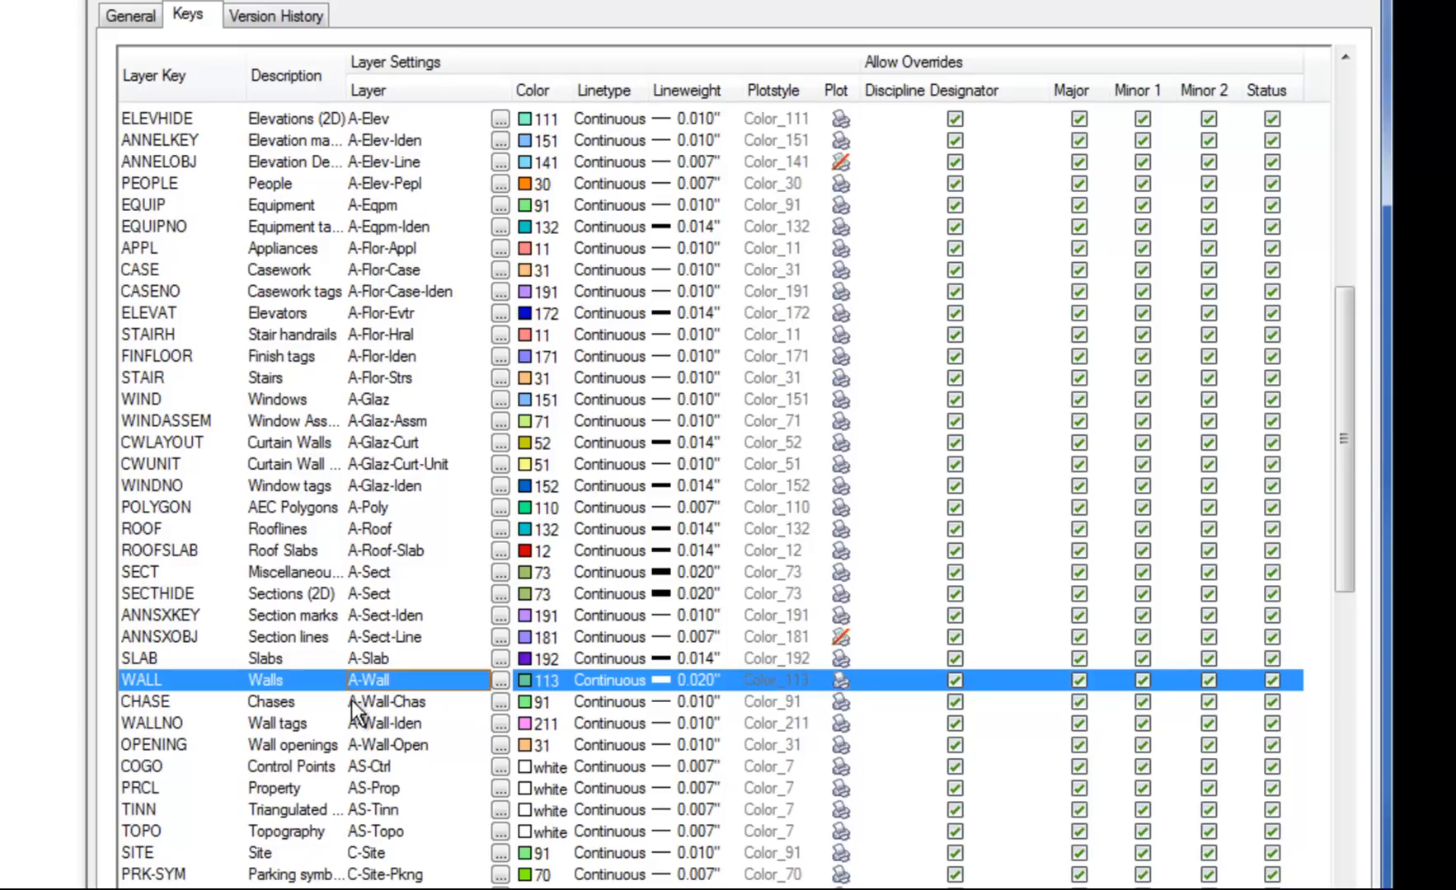
mouse_move(382, 345)
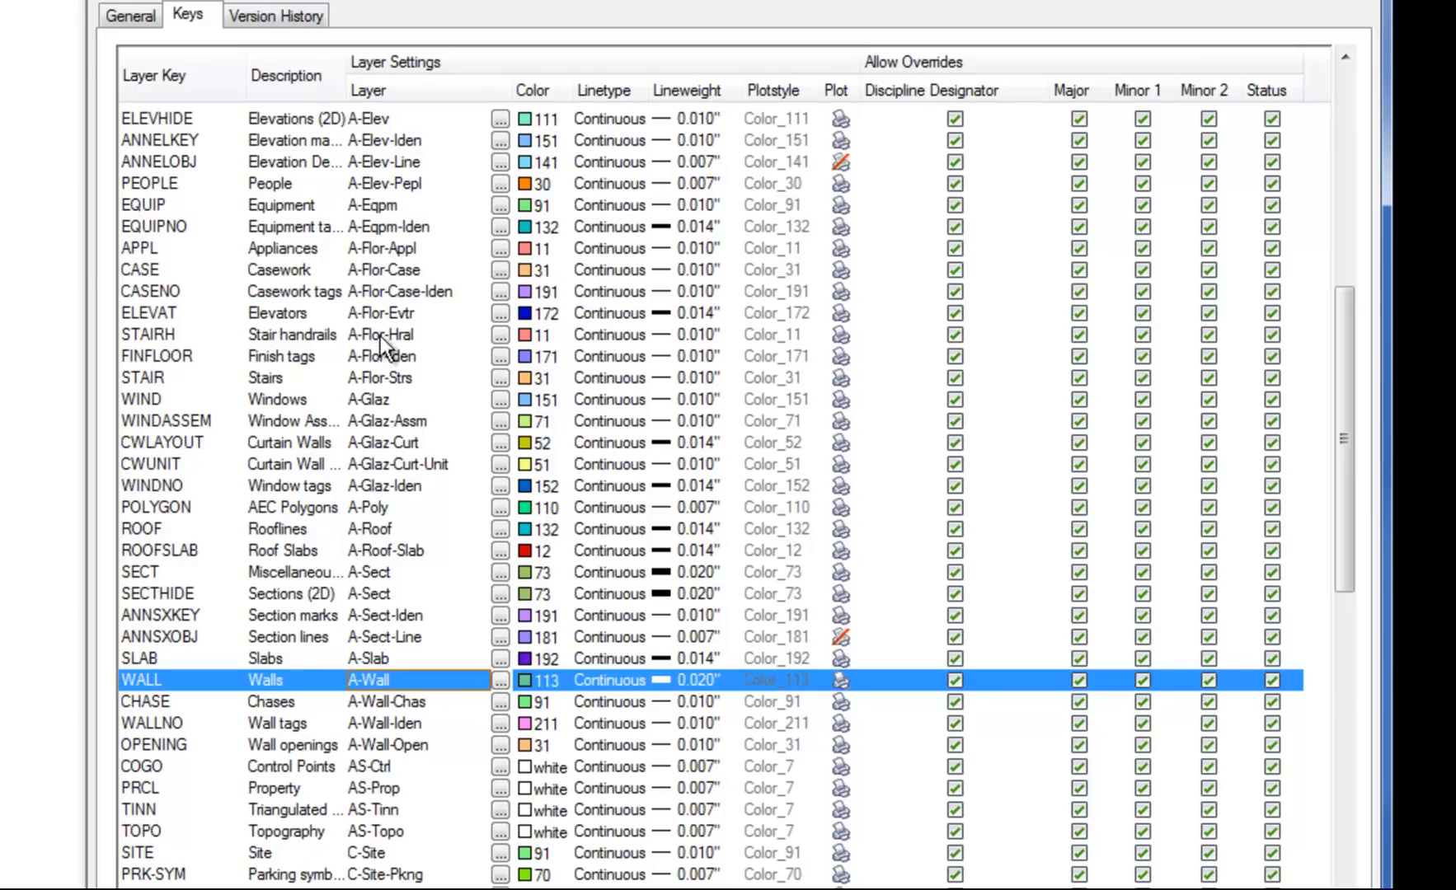
scroll(down, 3)
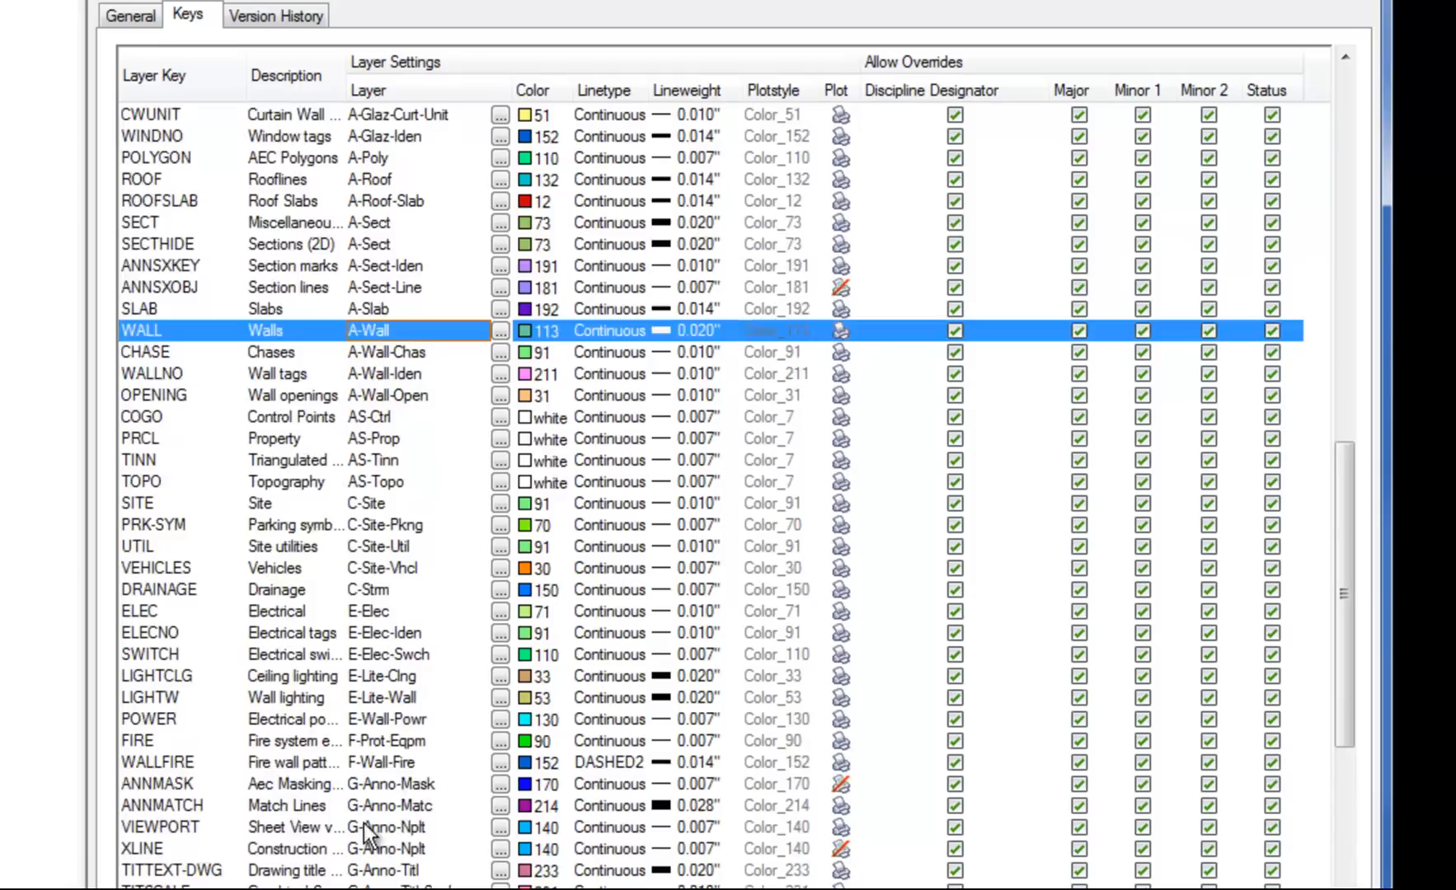
scroll(down, 3)
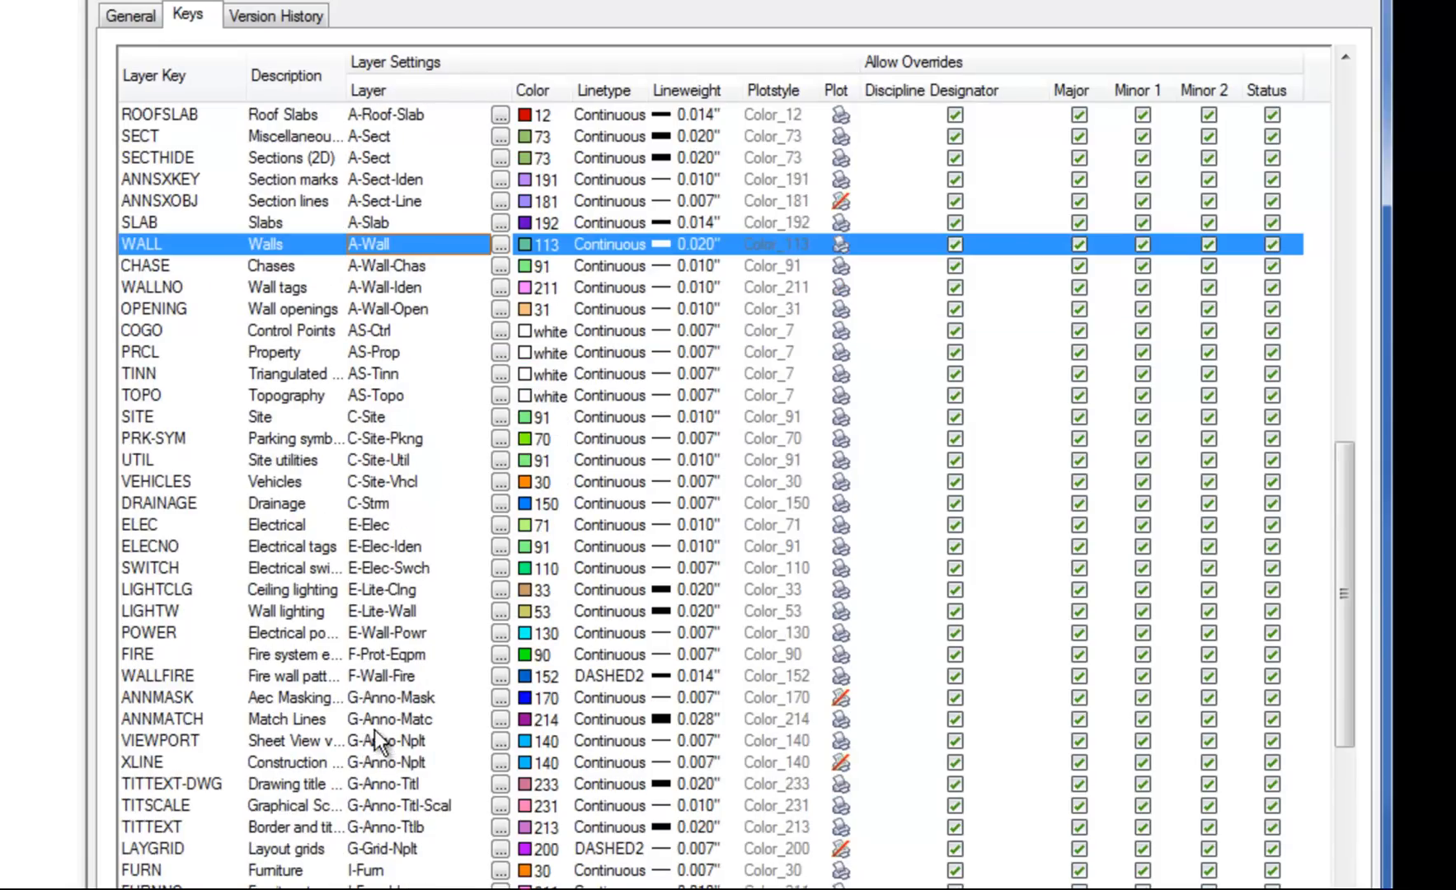
scroll(down, 3)
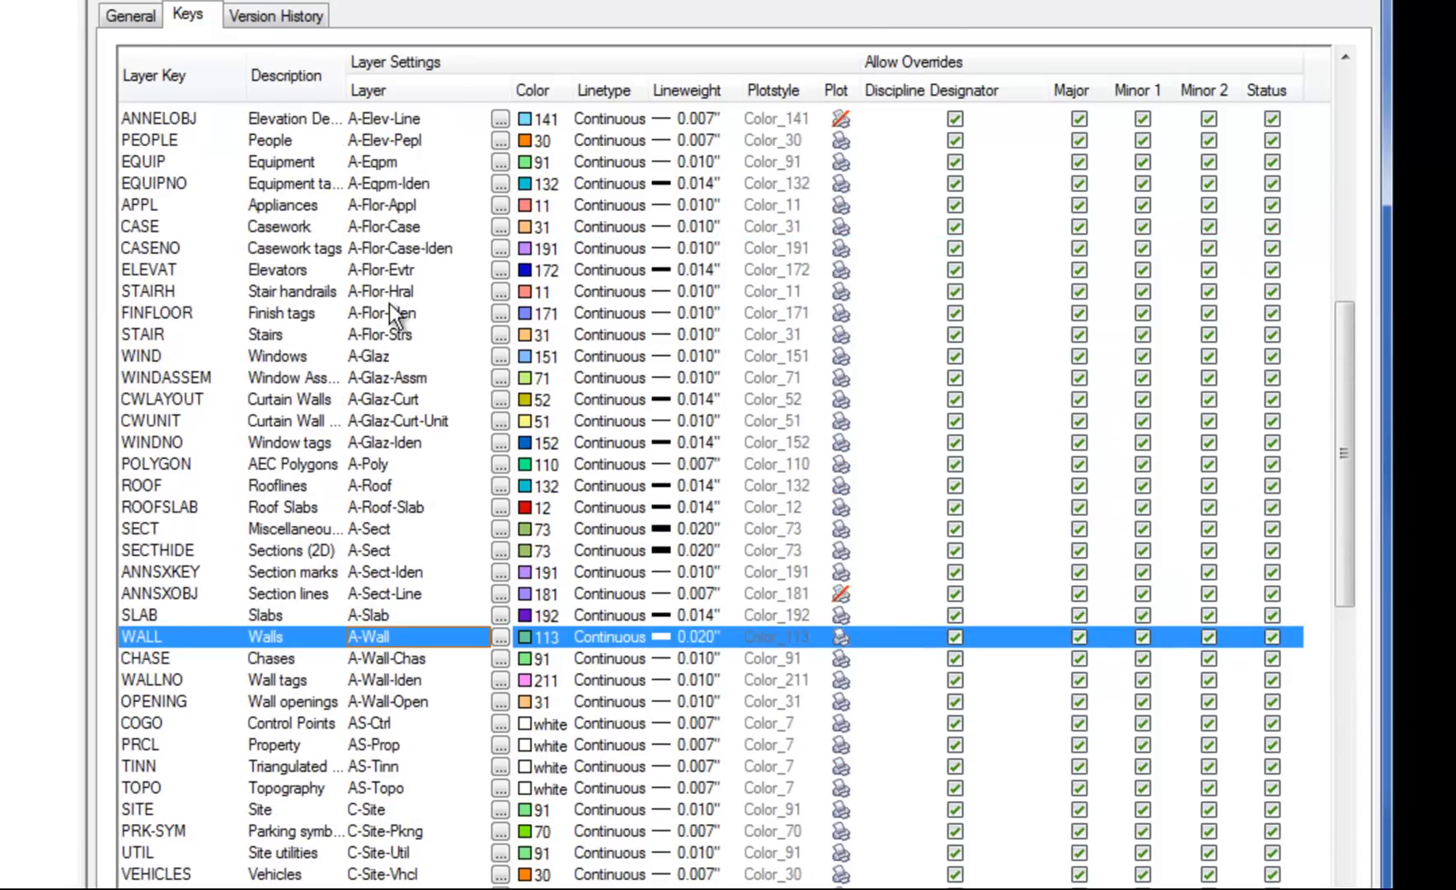
mouse_move(380, 317)
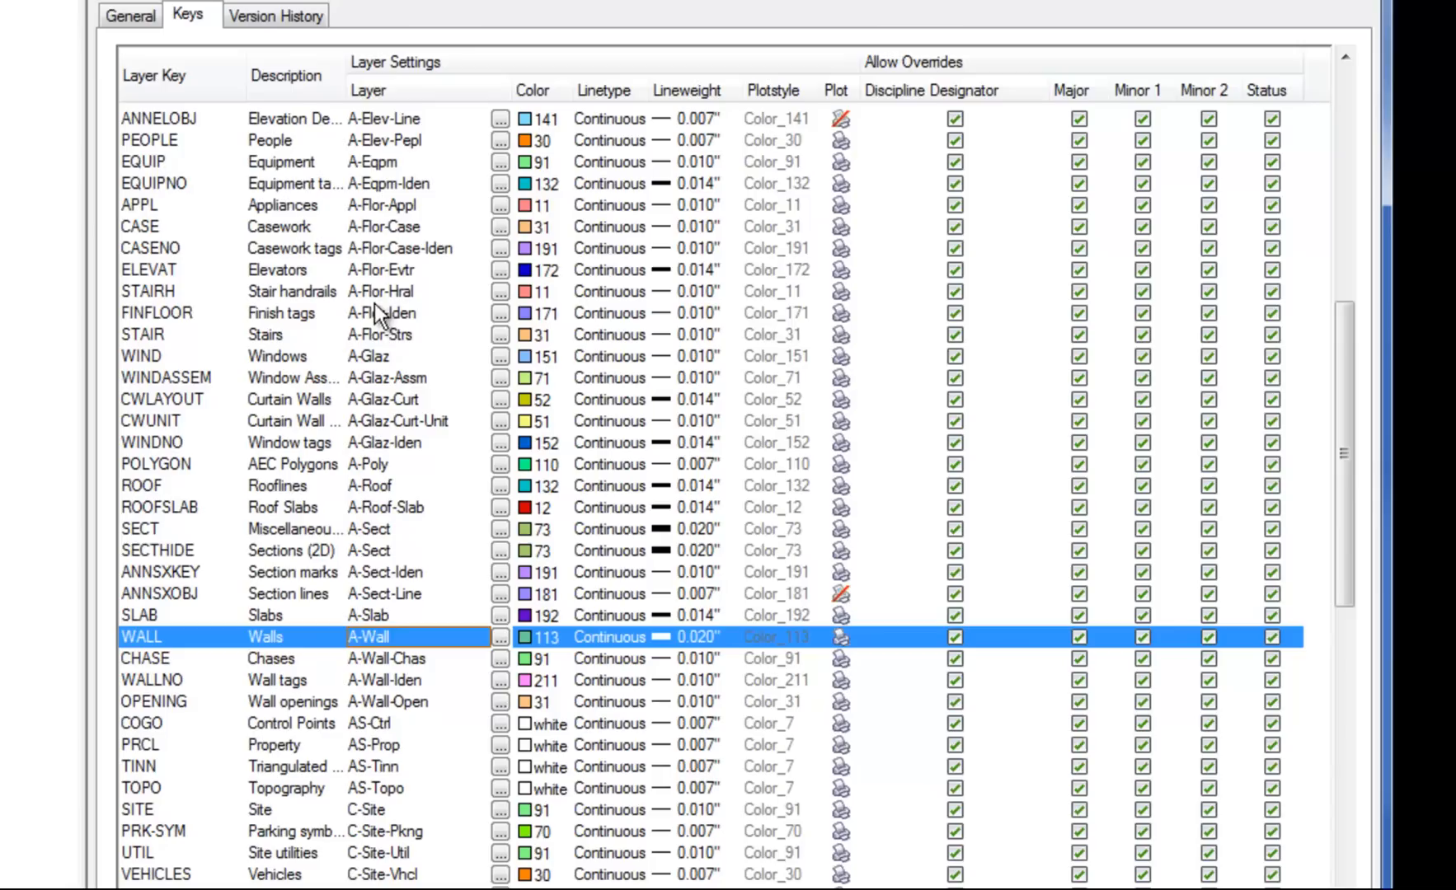
mouse_move(382, 575)
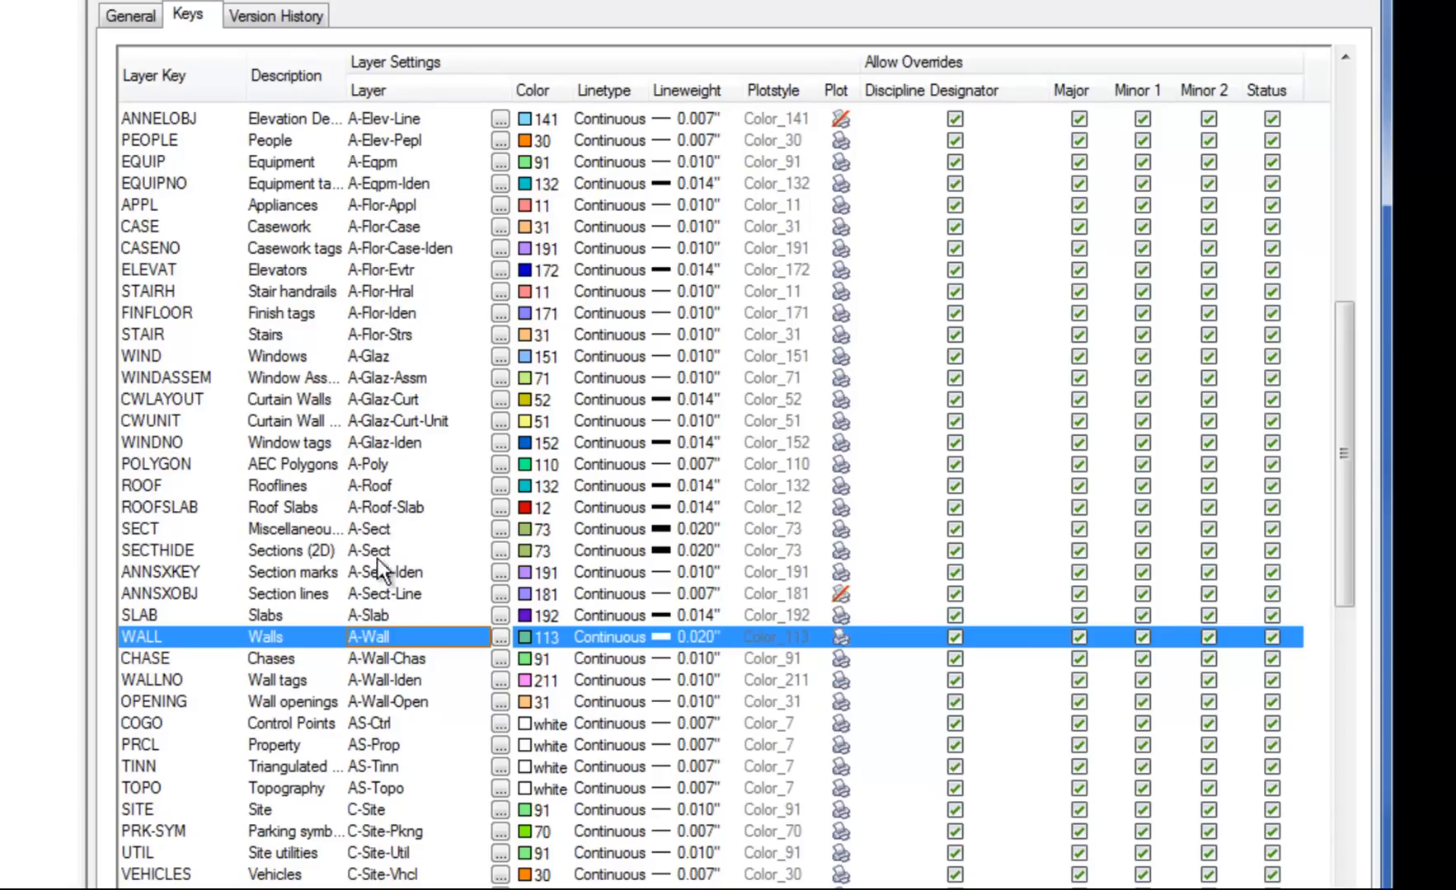
mouse_move(383, 590)
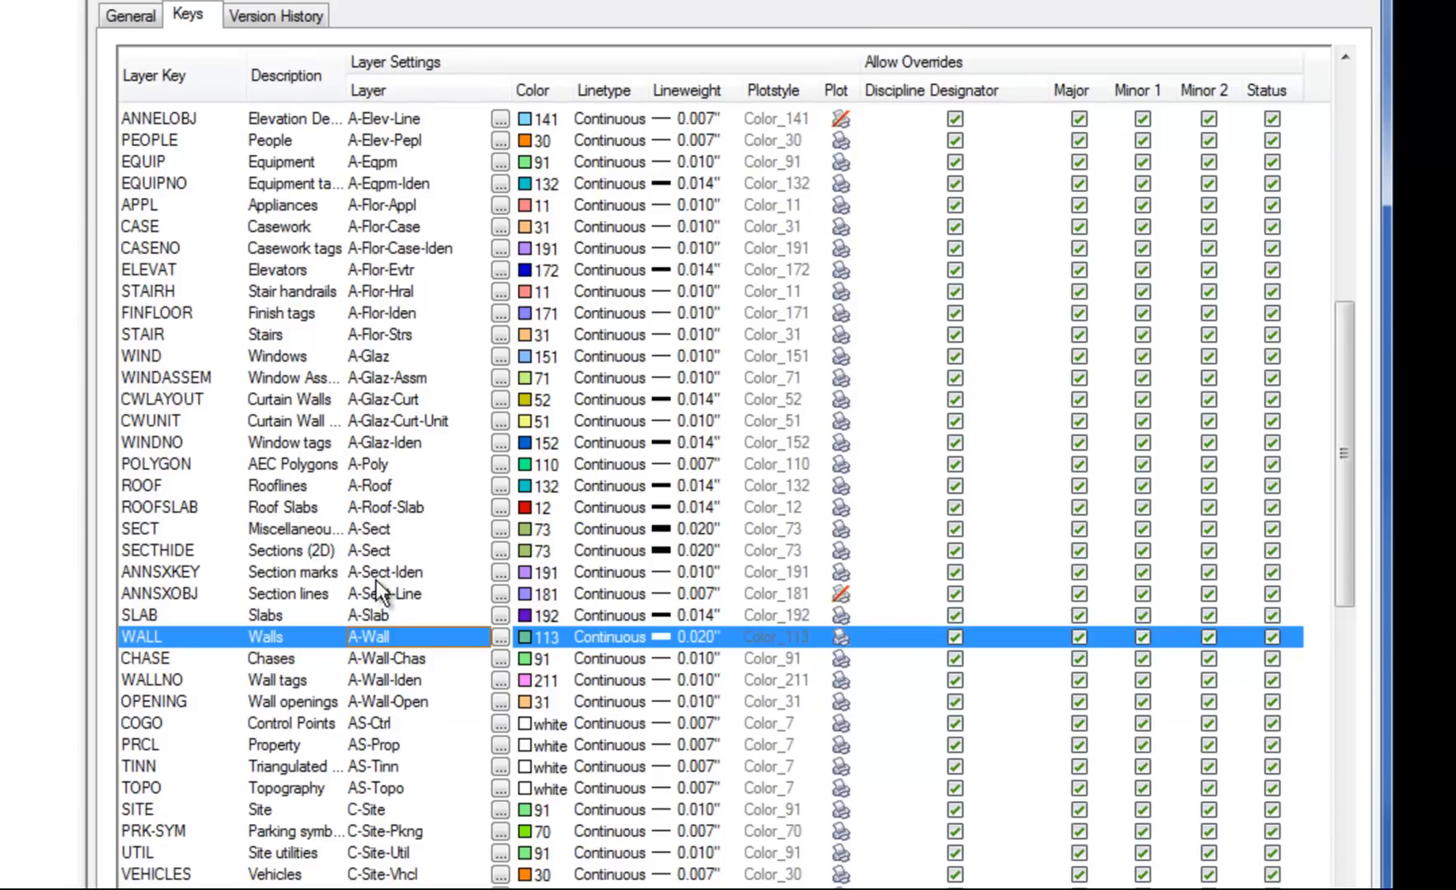
mouse_move(373, 708)
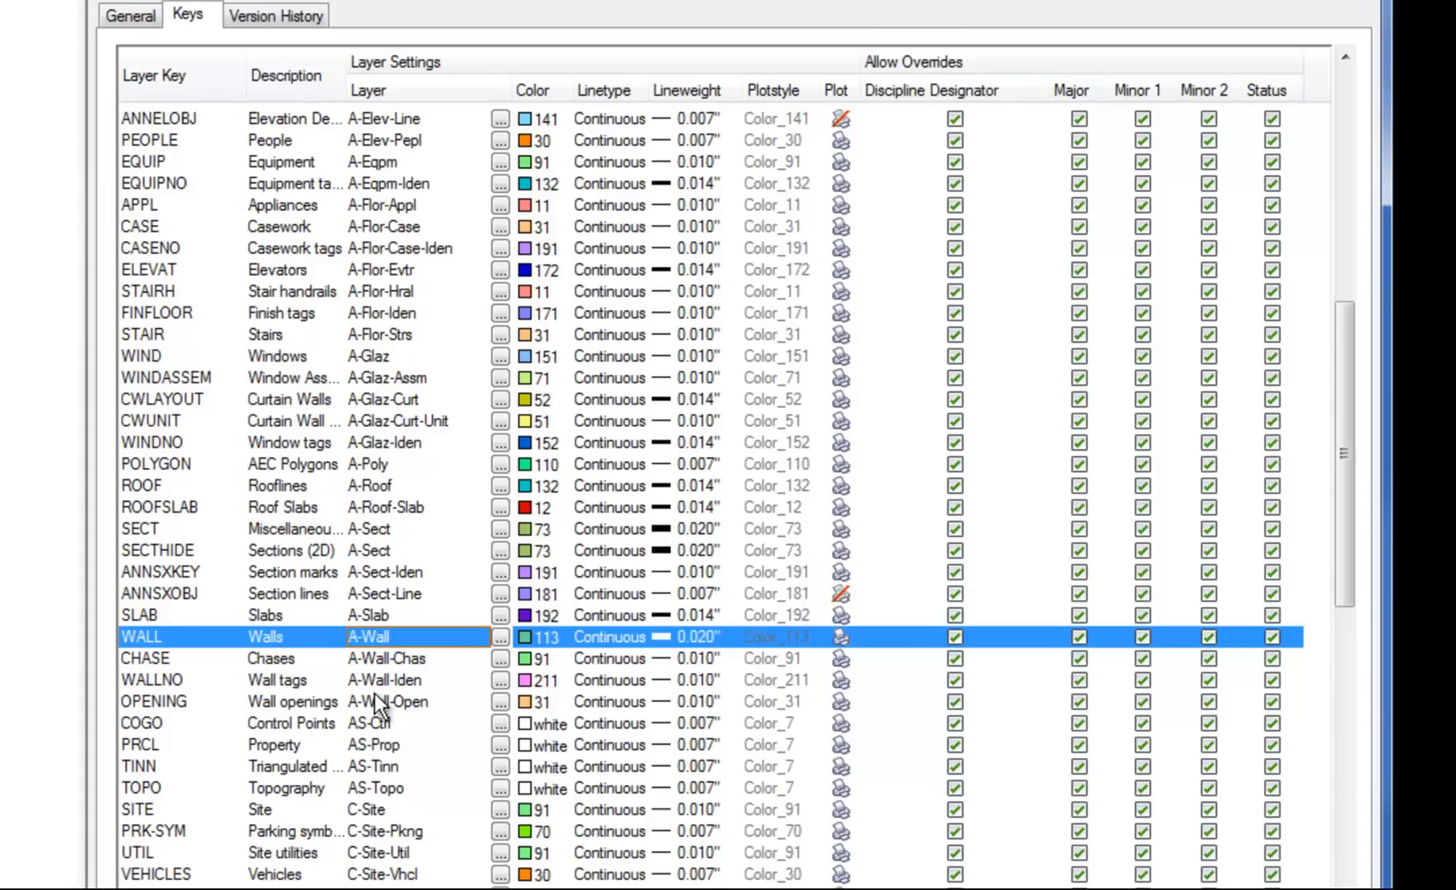
mouse_move(426, 722)
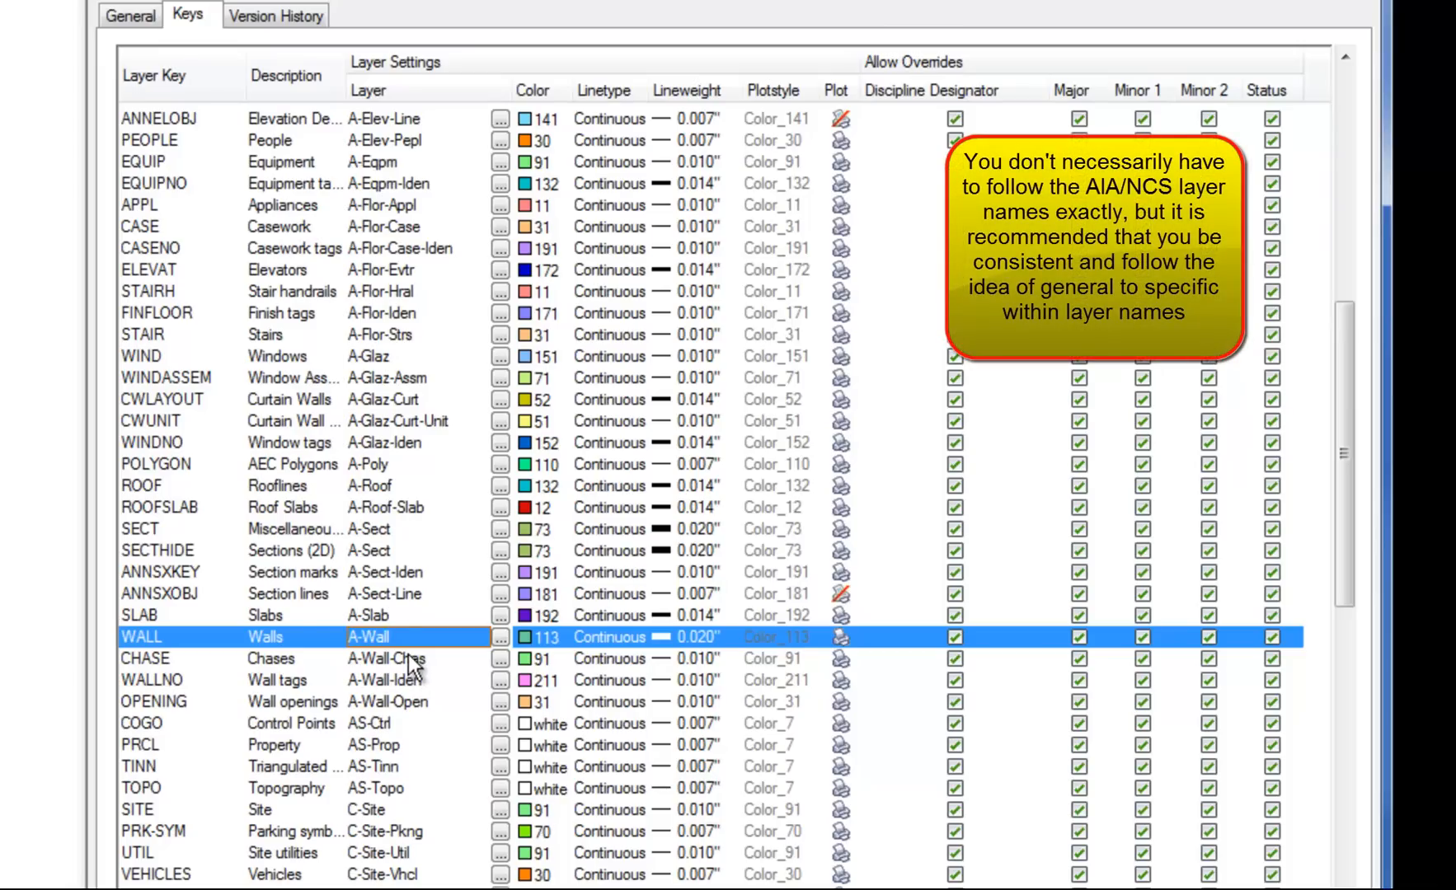
mouse_move(434, 646)
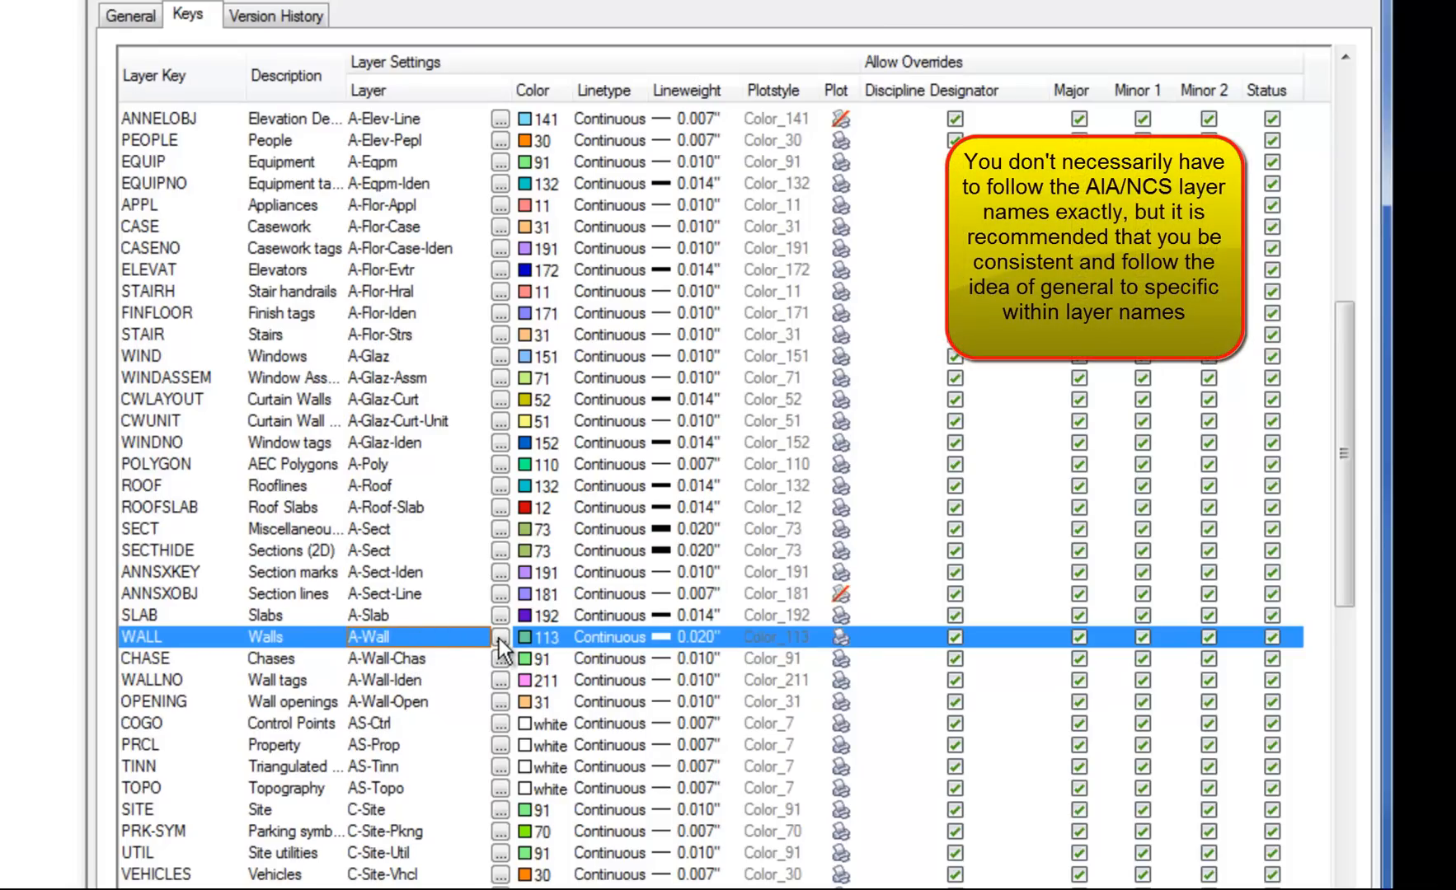
Inspect the WALL key's layer name breakdown and close it
click(499, 637)
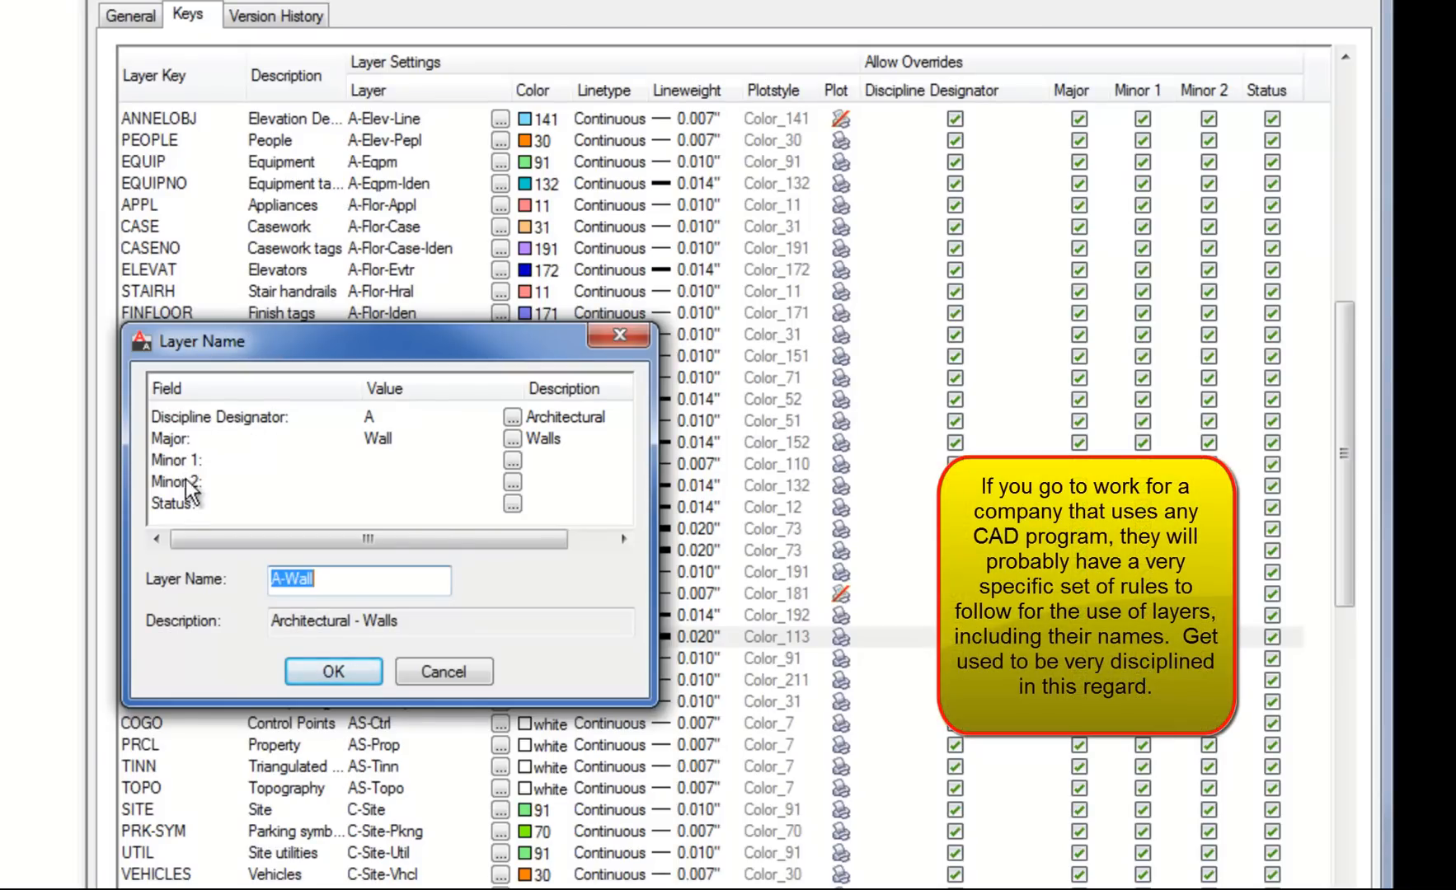
mouse_move(408, 455)
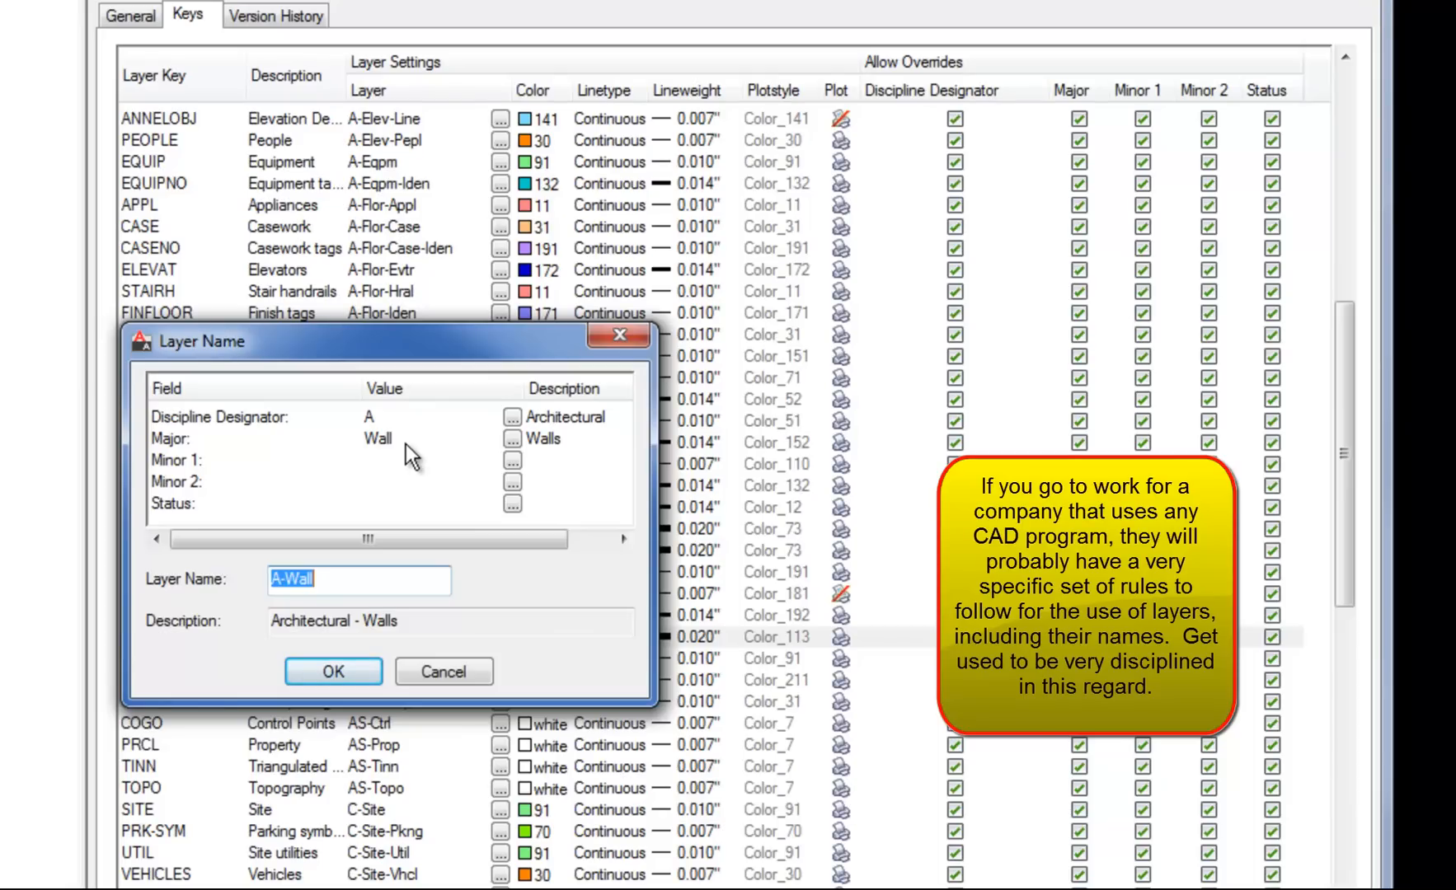
mouse_move(512, 457)
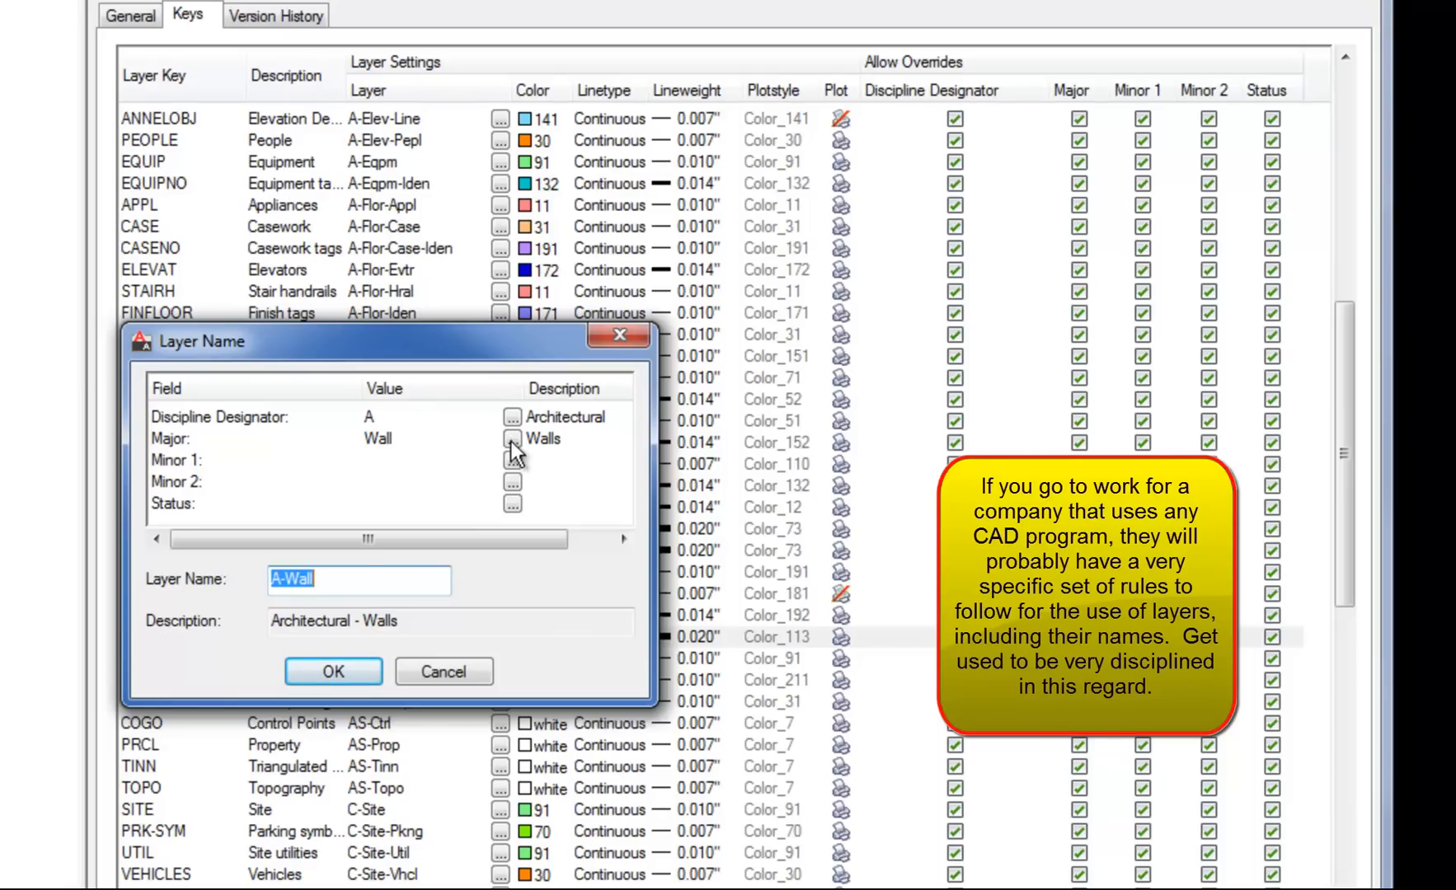
click(511, 440)
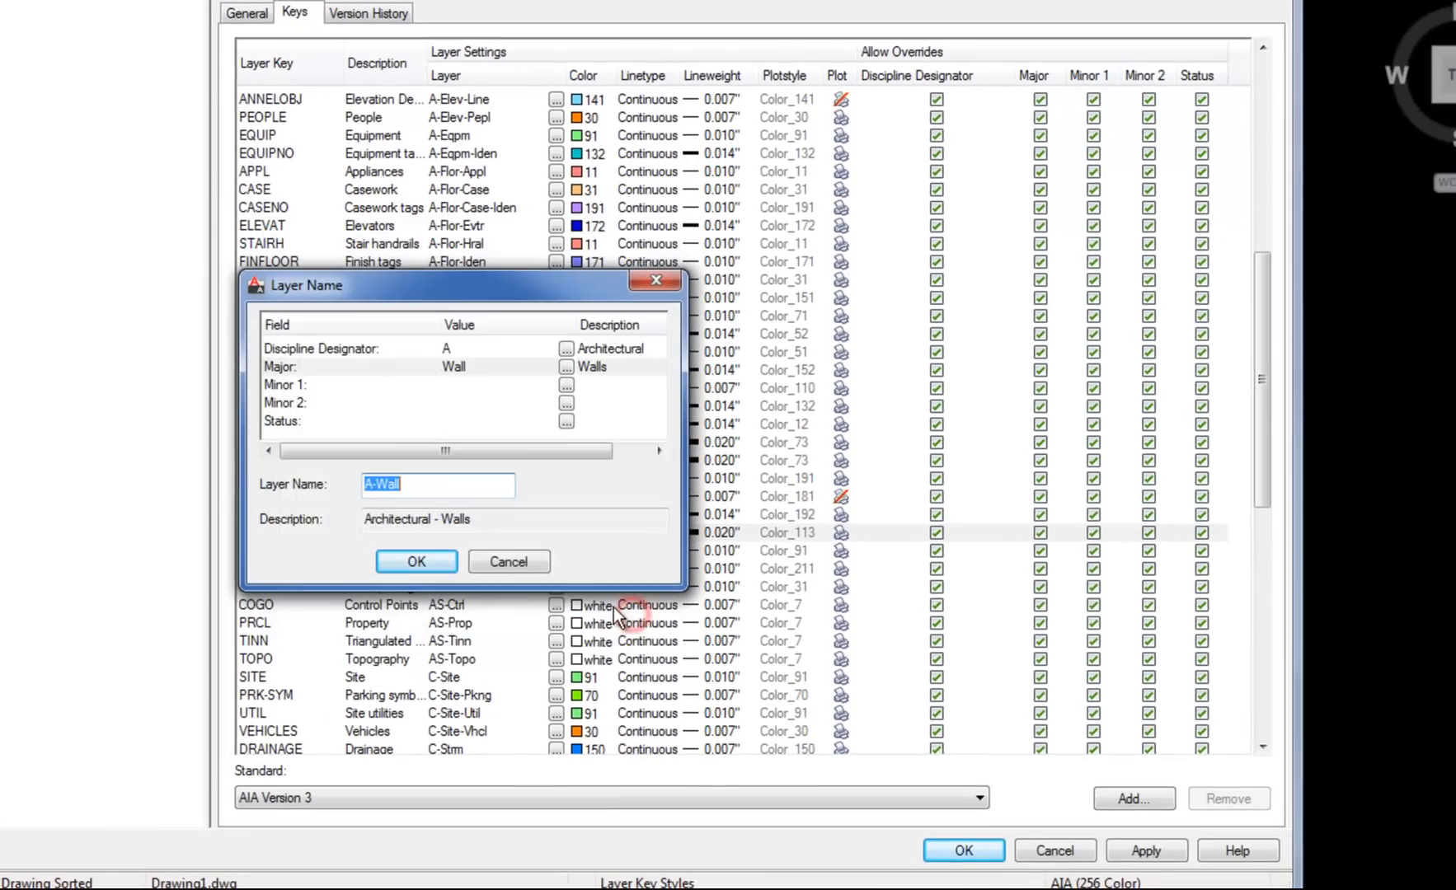
click(417, 561)
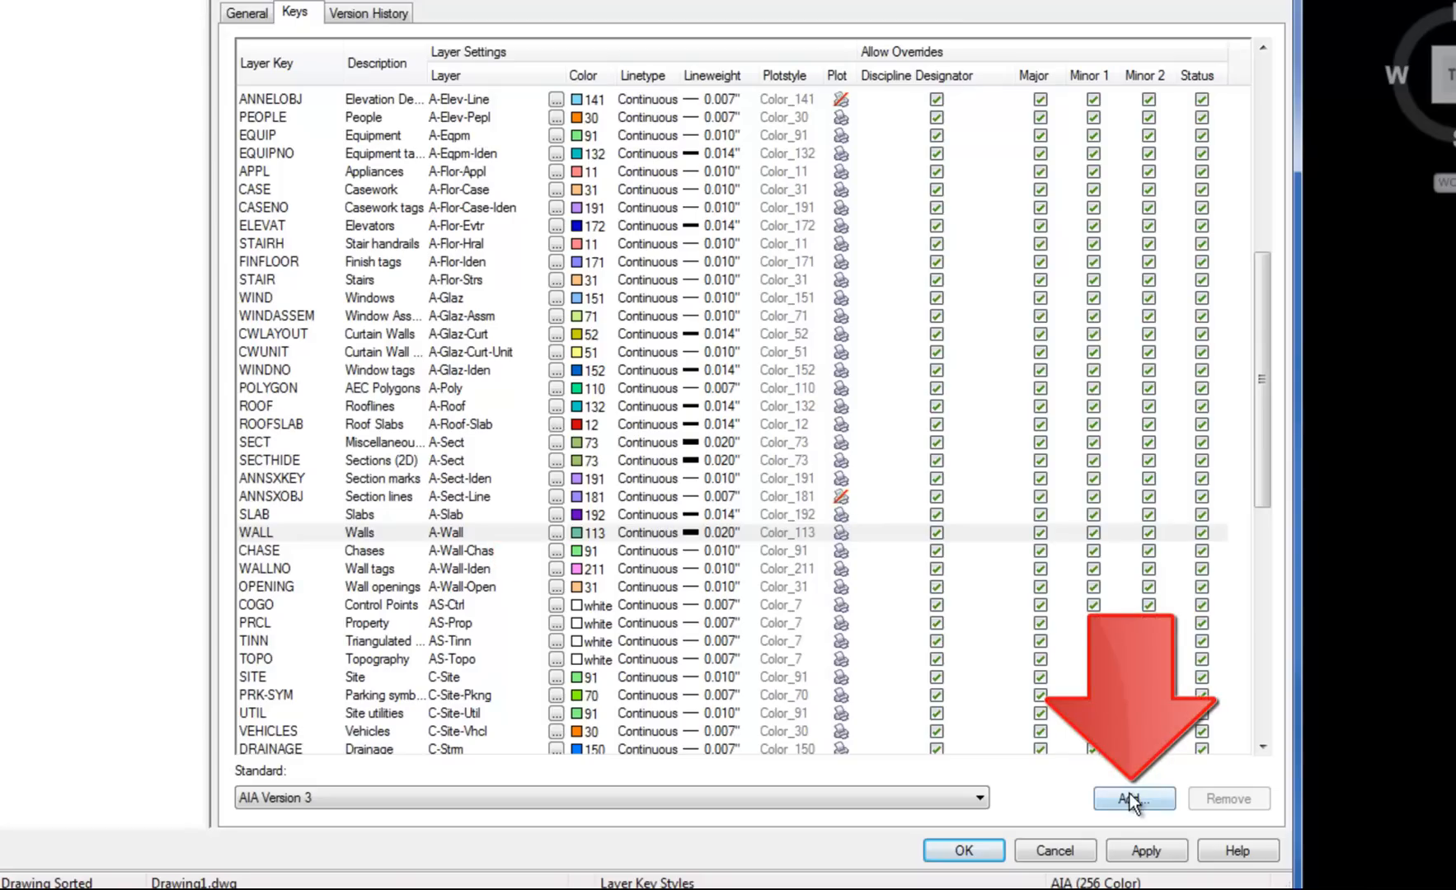
Add a new layer key named WALL-EXISTING
click(1133, 799)
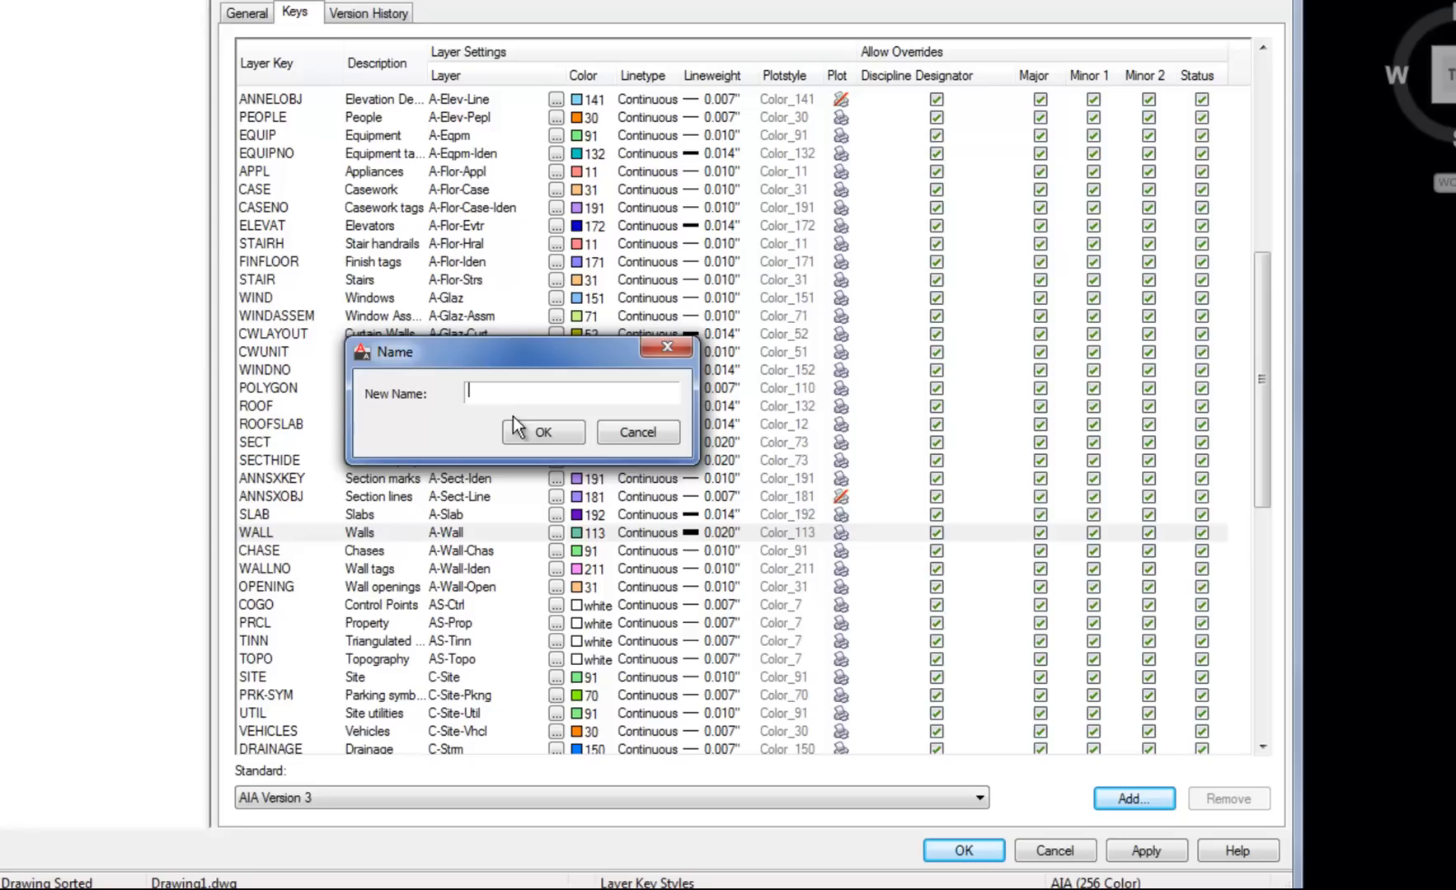
text(WALL-E)
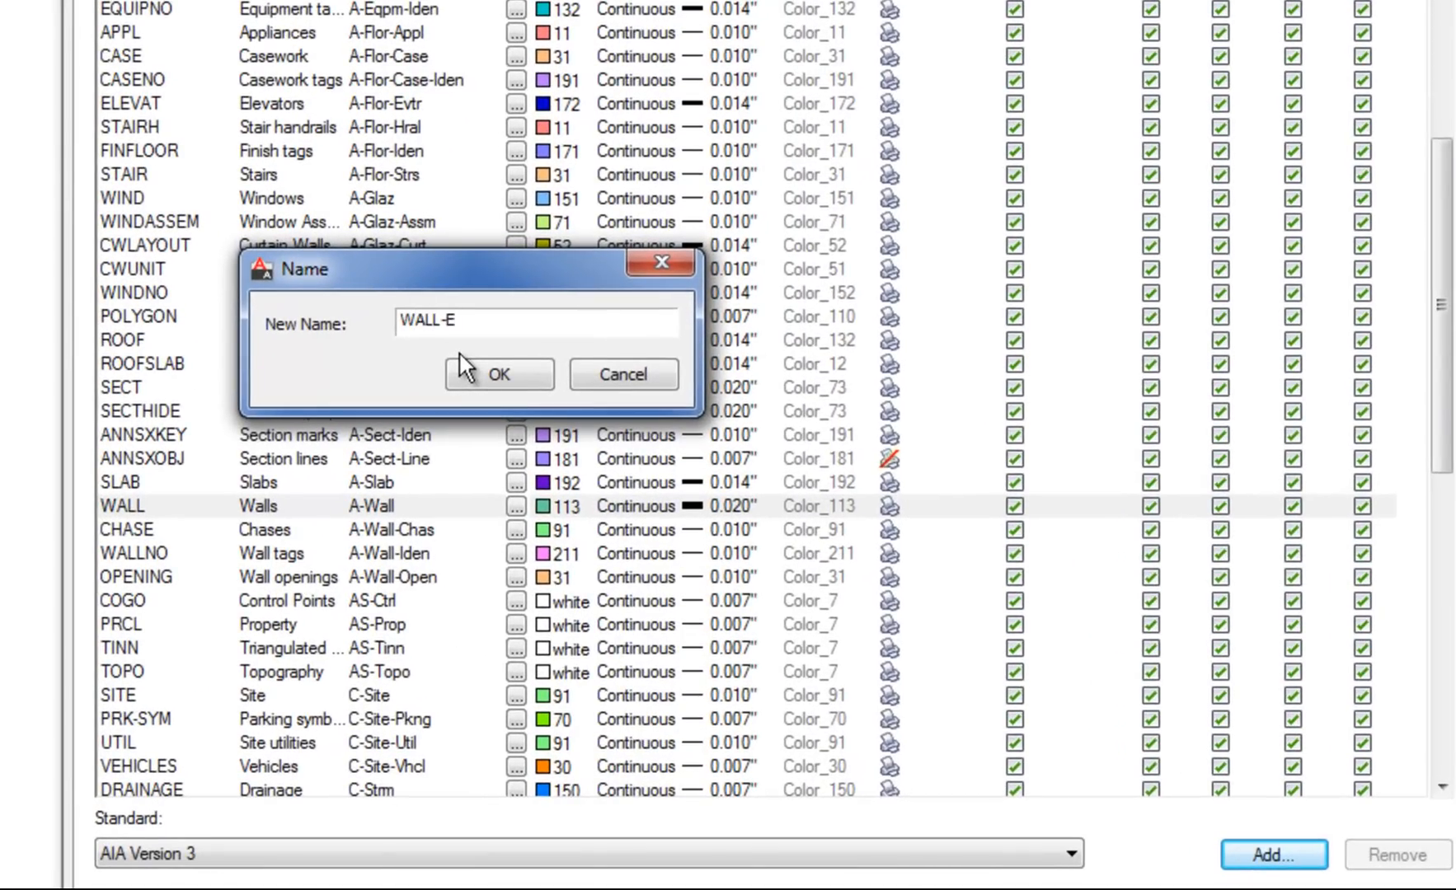
text(XISTING)
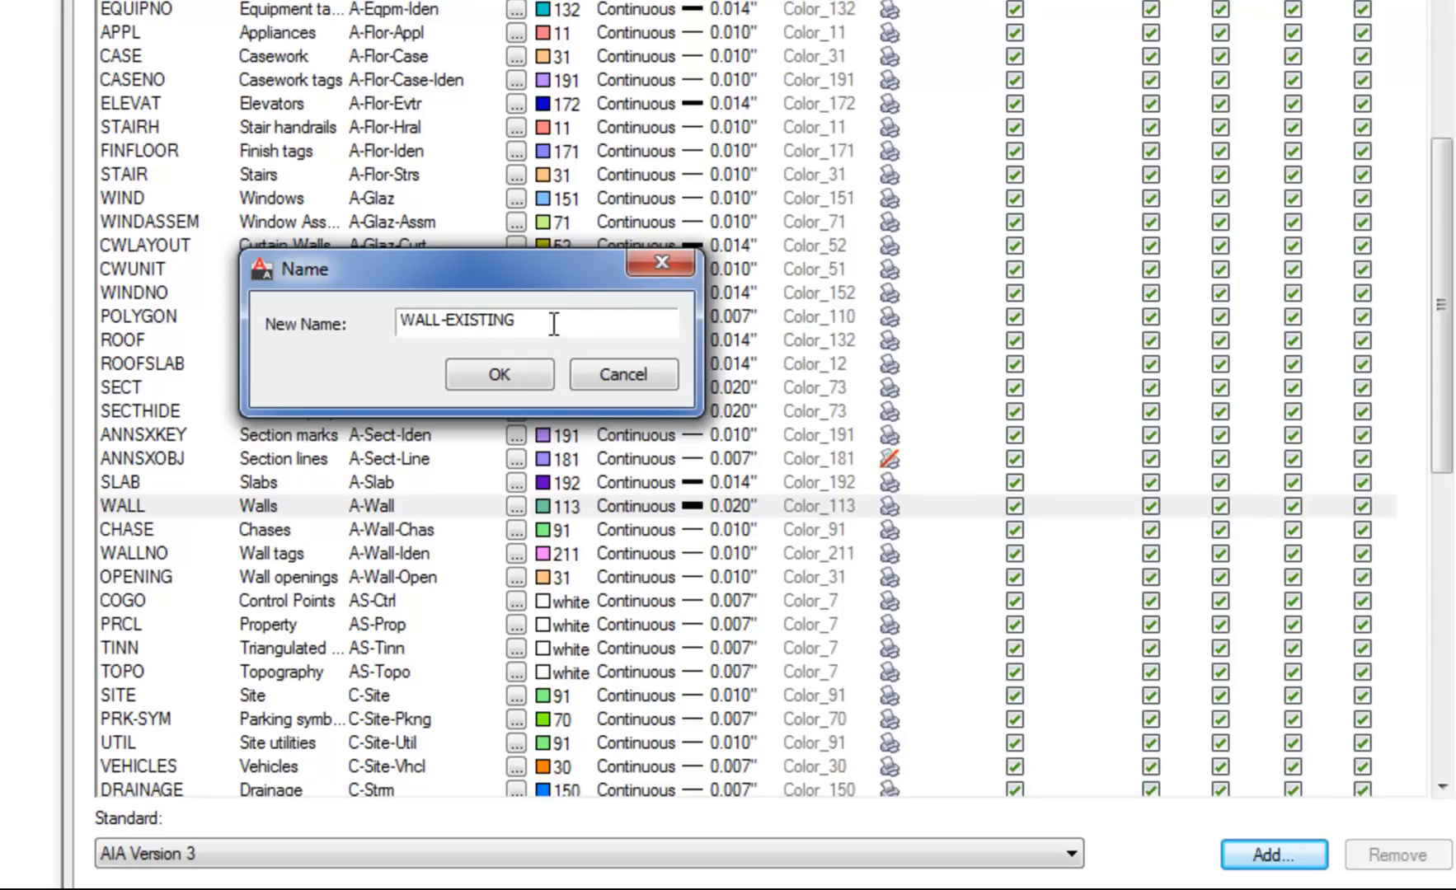
click(499, 374)
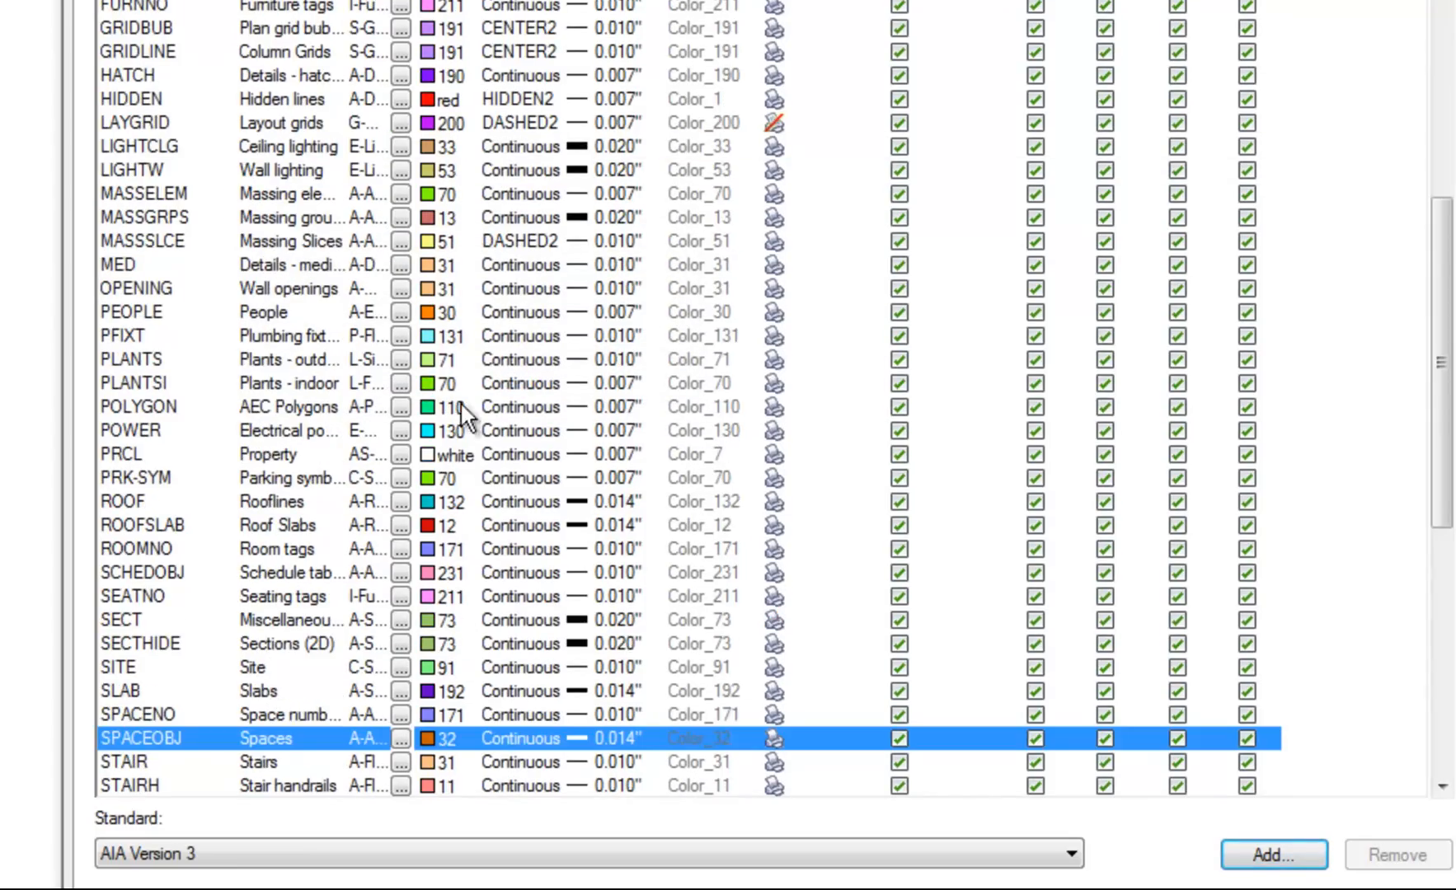
scroll(down, 3)
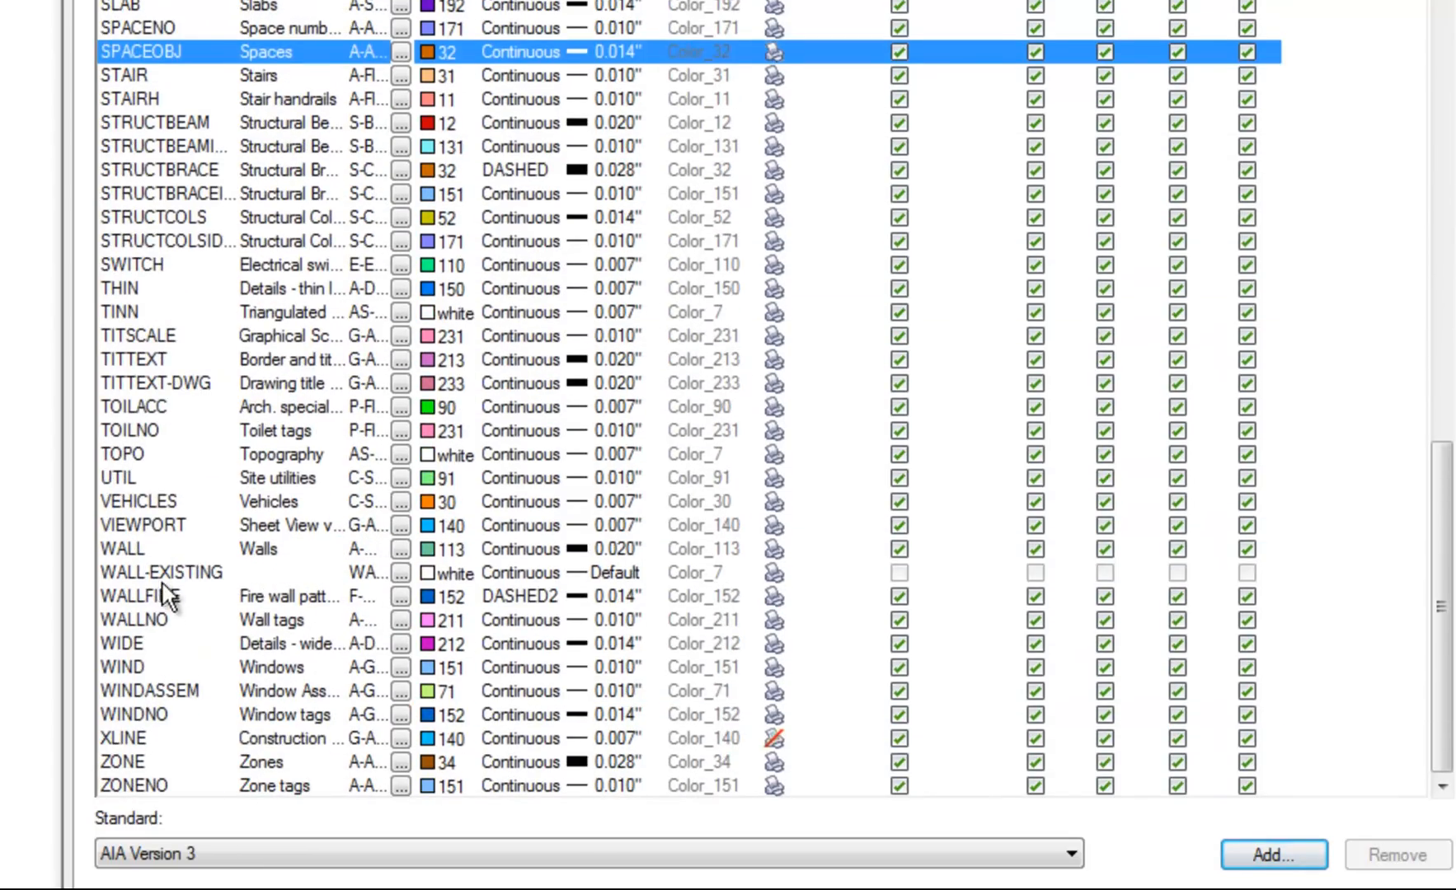
Change the WALL-EXISTING row's layer name to A-Wall-Existing
double_click(159, 572)
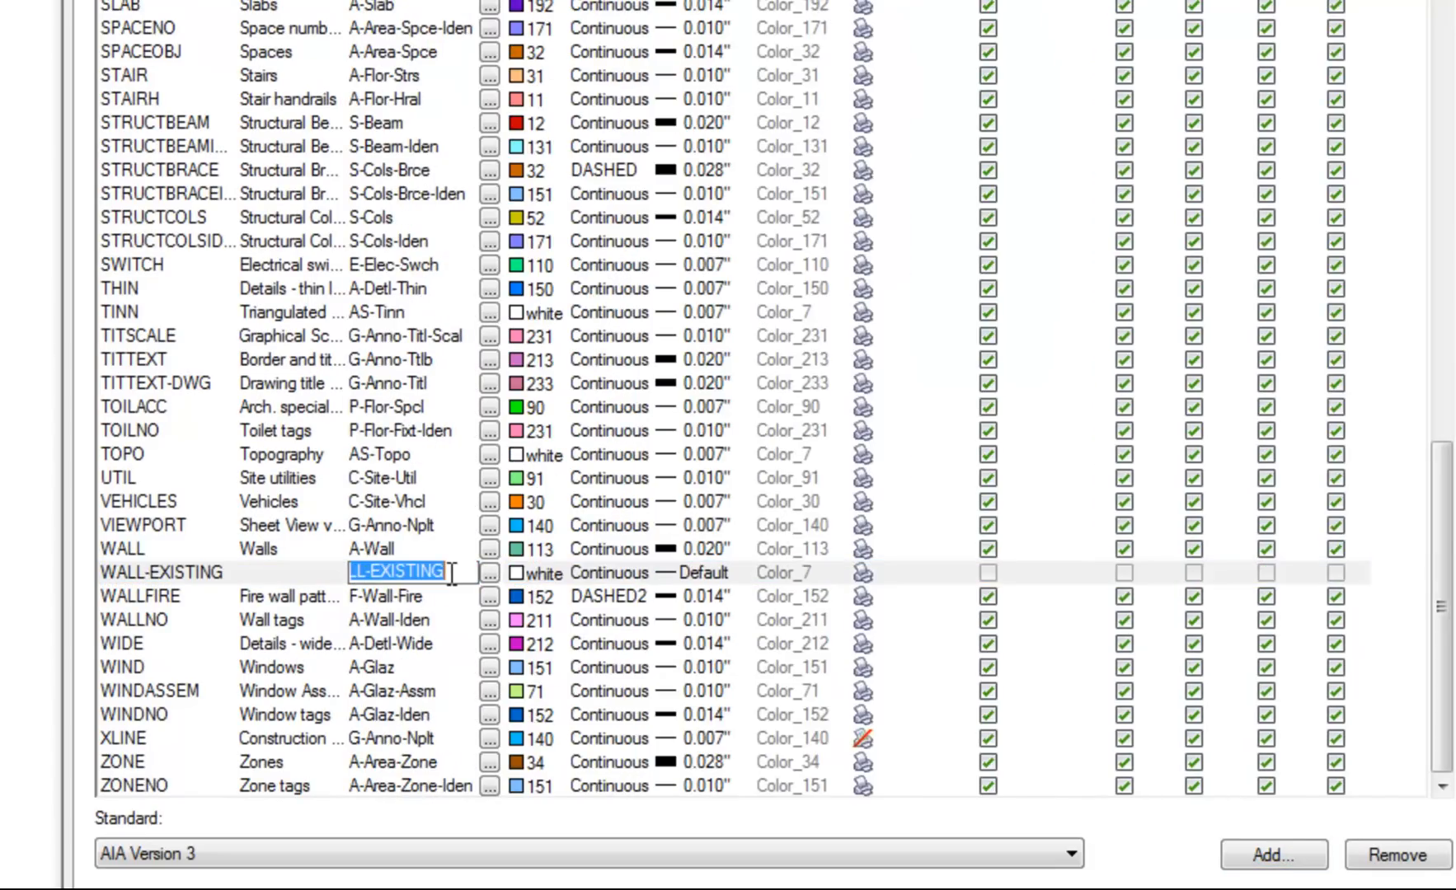
text(A)
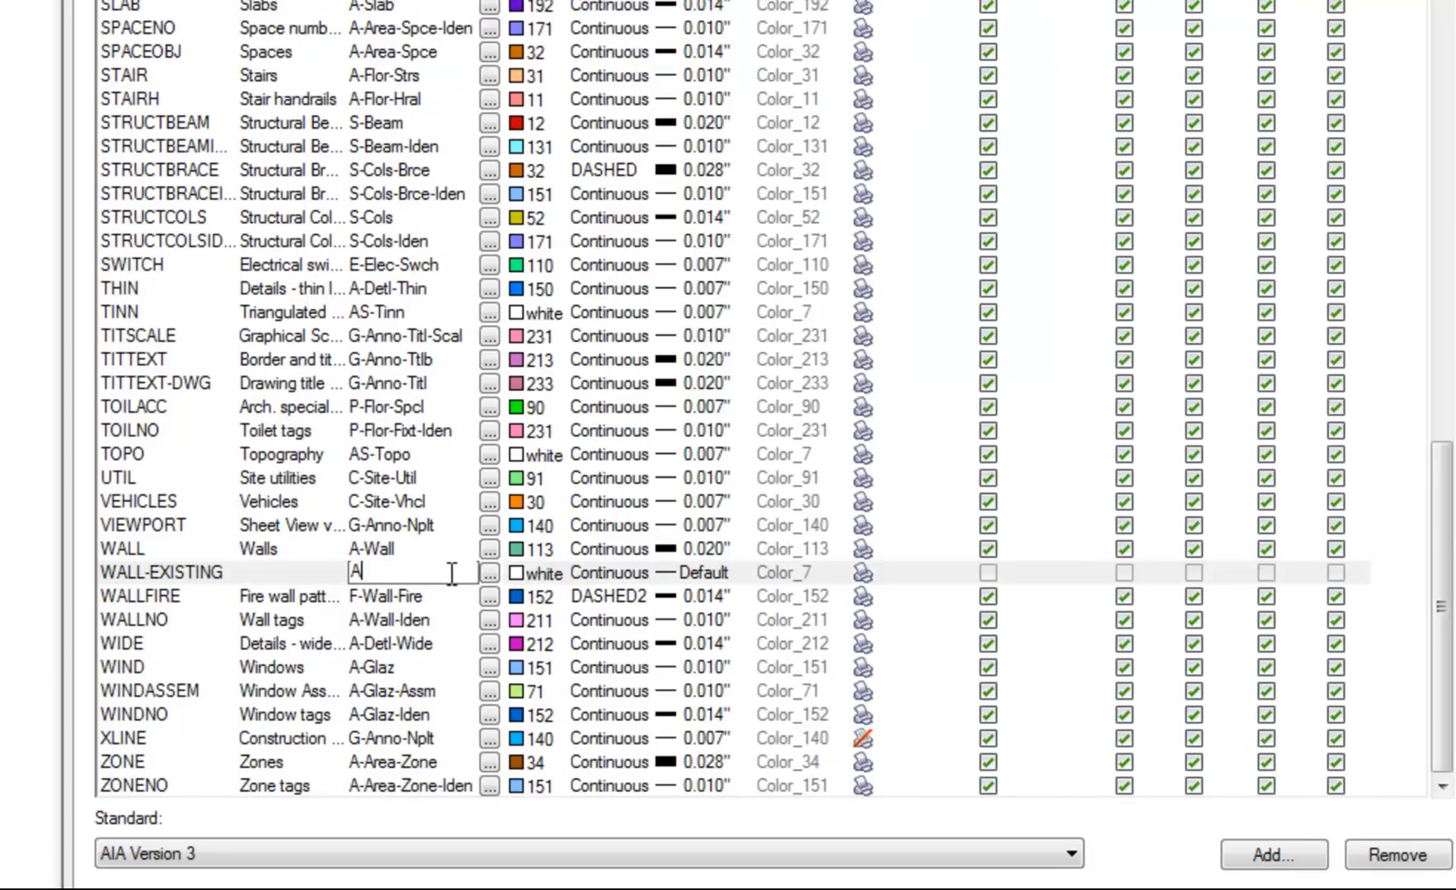
text(-w)
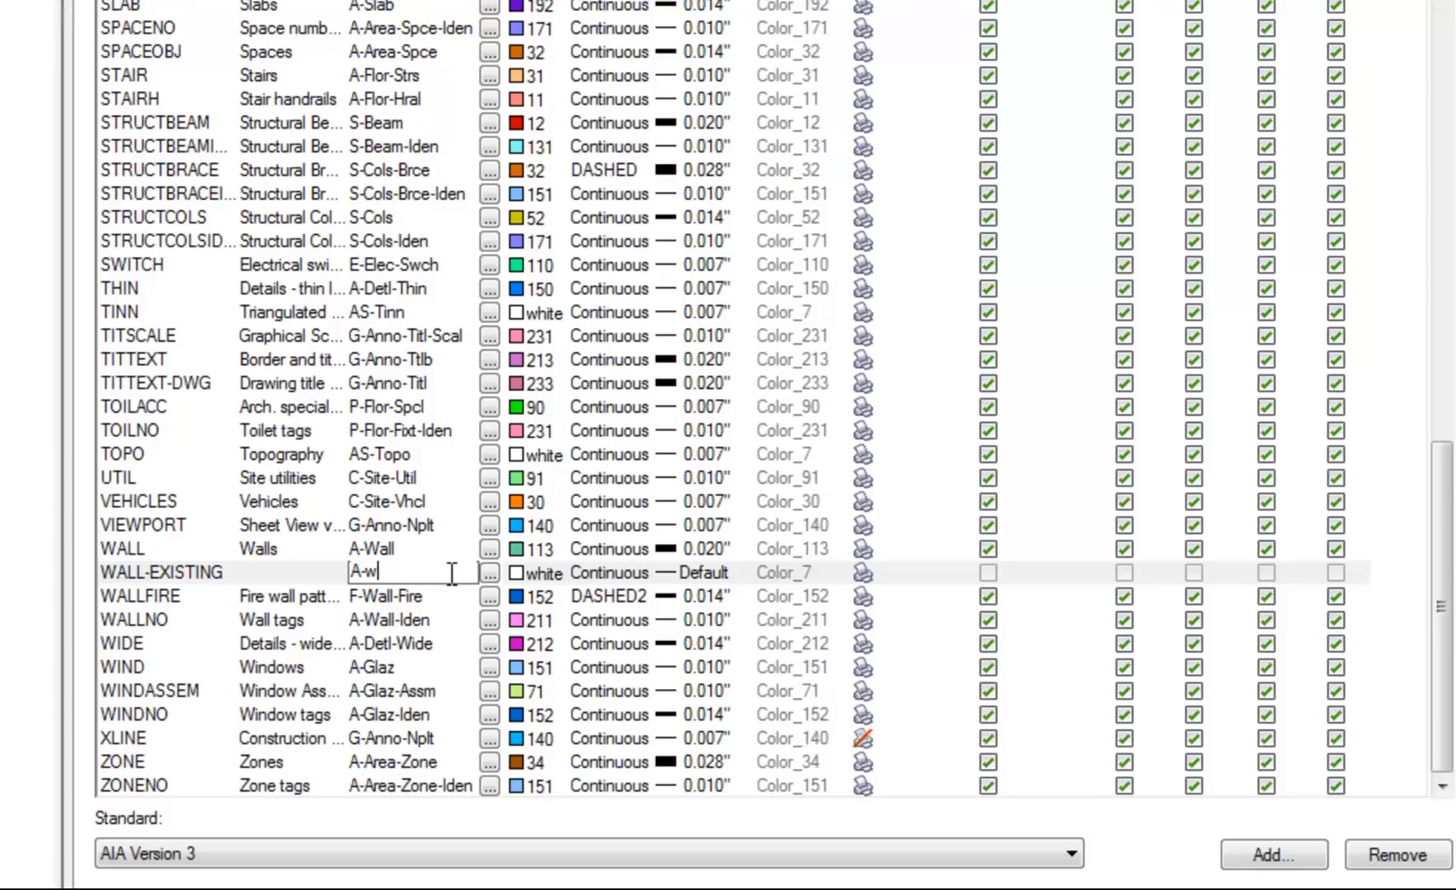
text(A)
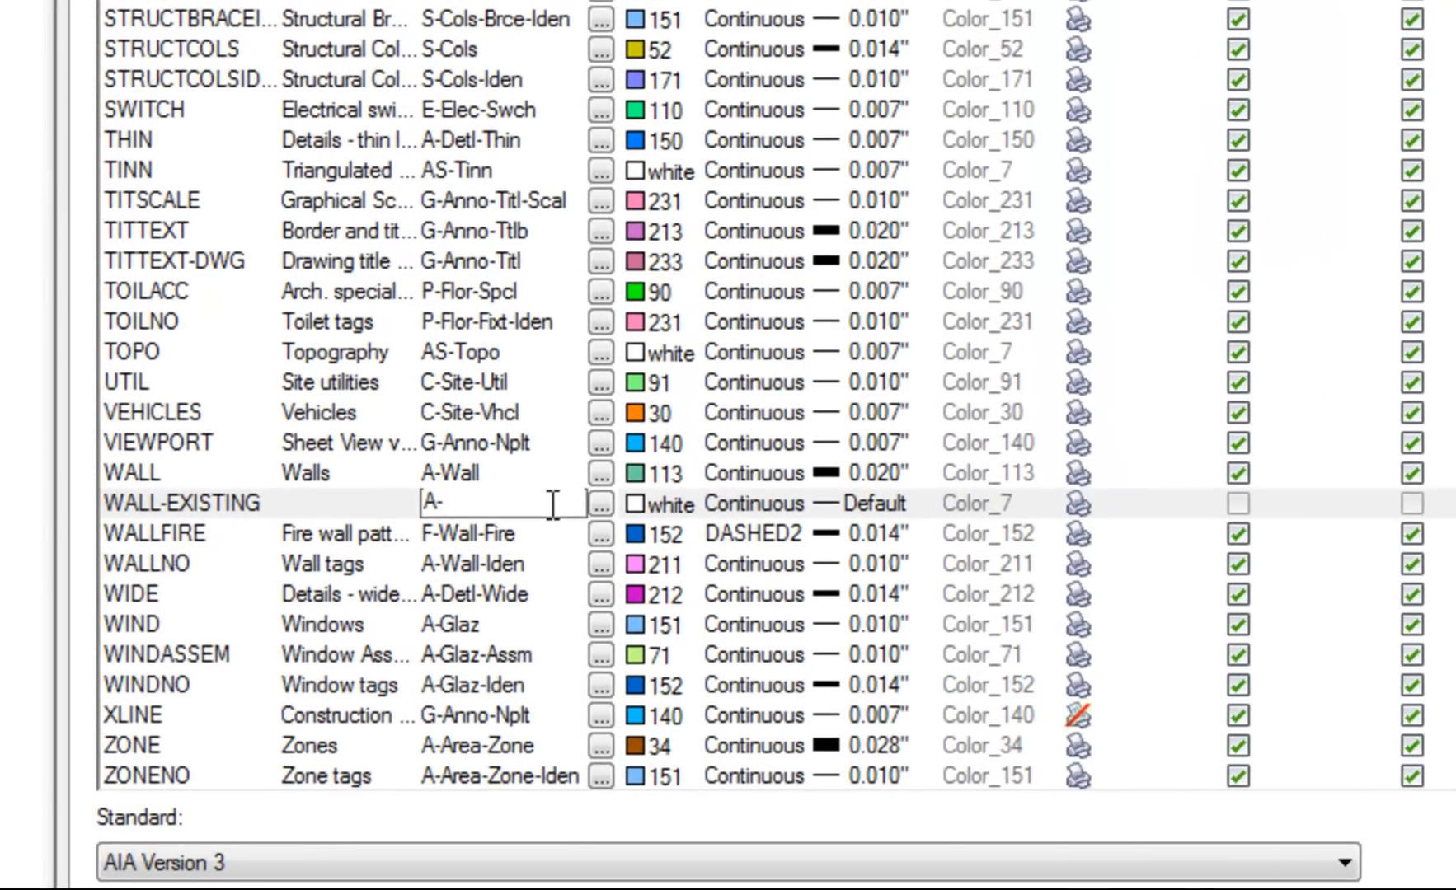
text(Wall-E)
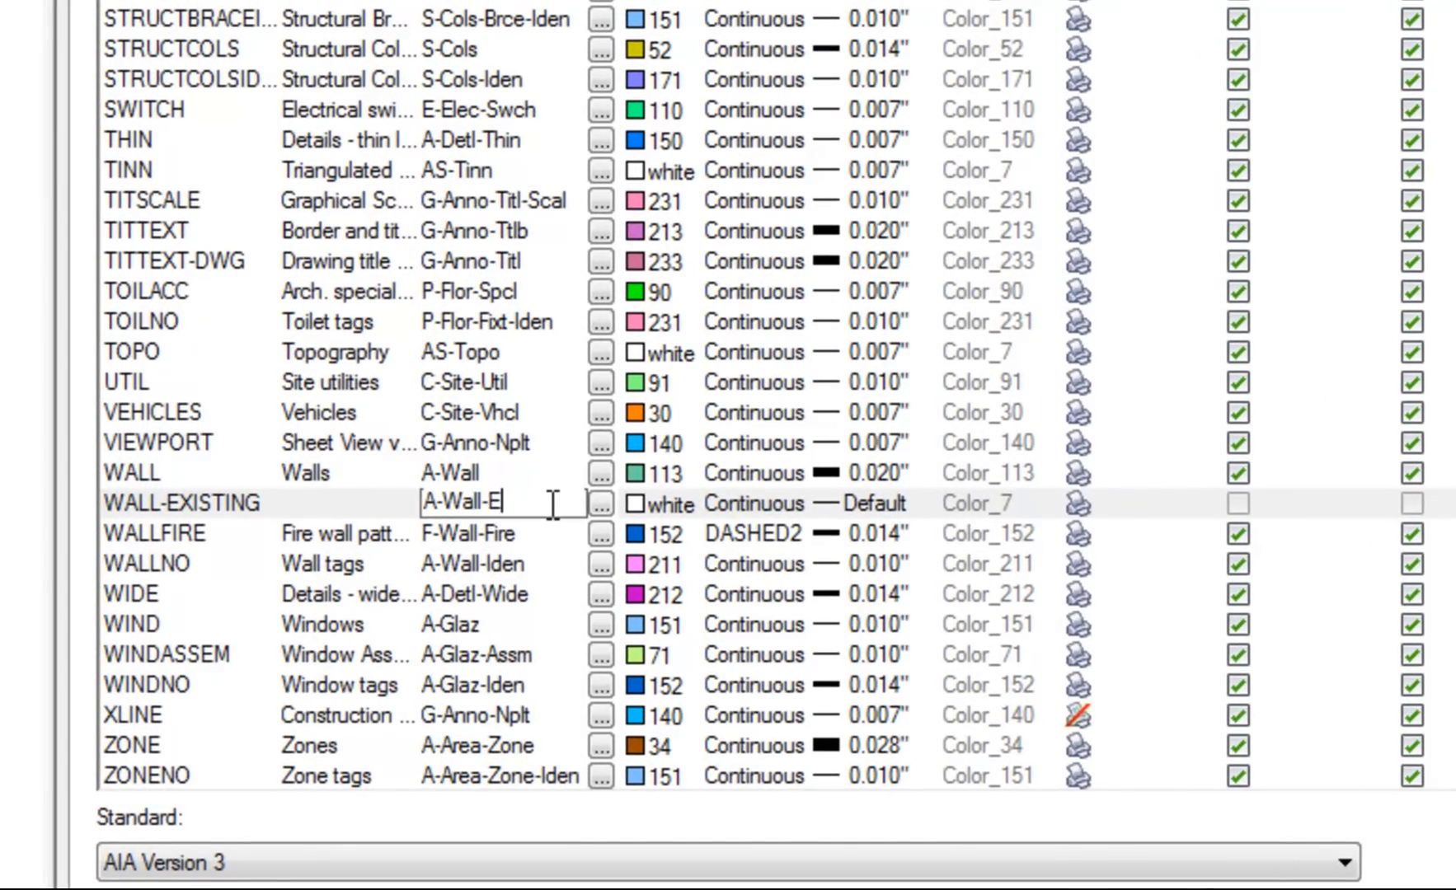
text(xisting)
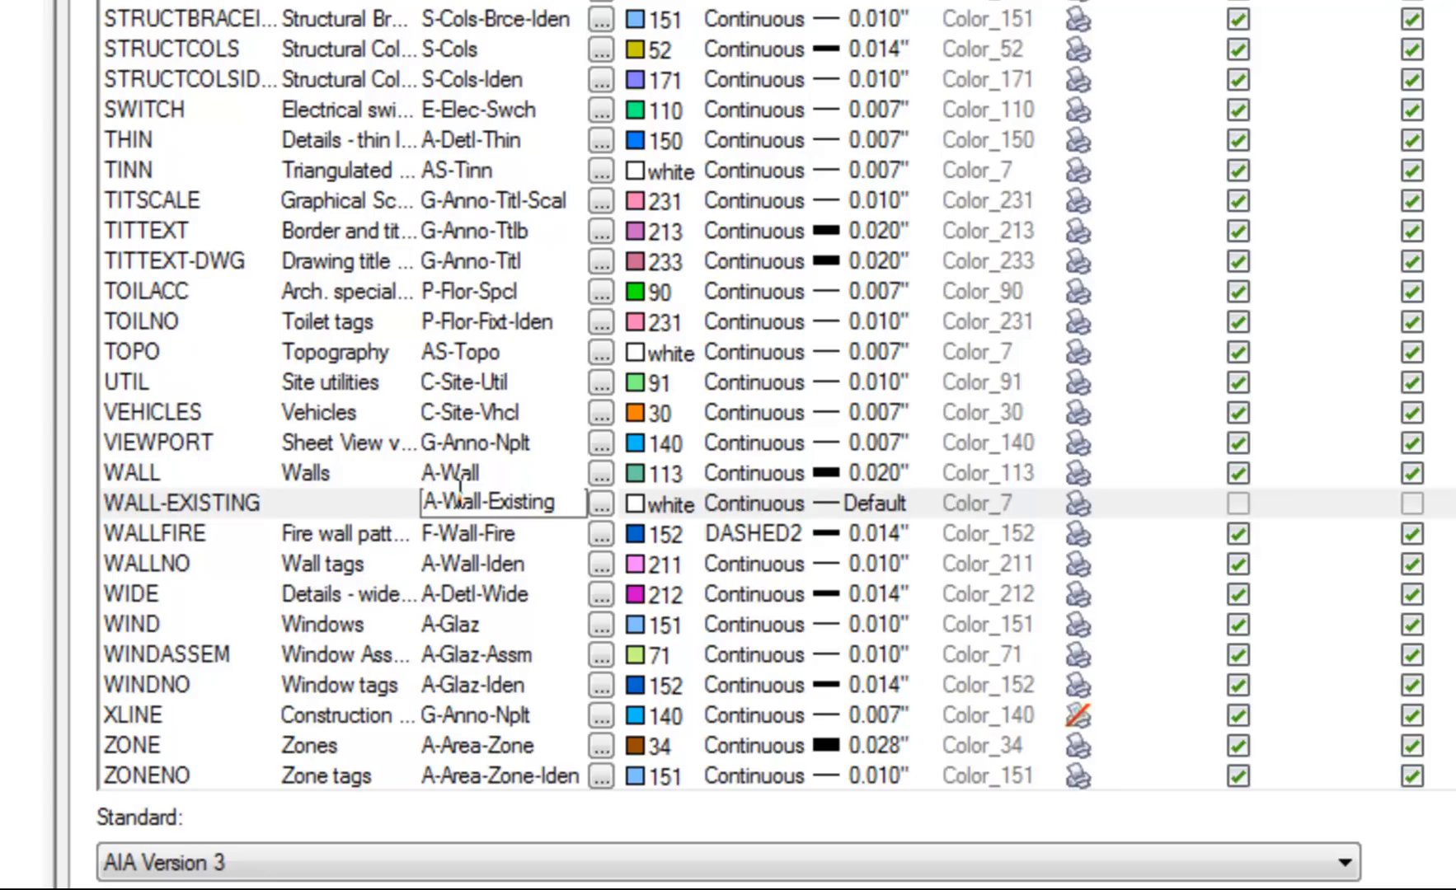
click(165, 502)
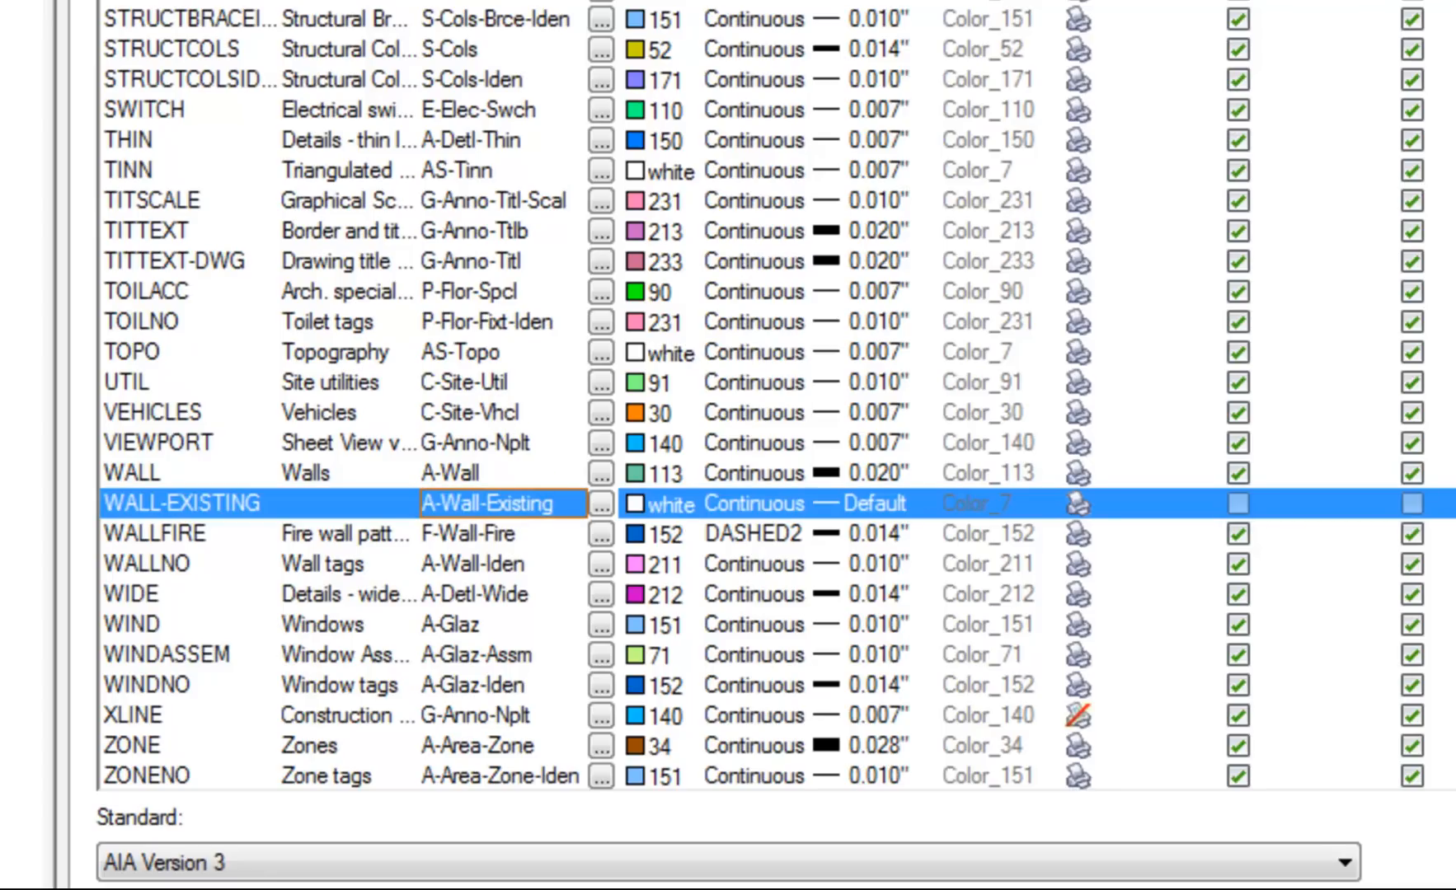
mouse_move(516, 270)
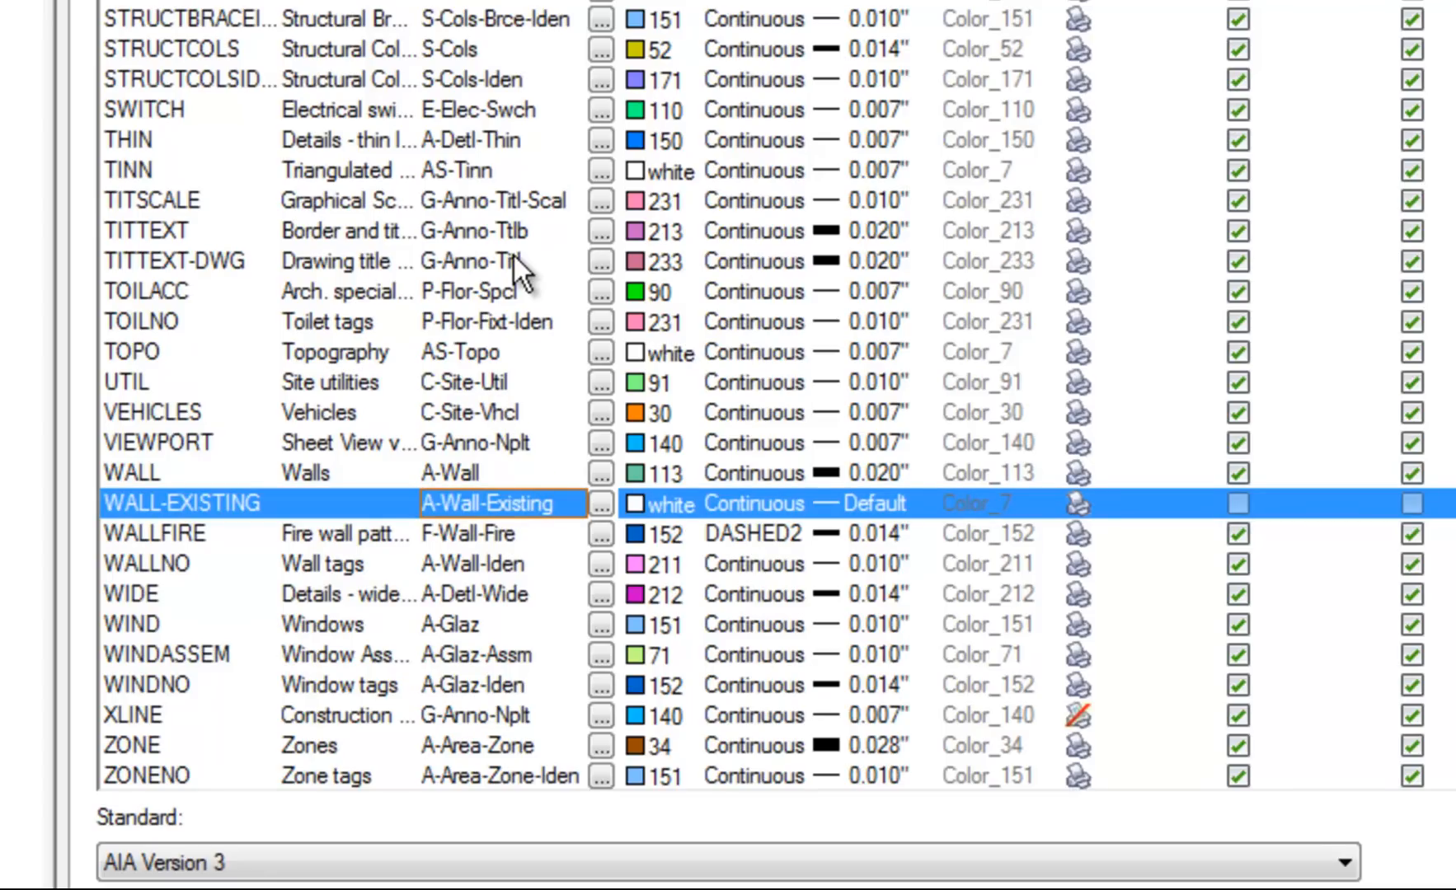
mouse_move(501, 533)
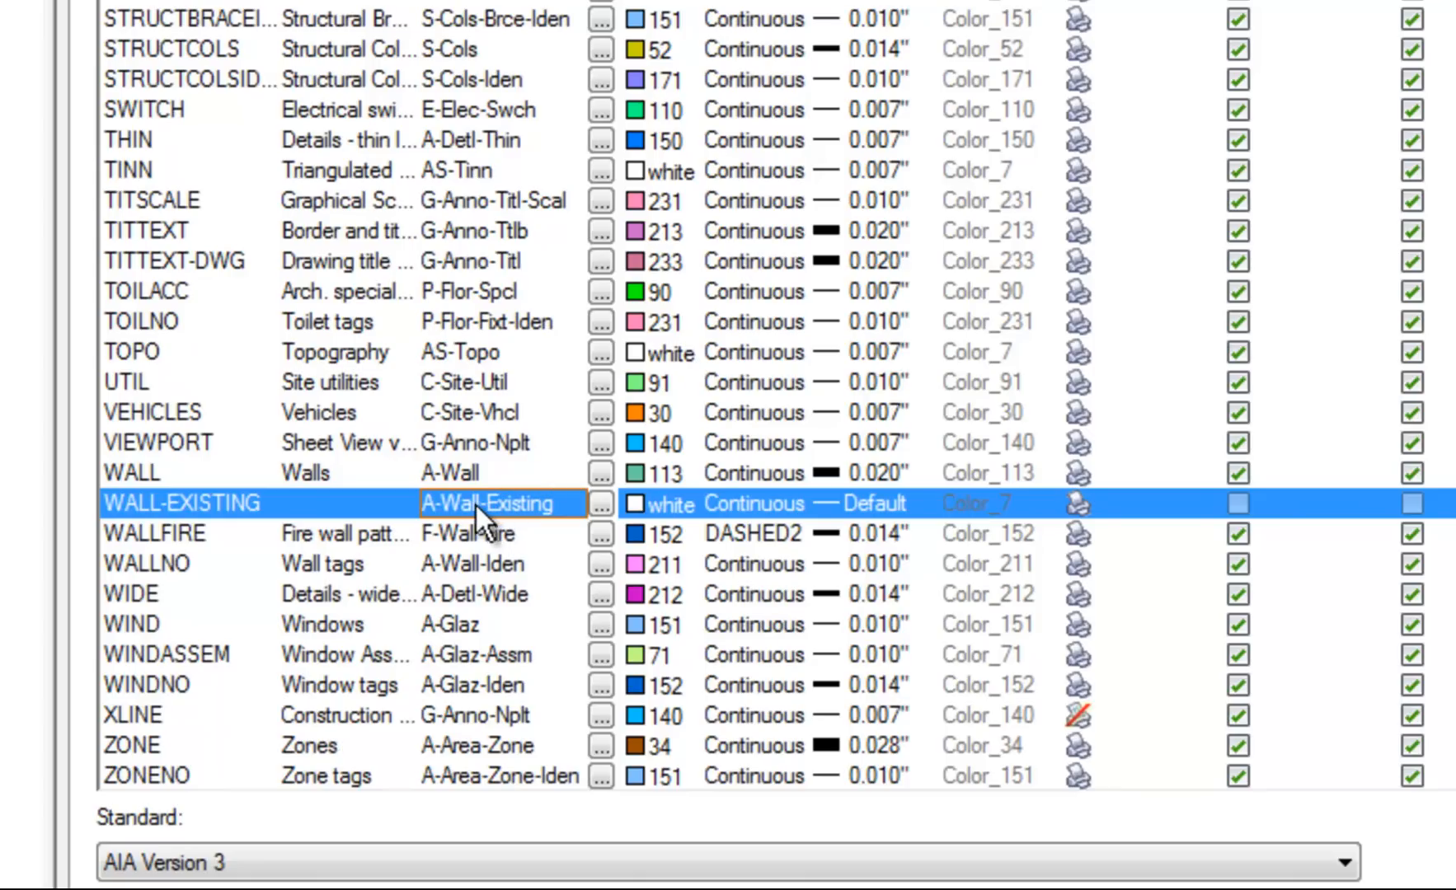
mouse_move(478, 474)
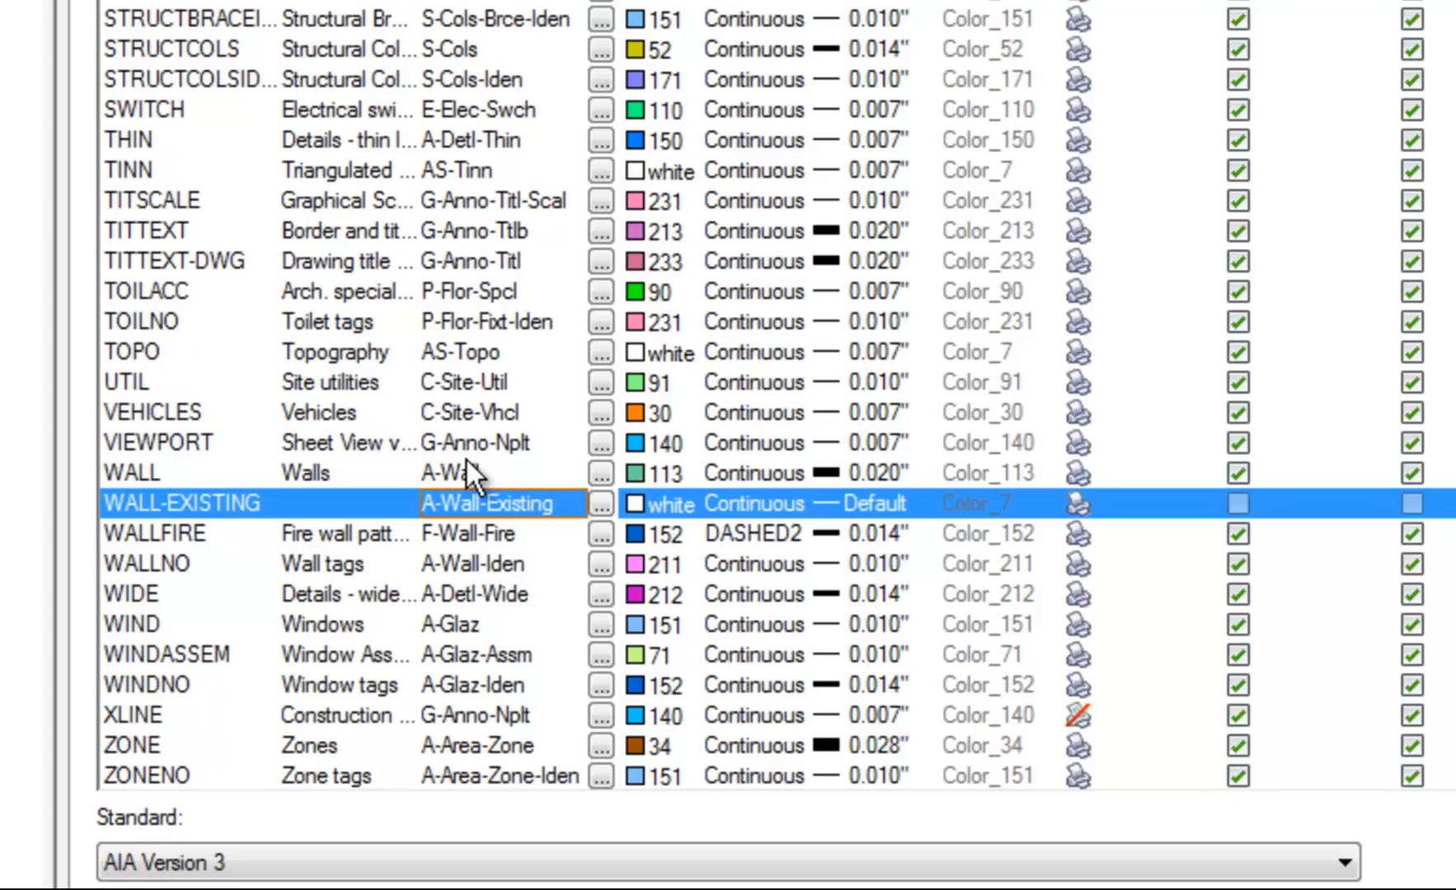
mouse_move(505, 389)
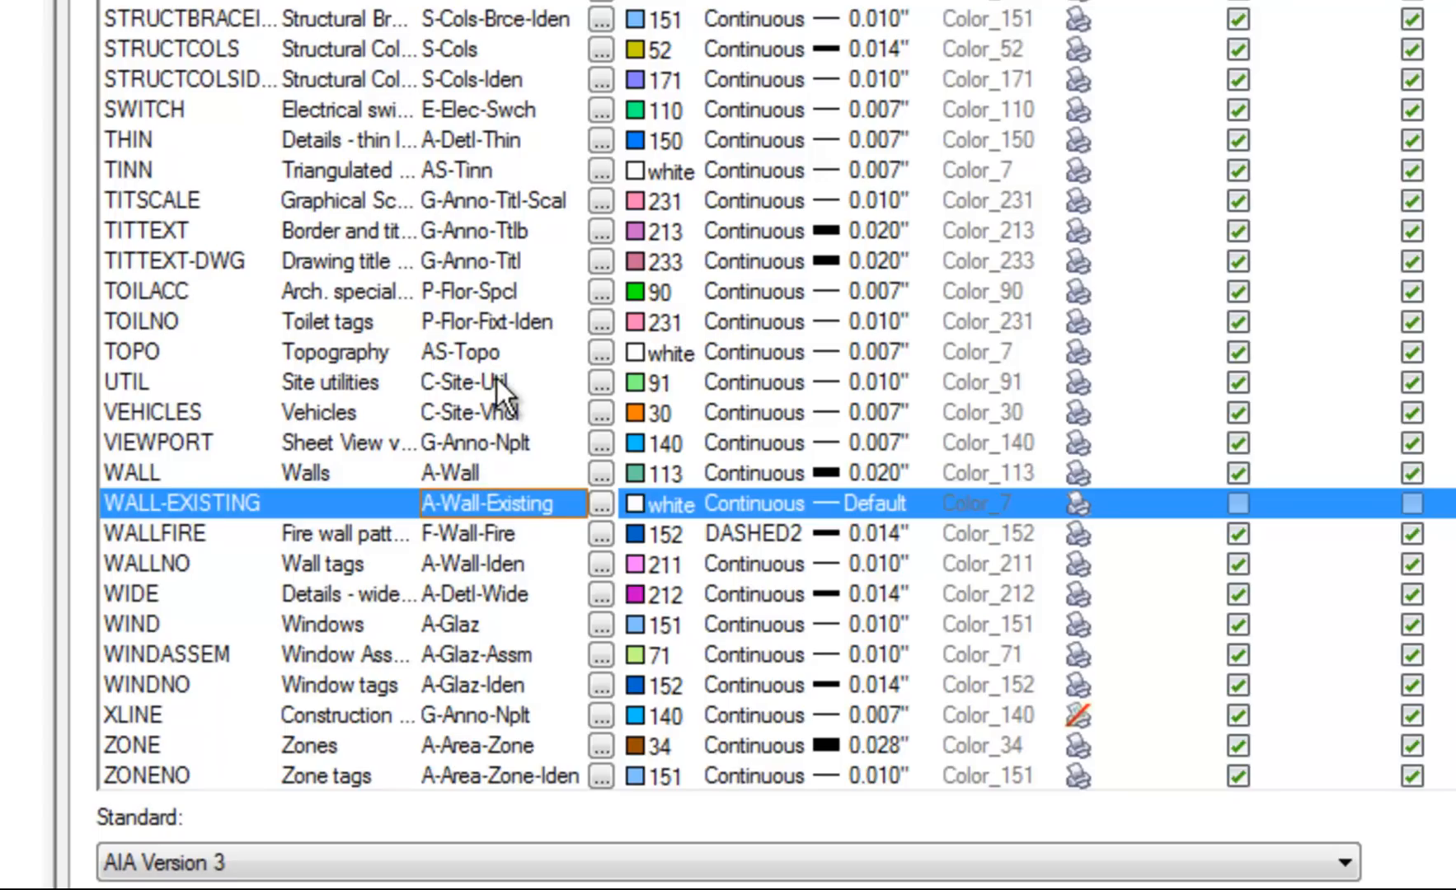
mouse_move(492, 400)
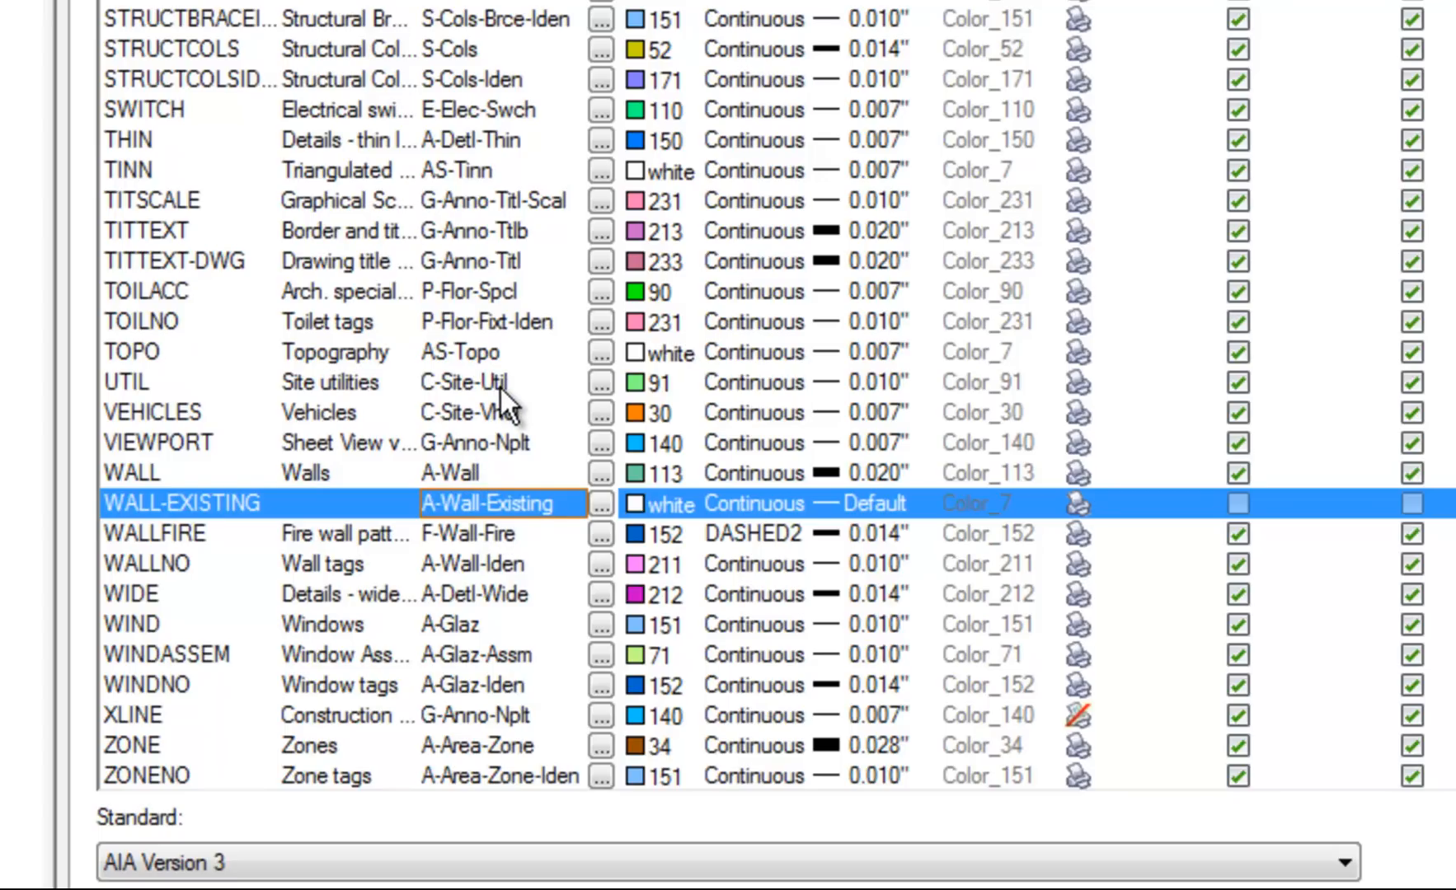
mouse_move(491, 480)
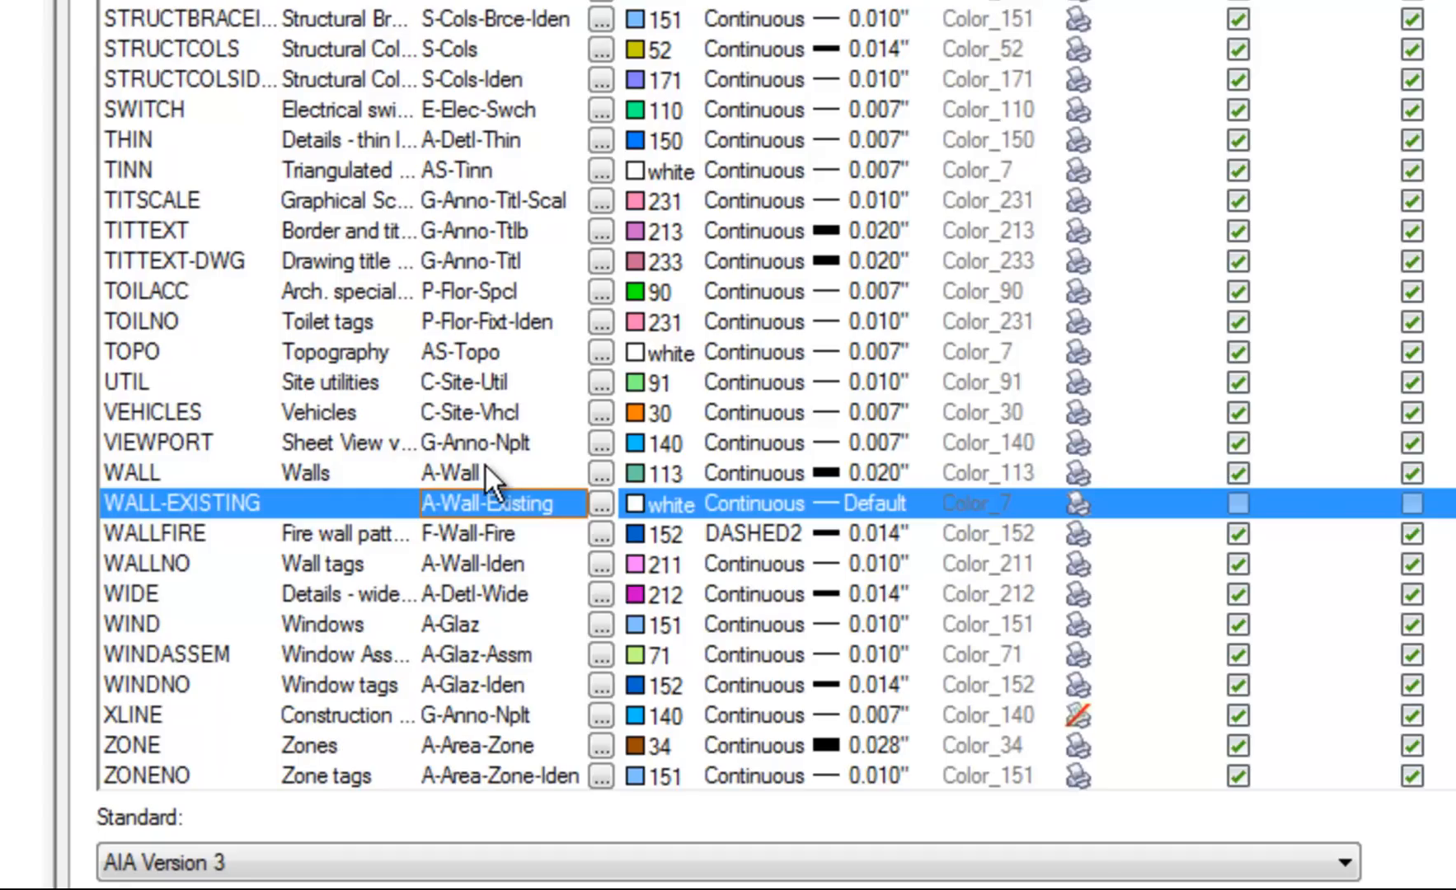
mouse_move(489, 486)
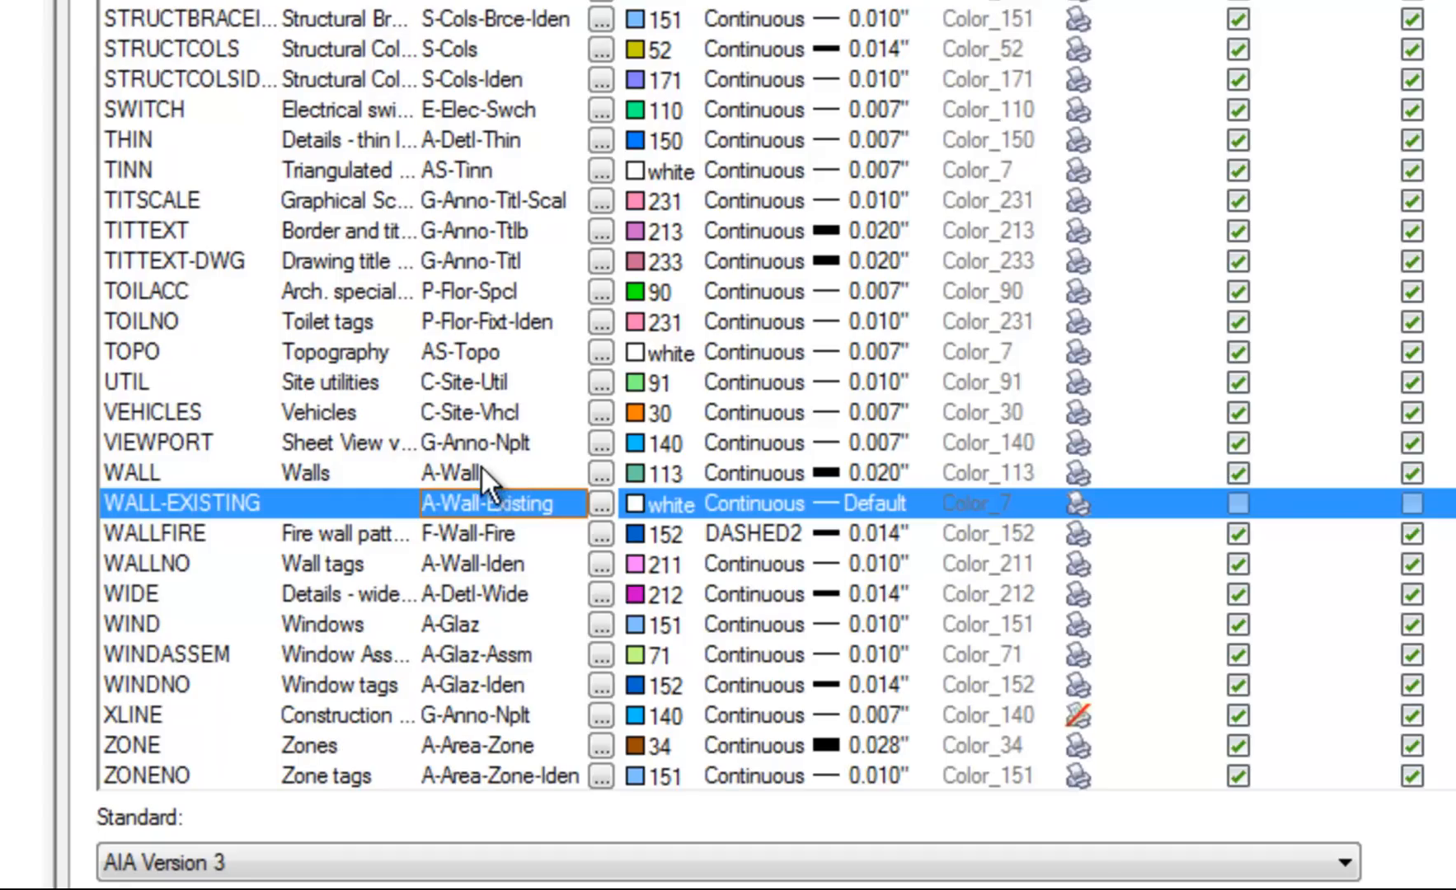
mouse_move(488, 670)
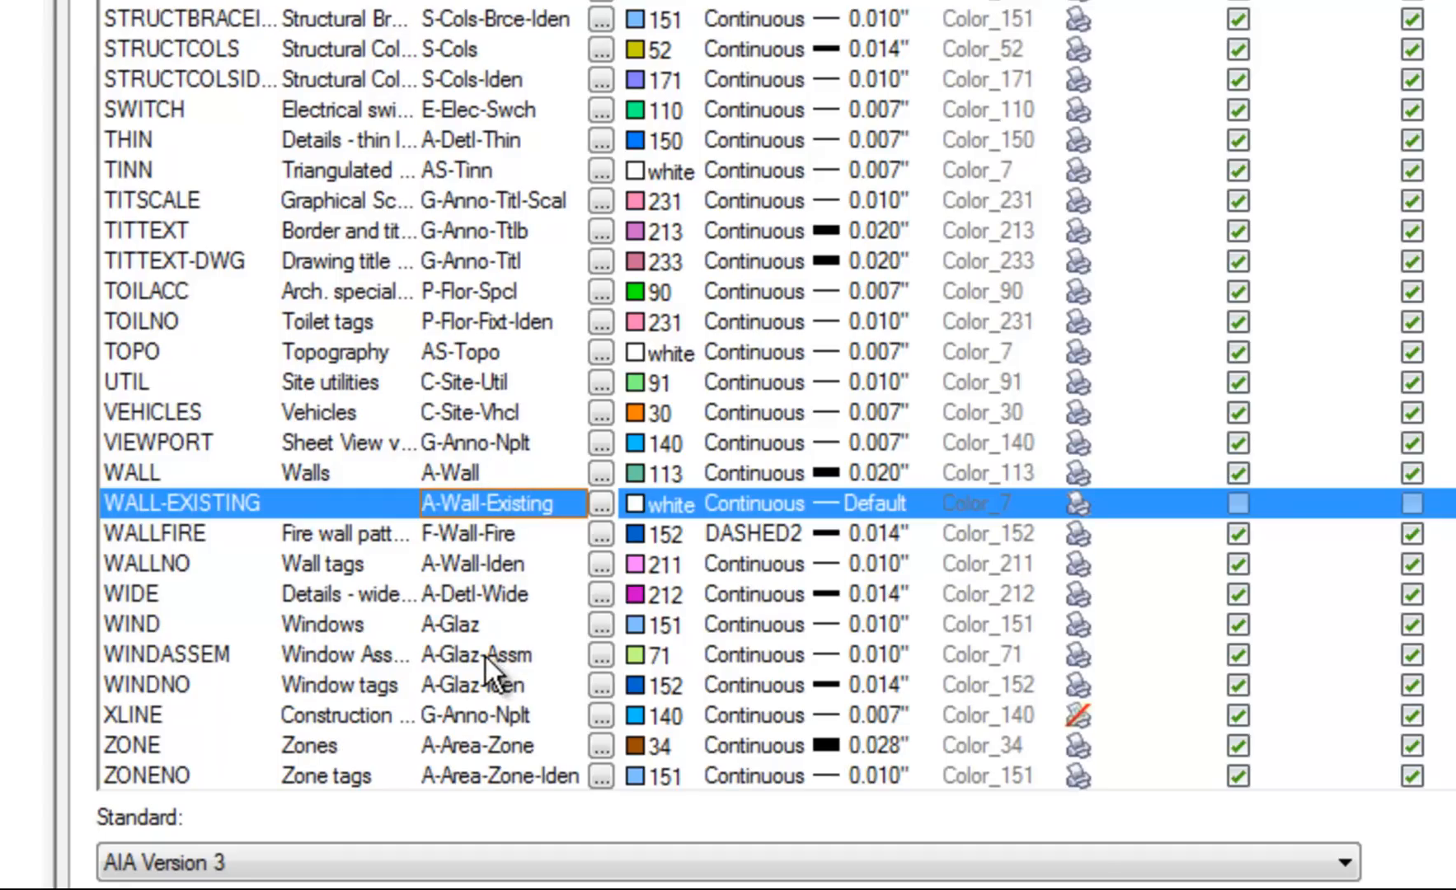
mouse_move(475, 511)
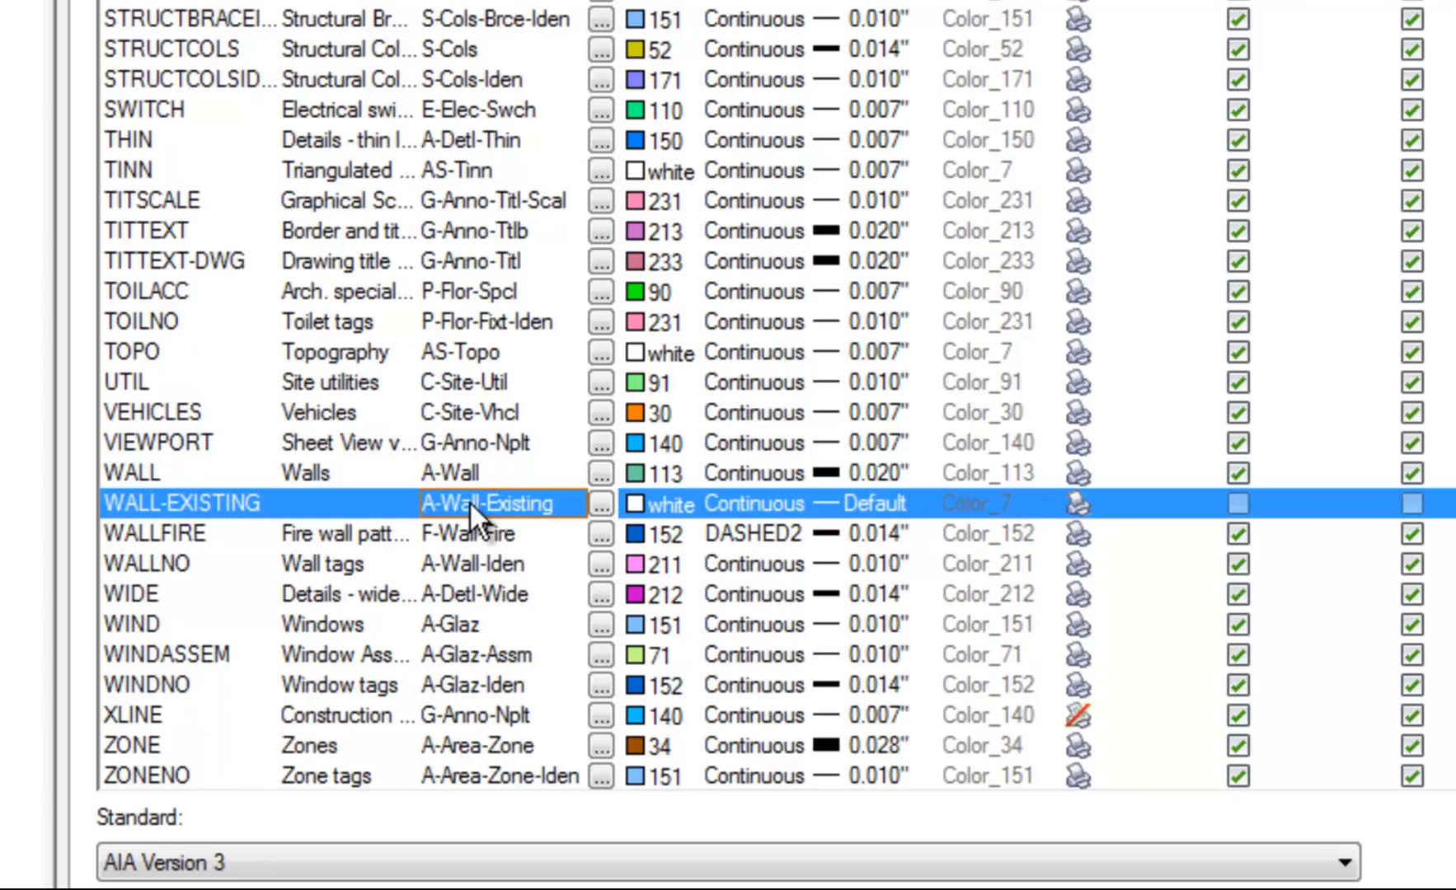
mouse_move(478, 533)
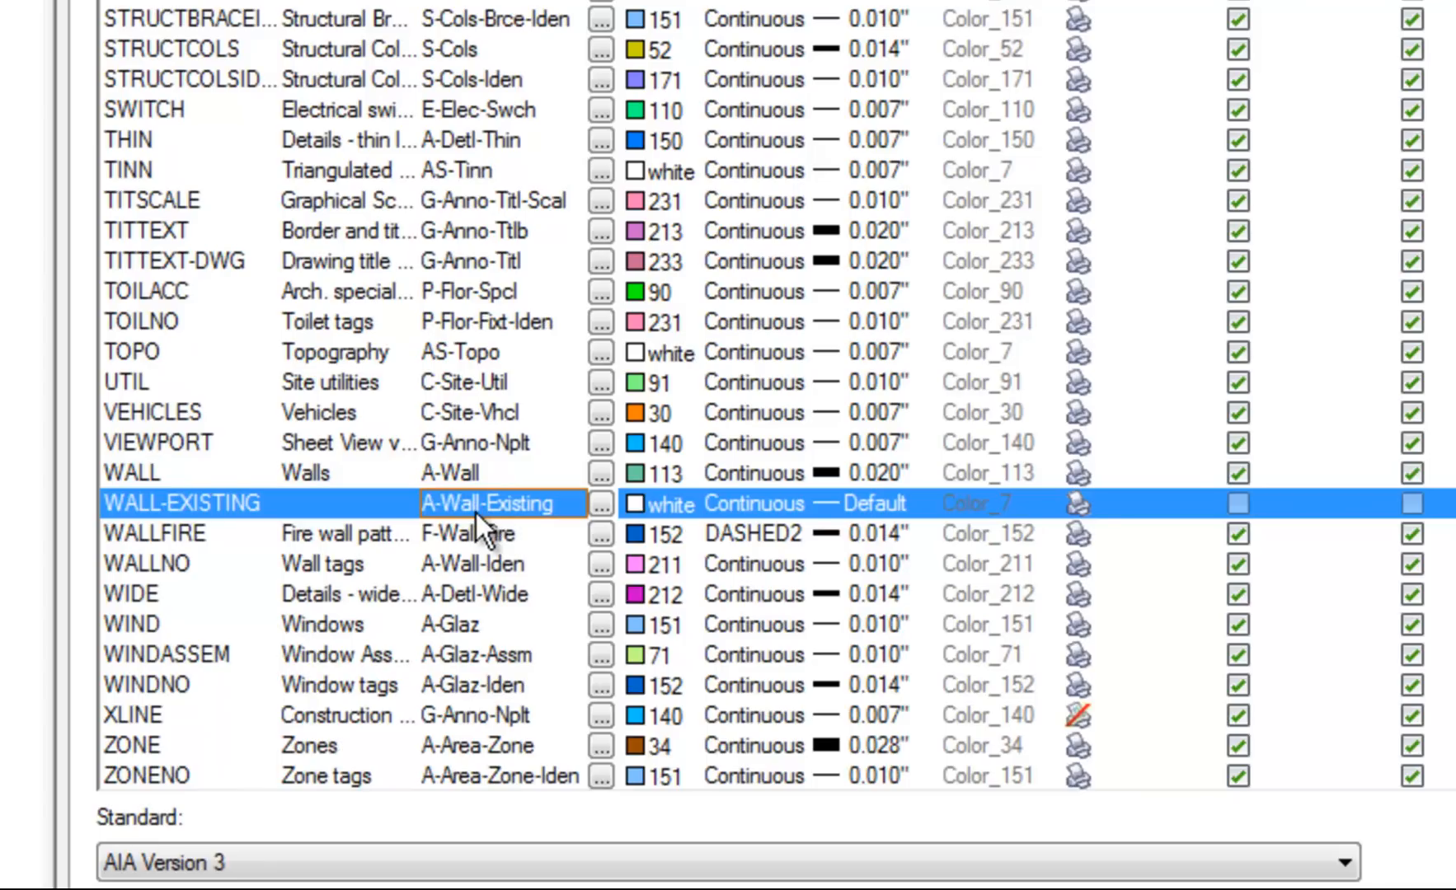
mouse_move(528, 537)
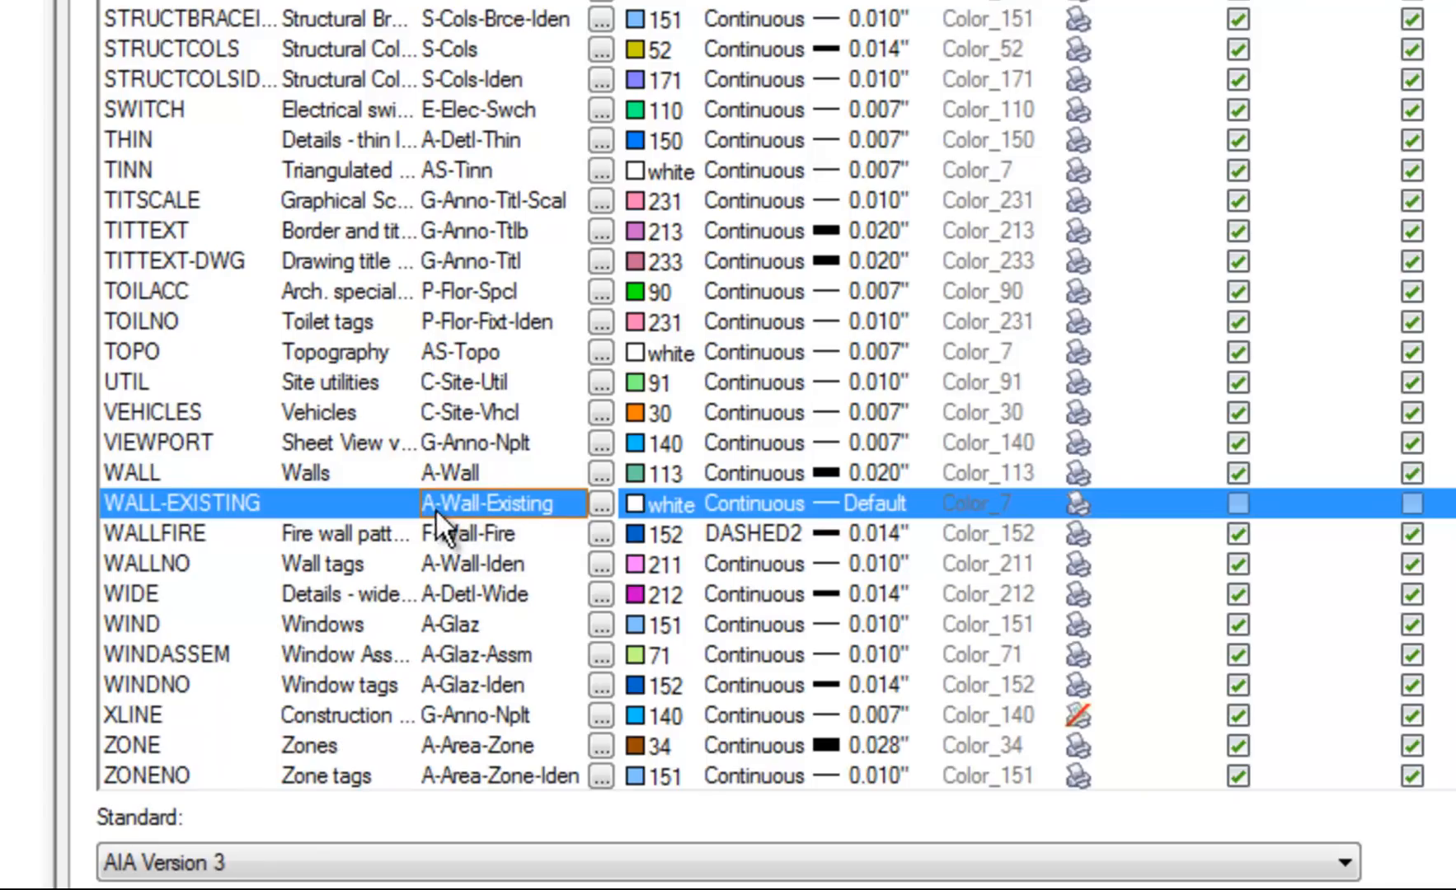
mouse_move(540, 539)
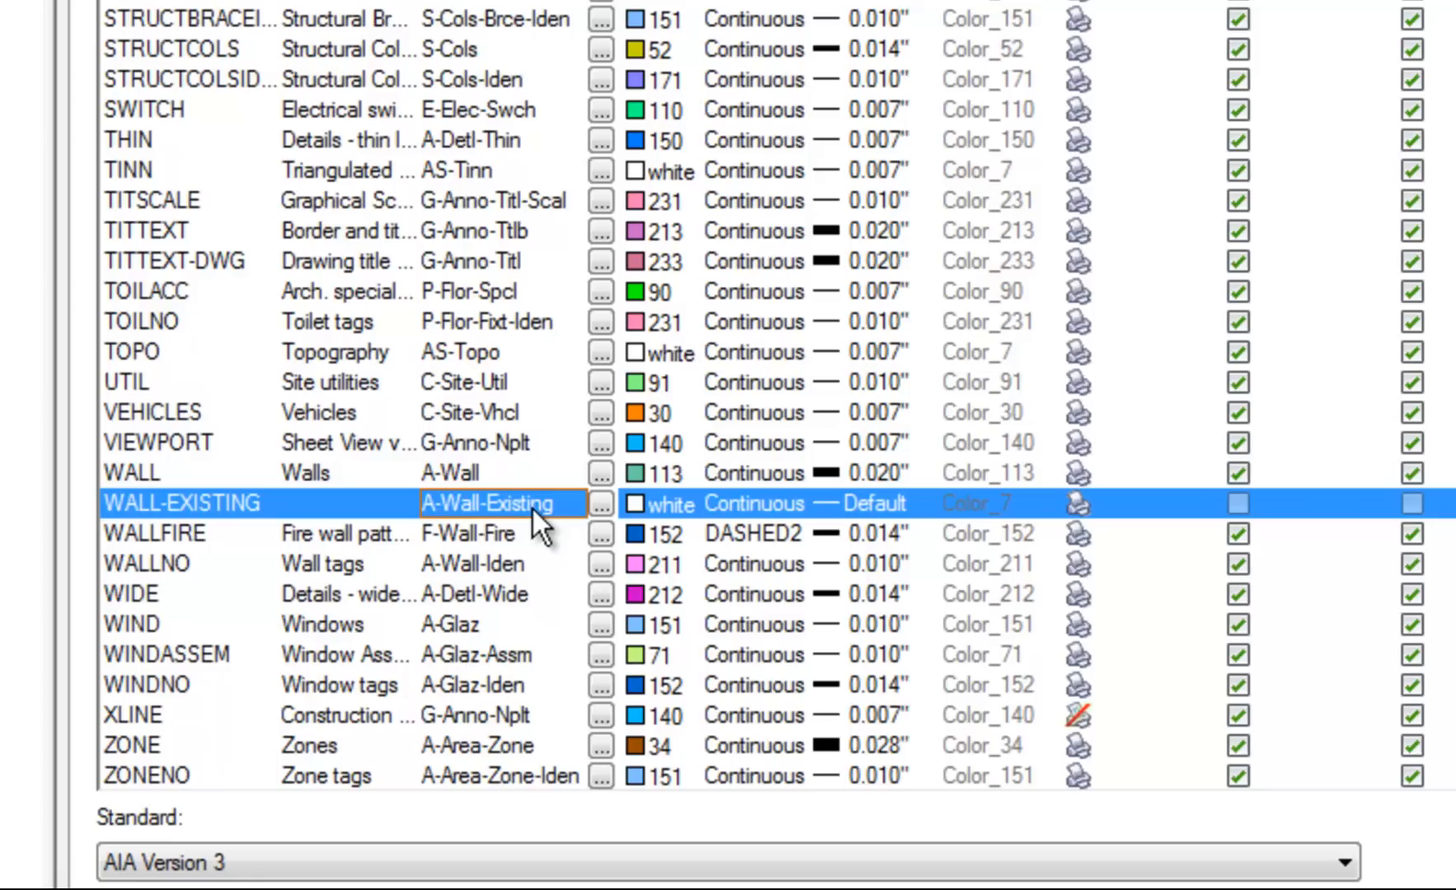
mouse_move(464, 575)
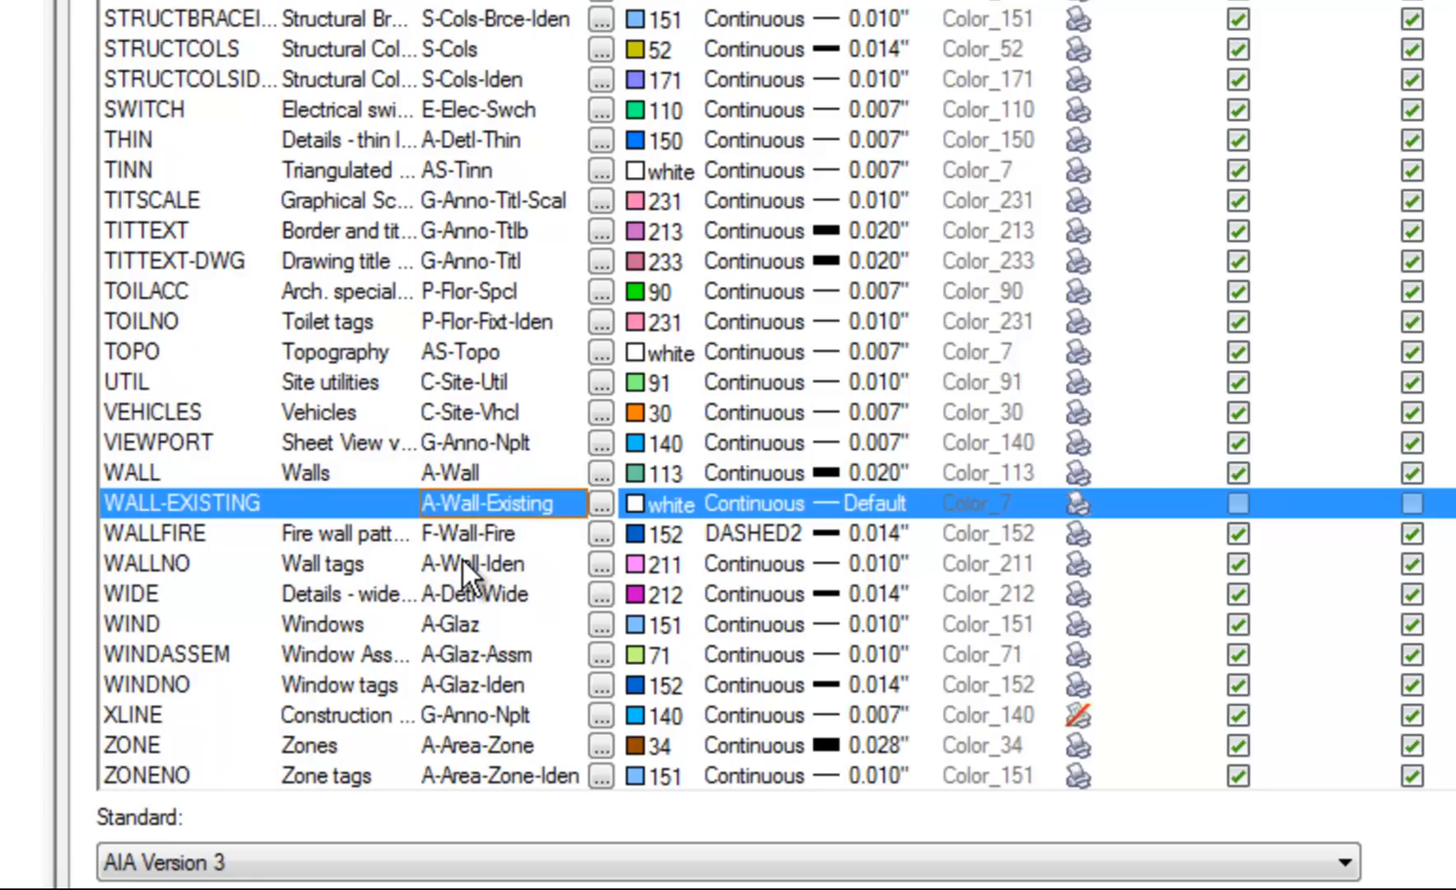
mouse_move(524, 522)
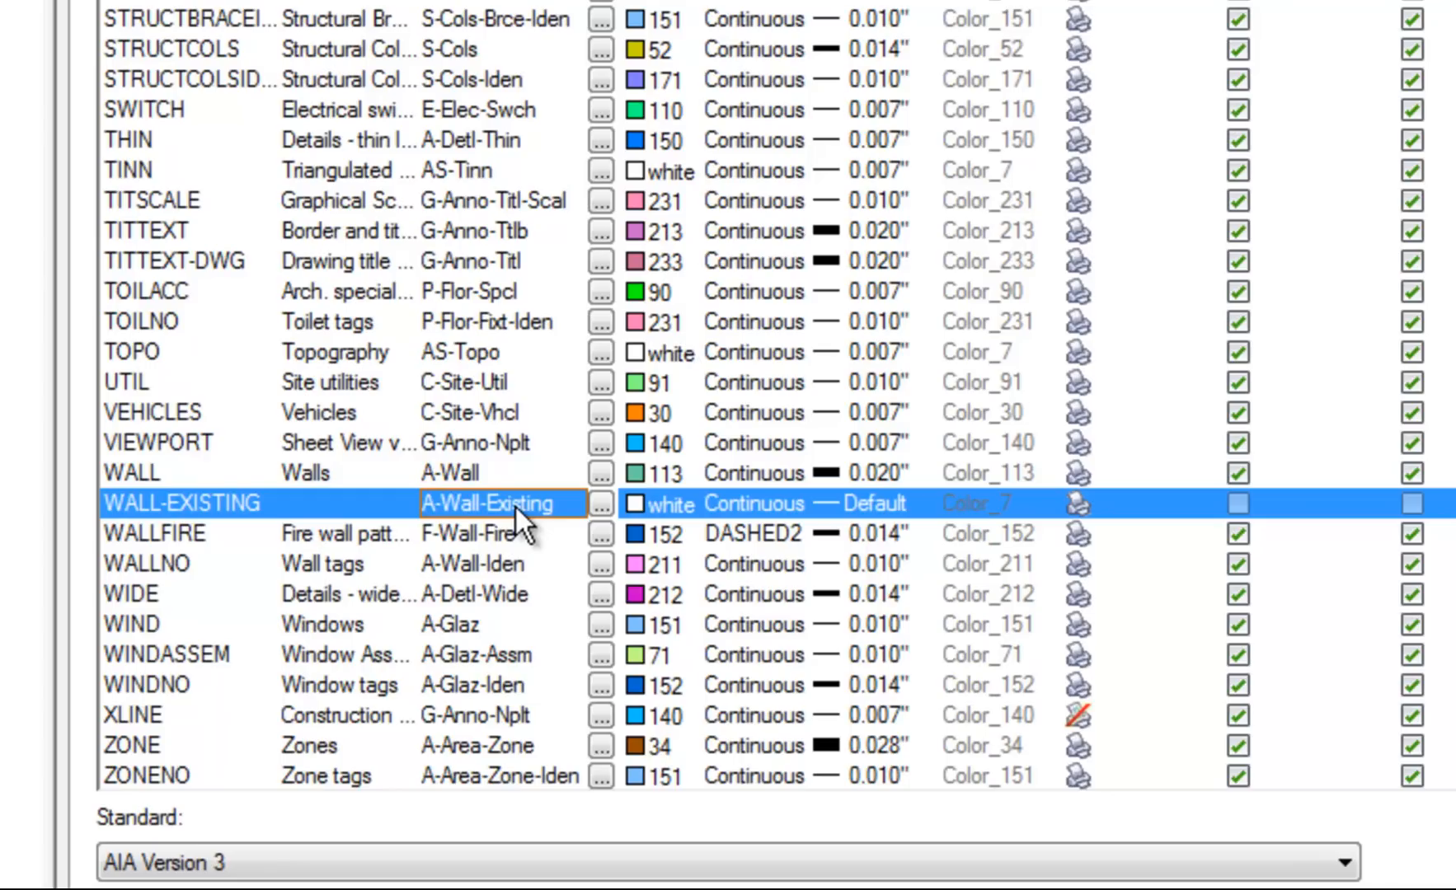
mouse_move(653, 531)
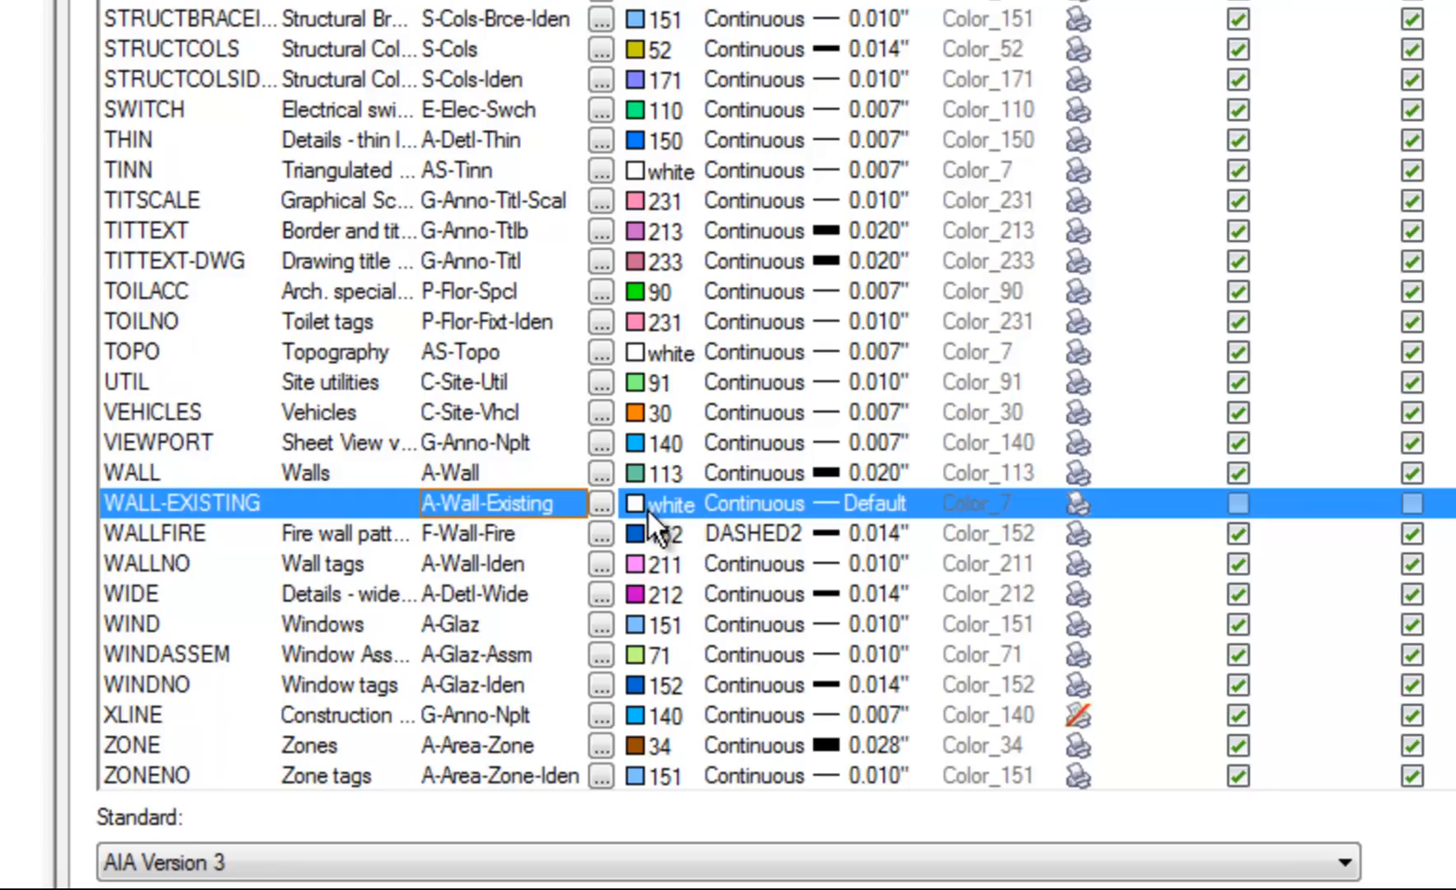
Set the WALL-EXISTING key to color 170 and a 0.012" lineweight
click(633, 504)
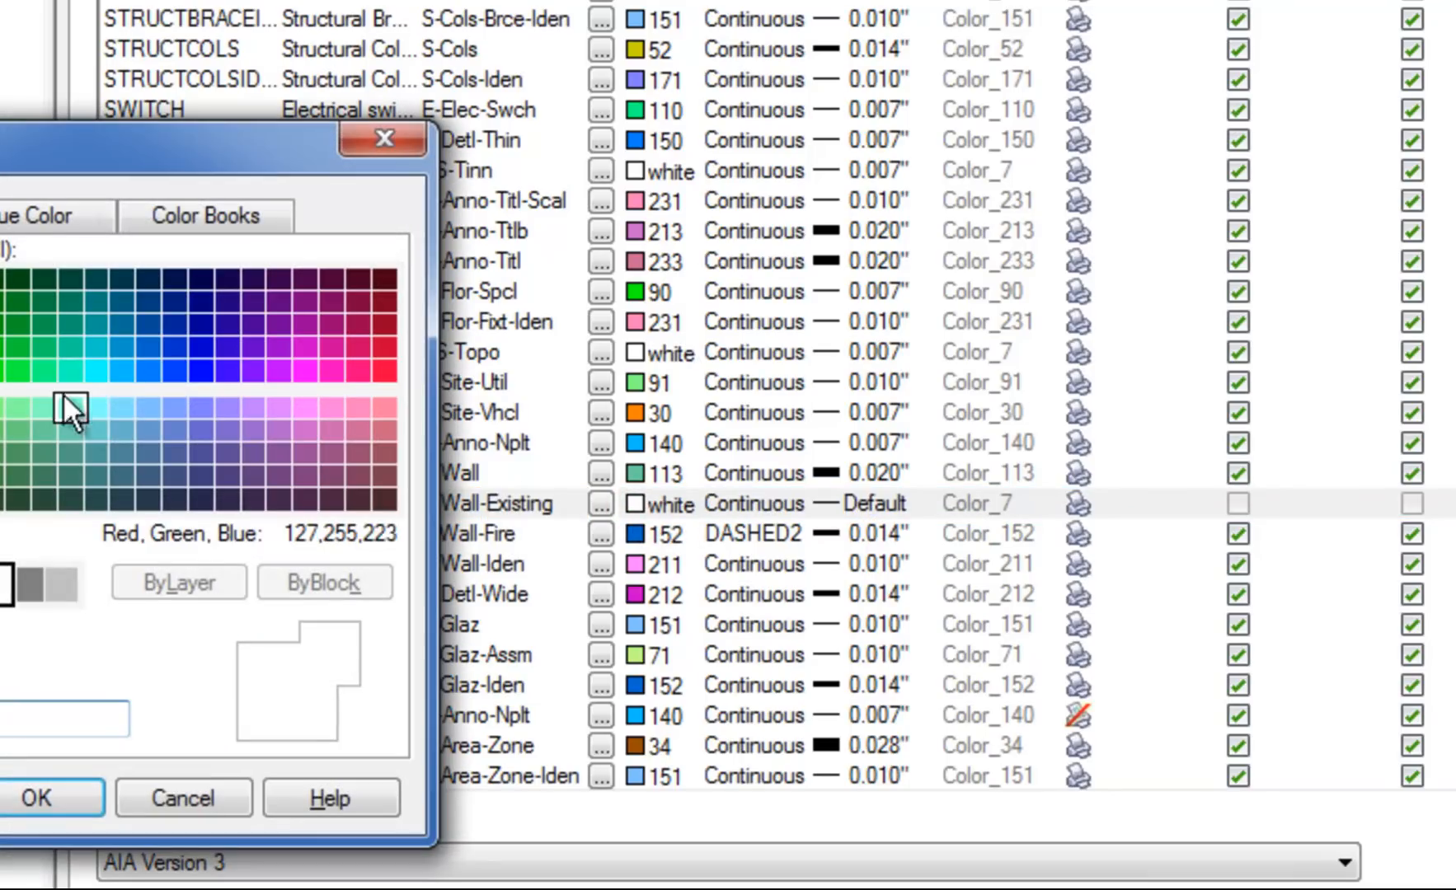
click(199, 370)
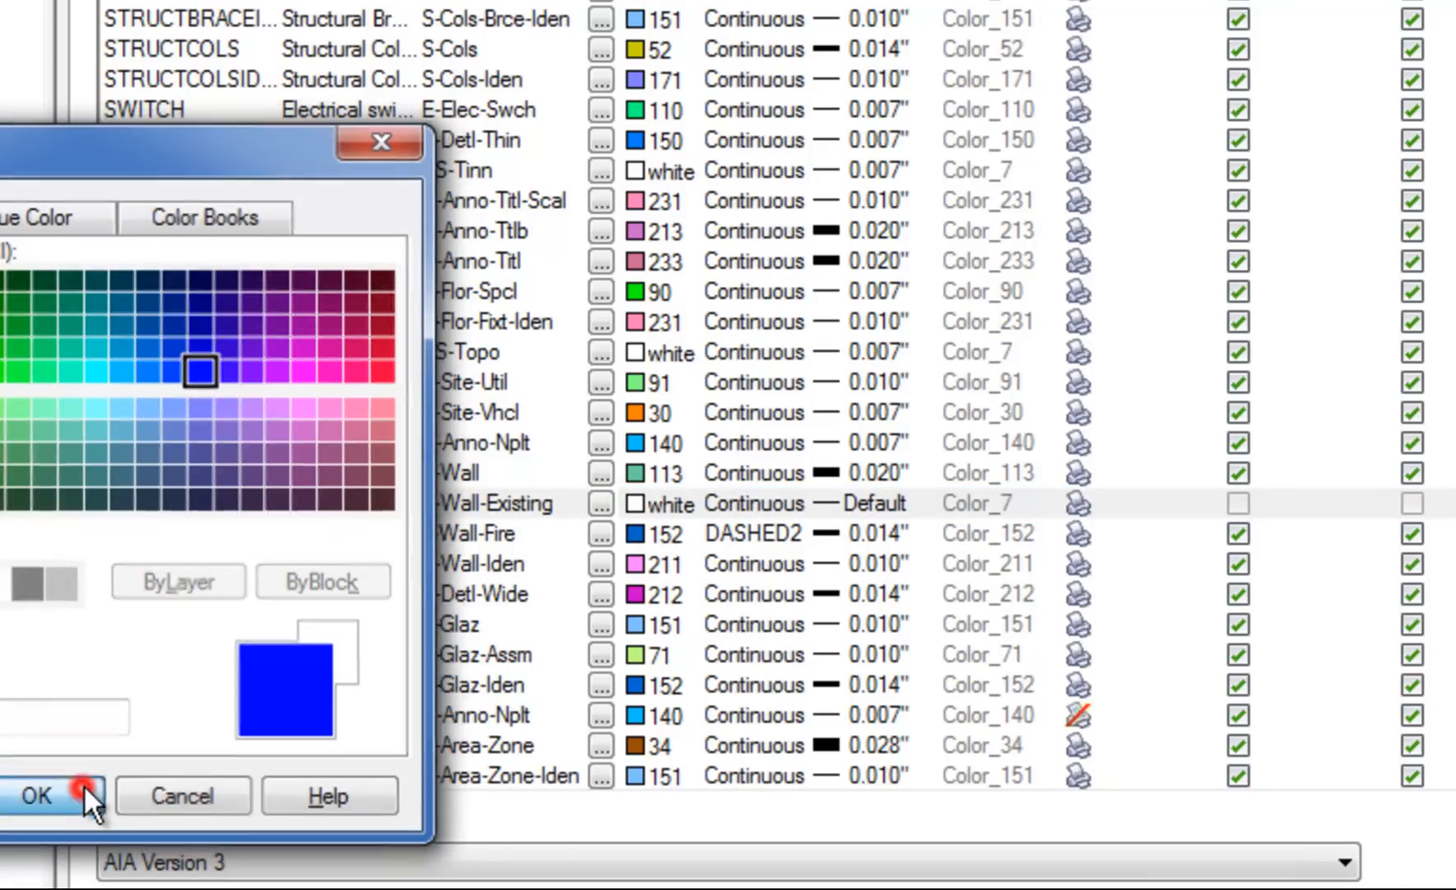
click(37, 797)
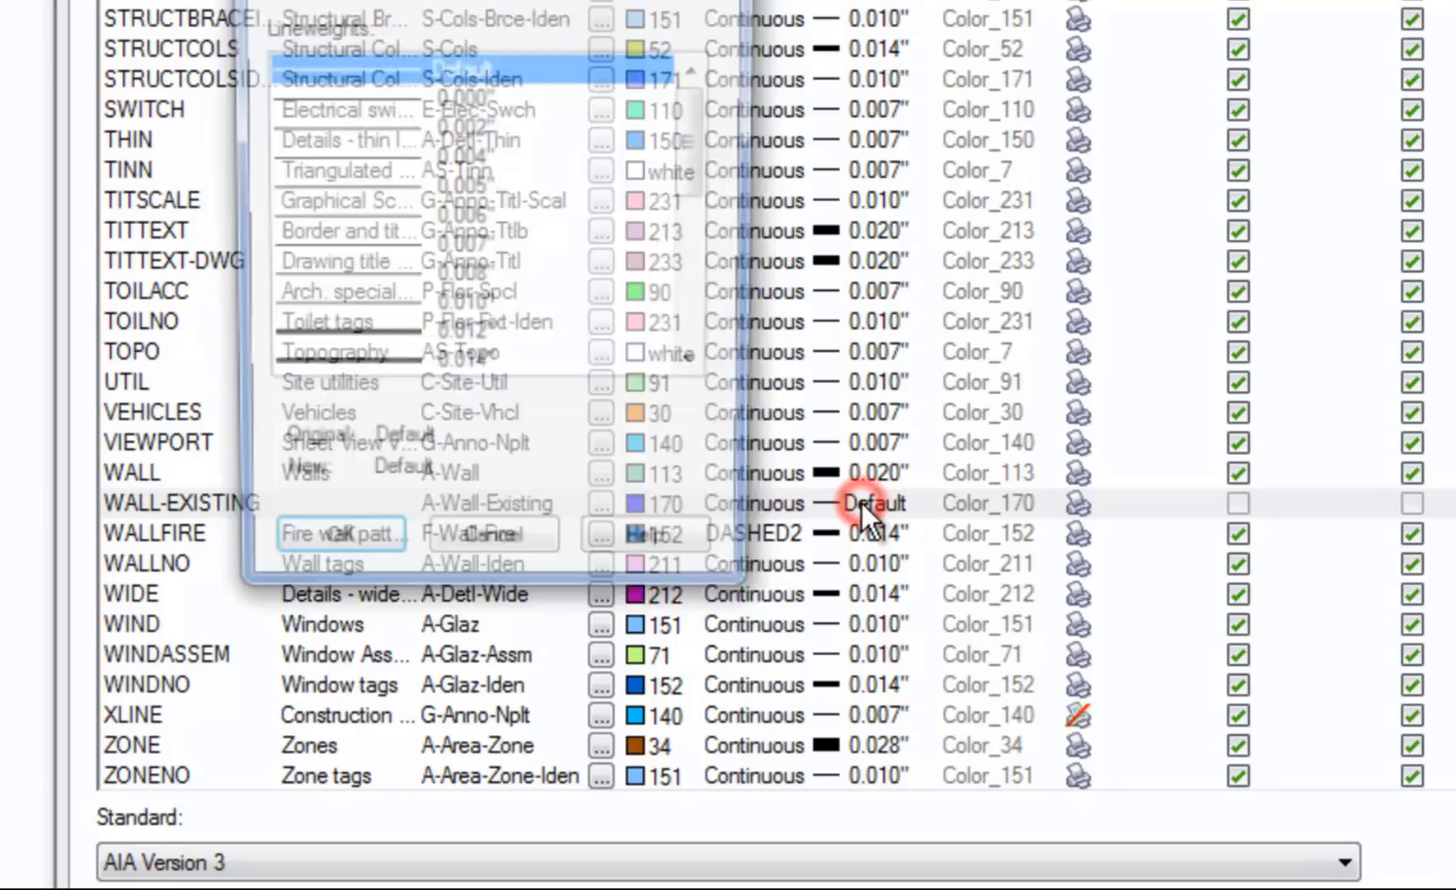
click(463, 337)
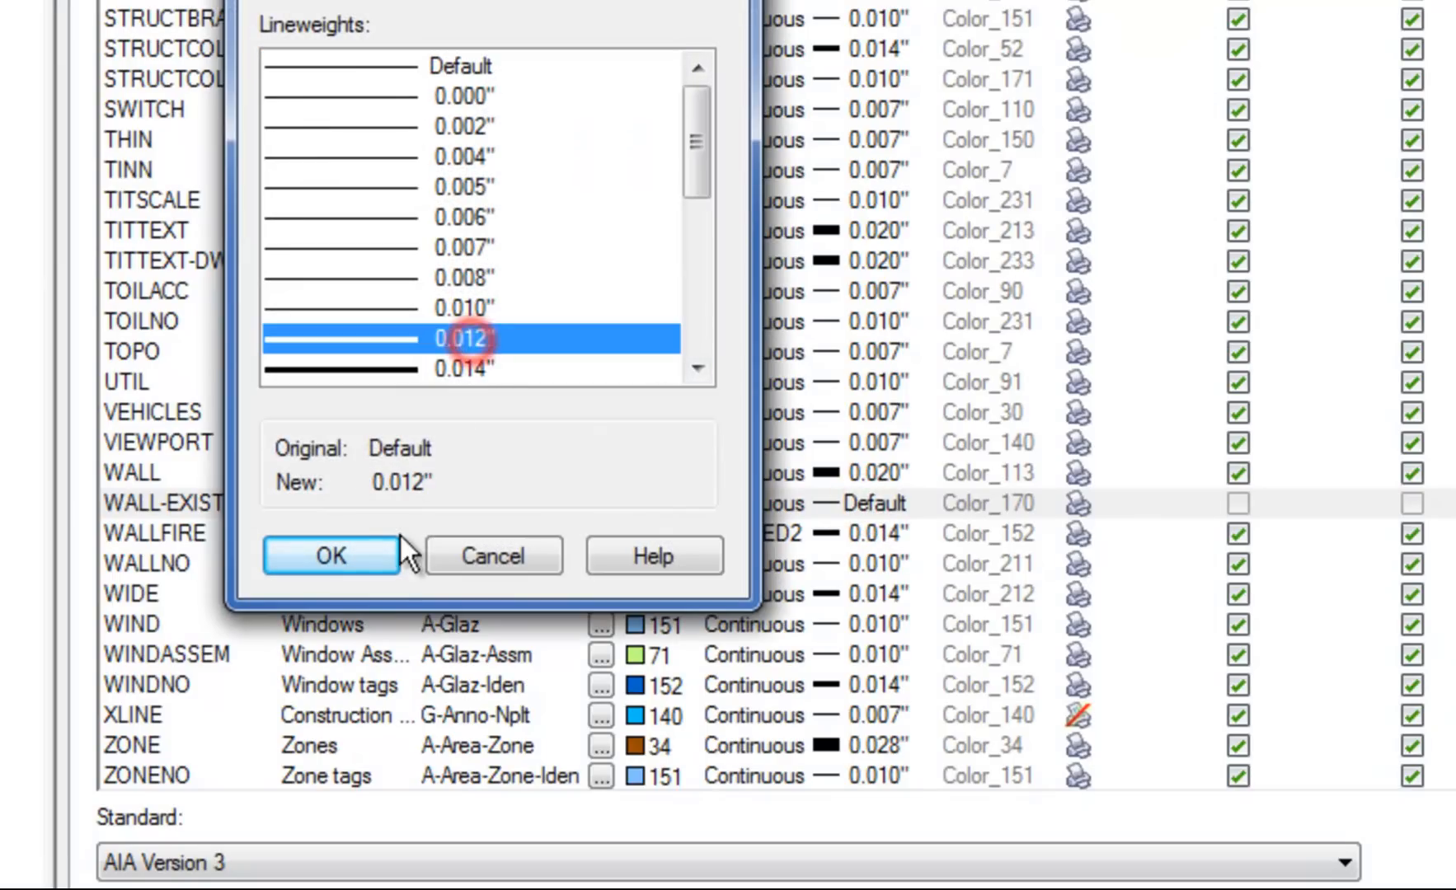
click(330, 556)
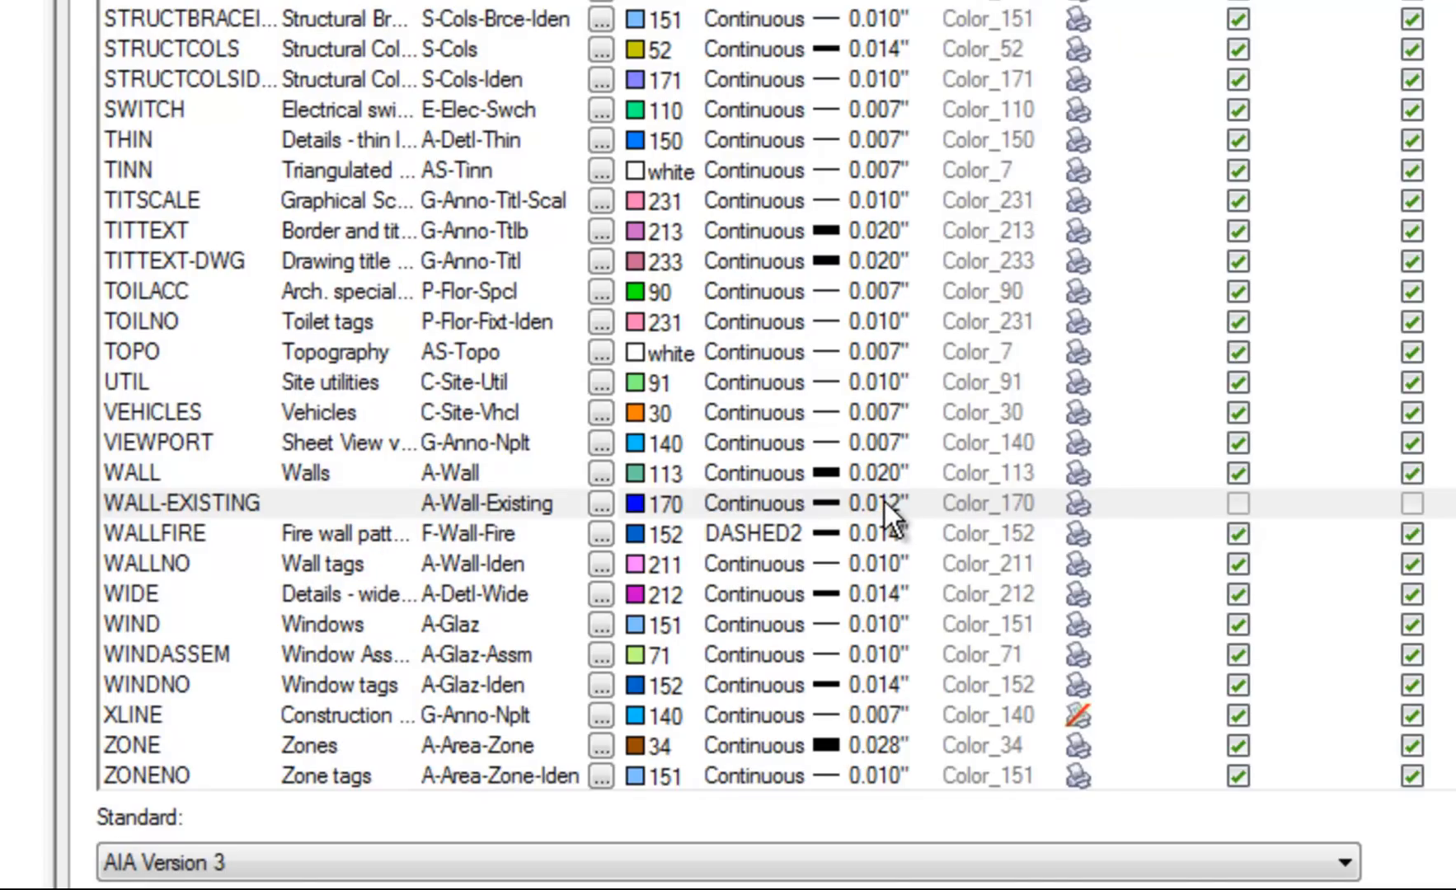
mouse_move(317, 512)
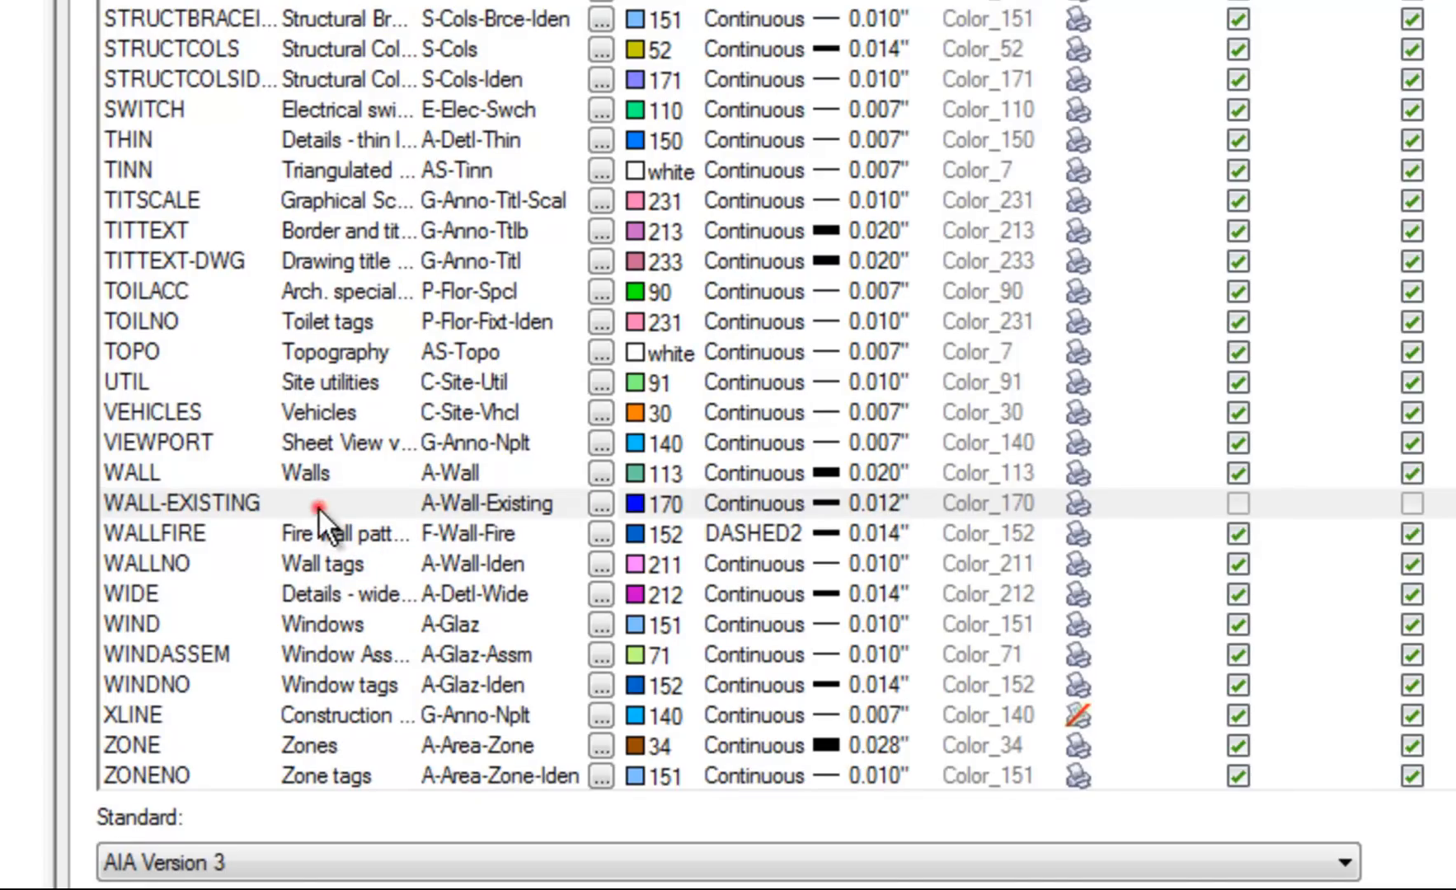
double_click(342, 503)
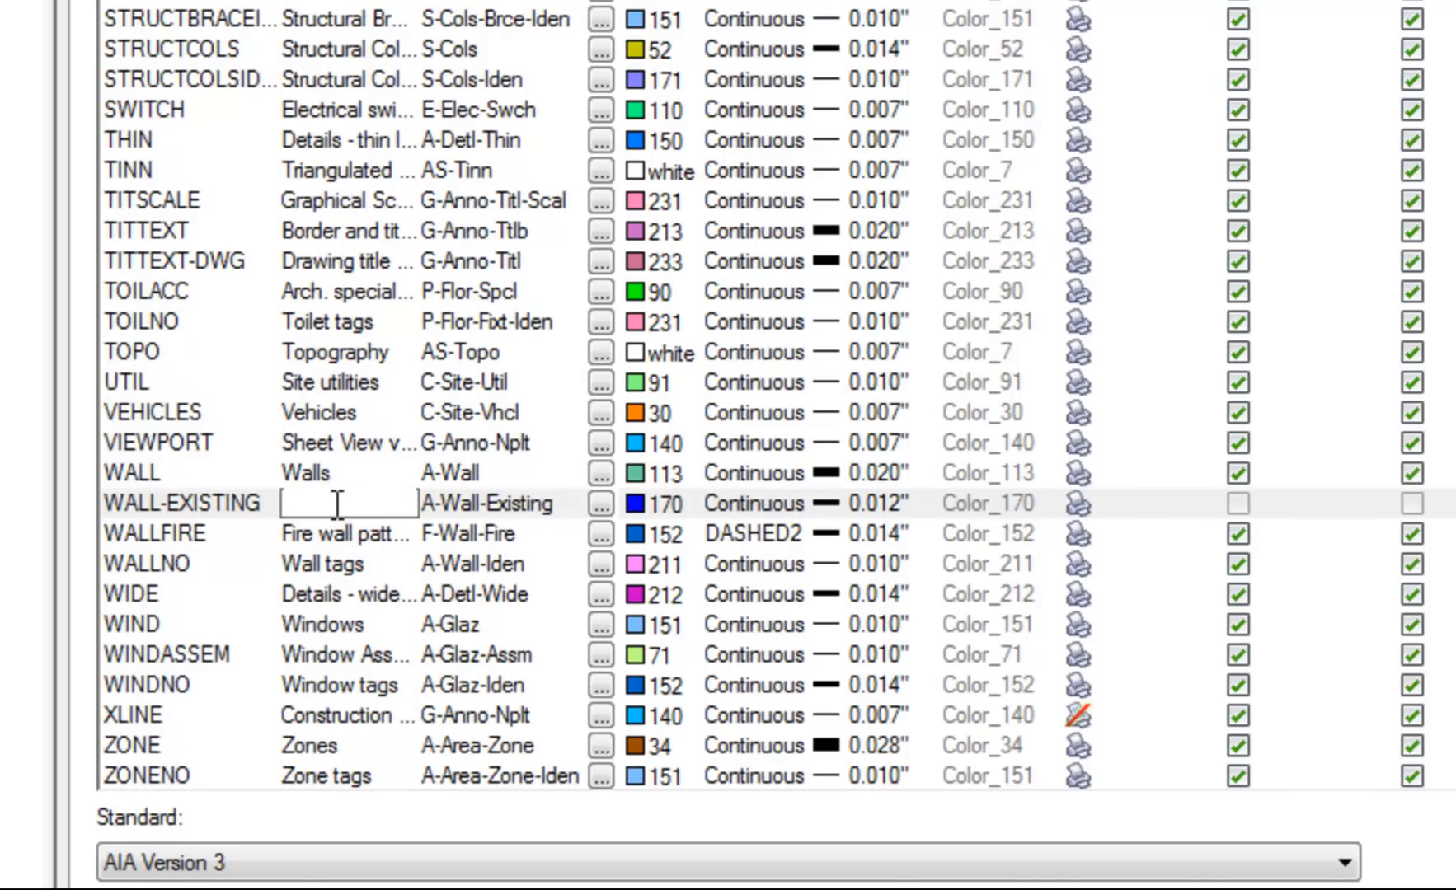
Enter 'Existing Walls' as the WALL-EXISTING description and close Style Manager with OK
text(Exi)
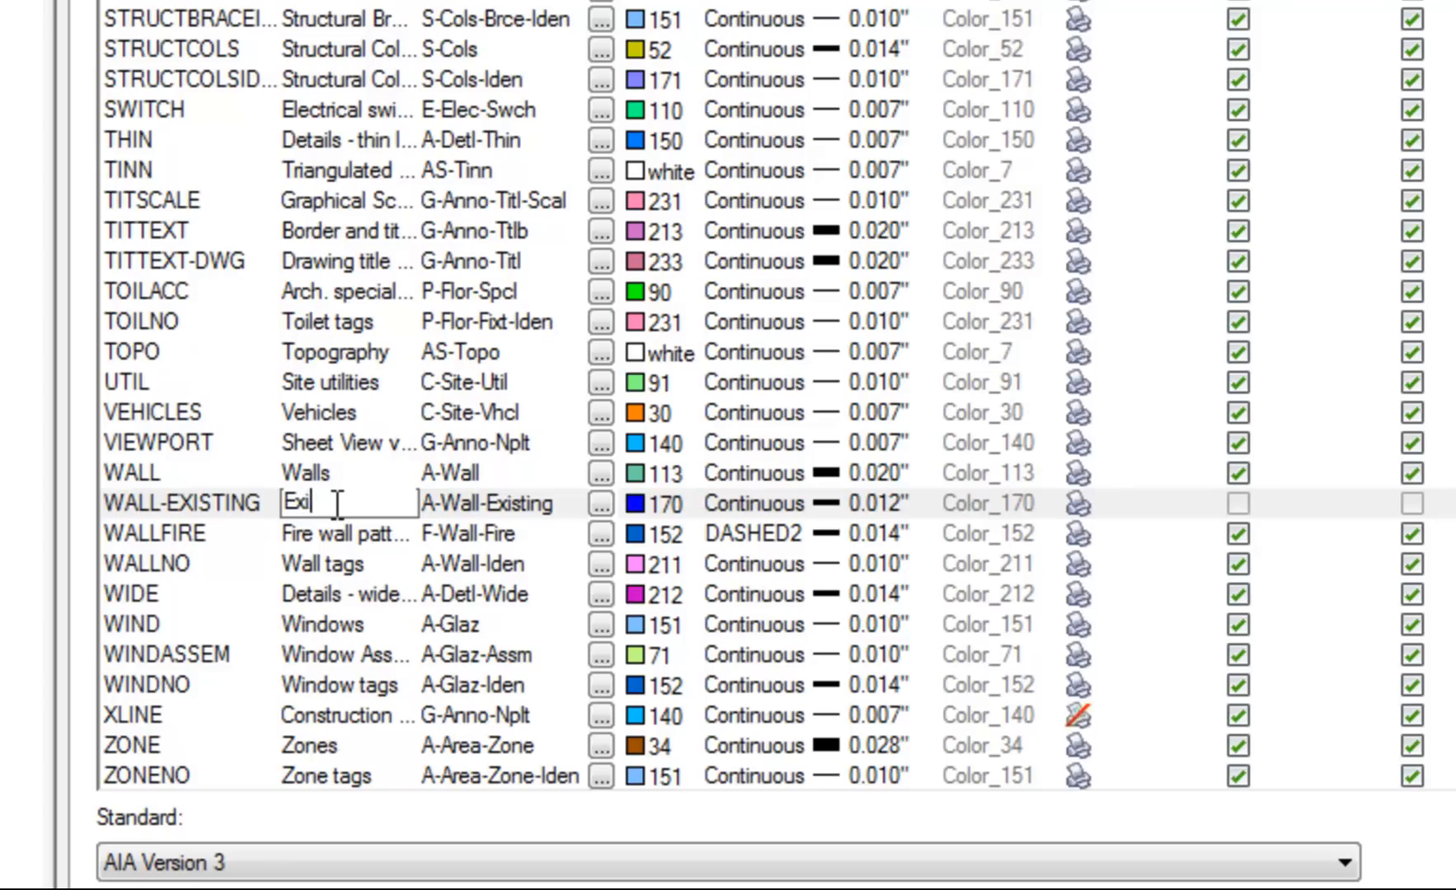
text(Existing Walls)
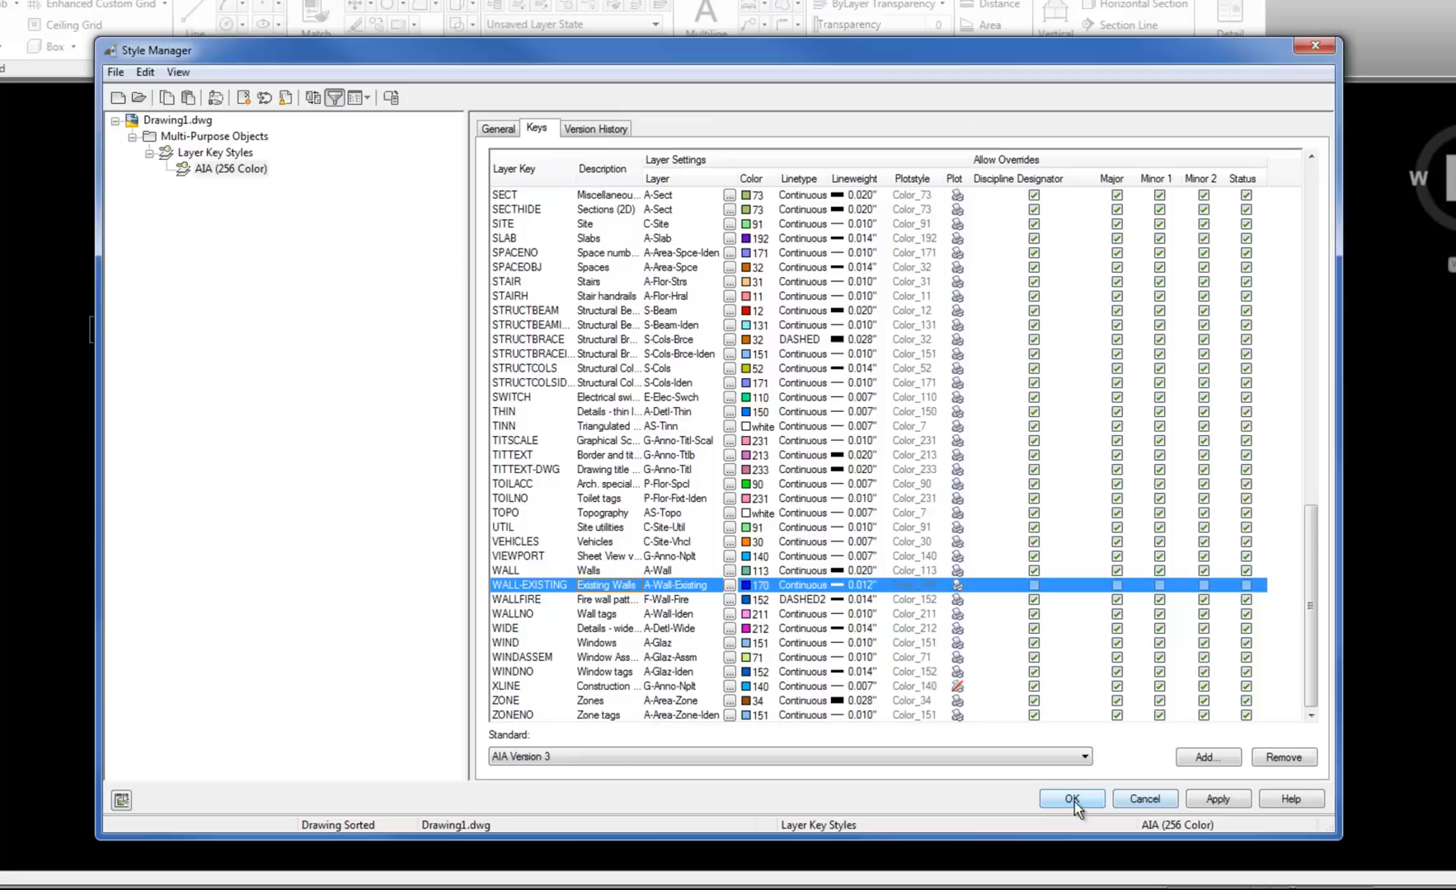
click(1072, 799)
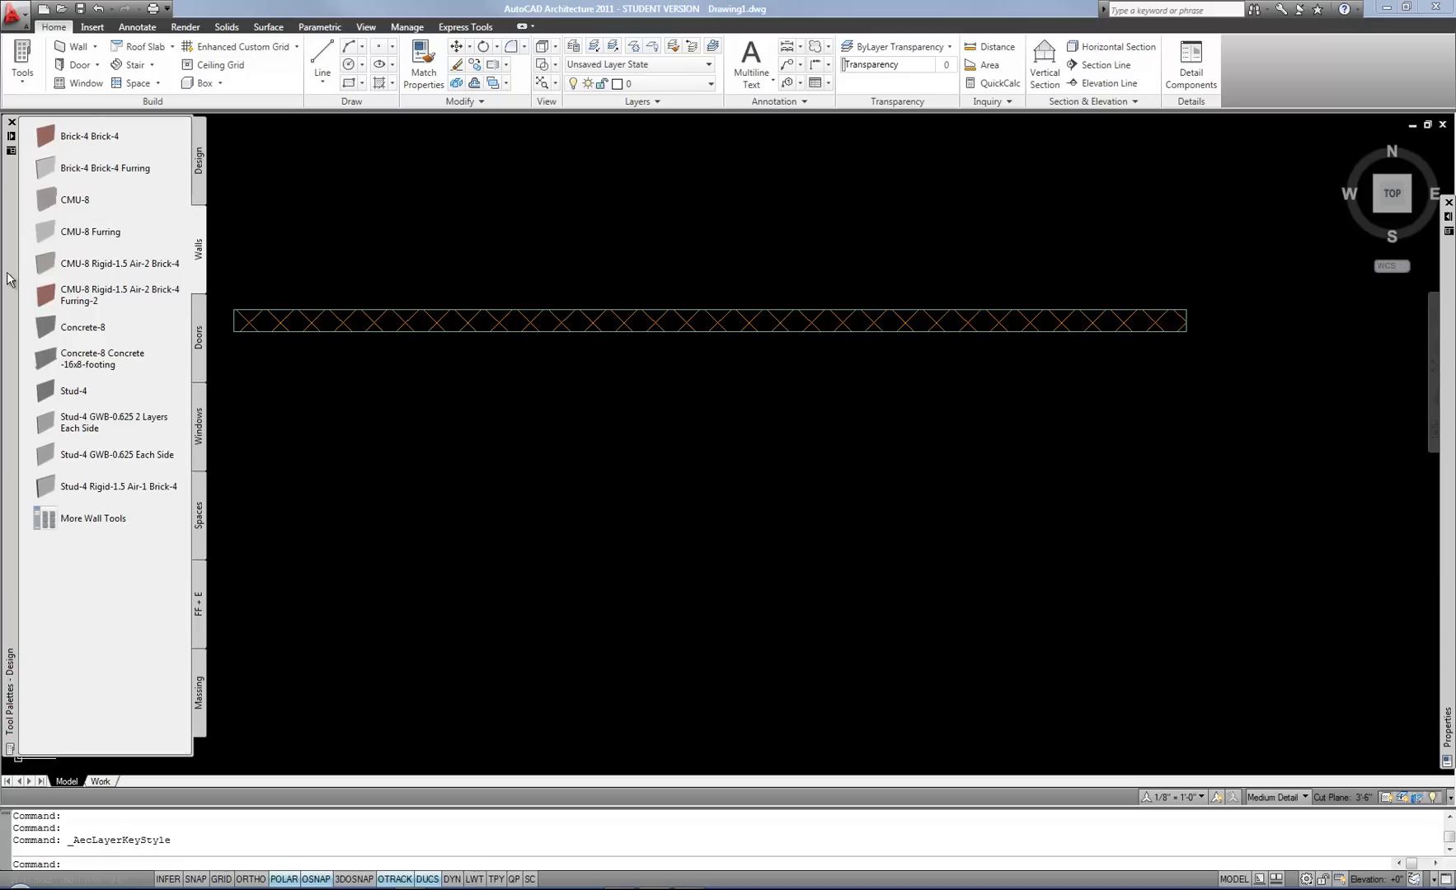
mouse_move(22, 281)
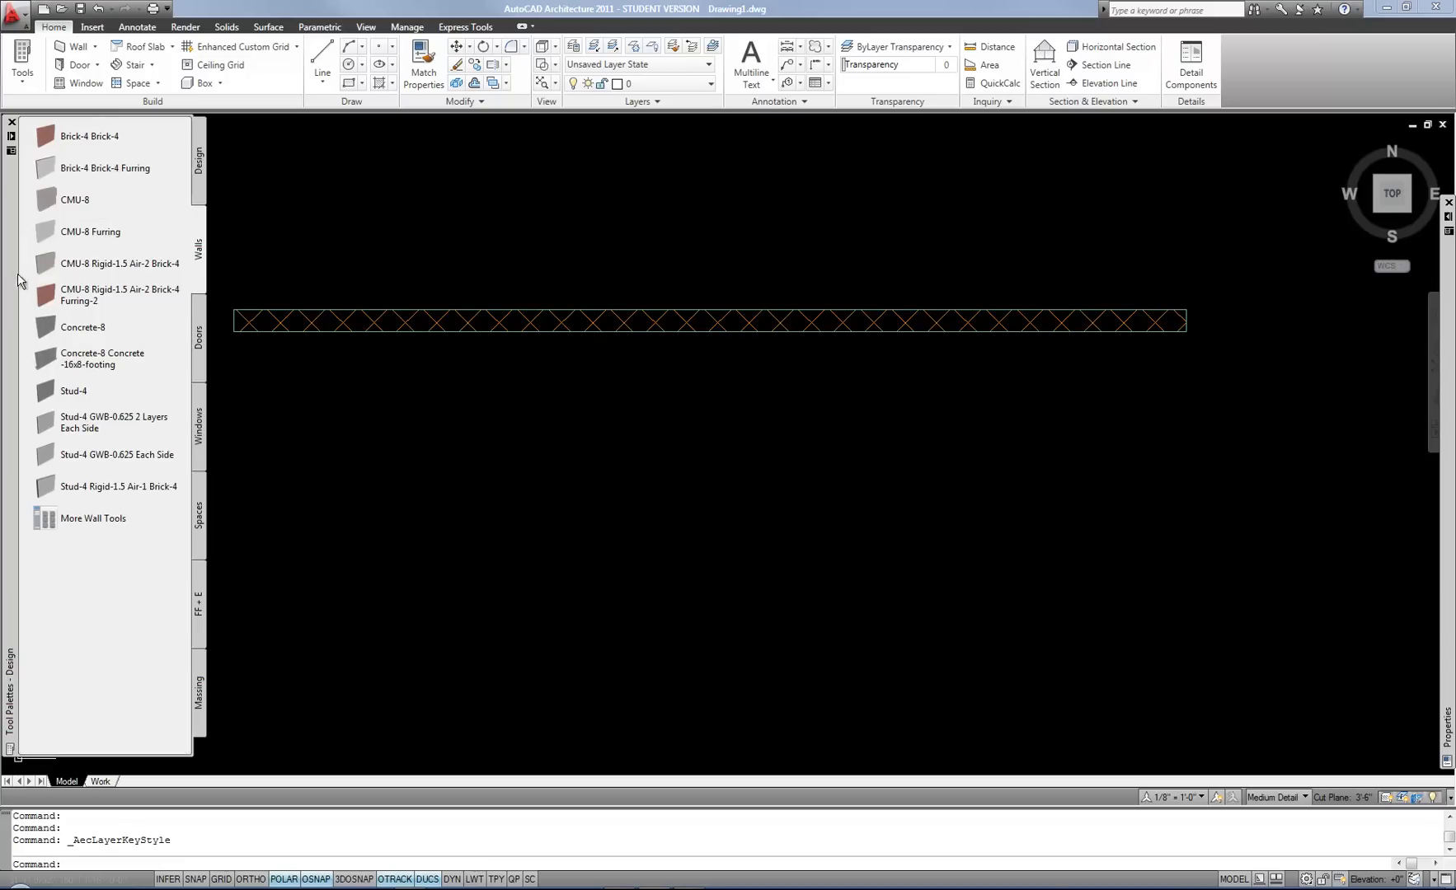
mouse_move(173, 205)
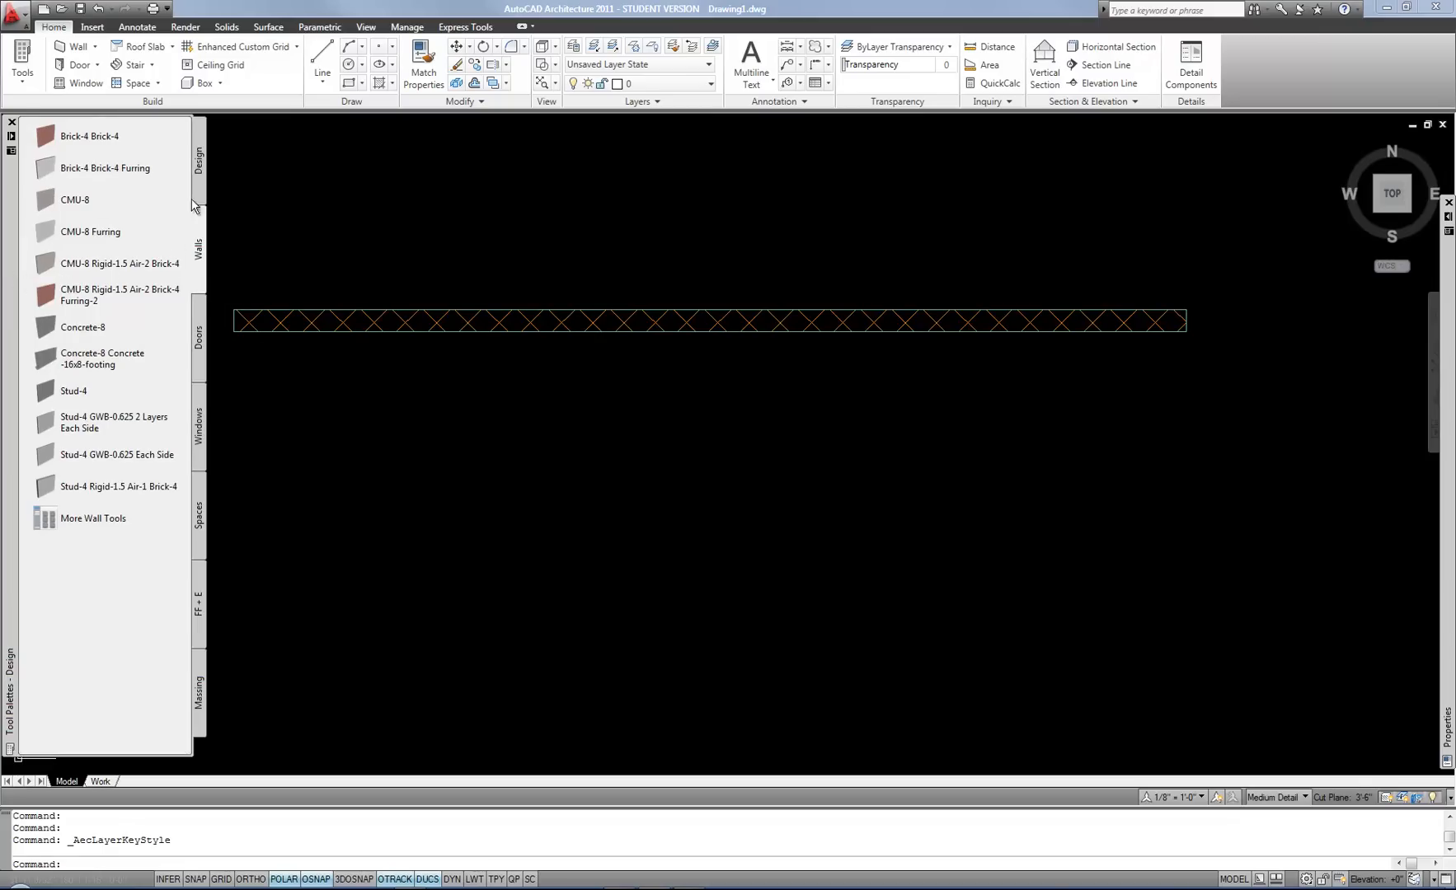
Copy the Stud-4 wall tool and paste the duplicate at the bottom of the Walls palette
right_click(73, 390)
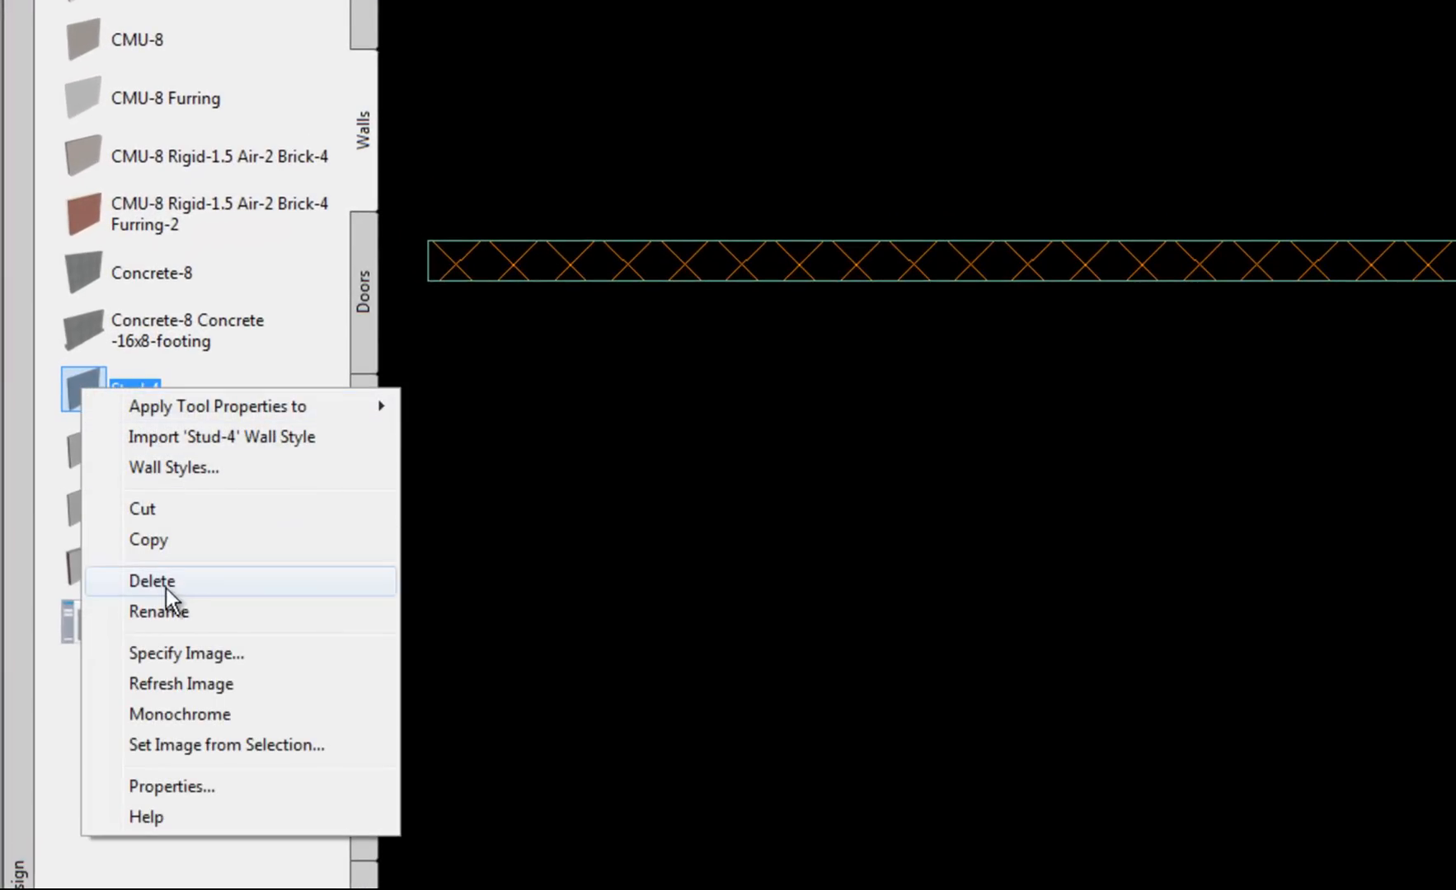
click(159, 611)
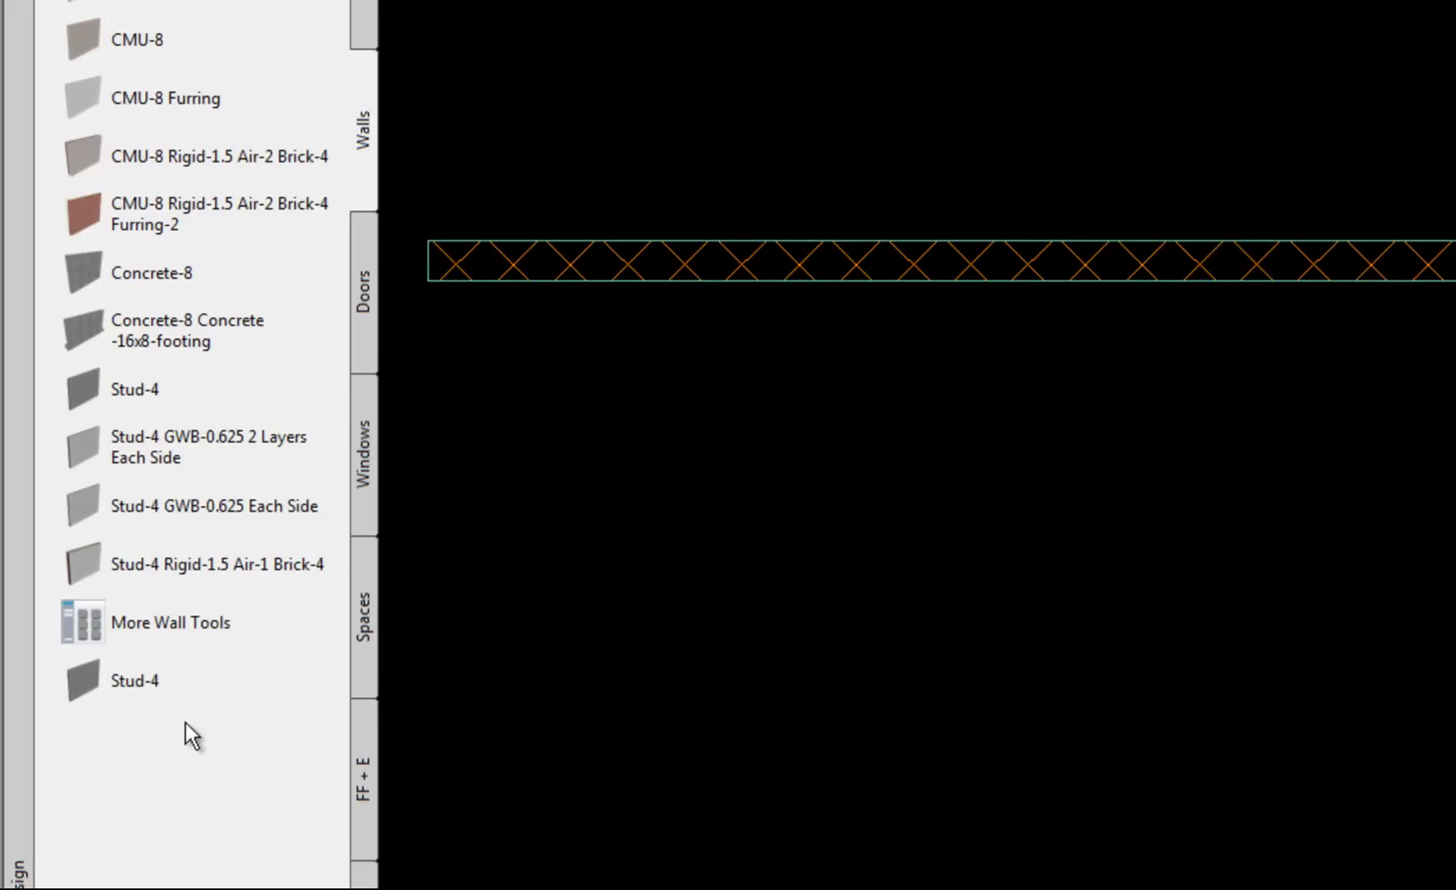
right_click(135, 680)
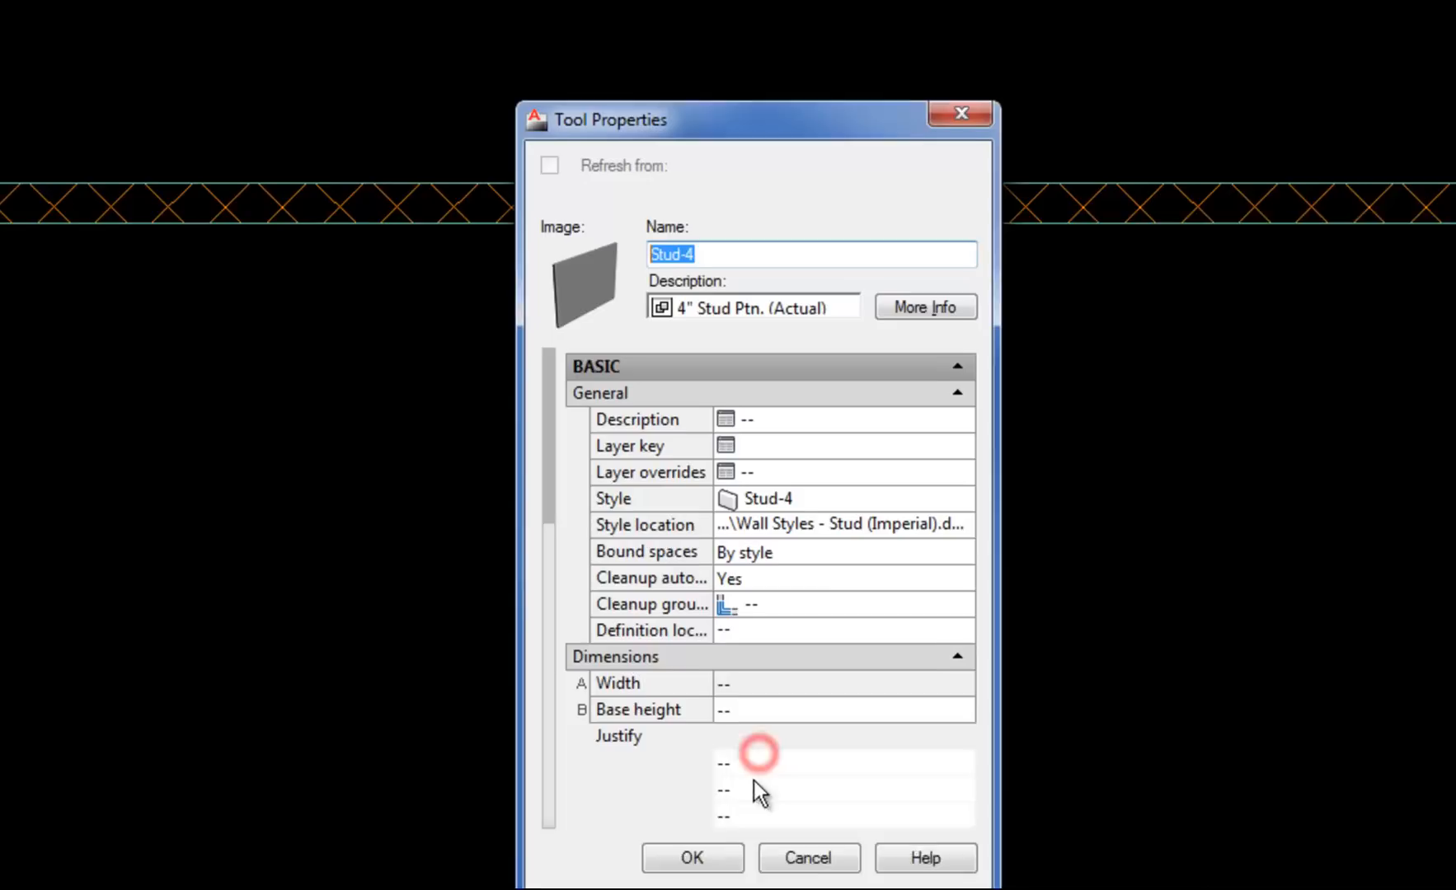
Name the copied wall tool and its description 'Existing Walls', with Standard wall style
text(Existing Walls)
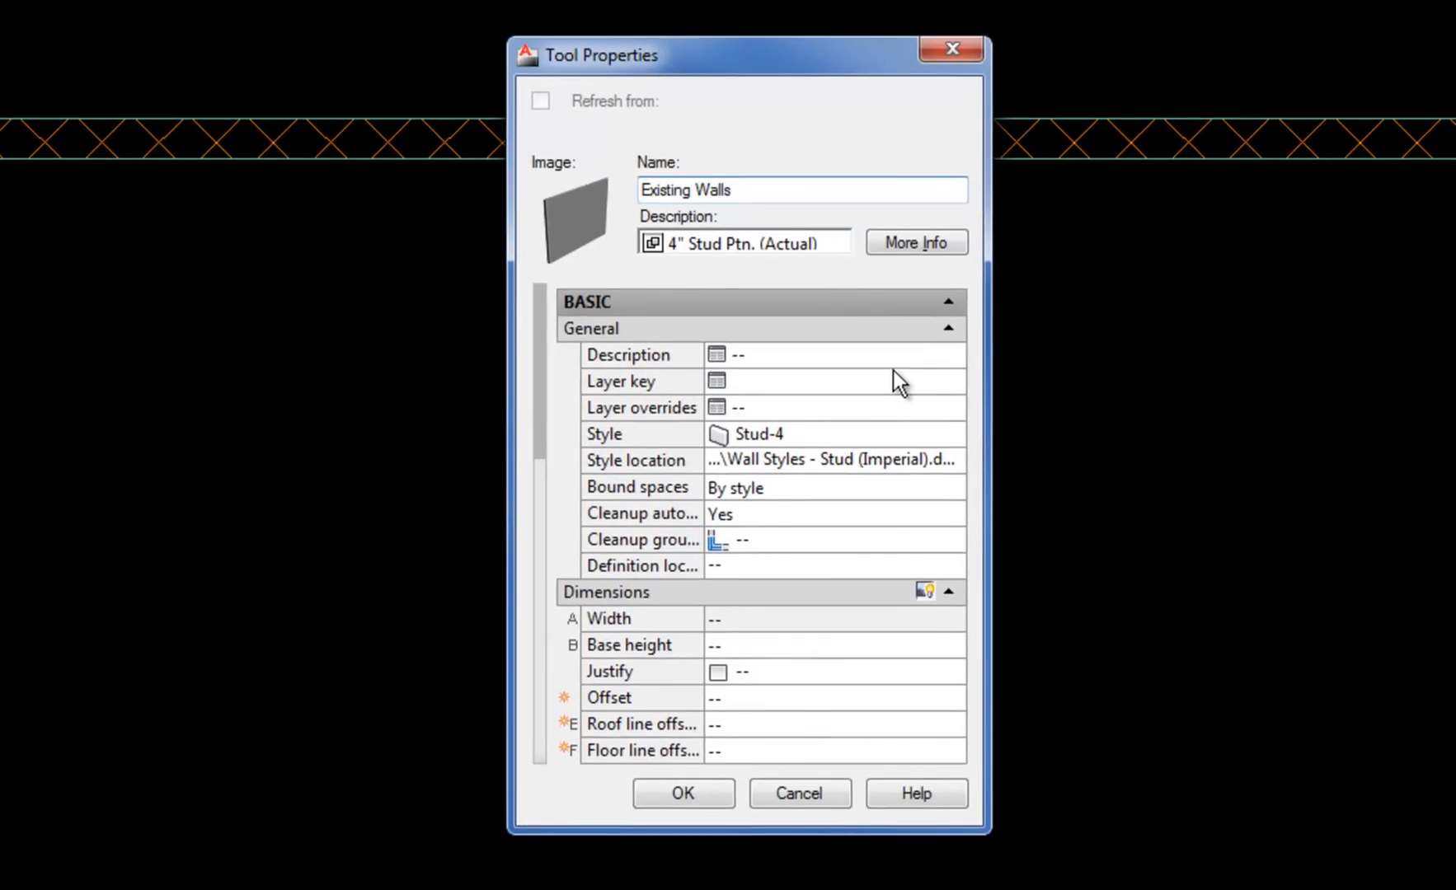
click(652, 242)
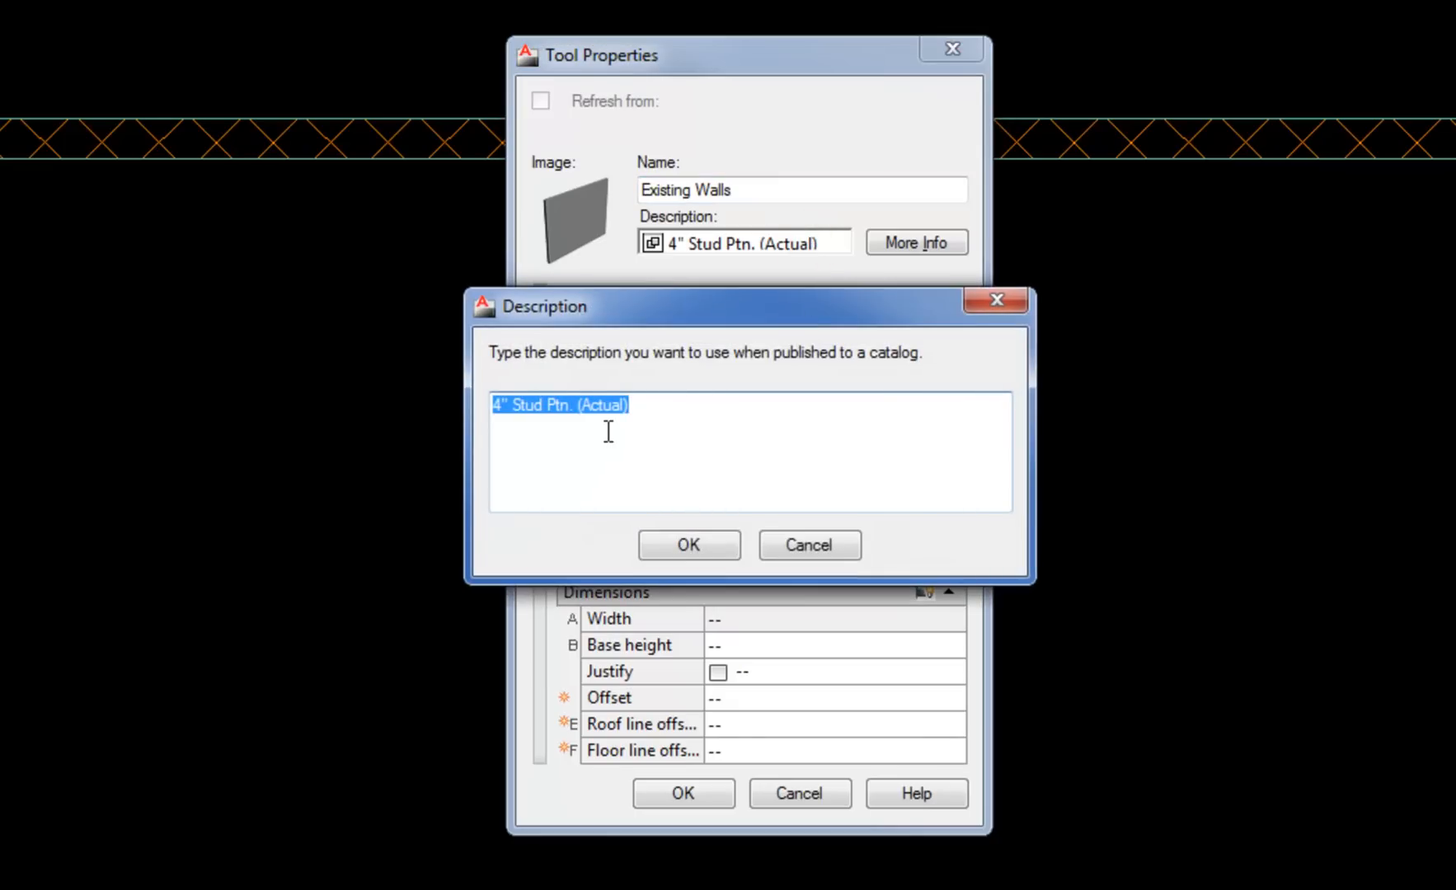
text(Exx=)
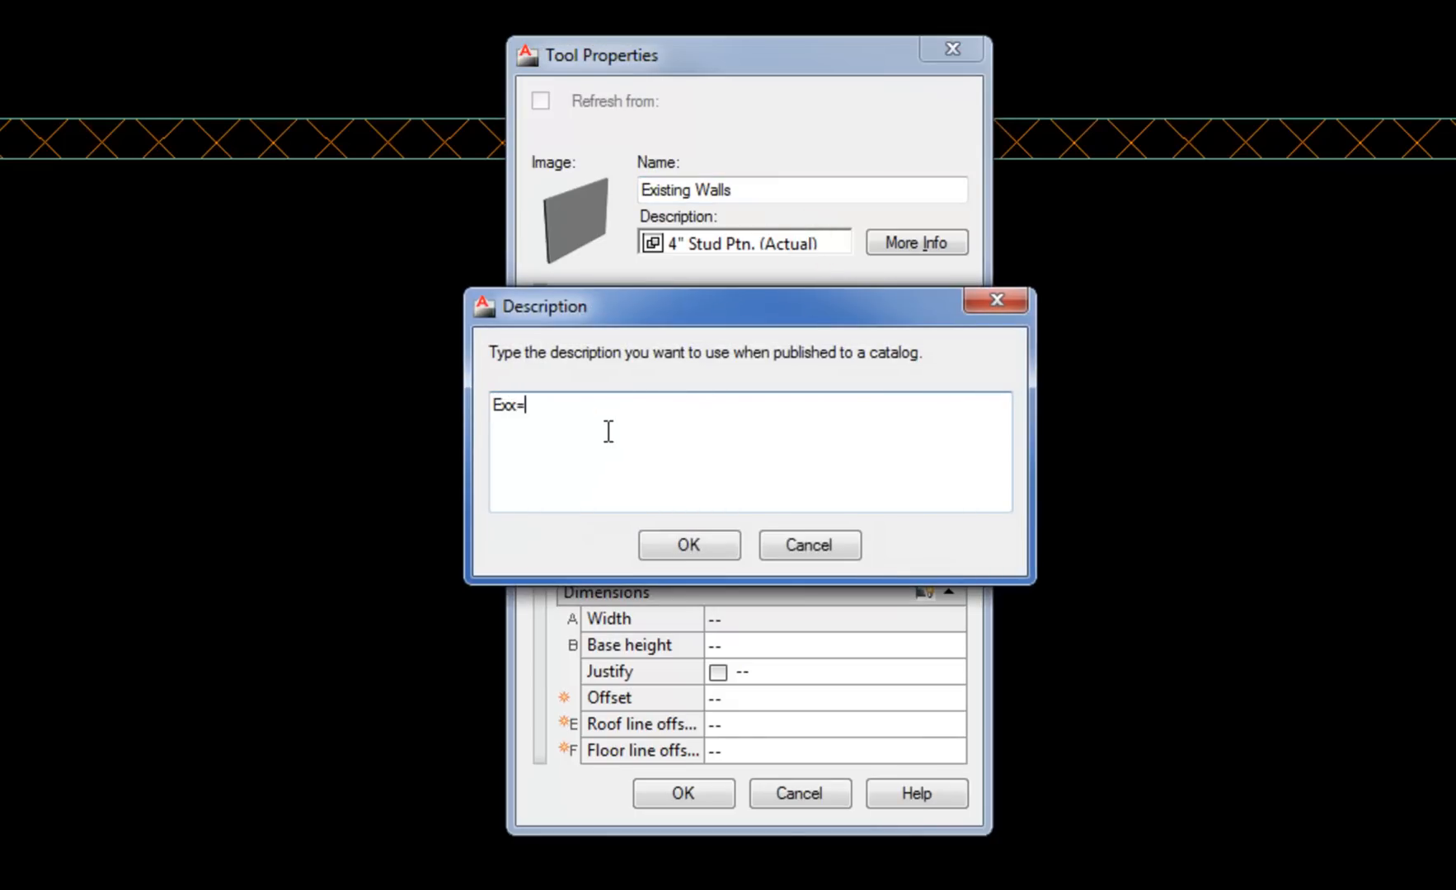
text(Existing Walls)
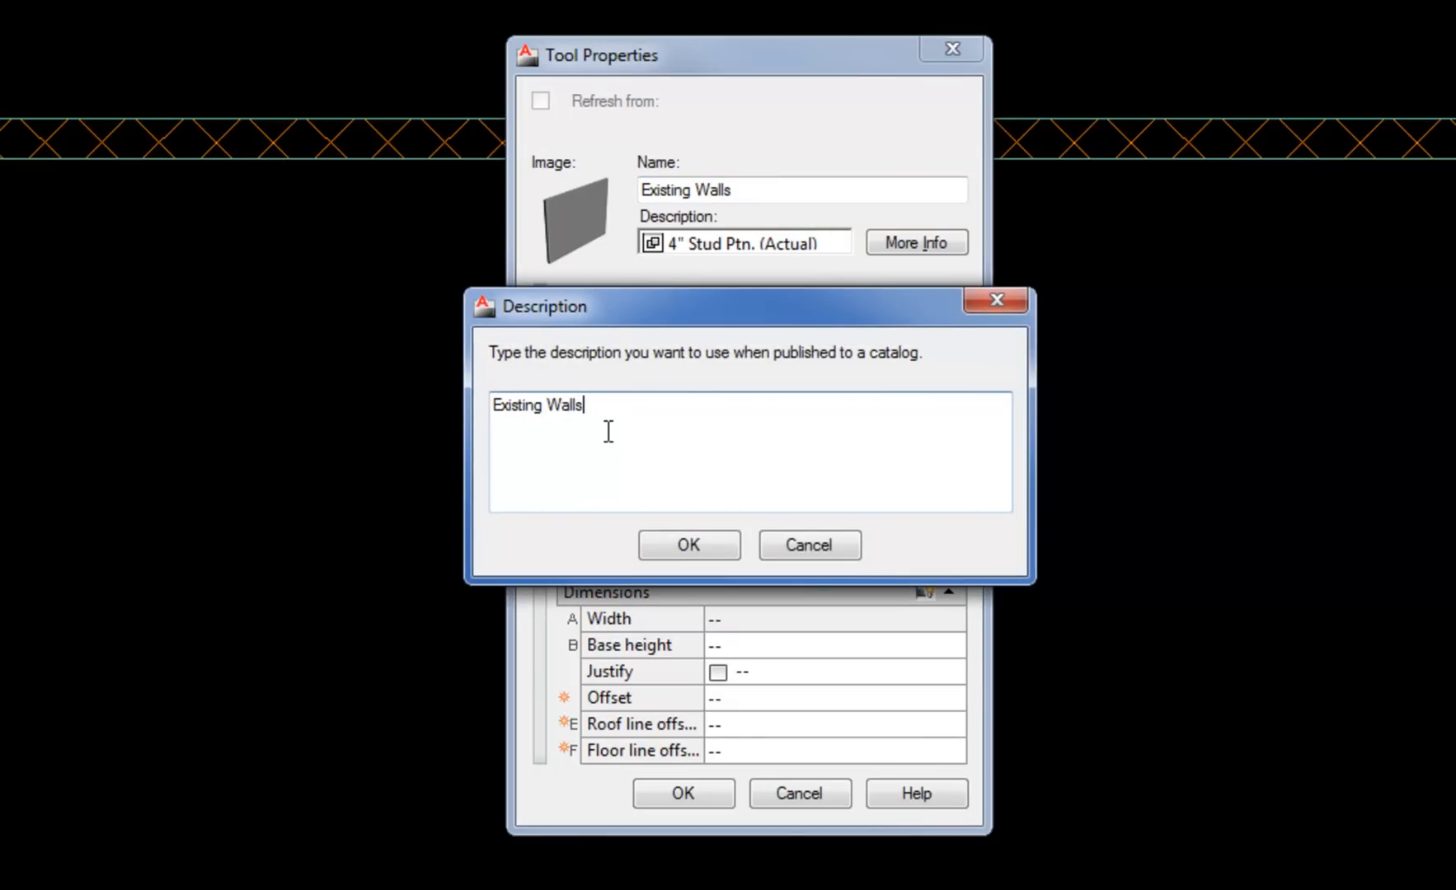
click(688, 545)
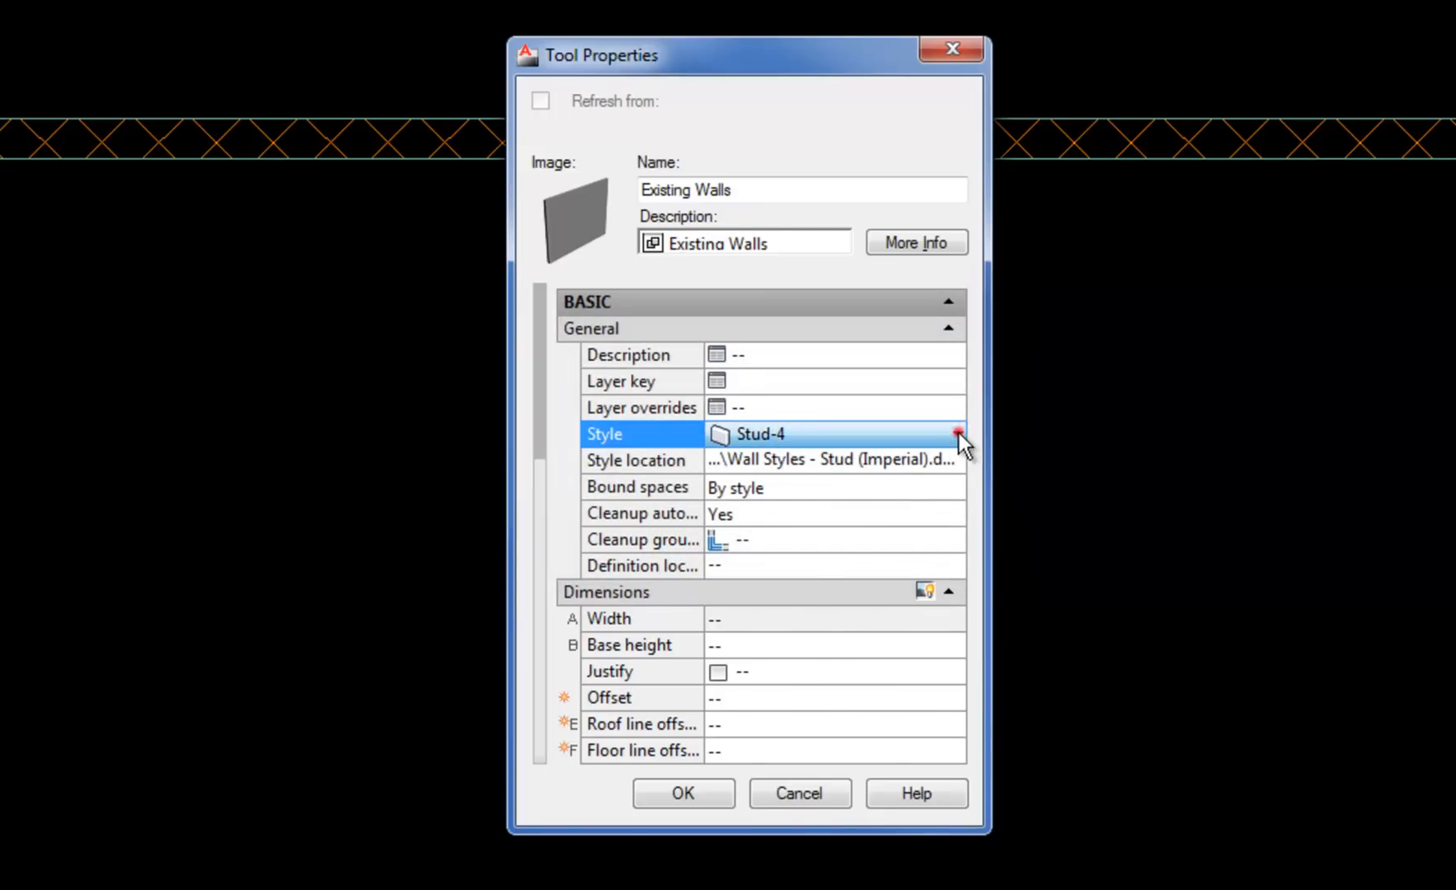
click(958, 435)
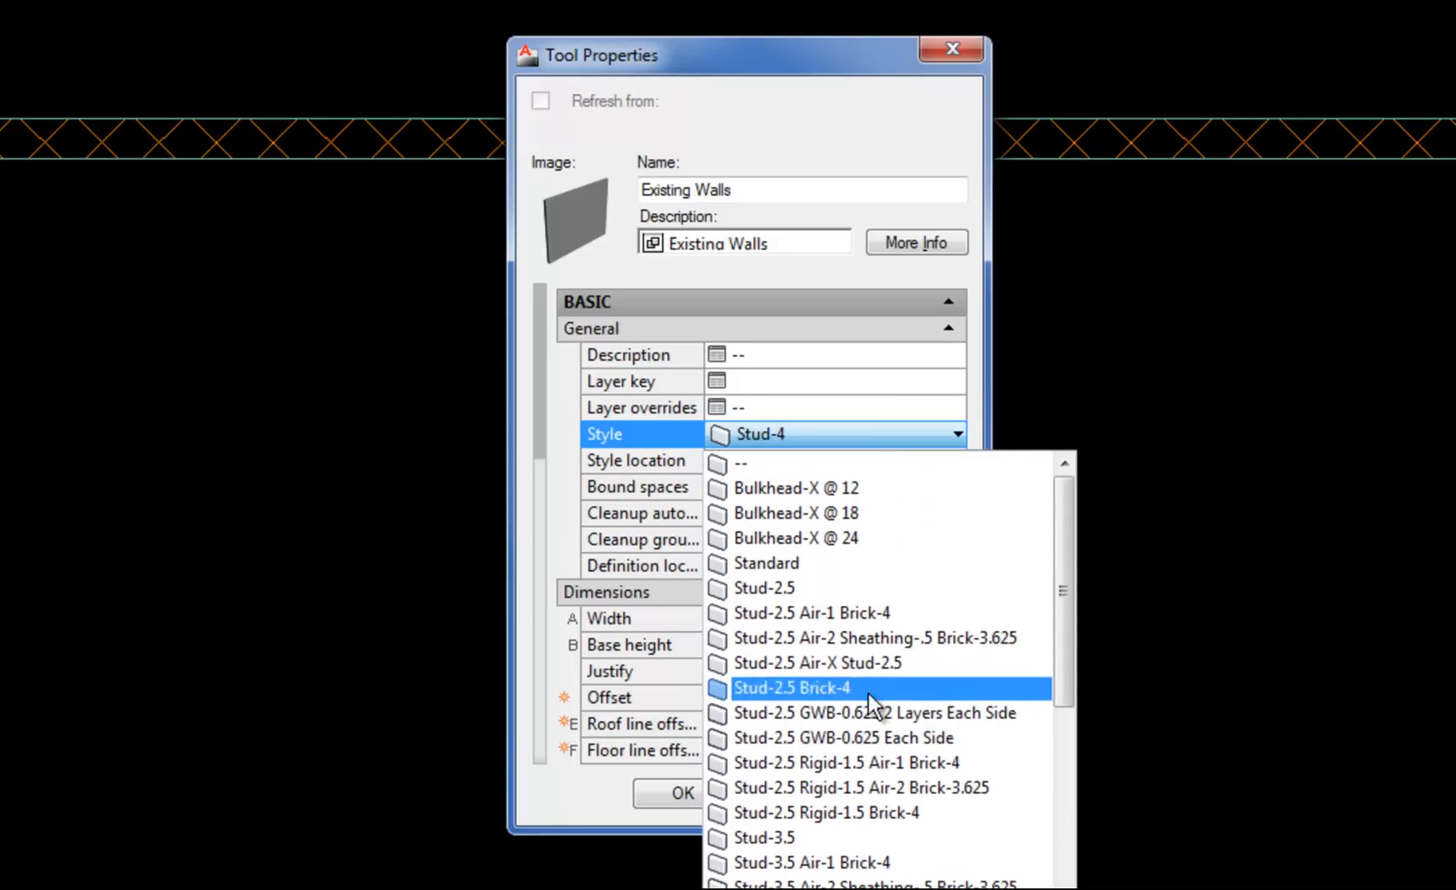
click(766, 563)
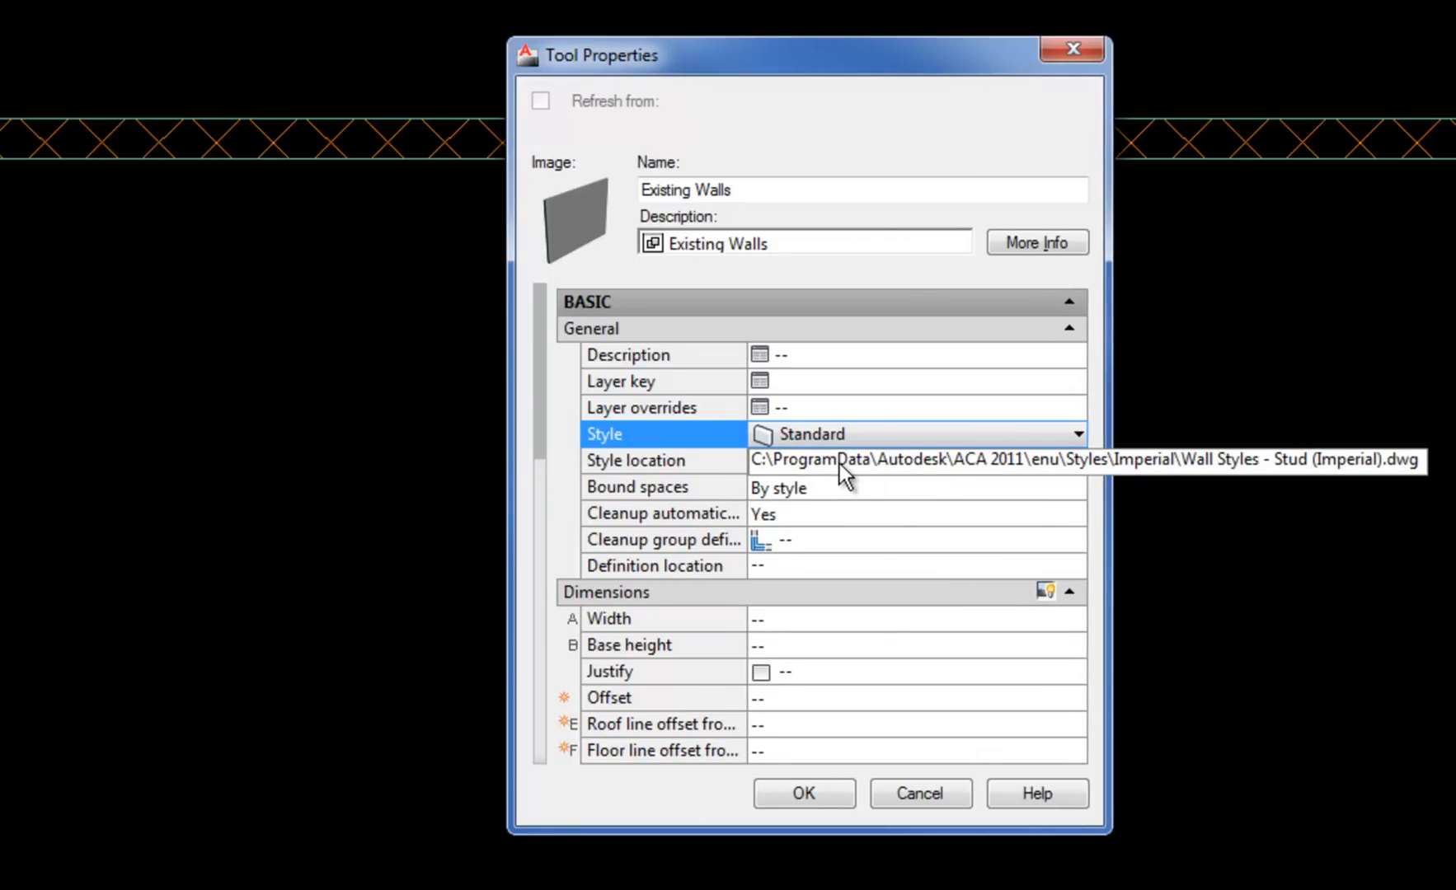
mouse_move(992, 478)
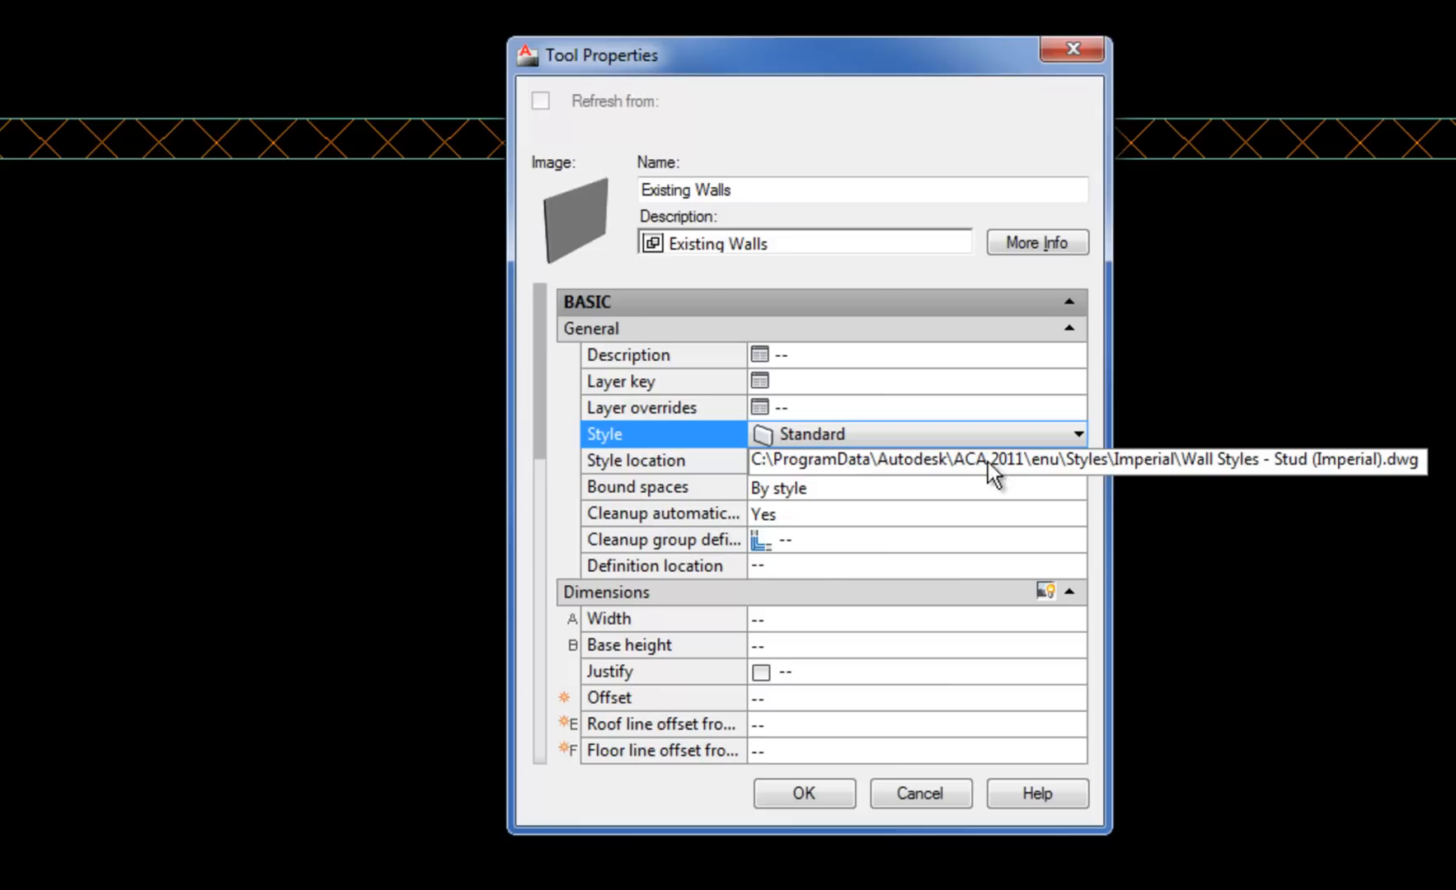
mouse_move(975, 476)
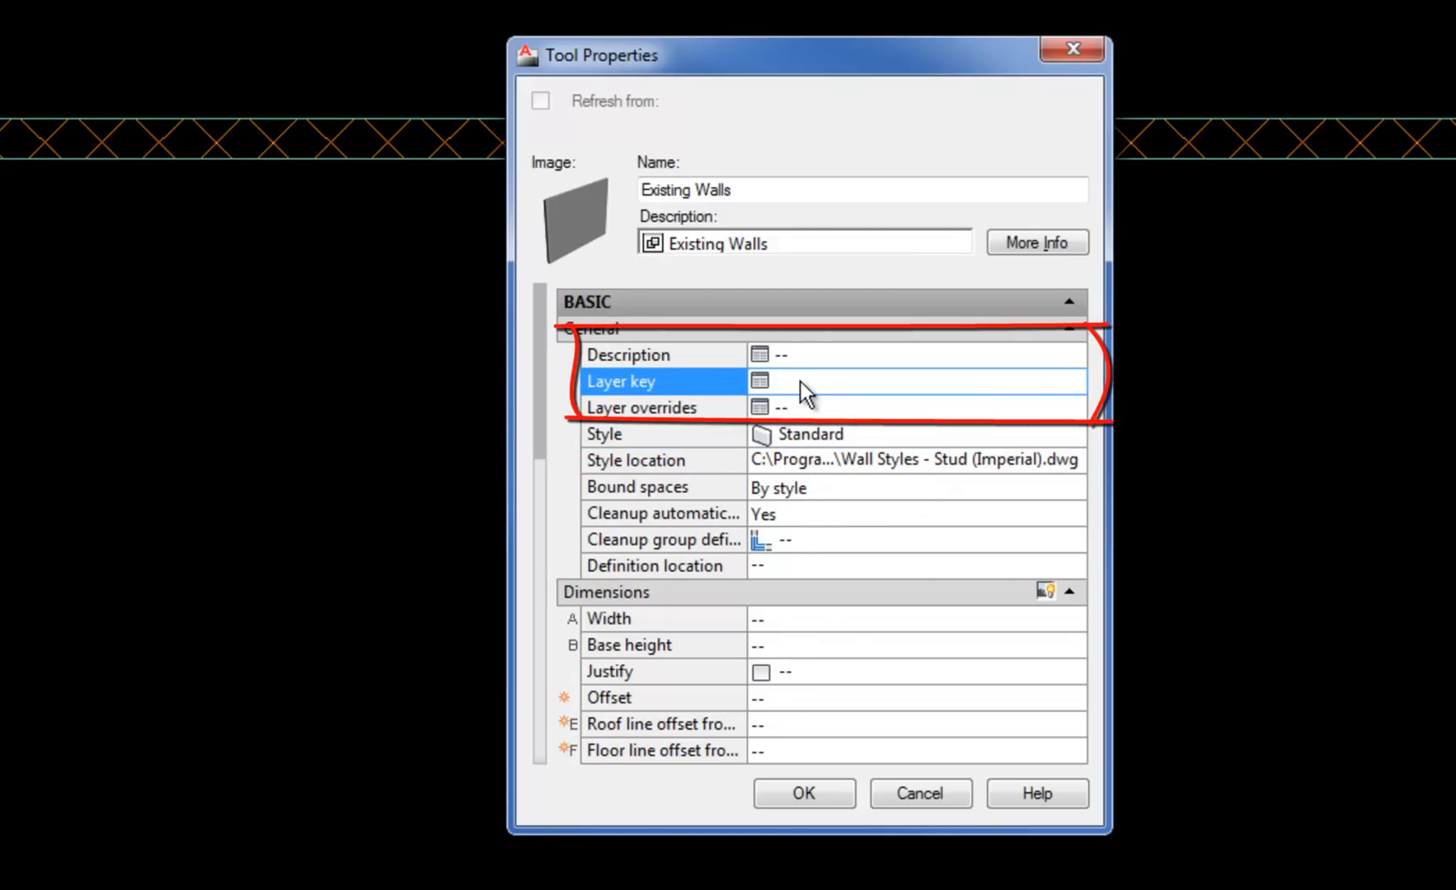
Give the Existing Walls tool the WALL-EXISTING layer key and save its properties
click(758, 380)
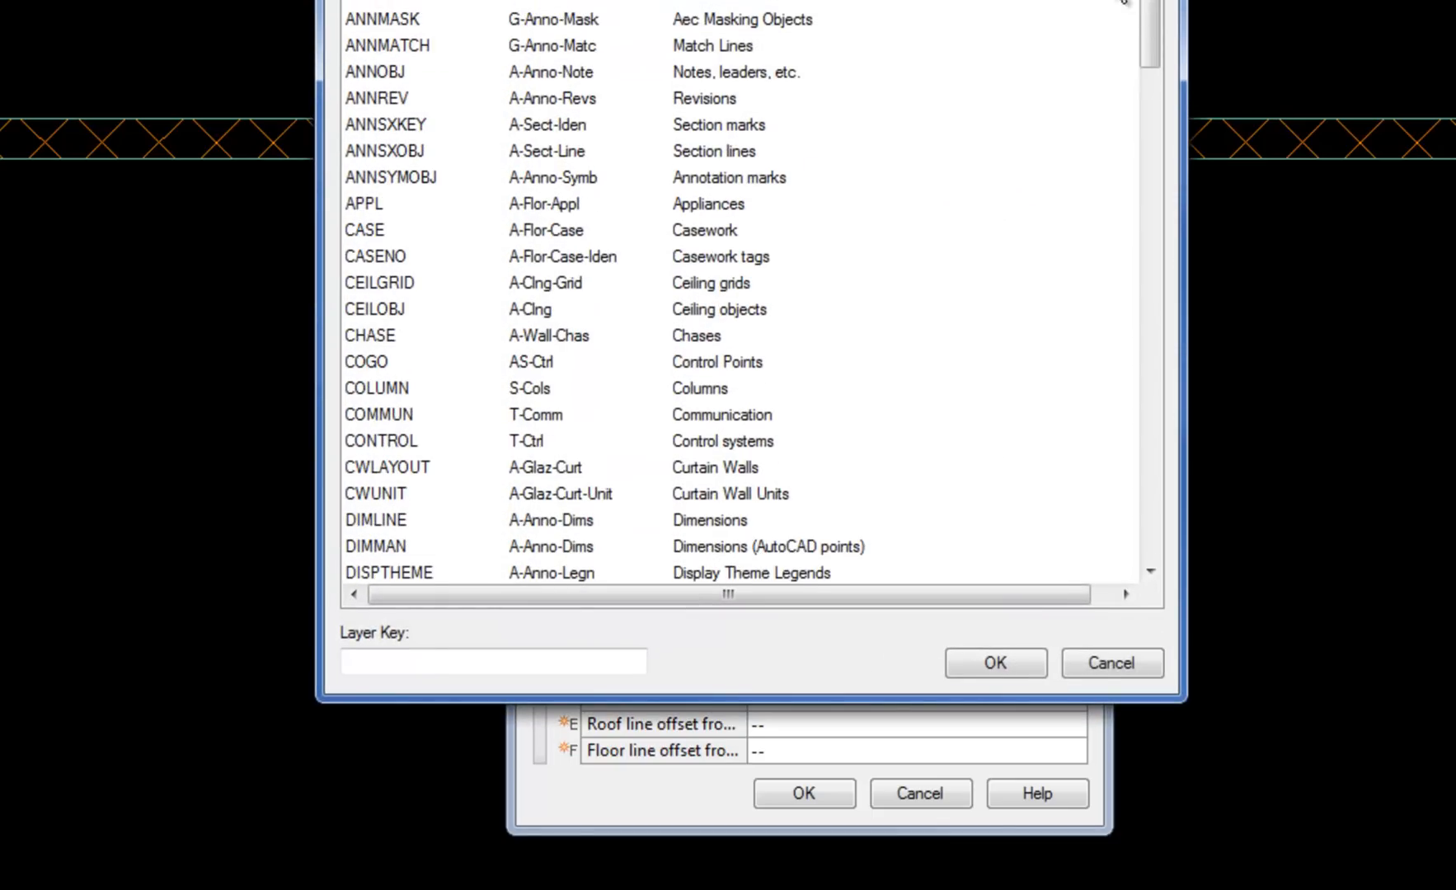
scroll(down, 3)
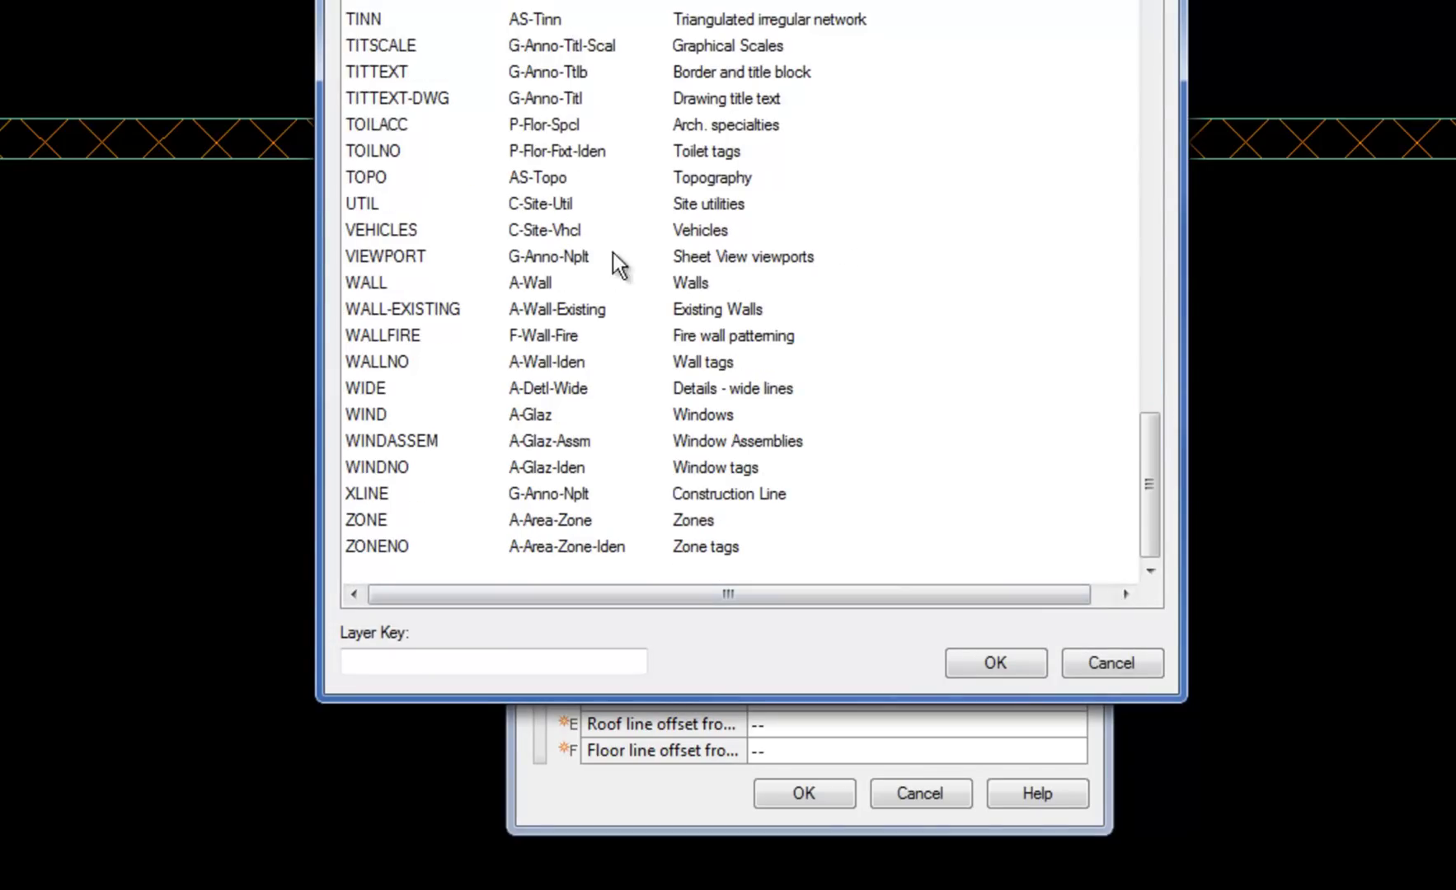
click(402, 309)
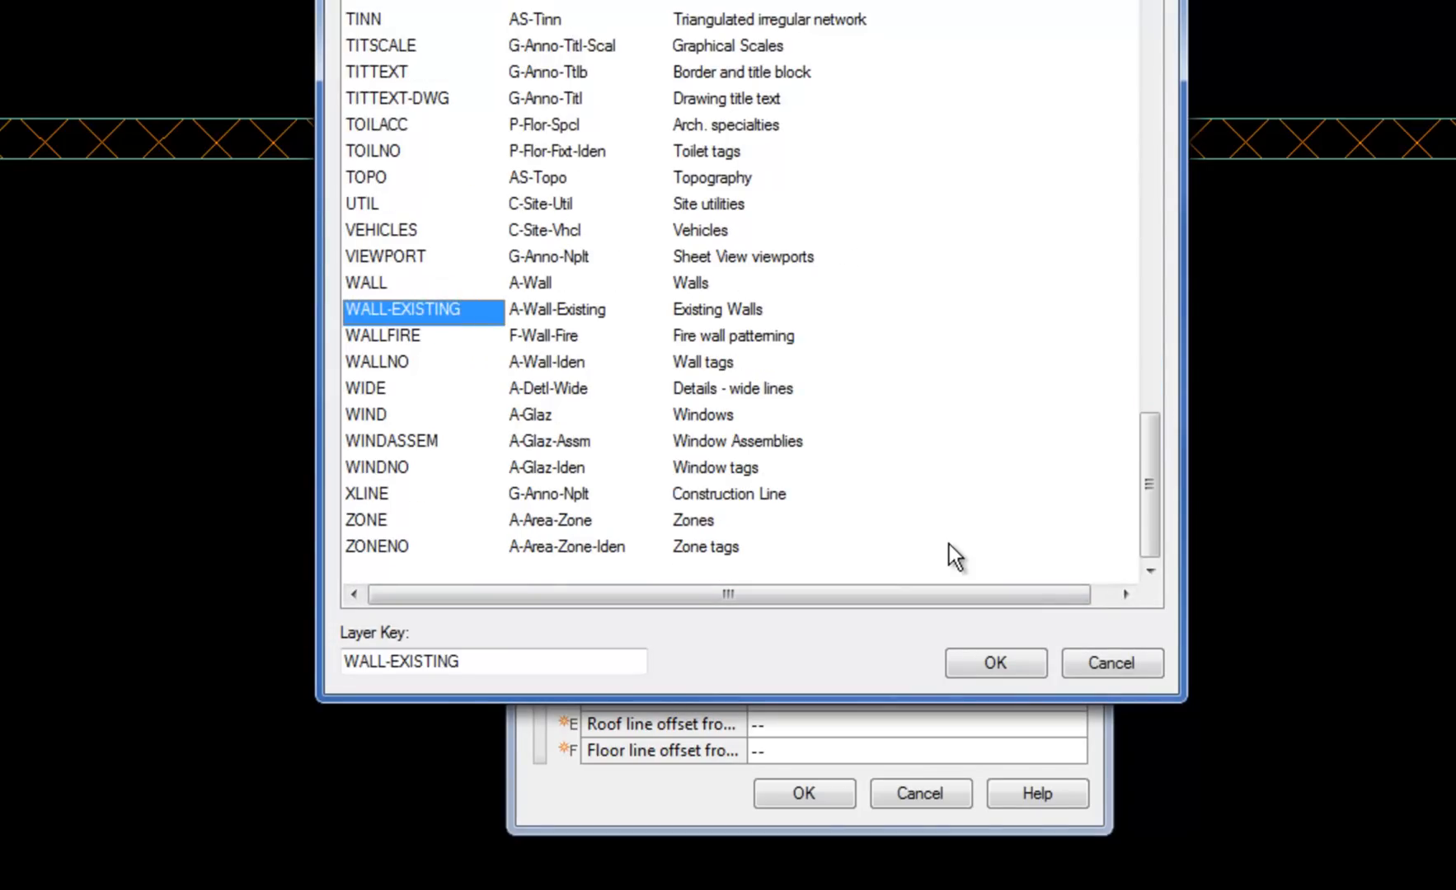
click(996, 663)
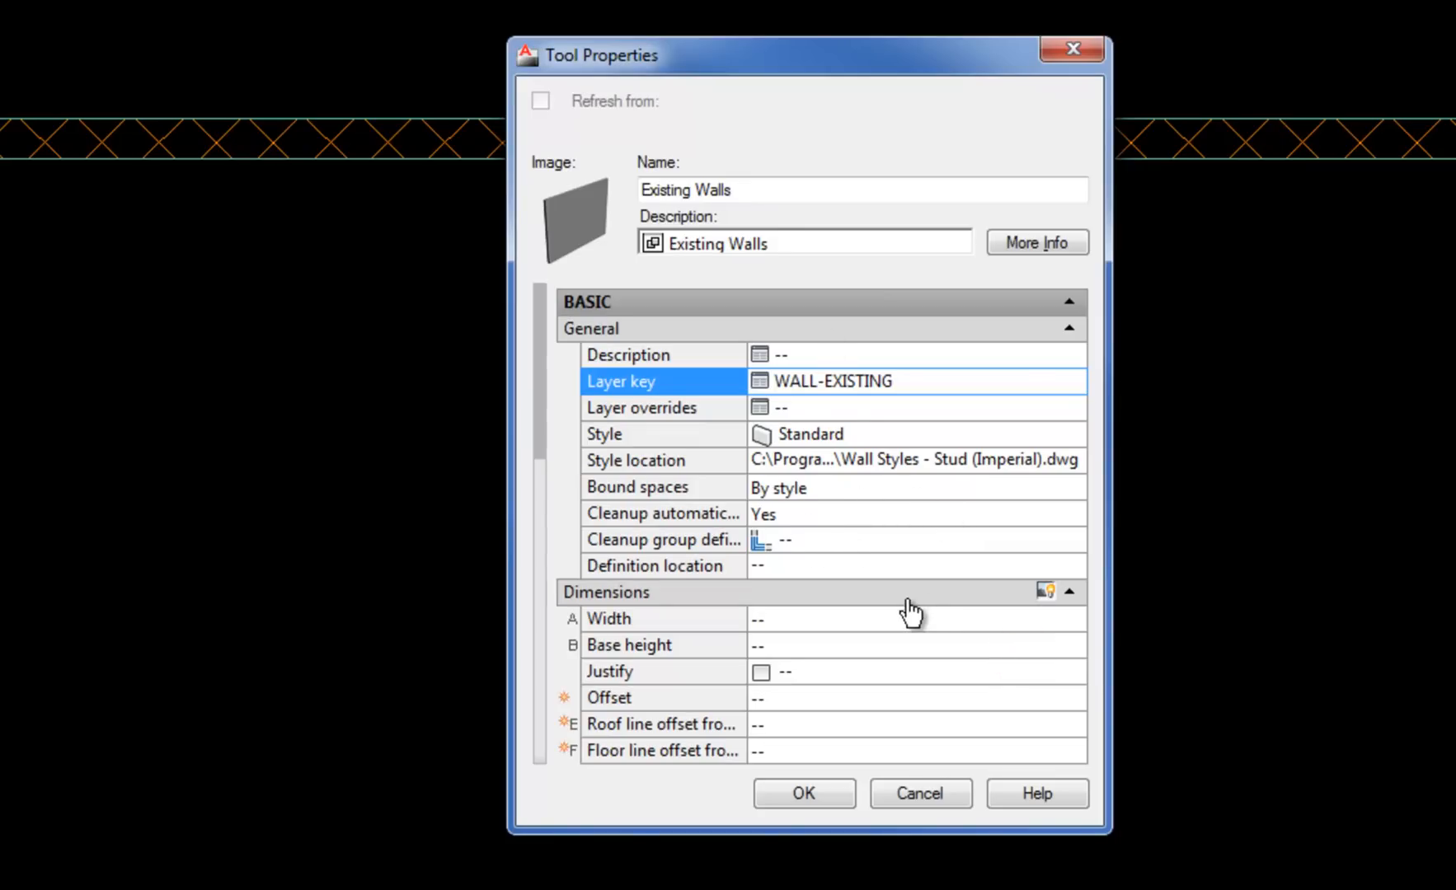
mouse_move(794, 395)
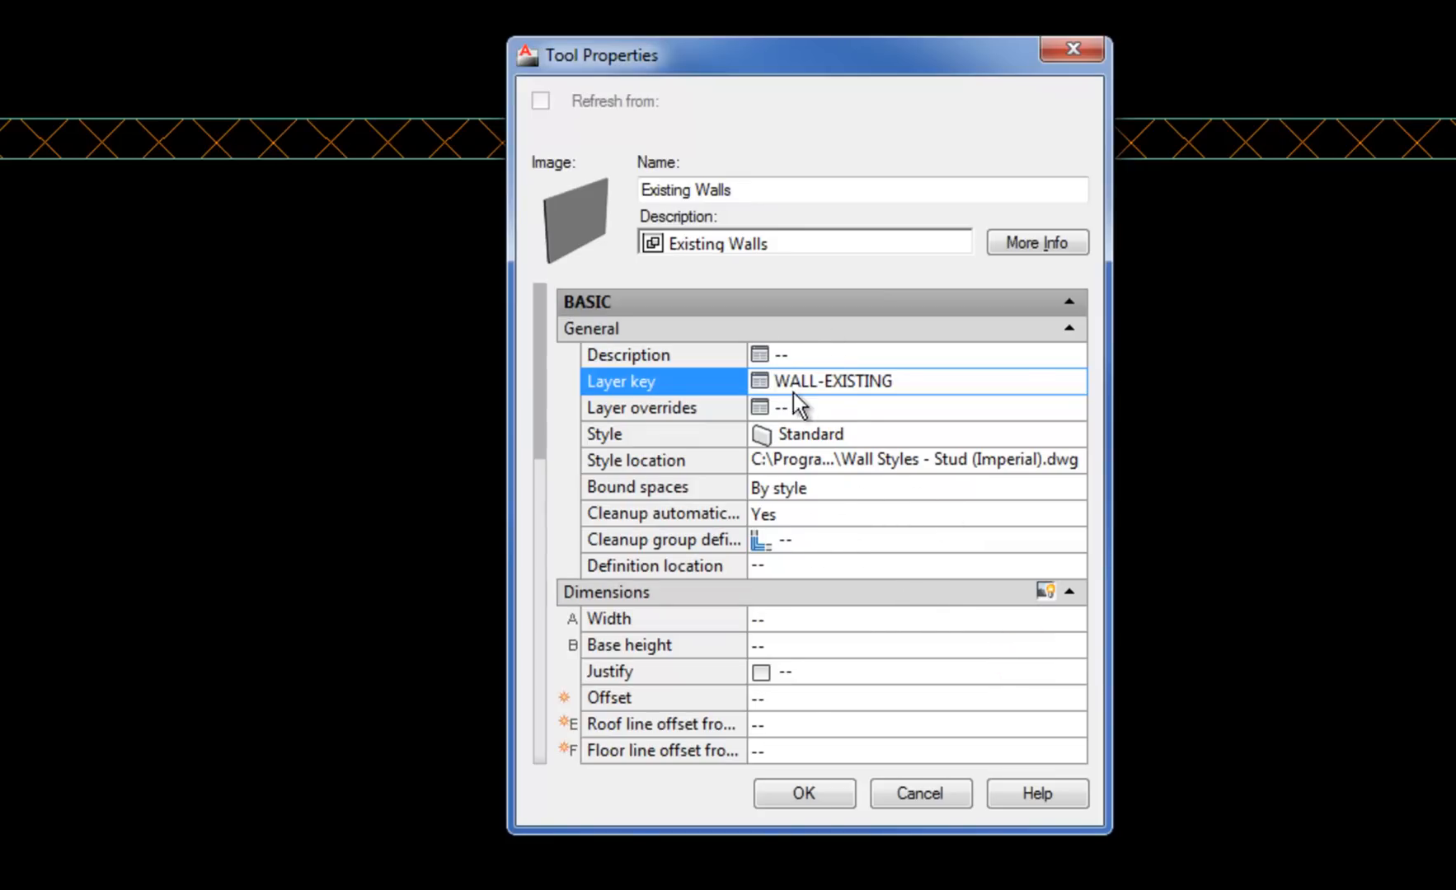
click(803, 794)
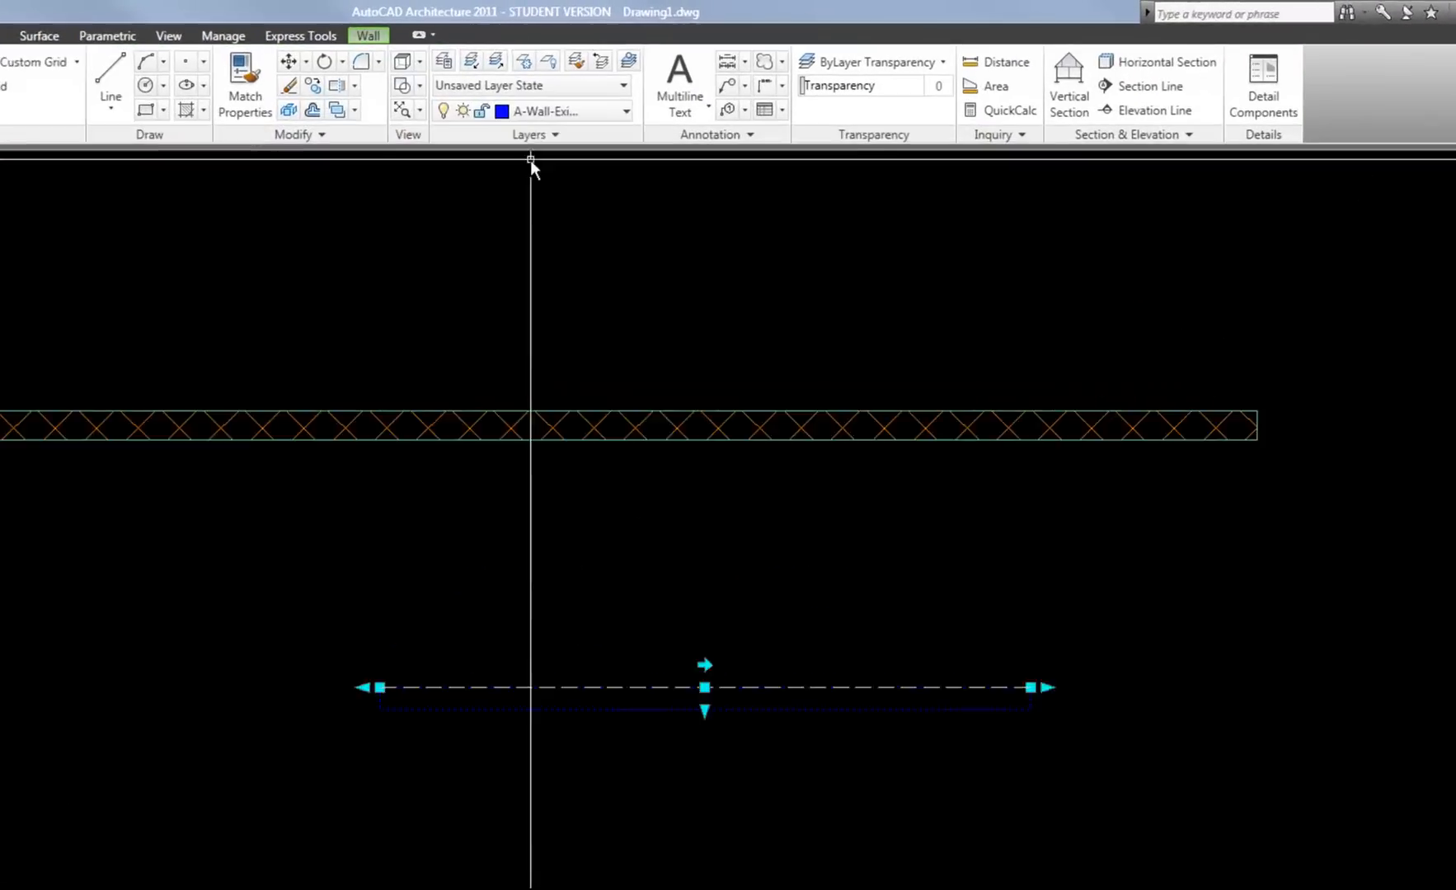
mouse_move(516, 132)
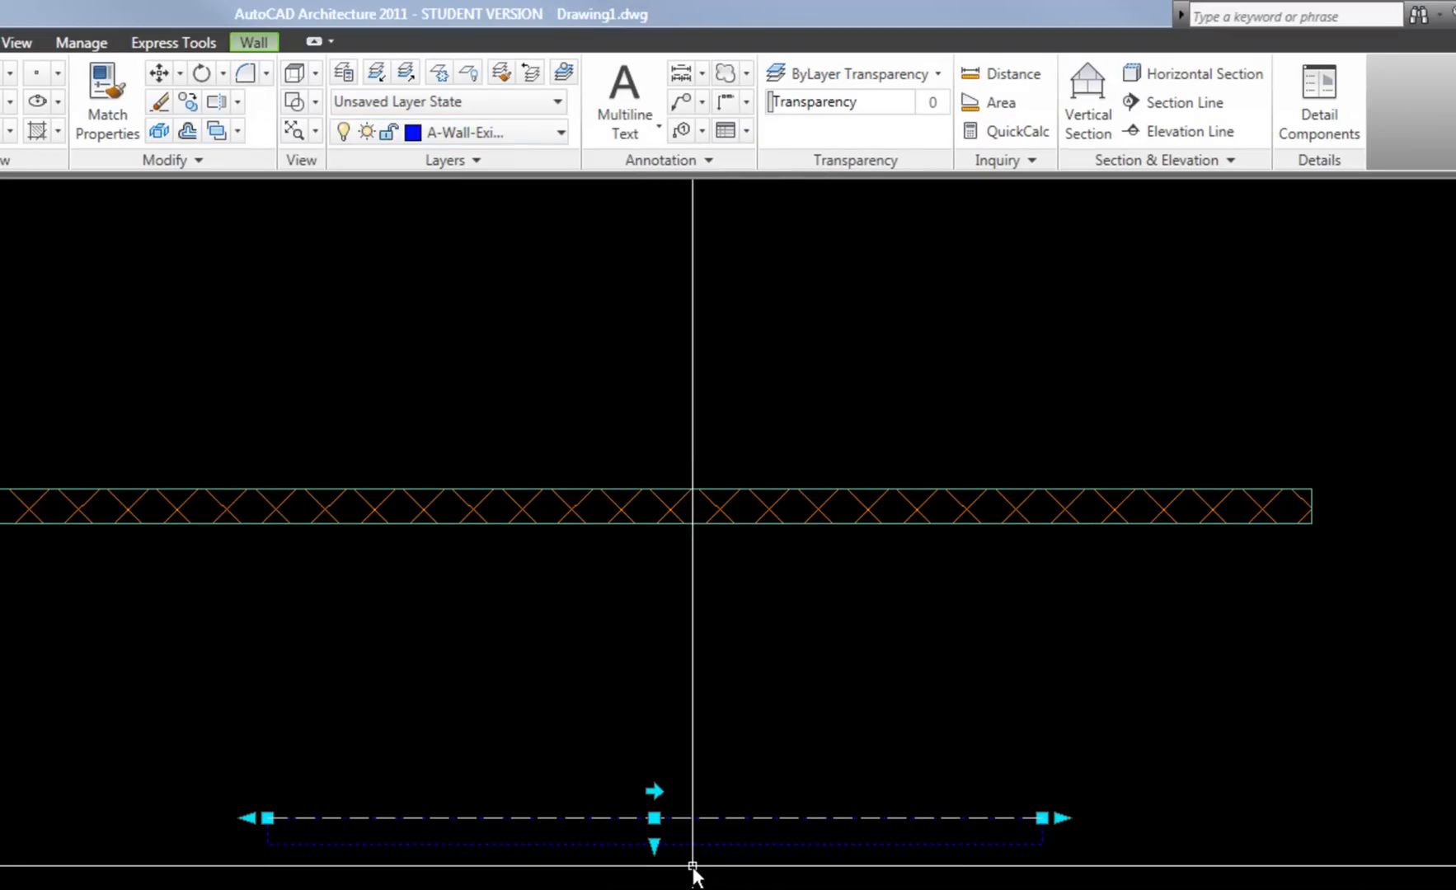
mouse_move(670, 877)
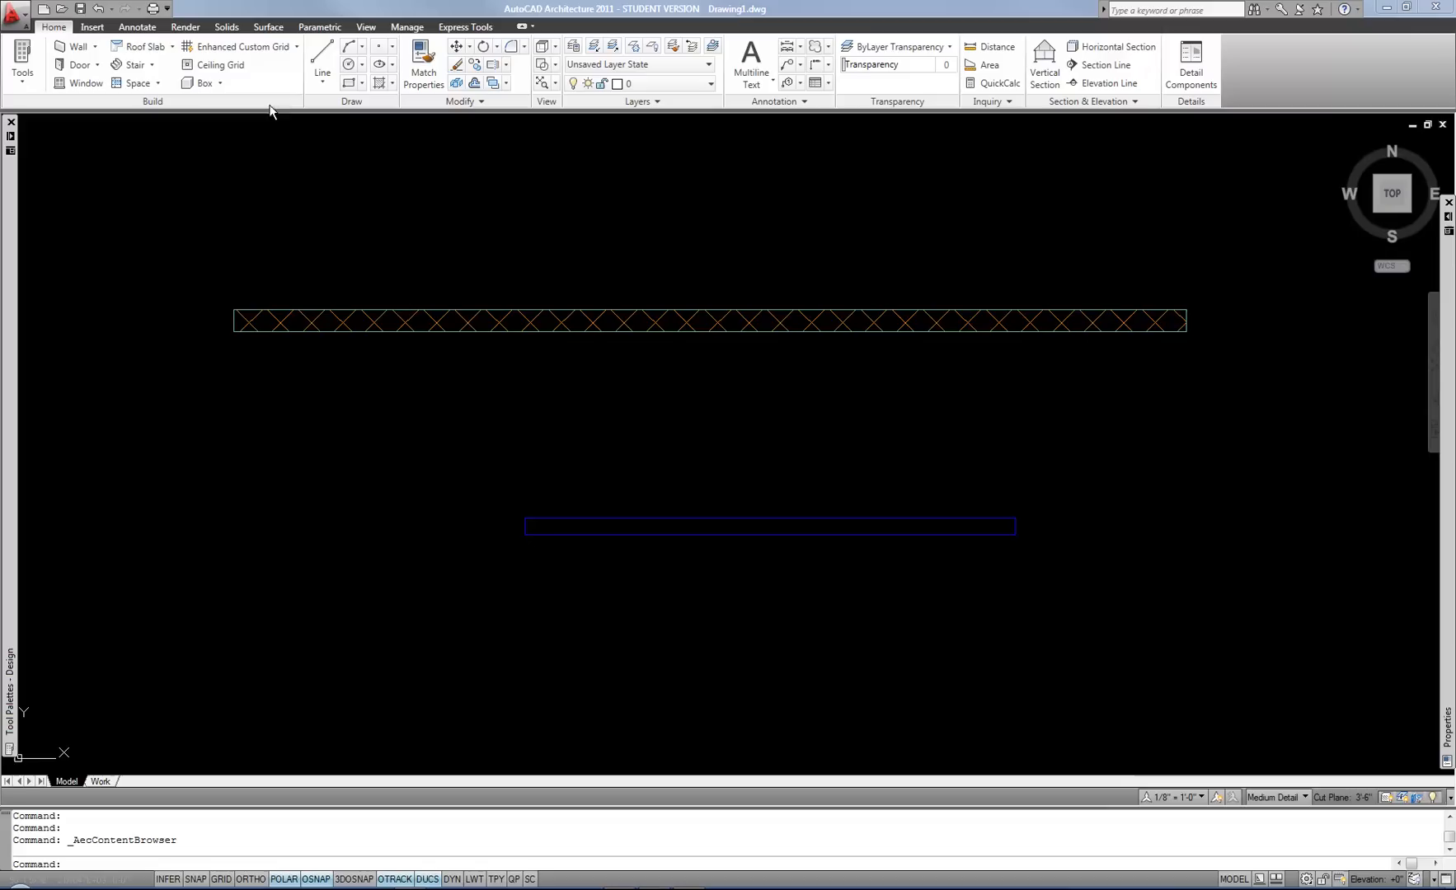
mouse_move(521, 319)
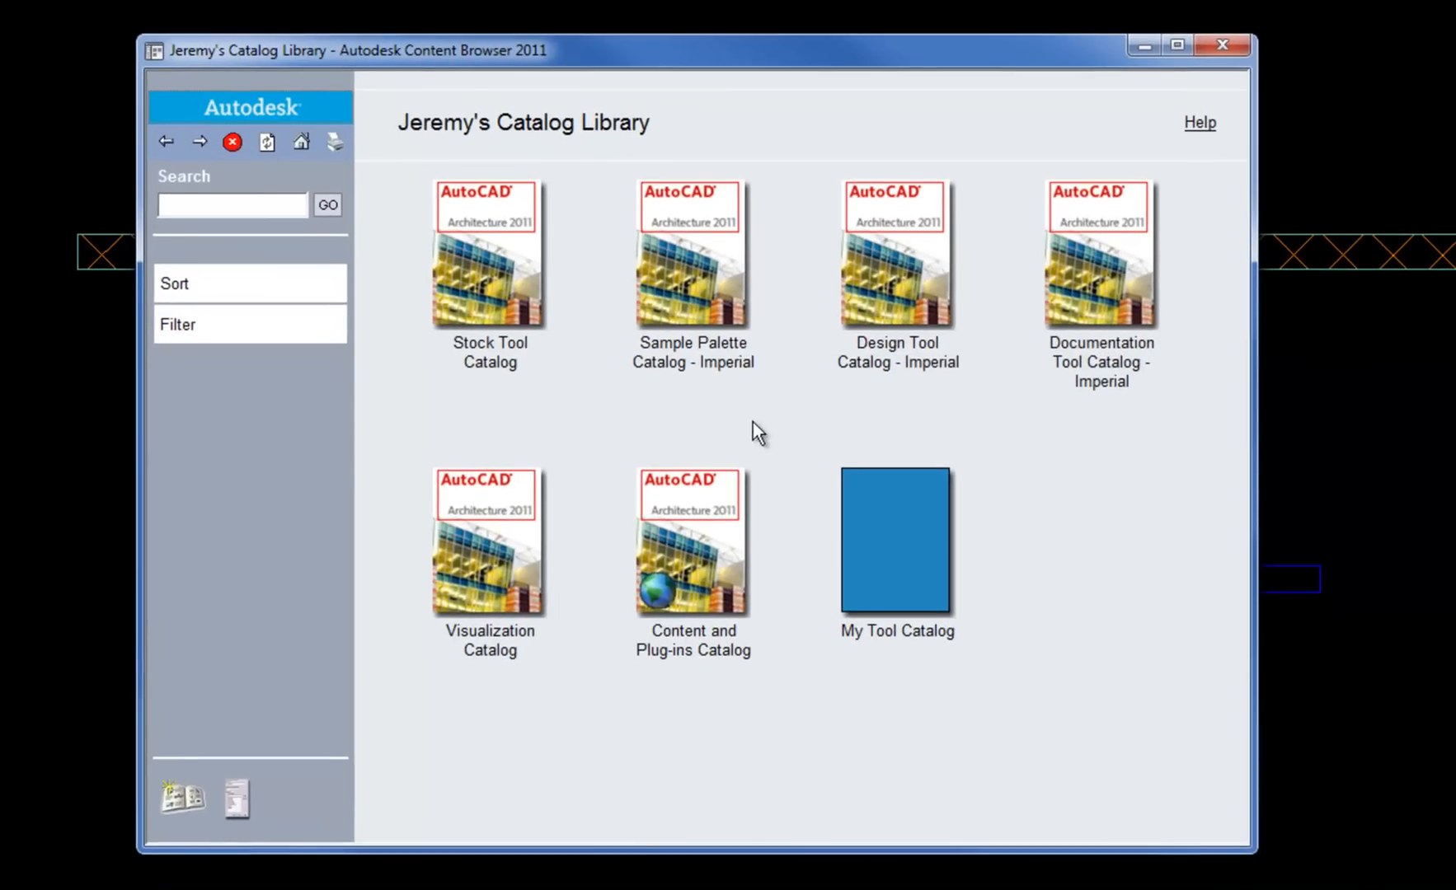
Browse the Design Tool Catalog - Imperial to Walls > Stud to find Existing Walls
double_click(895, 252)
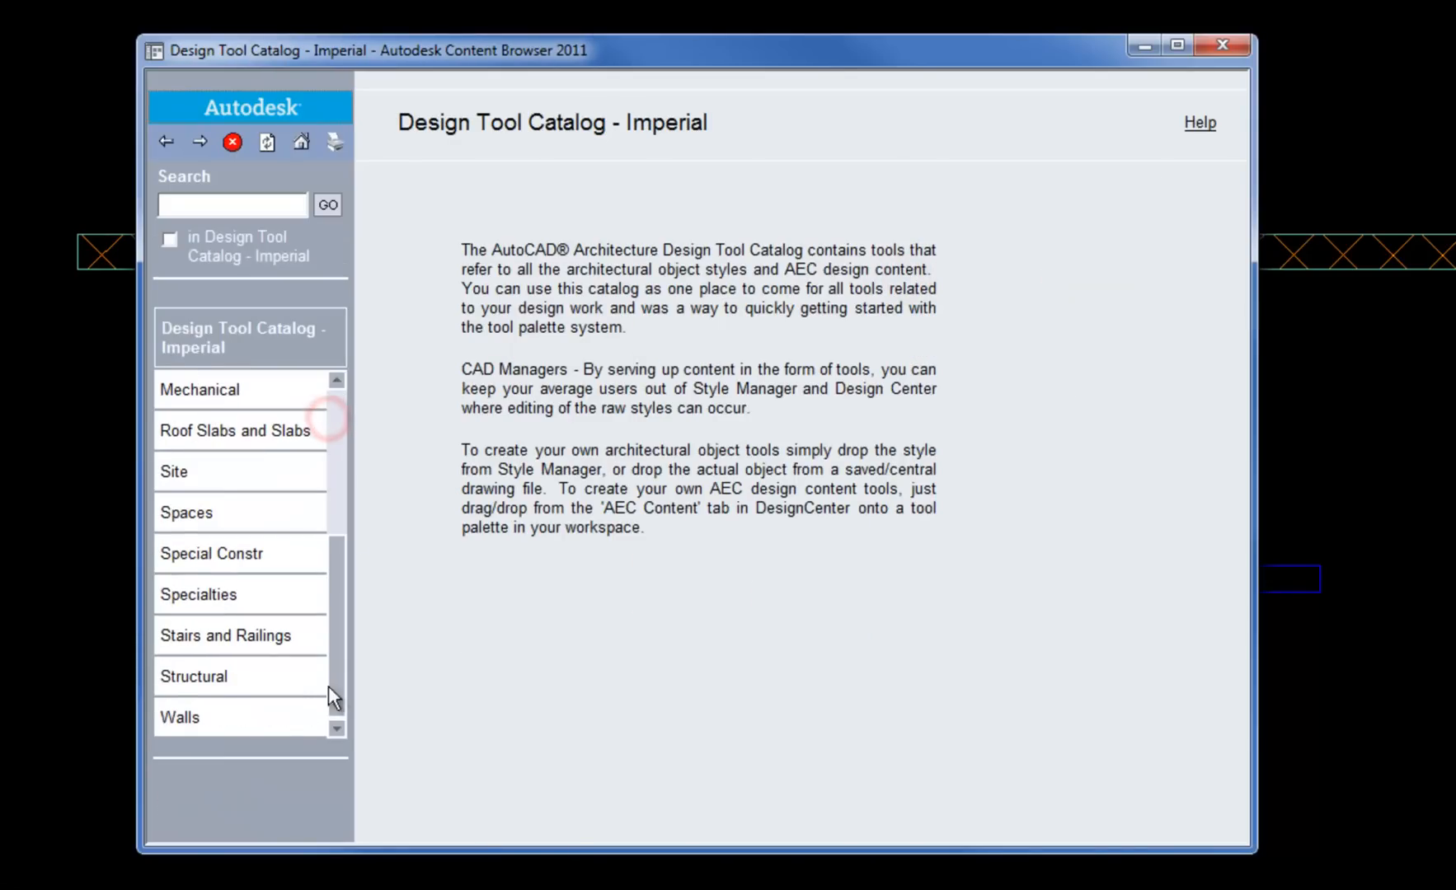
click(179, 718)
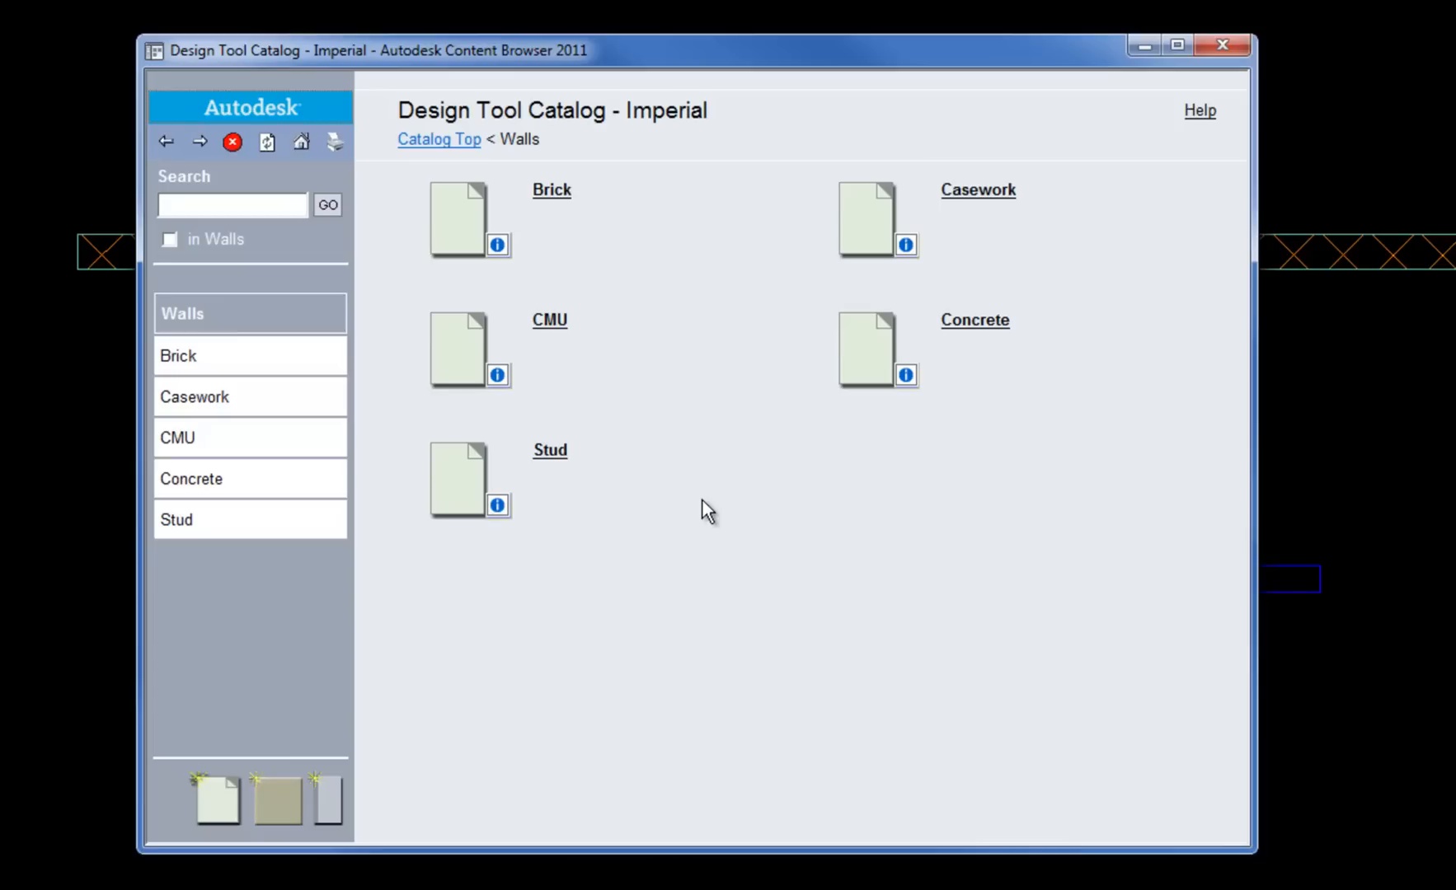
mouse_move(579, 539)
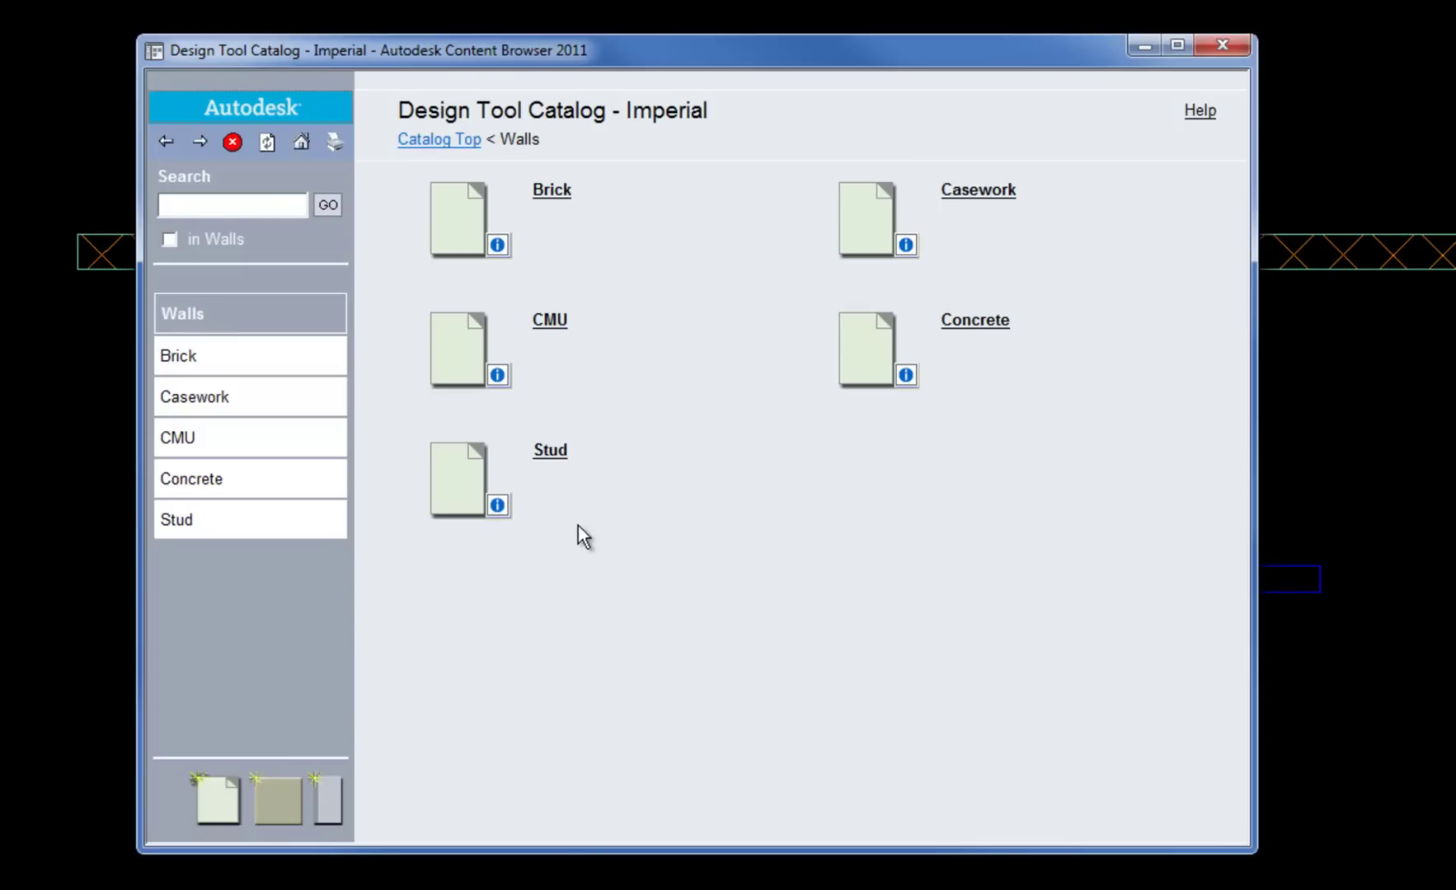
mouse_move(212, 811)
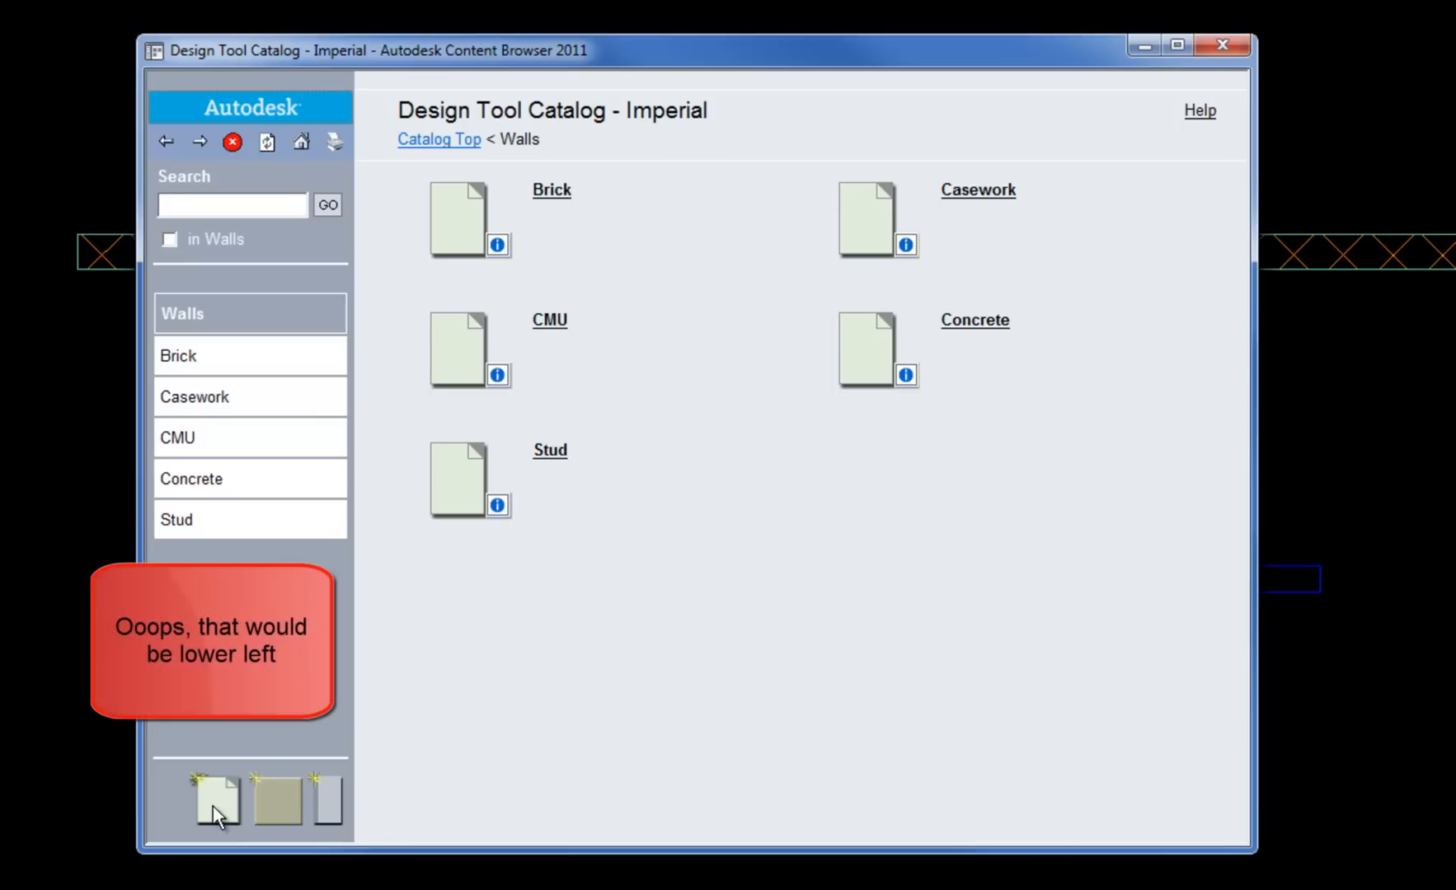
mouse_move(233, 815)
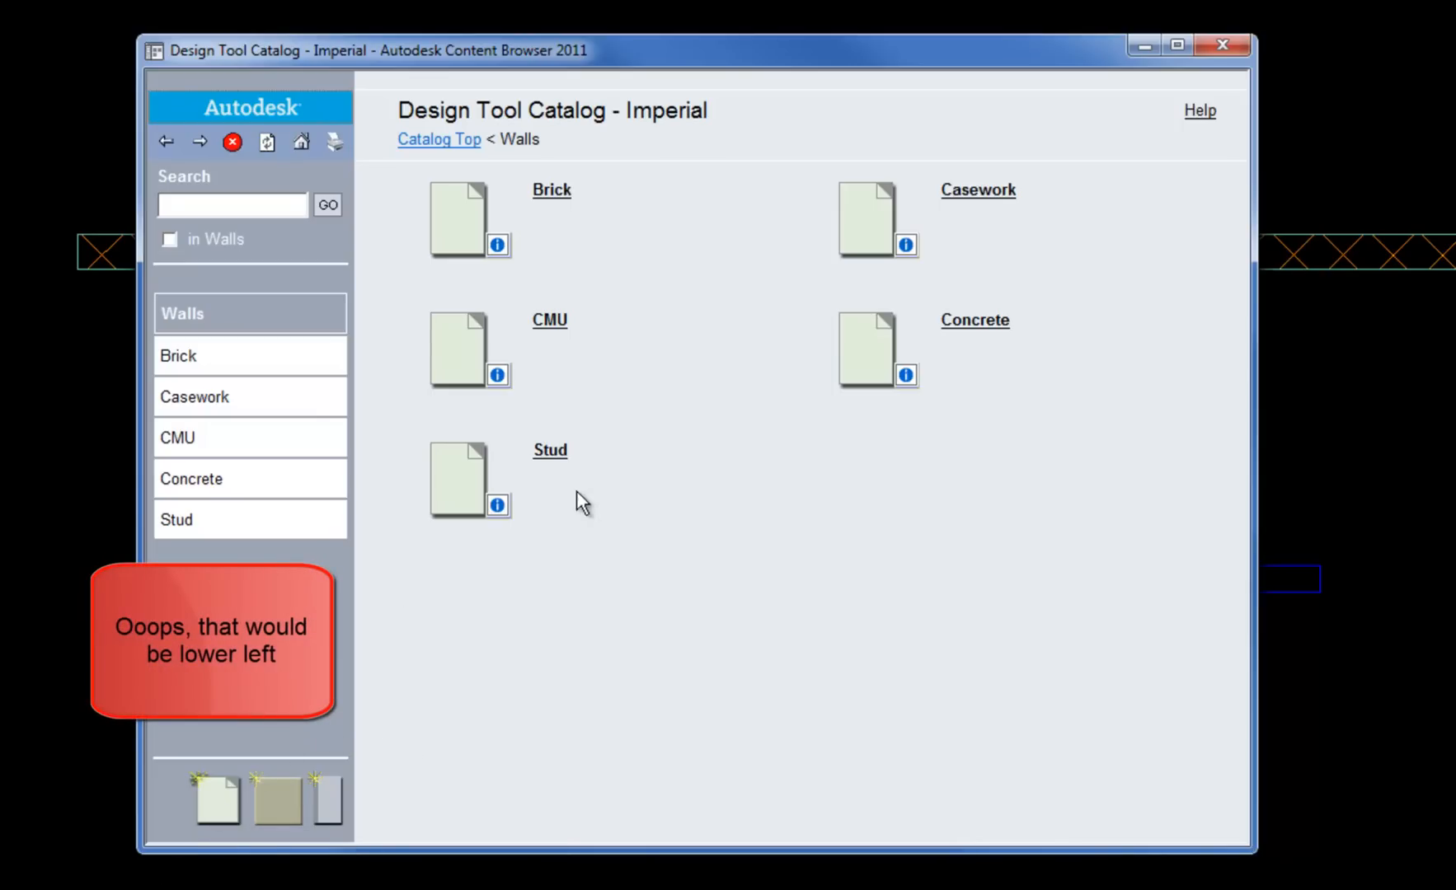
click(549, 451)
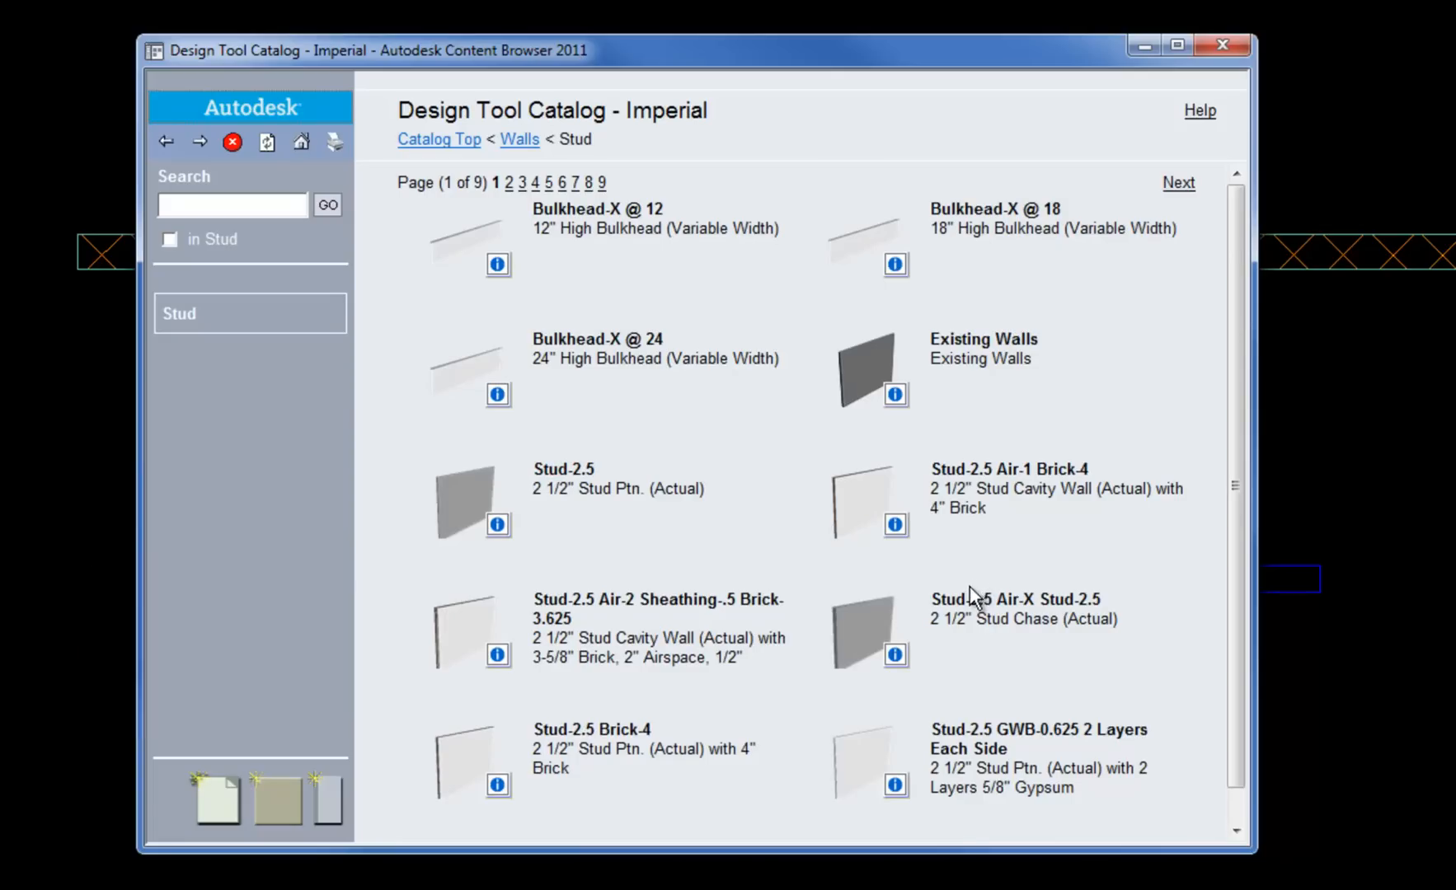
mouse_move(1019, 474)
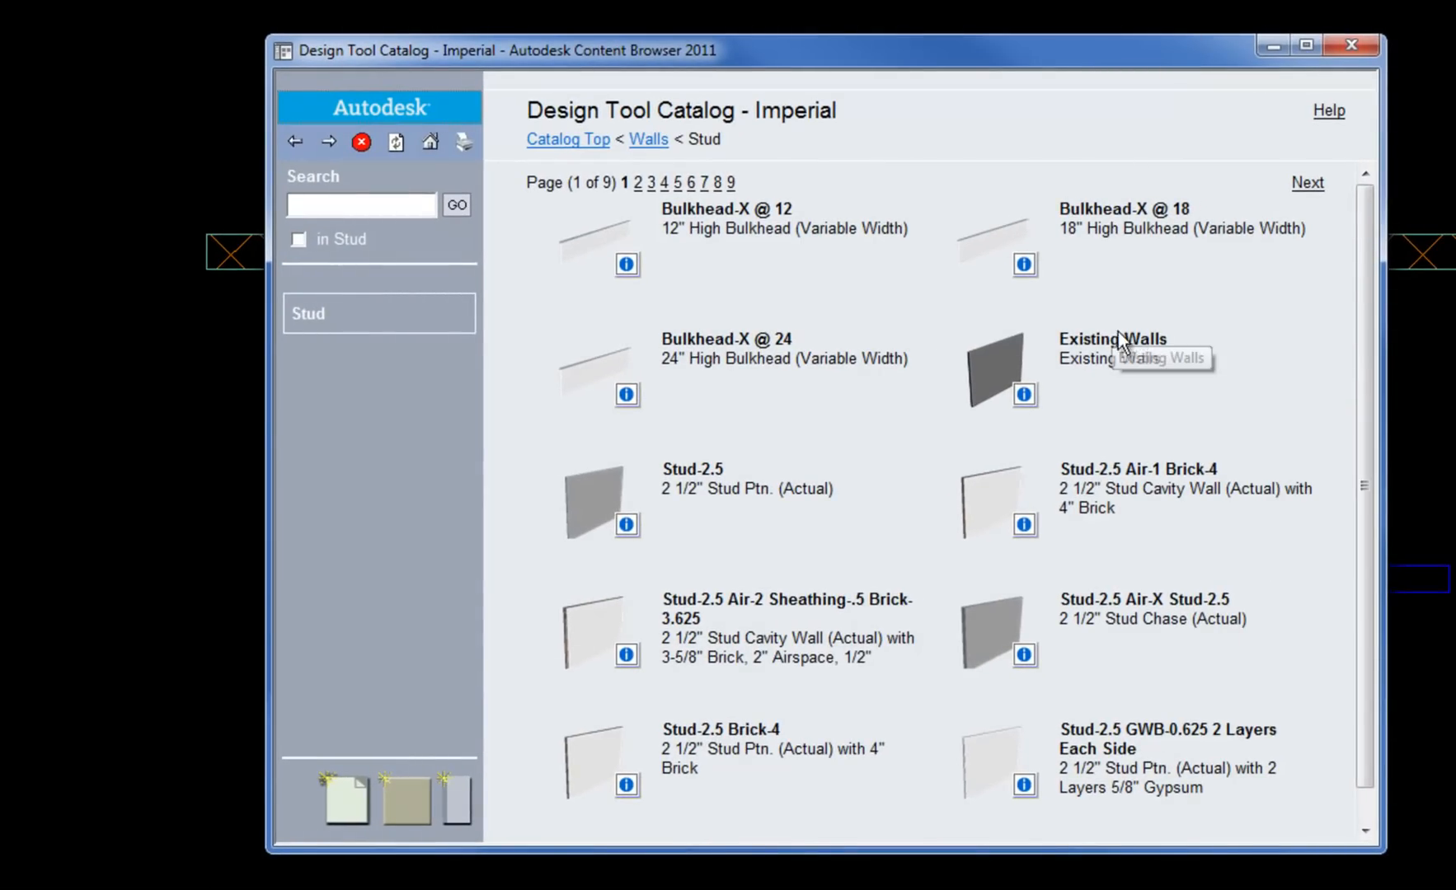
mouse_move(1166, 332)
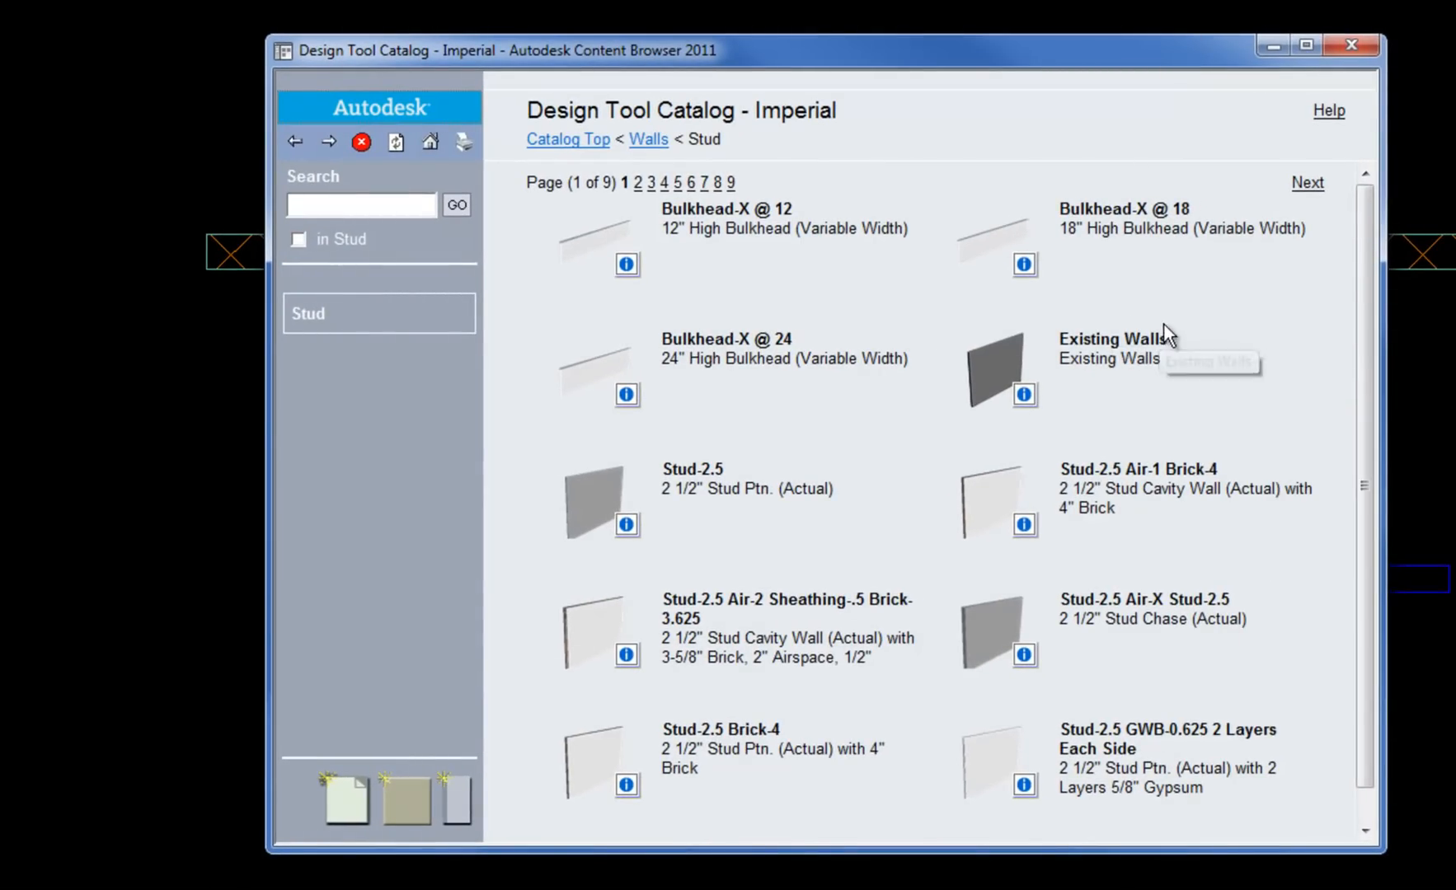
mouse_move(1137, 312)
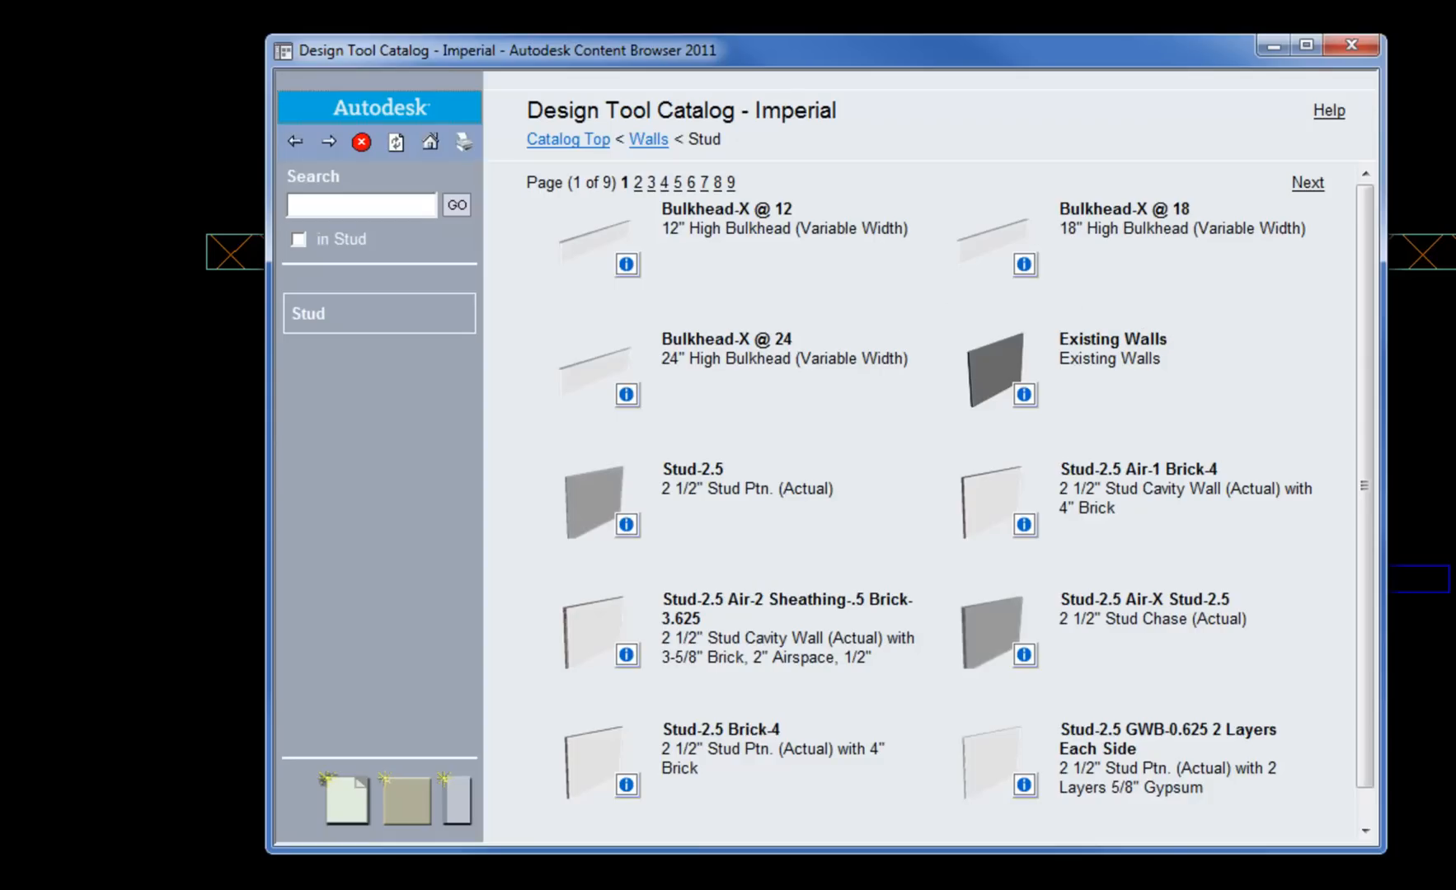
mouse_move(1044, 368)
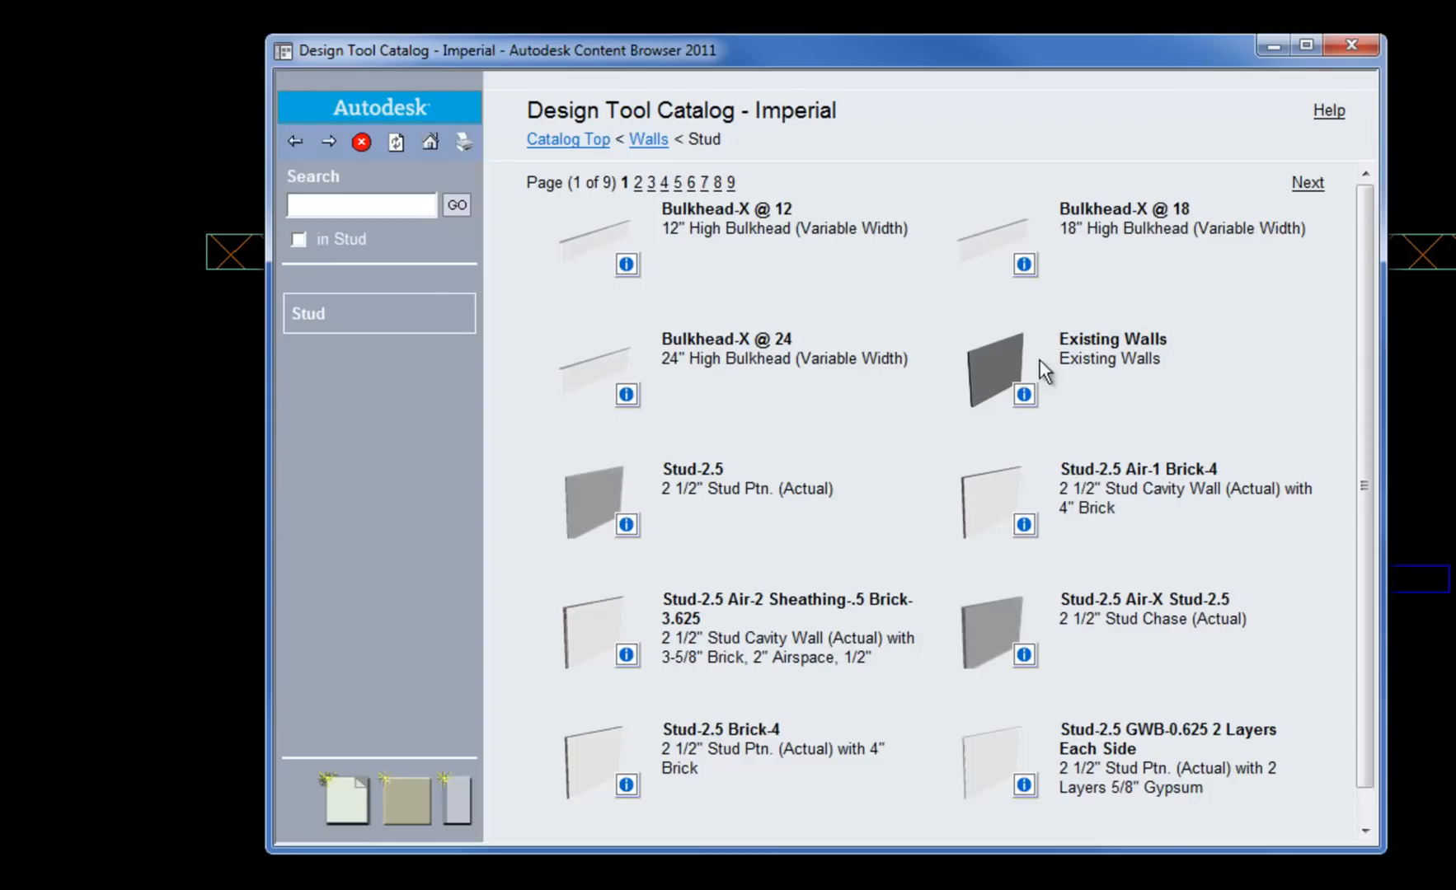
mouse_move(1310, 562)
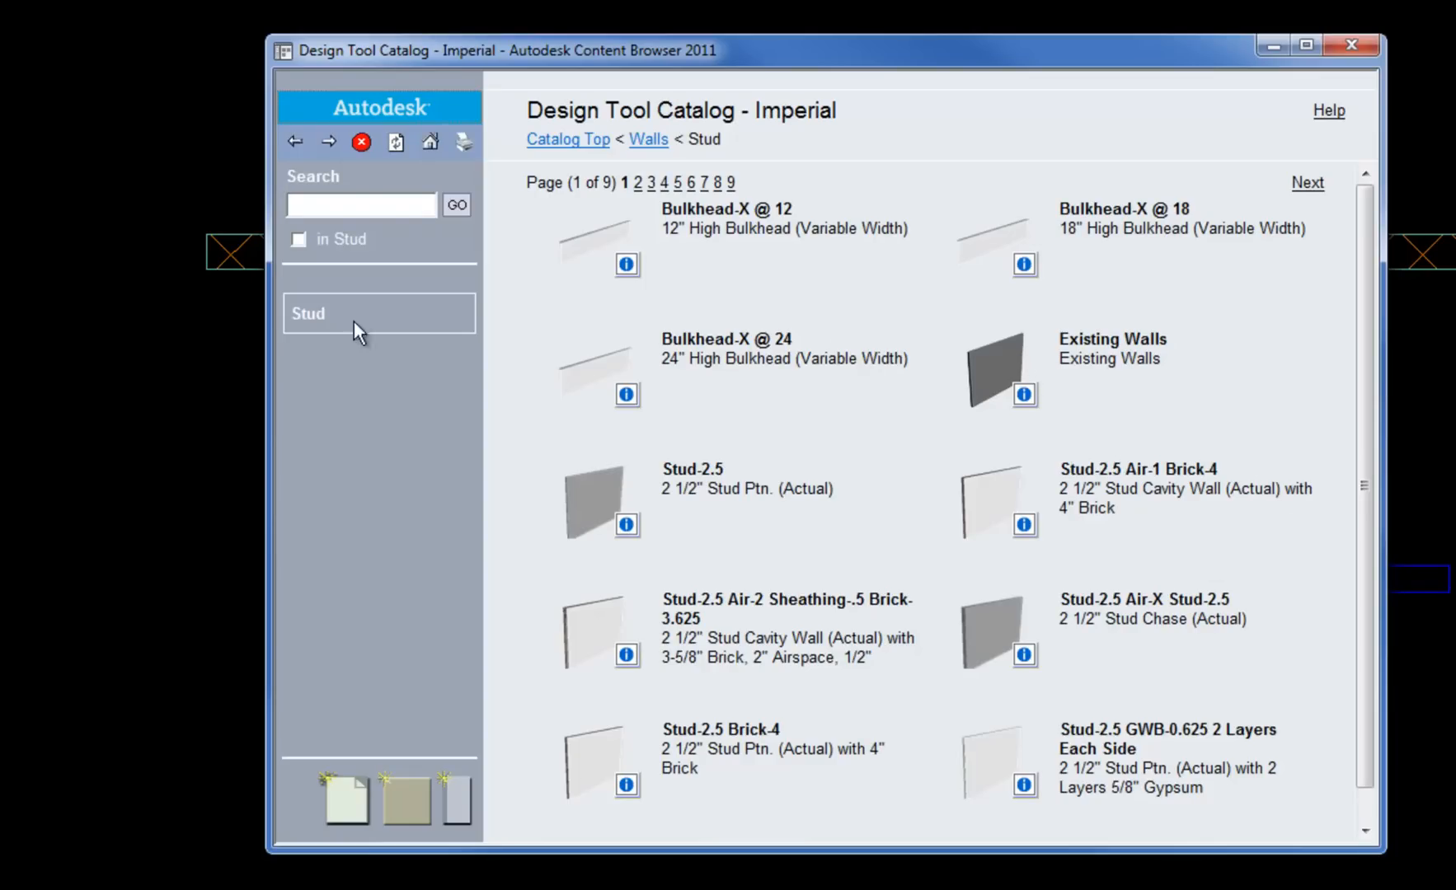
mouse_move(1199, 370)
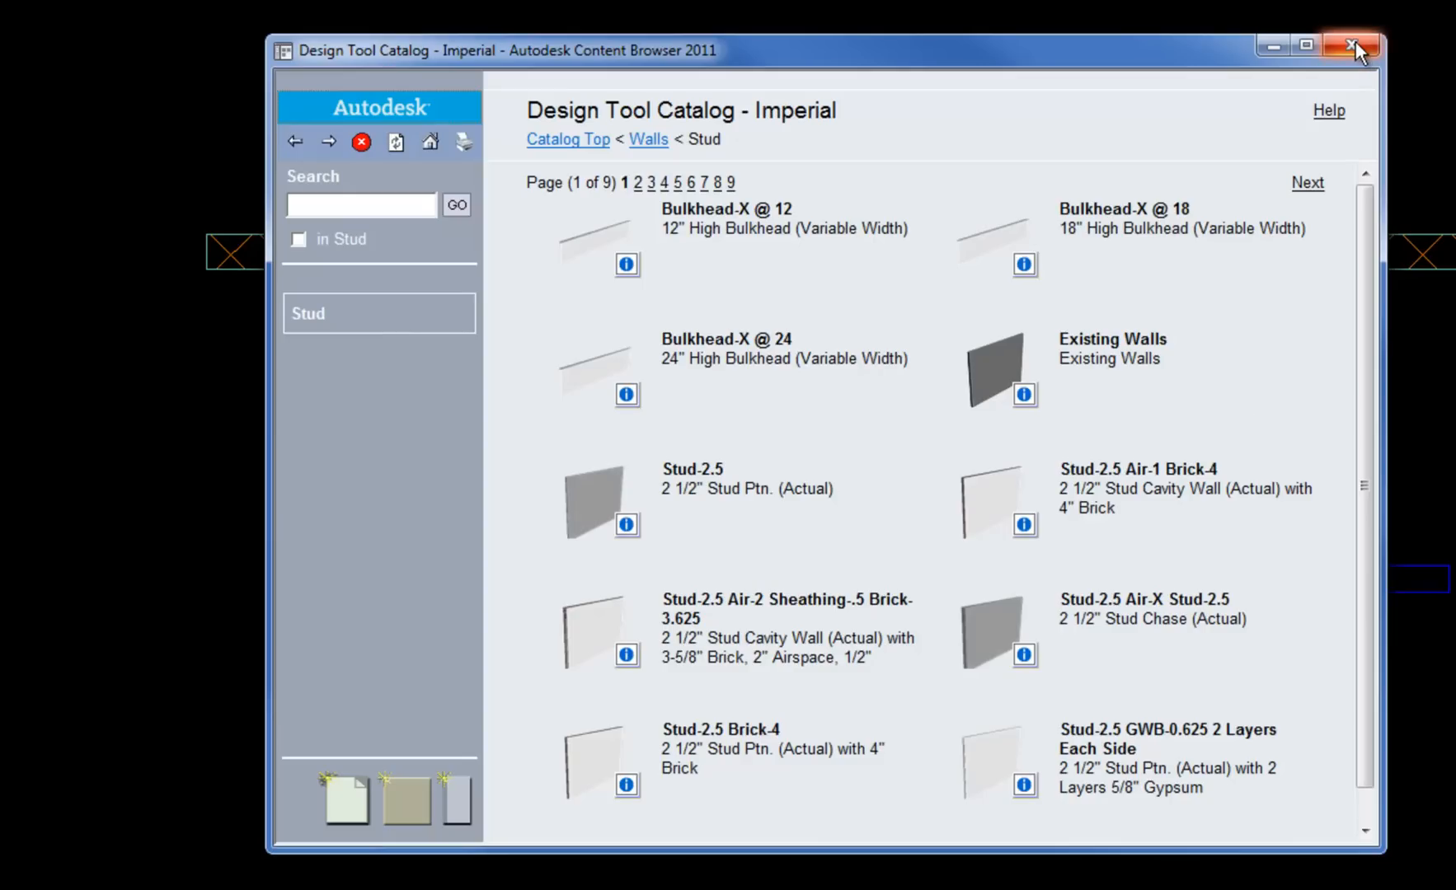
mouse_move(1349, 45)
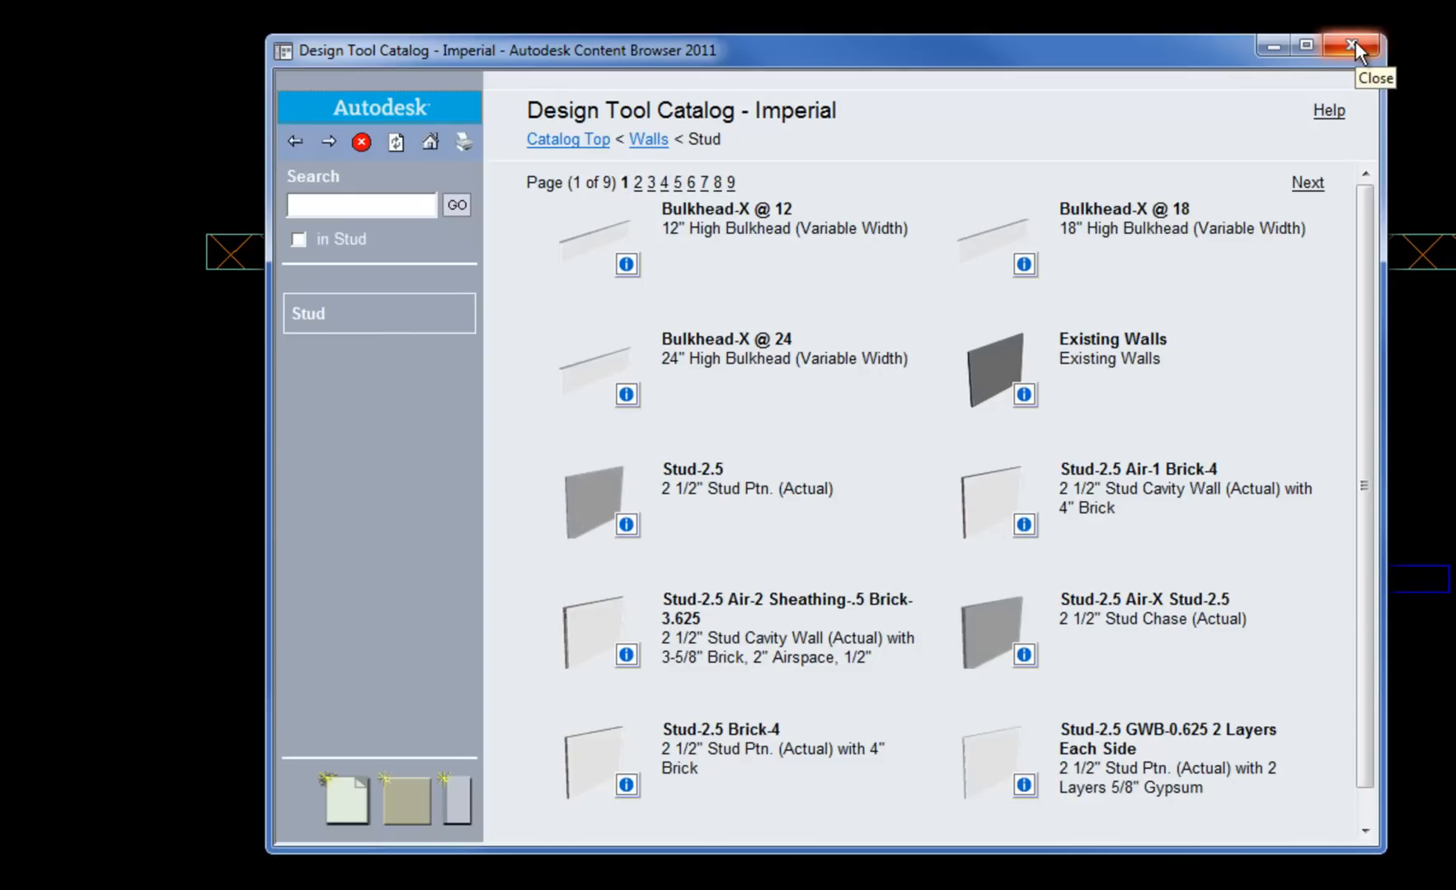
Close Content Browser and confirm Drawing Setup's layer key style is AIA (256 Color)
click(1350, 45)
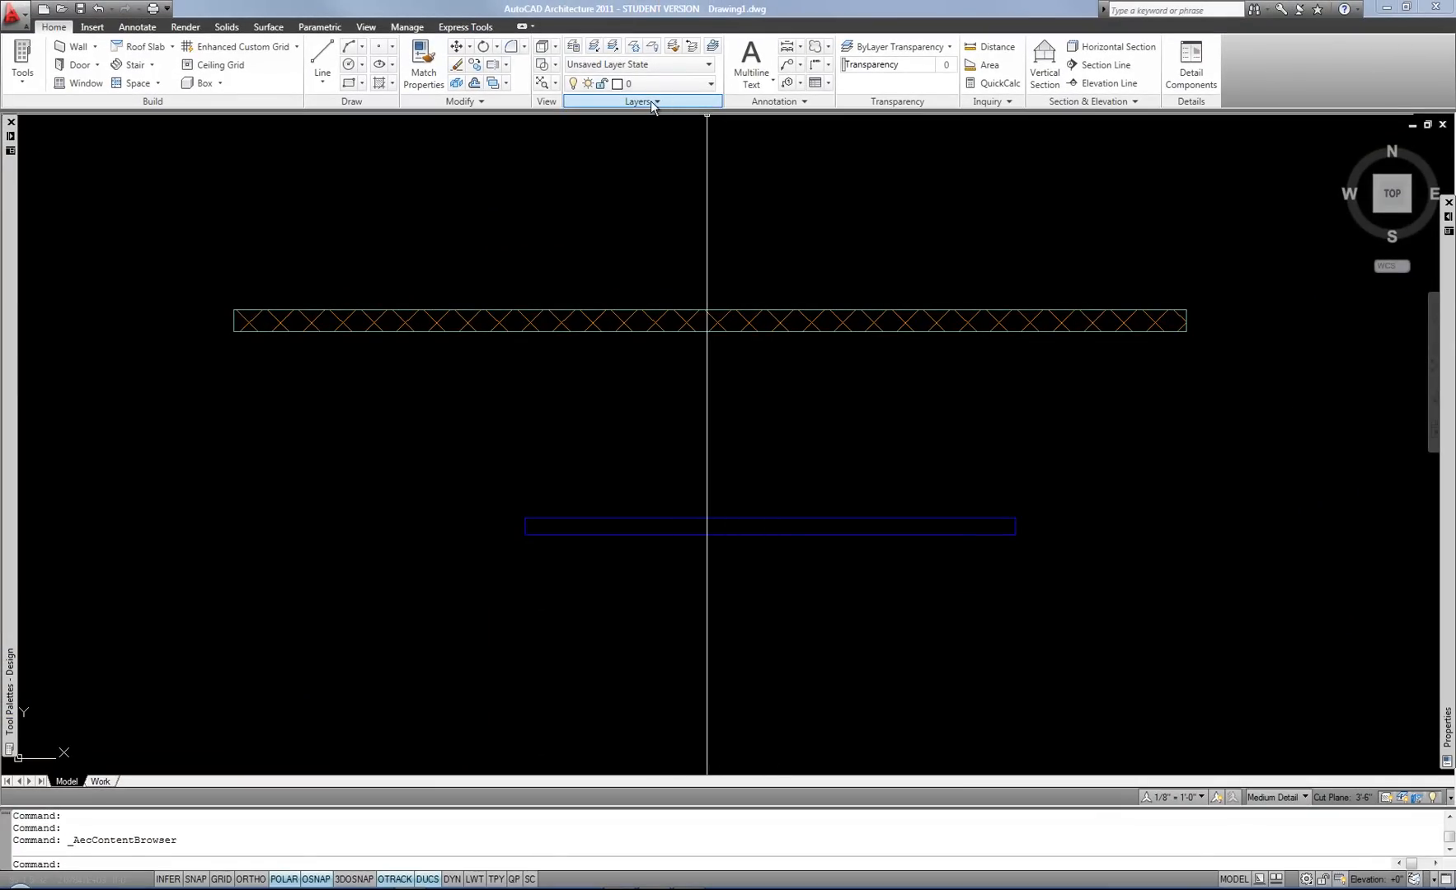
click(640, 101)
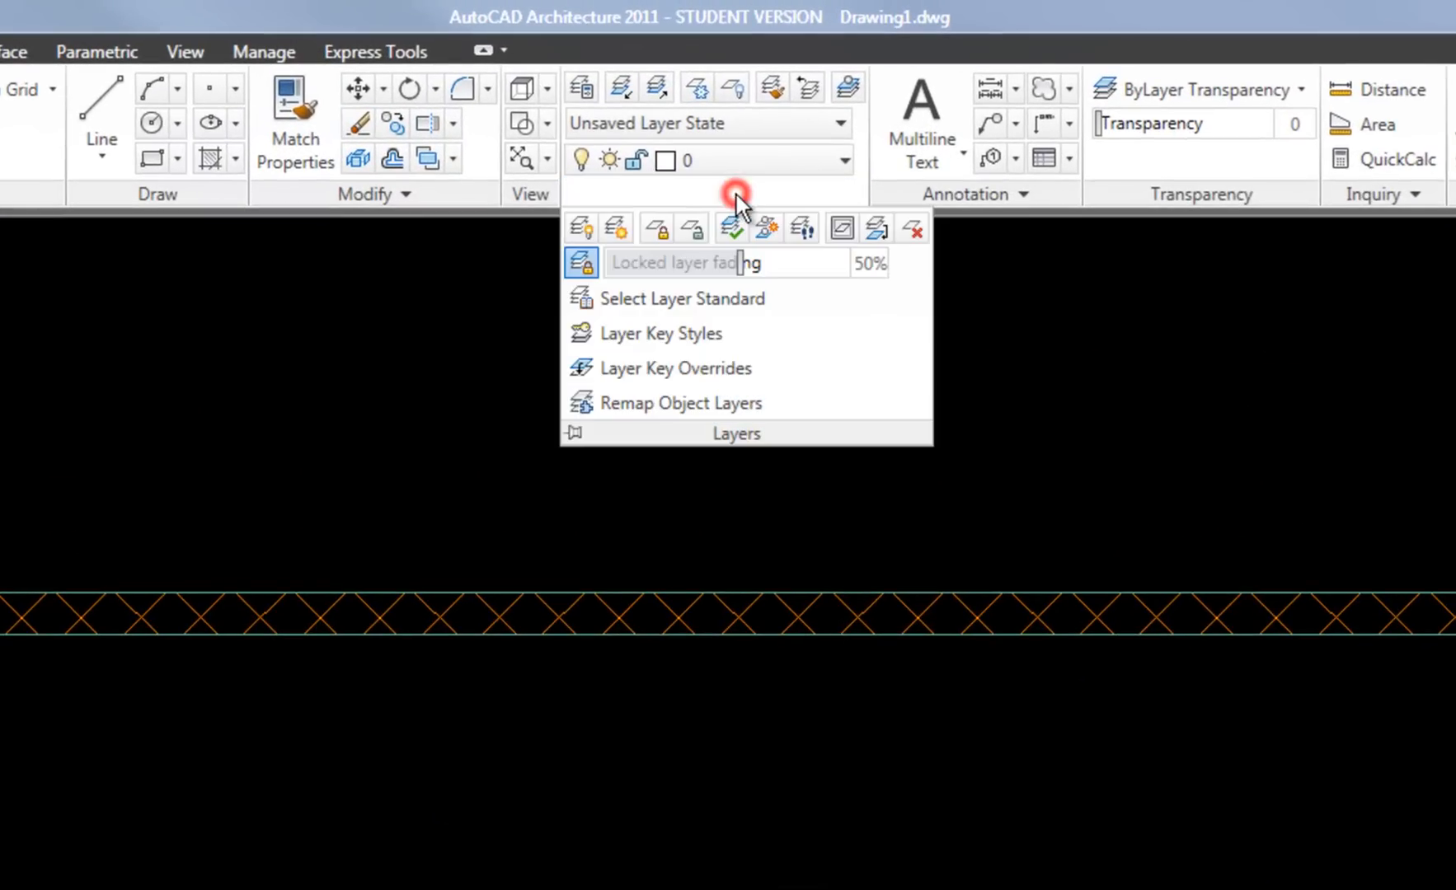
mouse_move(620, 298)
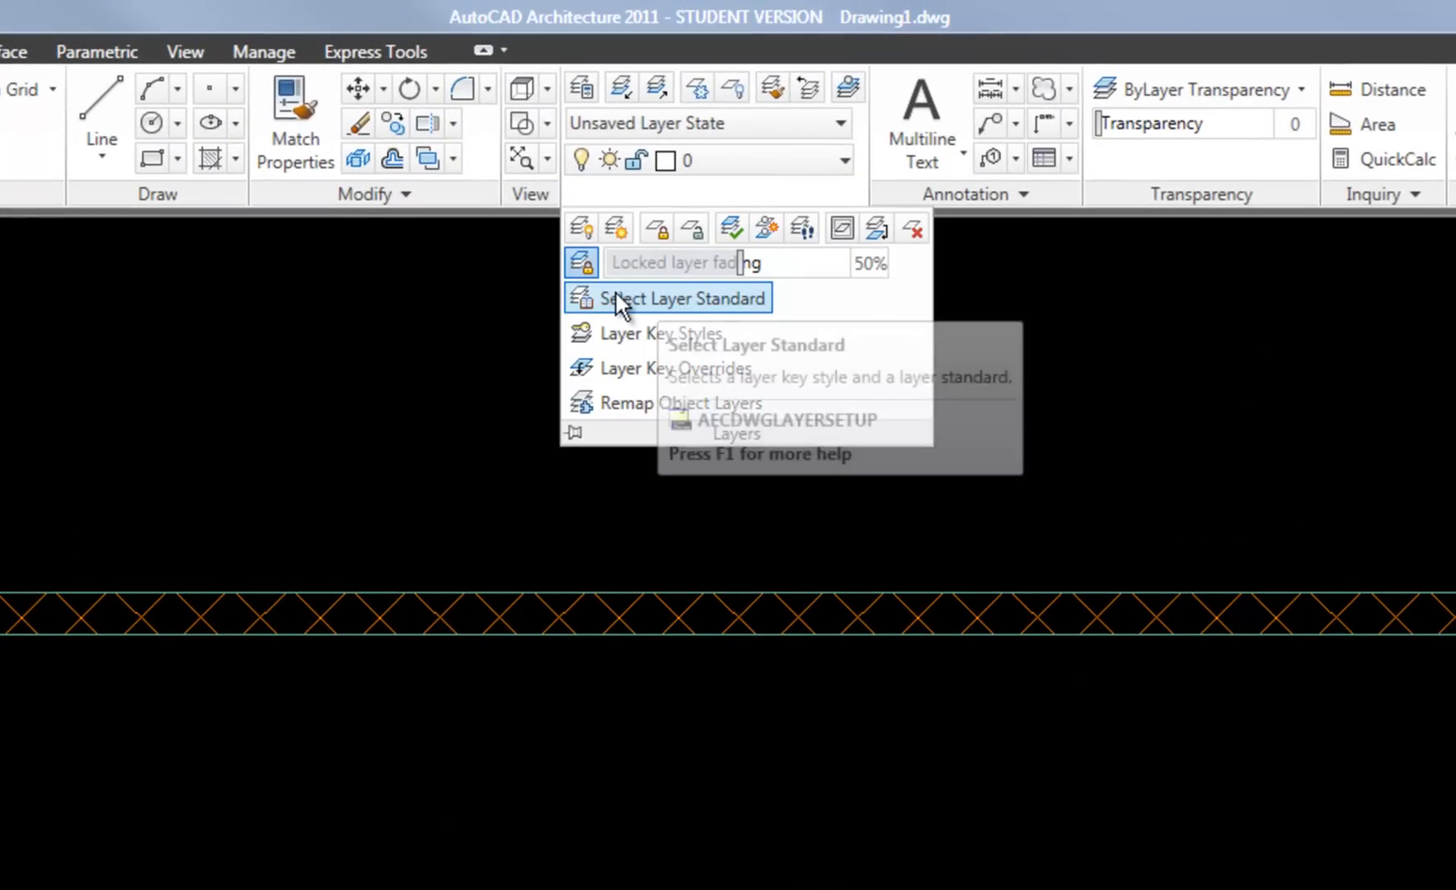
mouse_move(711, 300)
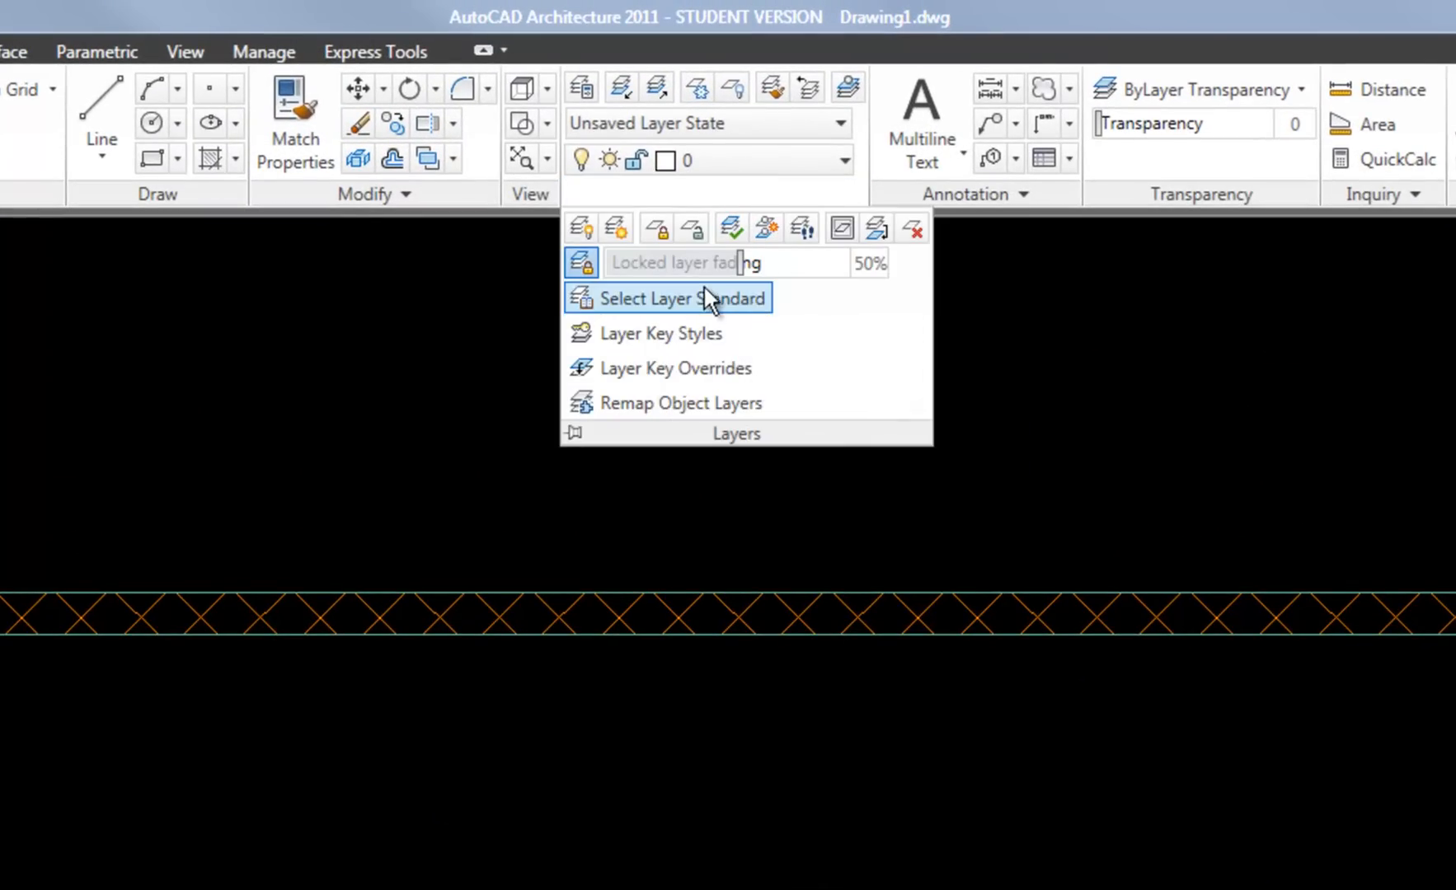
click(667, 298)
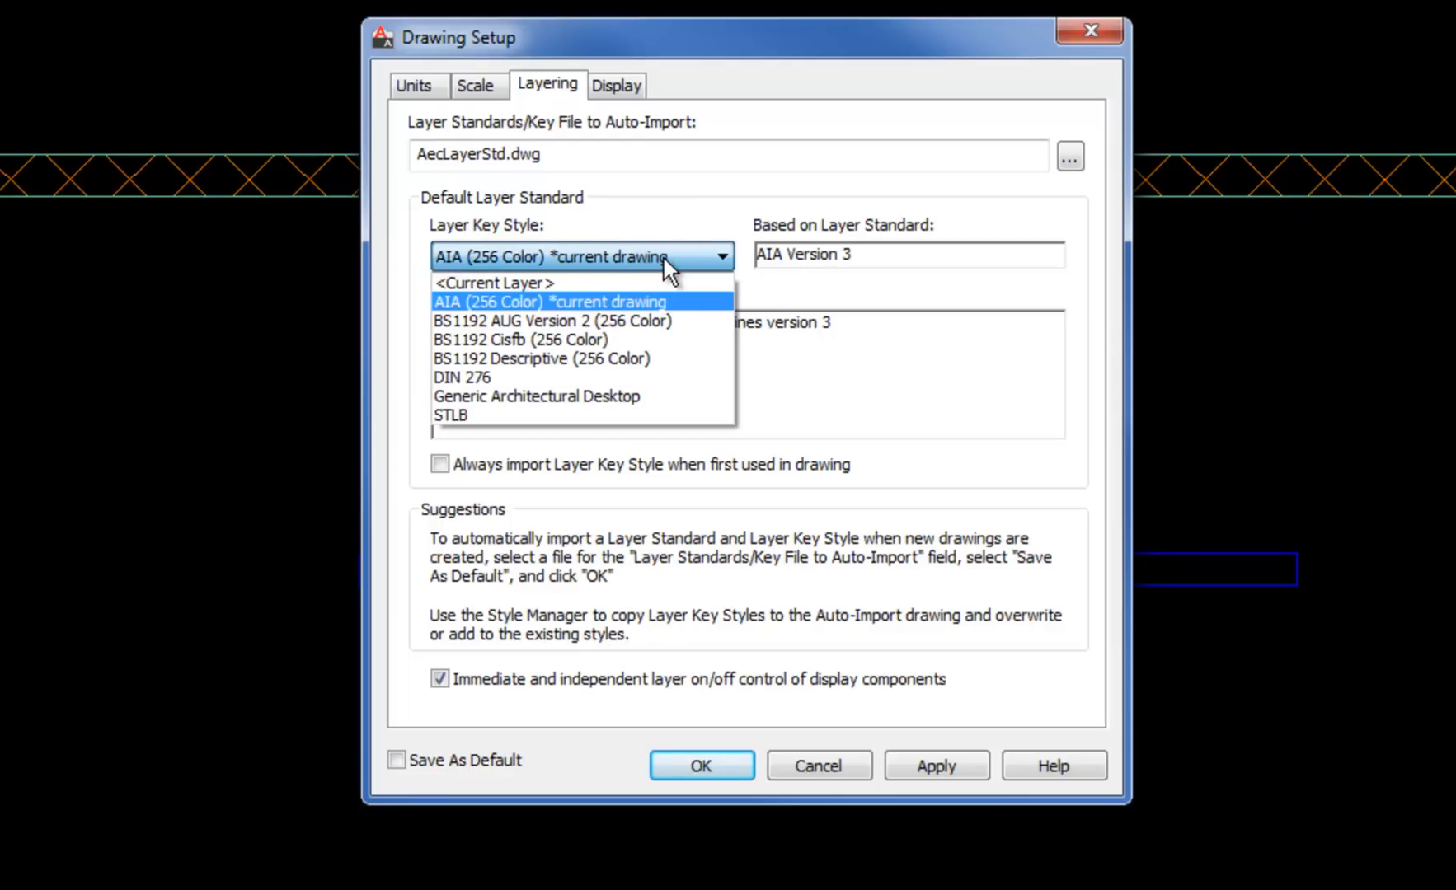
mouse_move(629, 389)
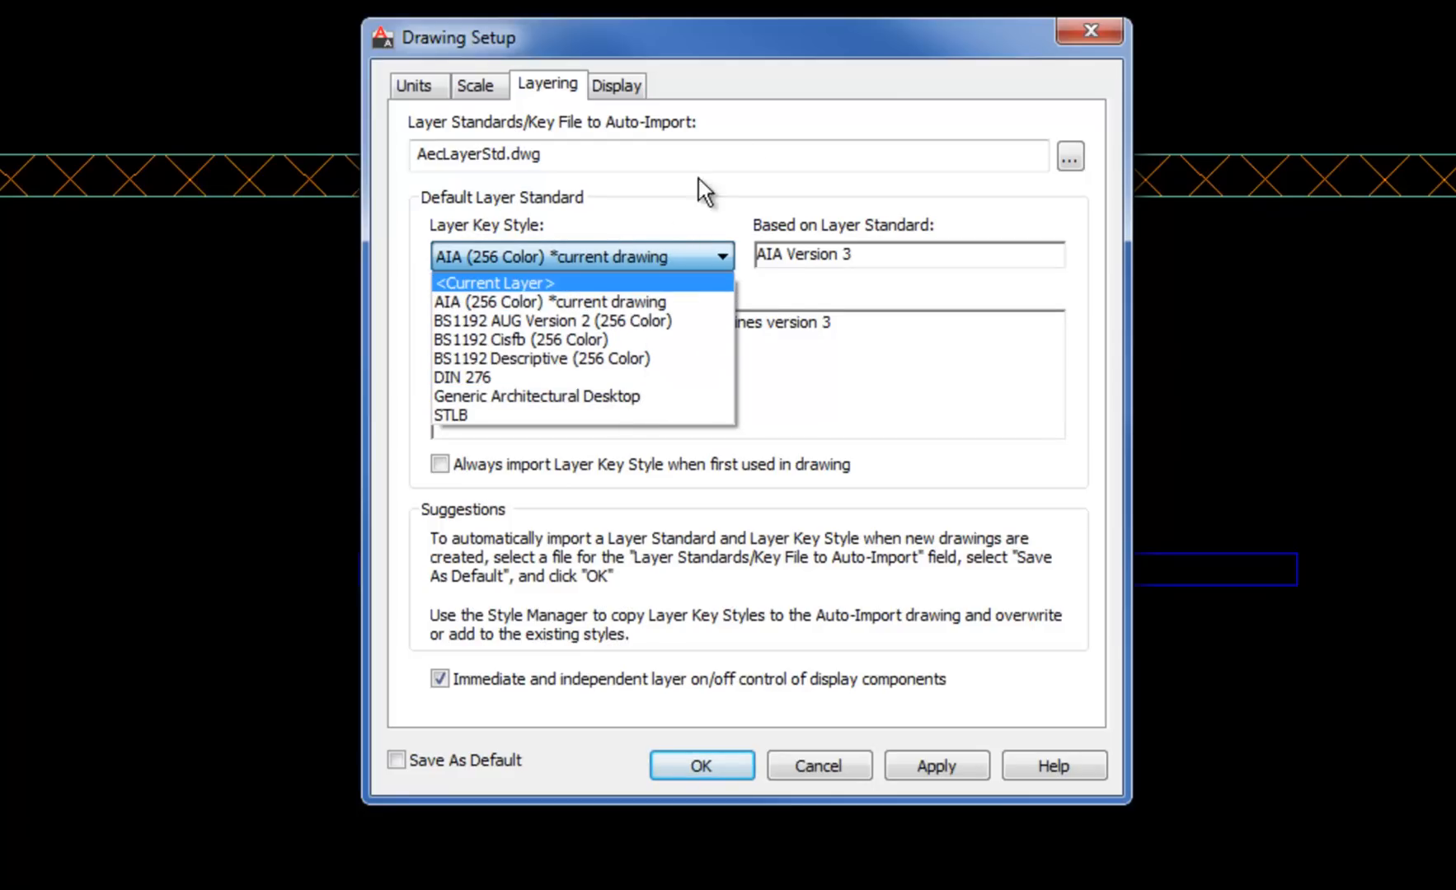
click(550, 302)
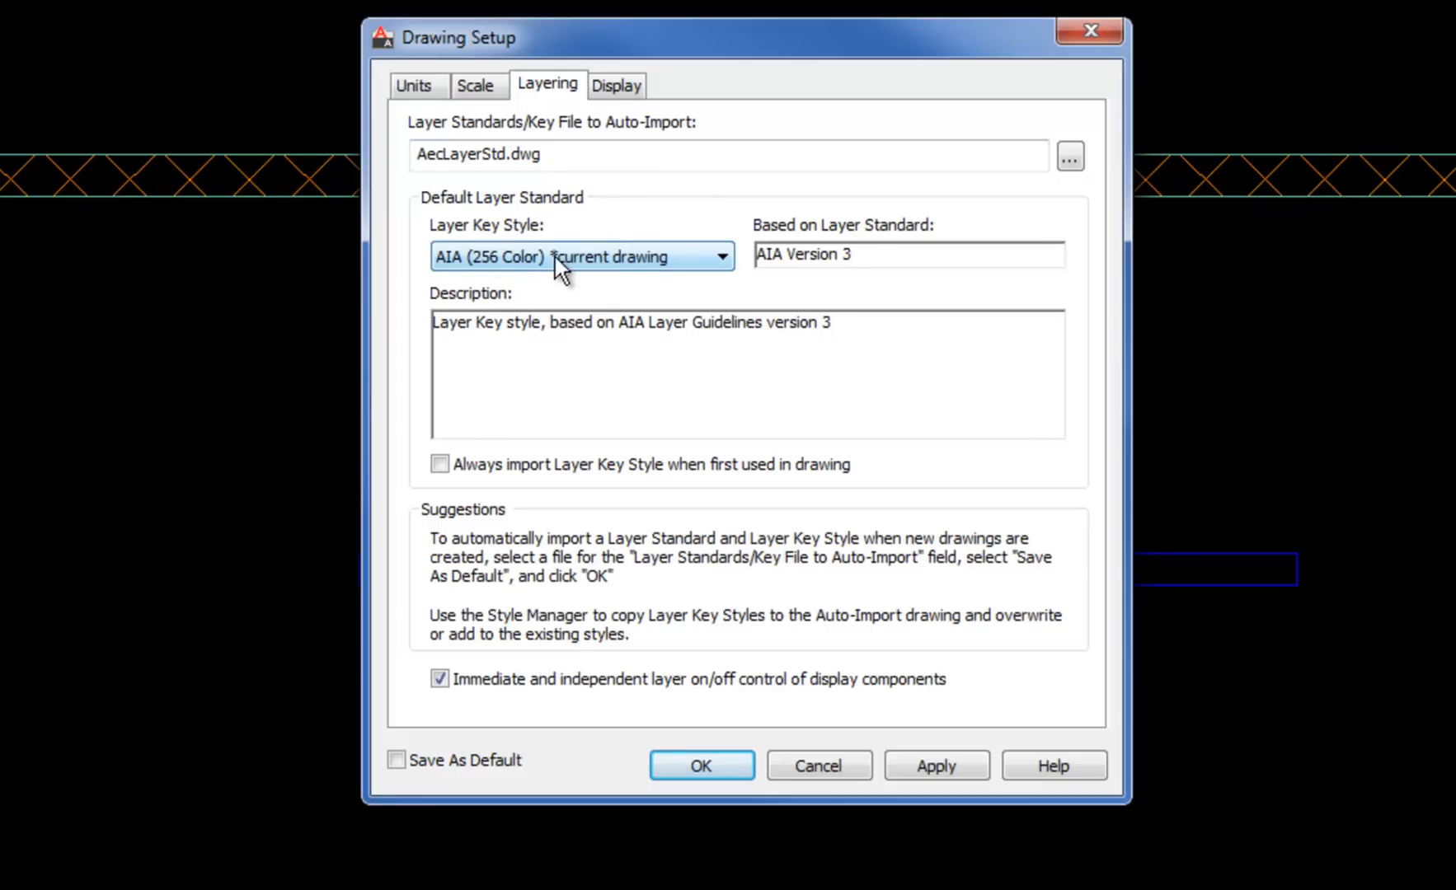
mouse_move(644, 272)
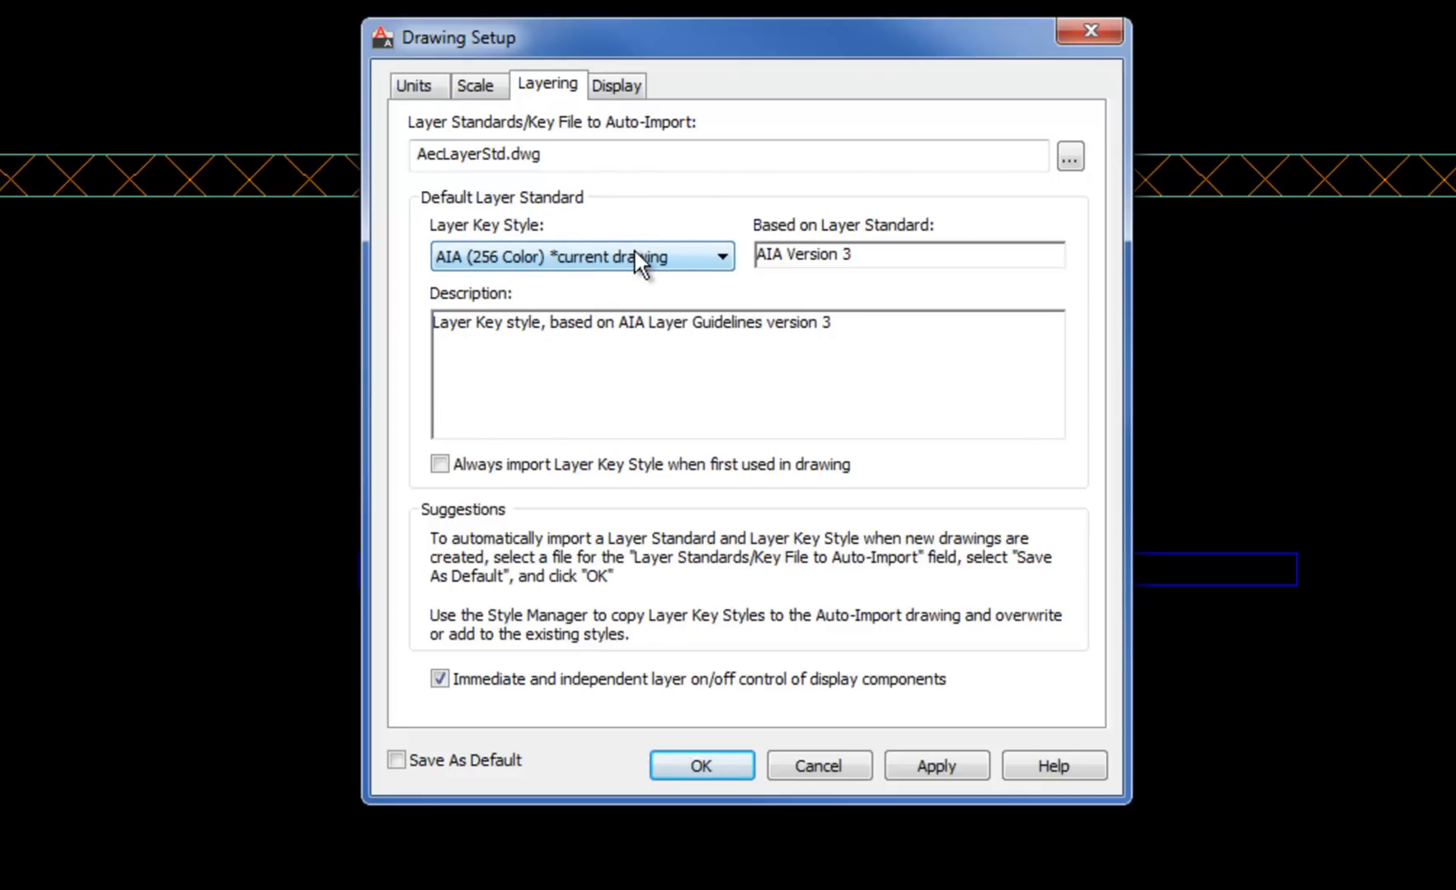
mouse_move(907, 198)
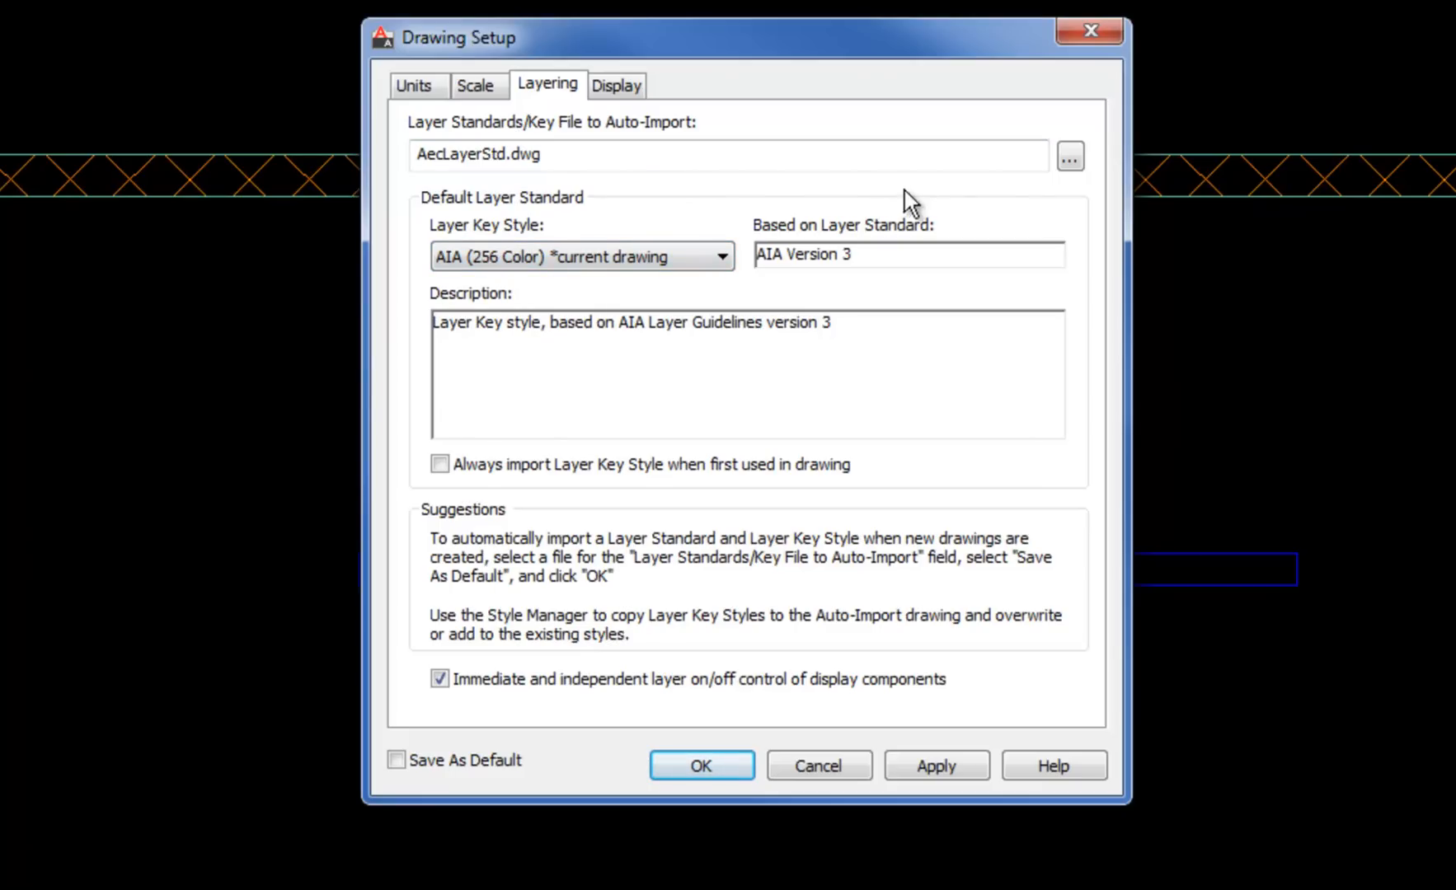
mouse_move(872, 164)
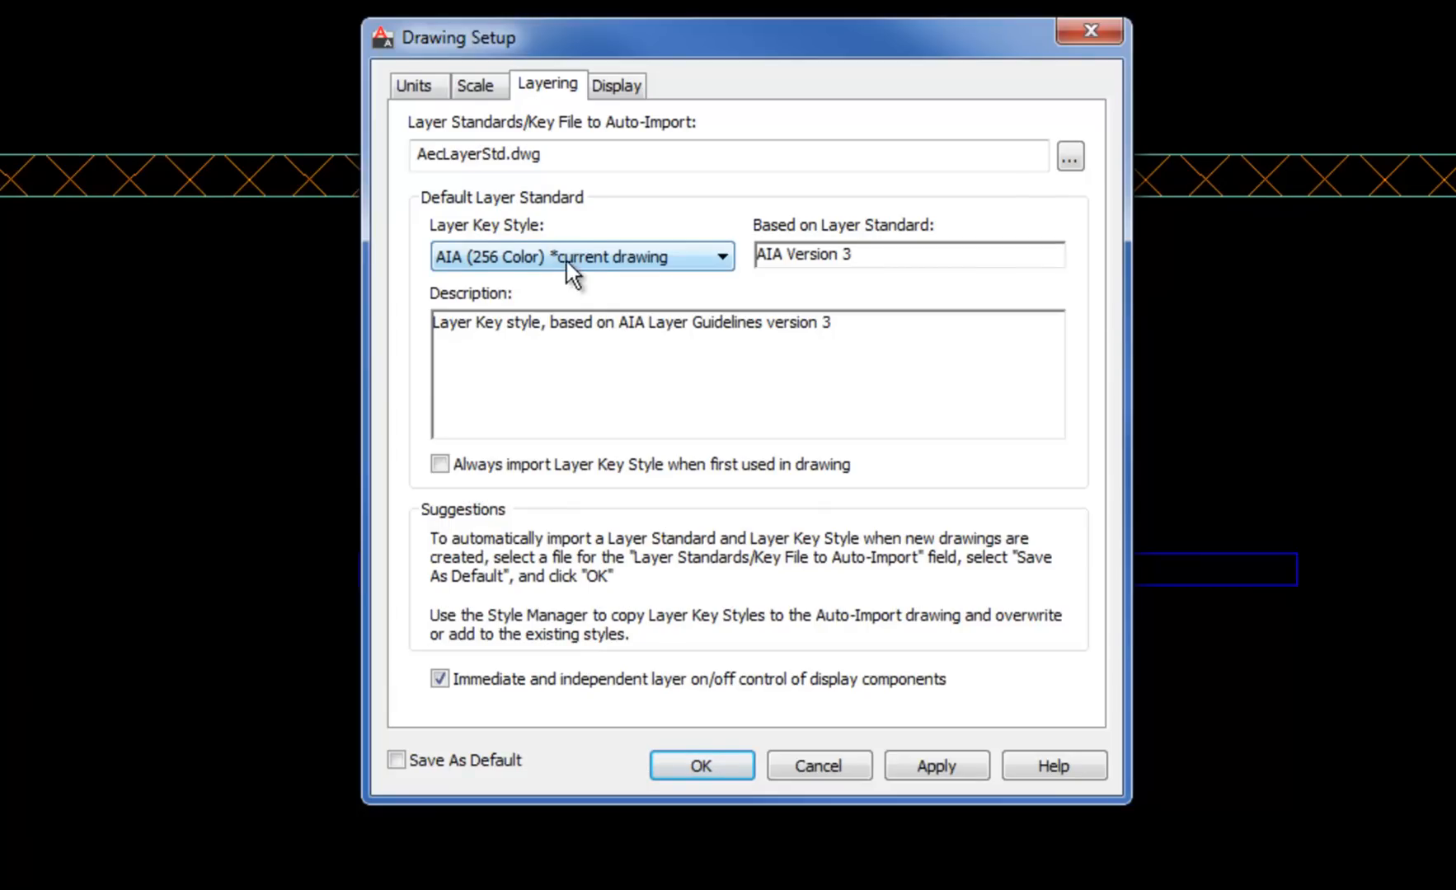
mouse_move(656, 280)
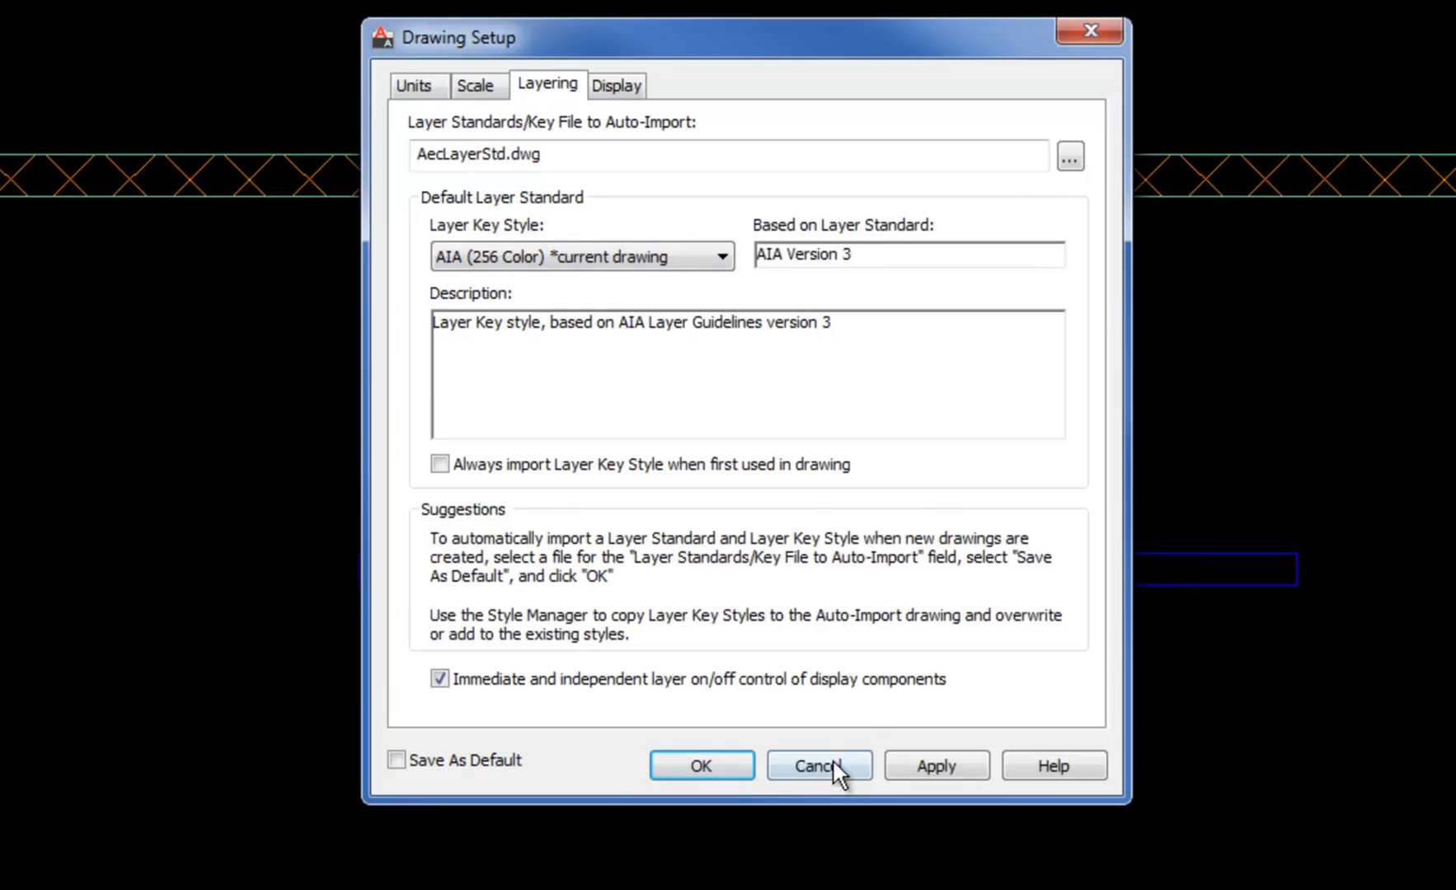
click(818, 765)
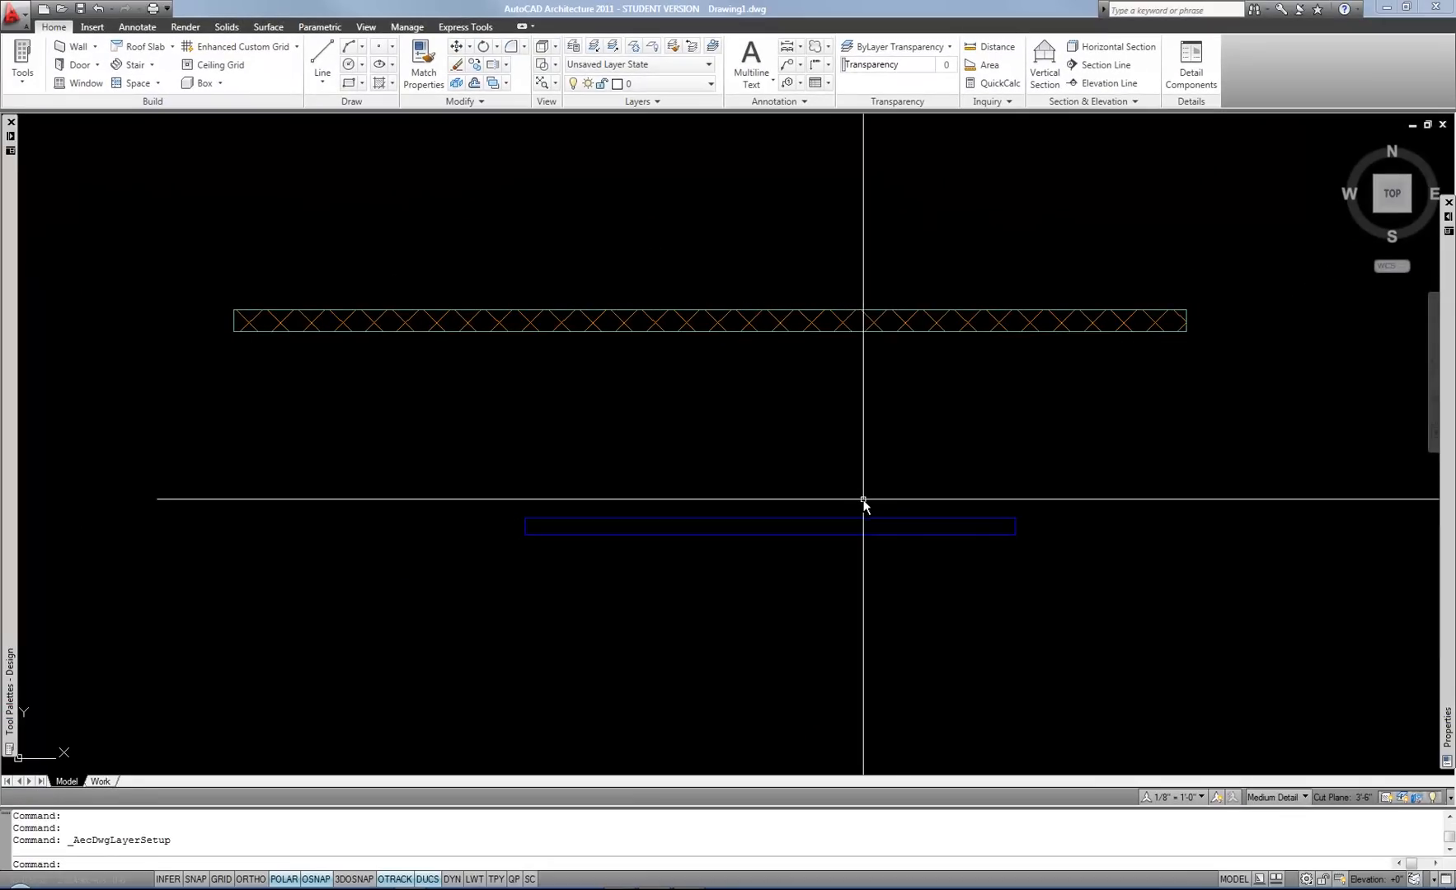
mouse_move(784, 538)
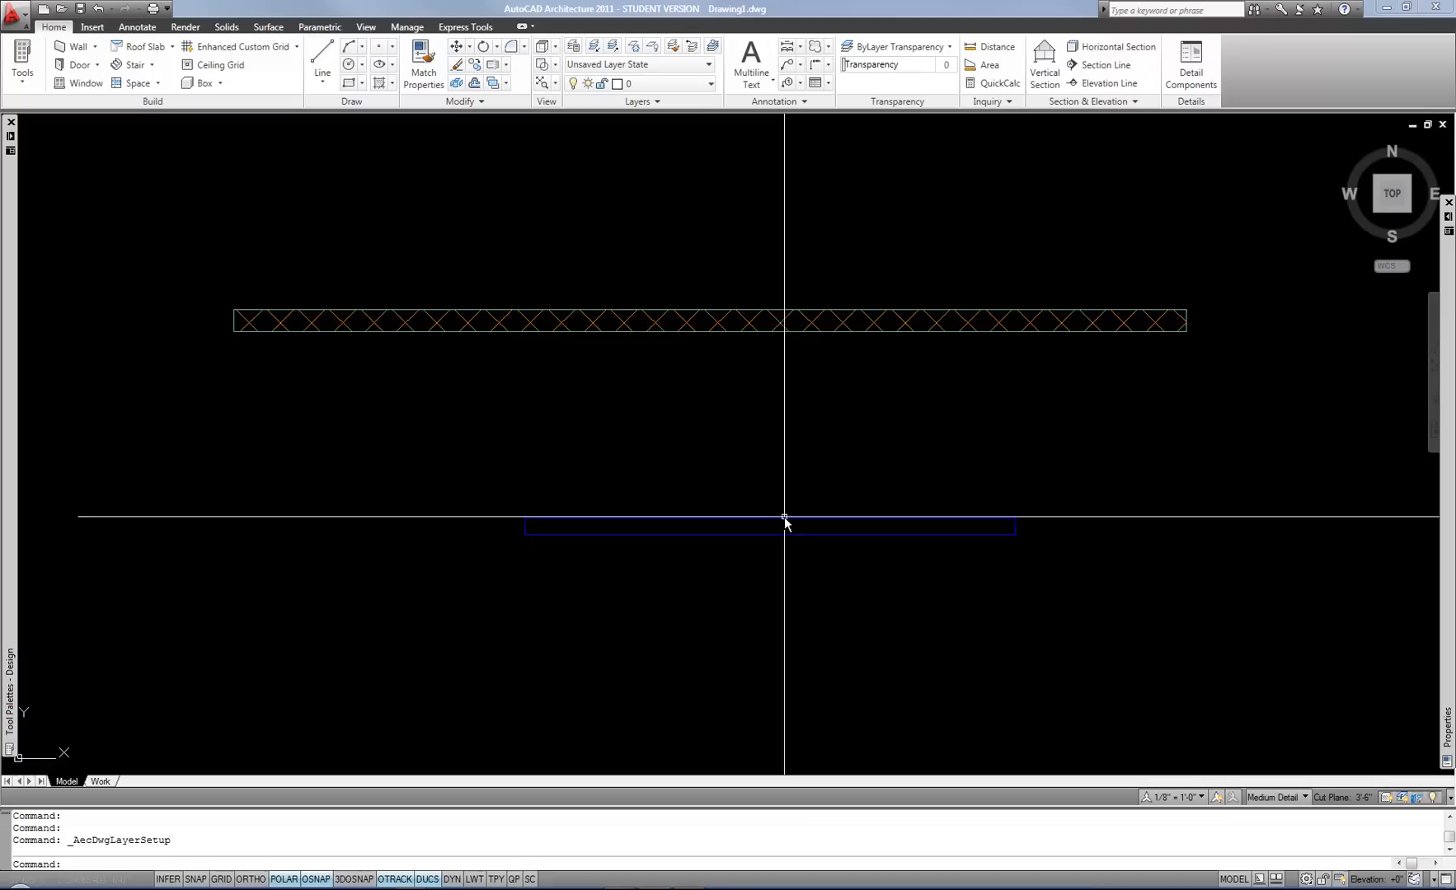
mouse_move(1030, 508)
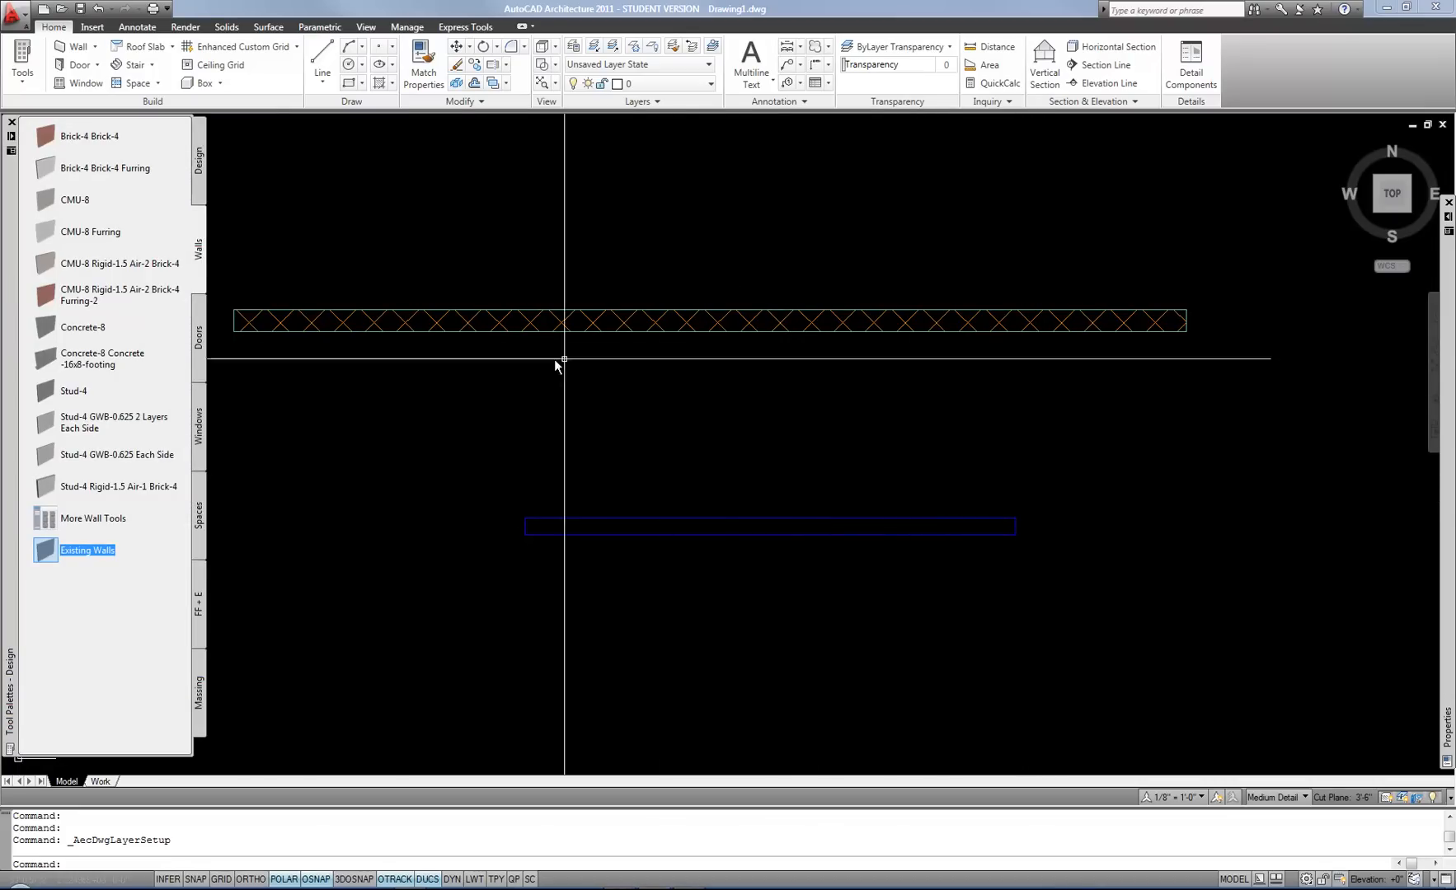
Open Layer Key Styles from the expanded Layers panel to edit AIA (256 Color)
click(656, 99)
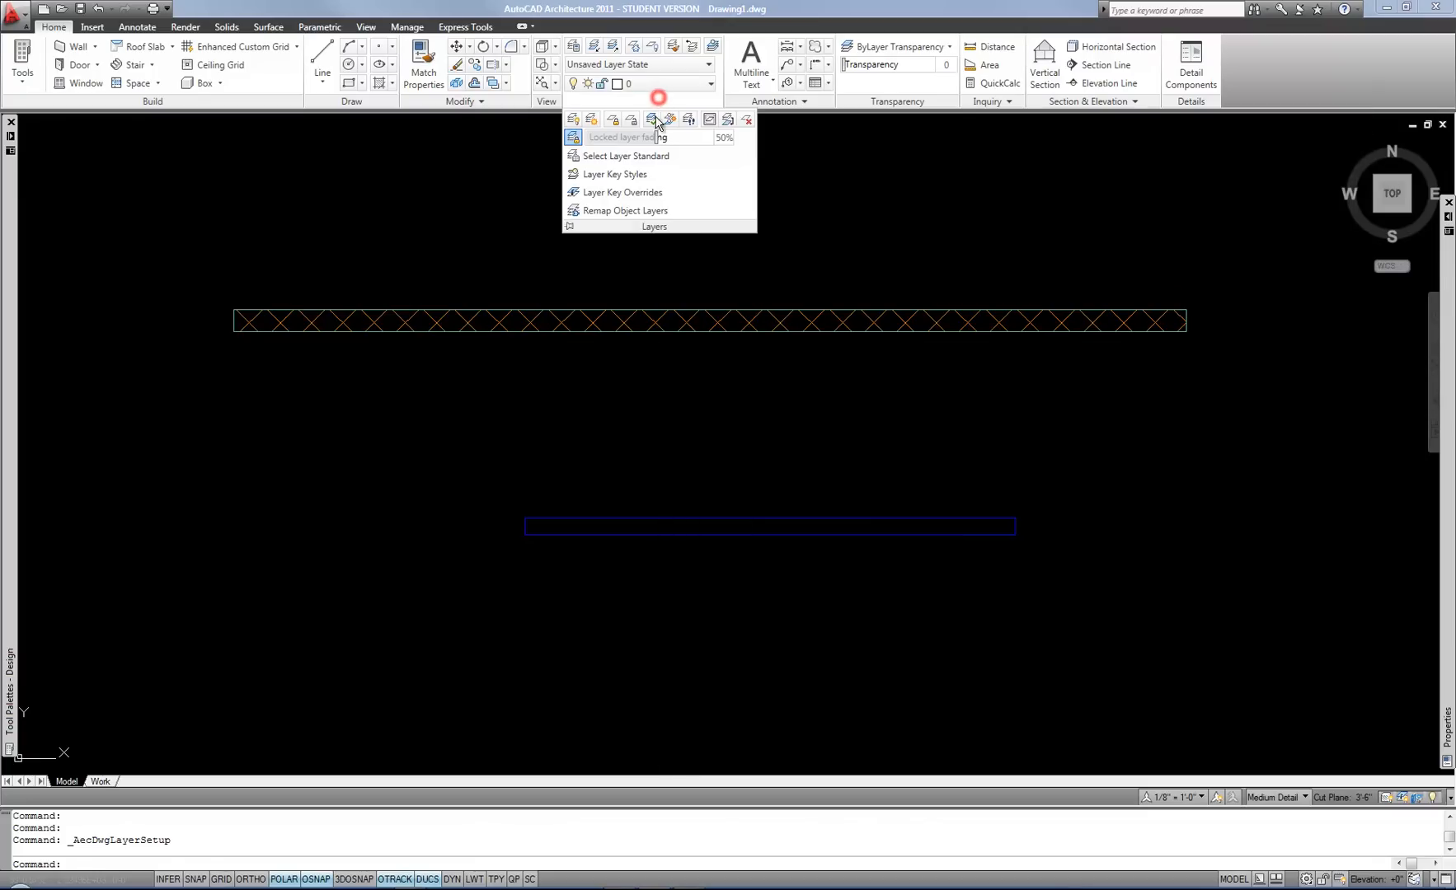
mouse_move(677, 234)
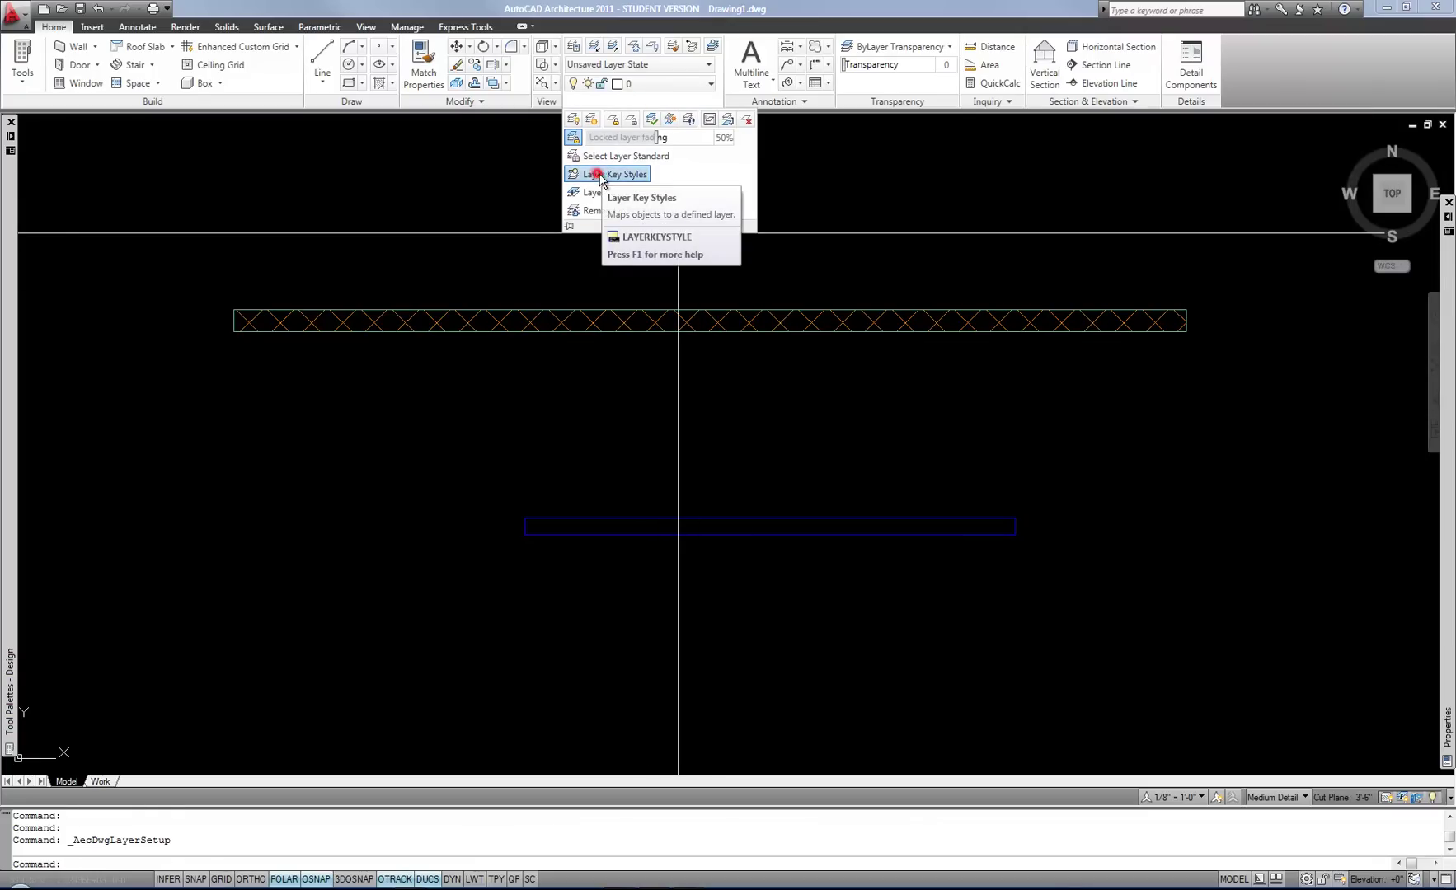
click(600, 173)
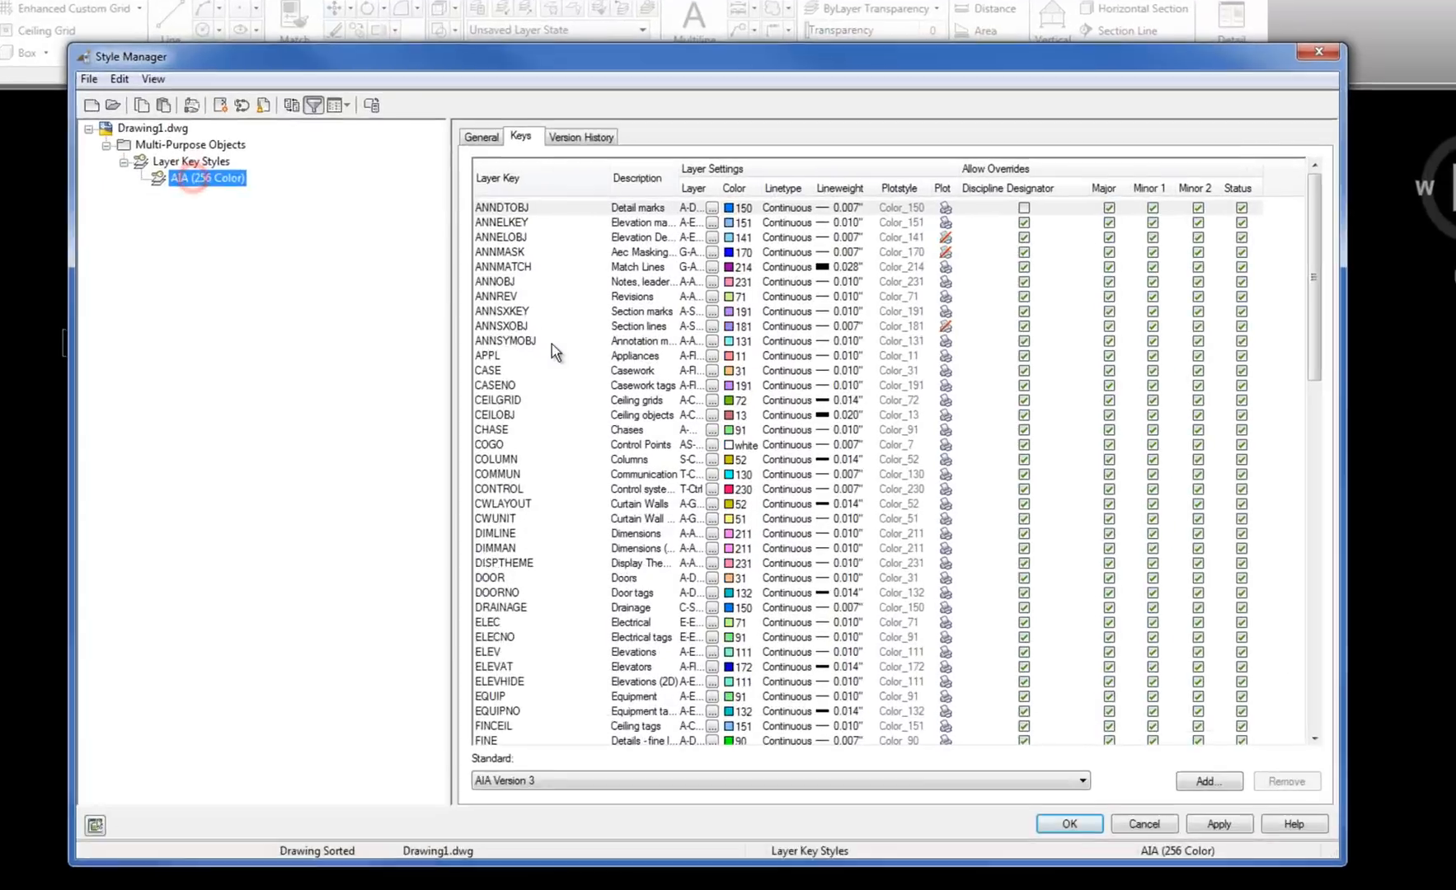